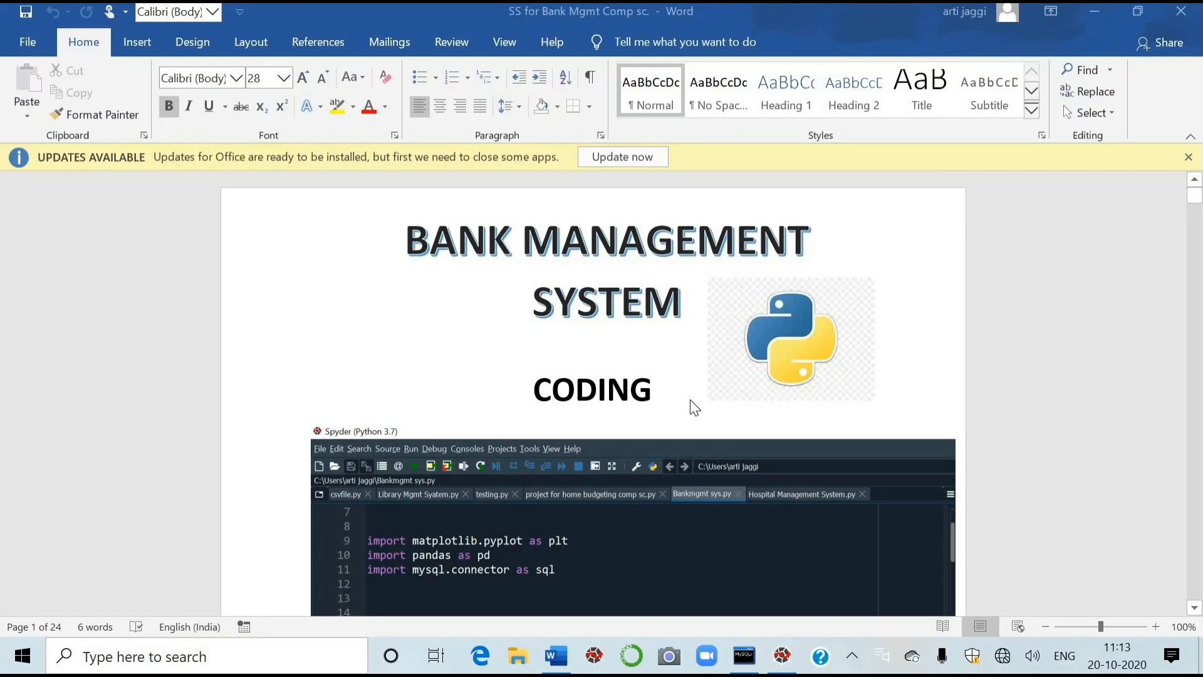
mouse_move(646, 274)
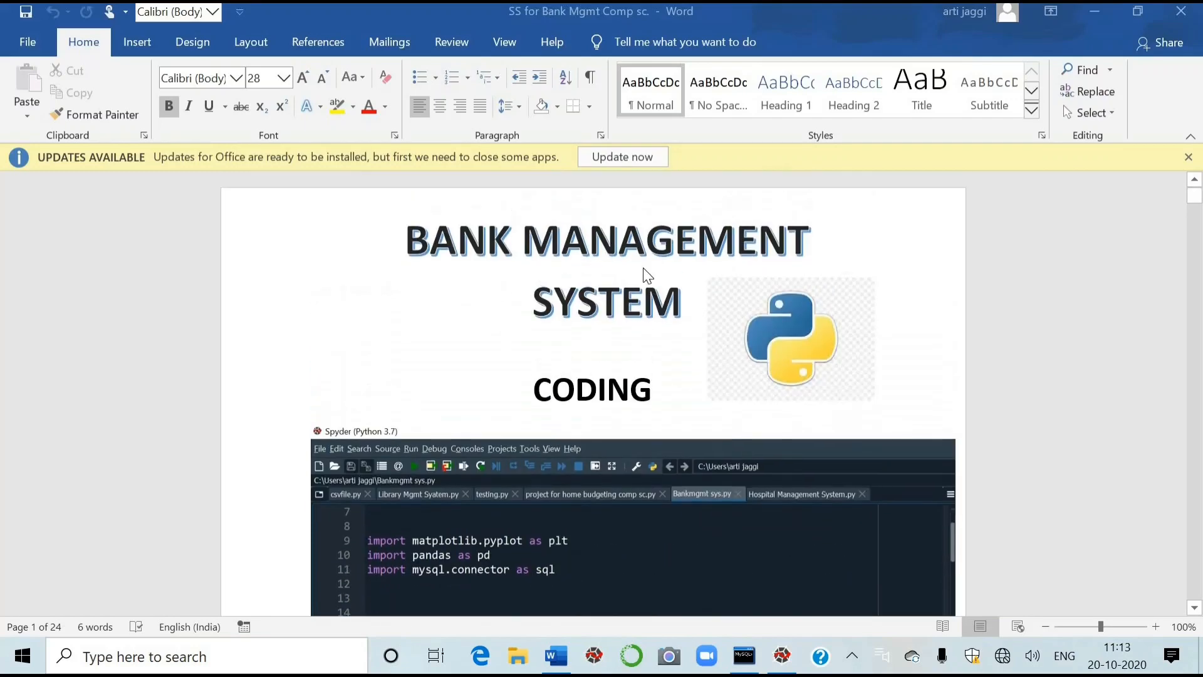
mouse_move(653, 385)
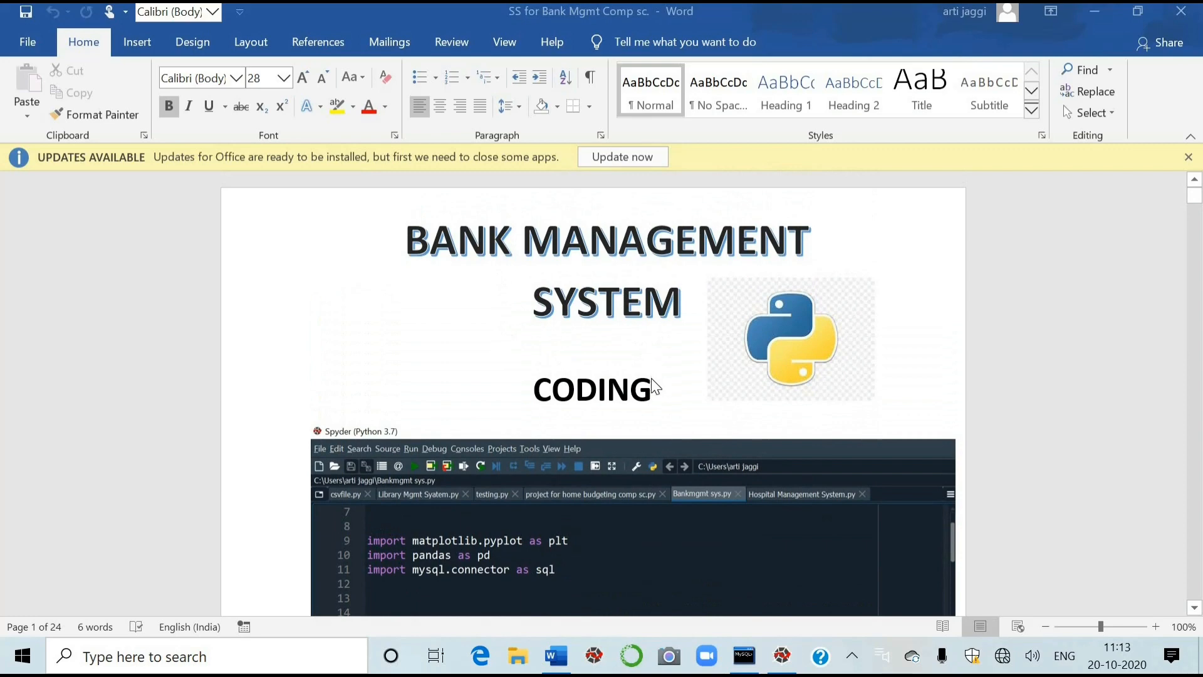
Step: Review the Word report's coding screenshots, then bring up Spyder with Bankmgmt sys.py
scroll(down, 3)
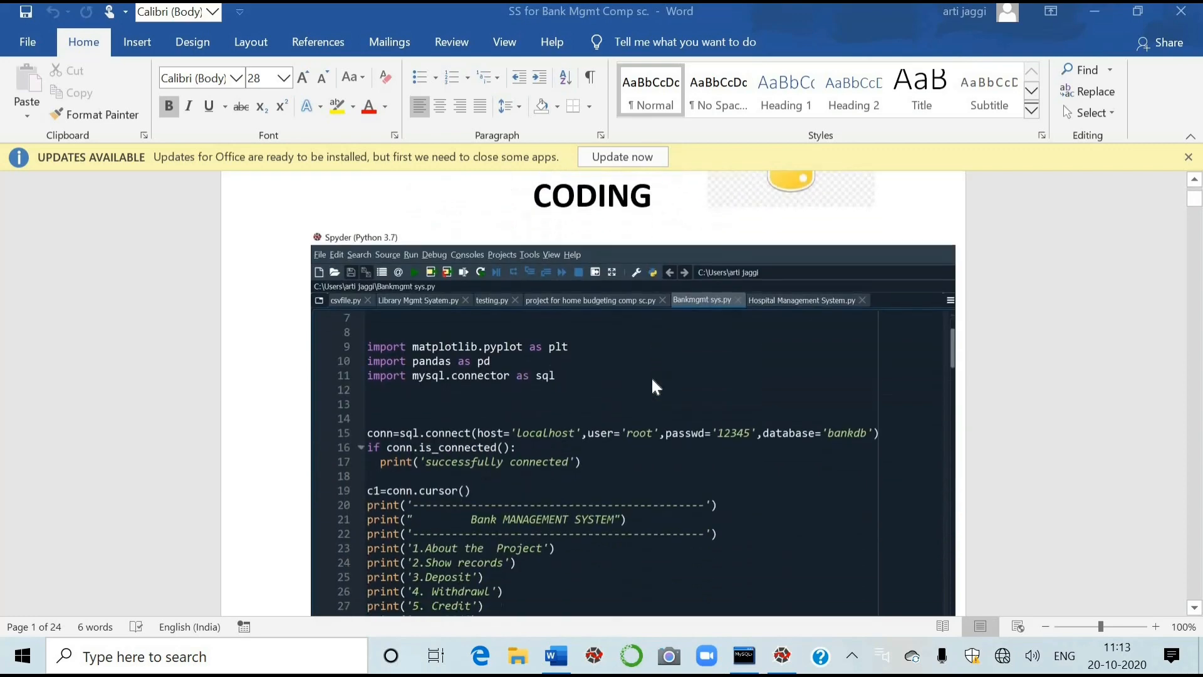
scroll(down, 3)
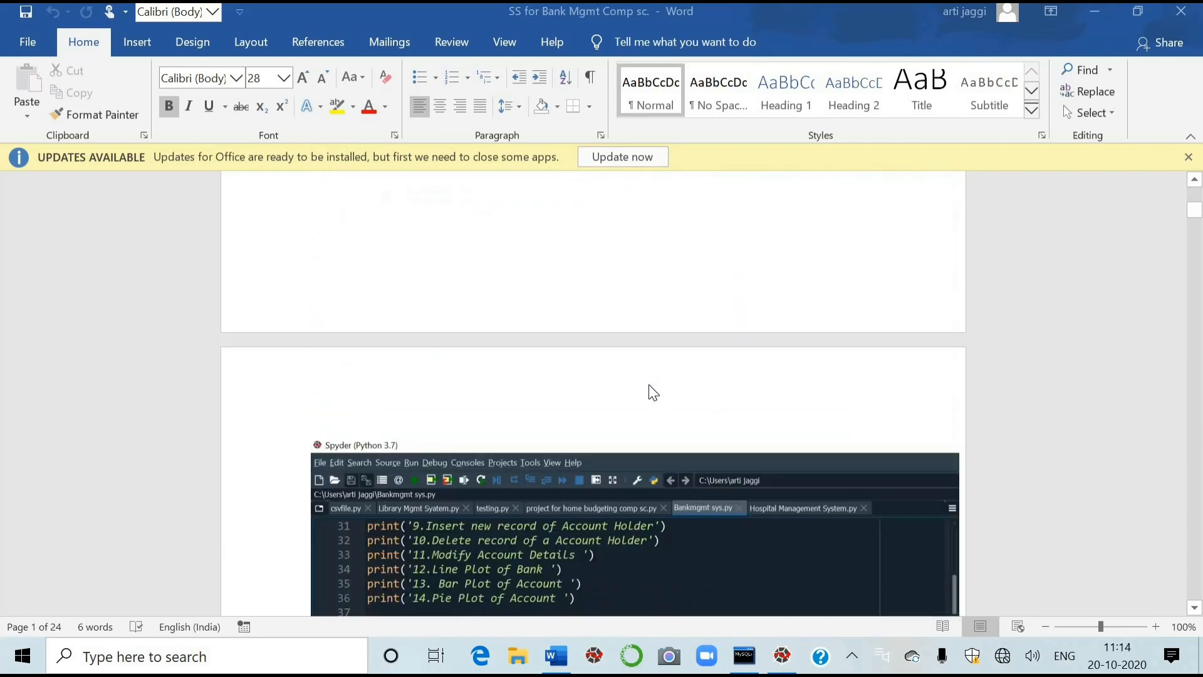
scroll(up, 3)
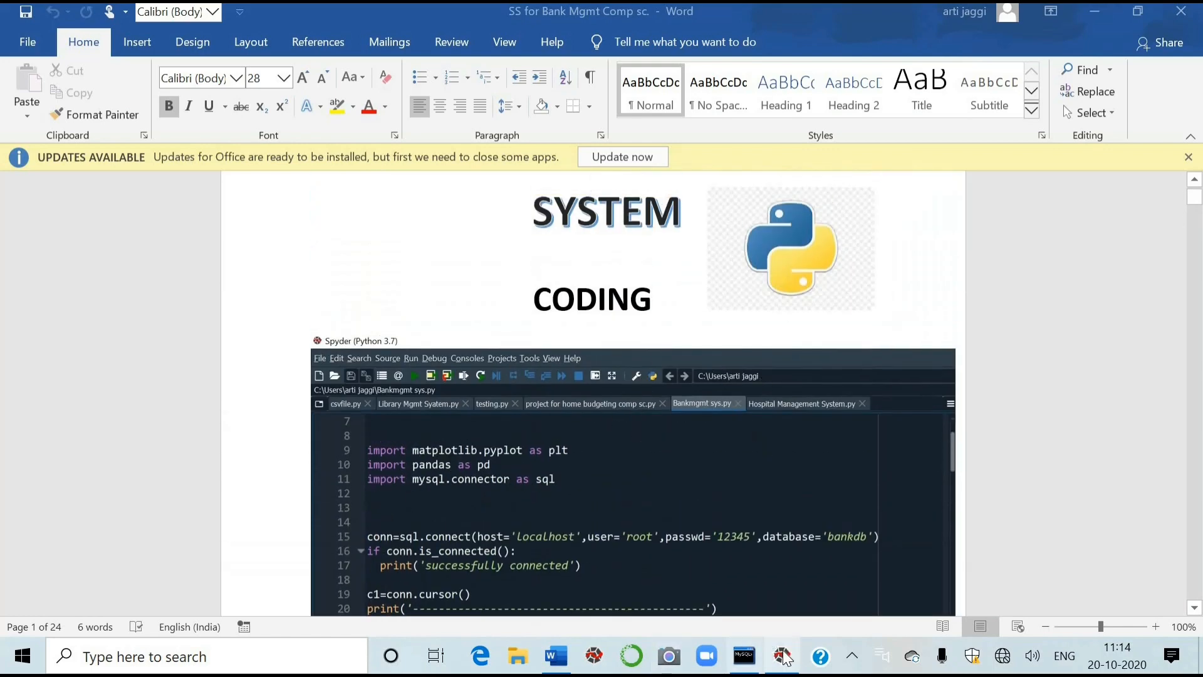
click(782, 656)
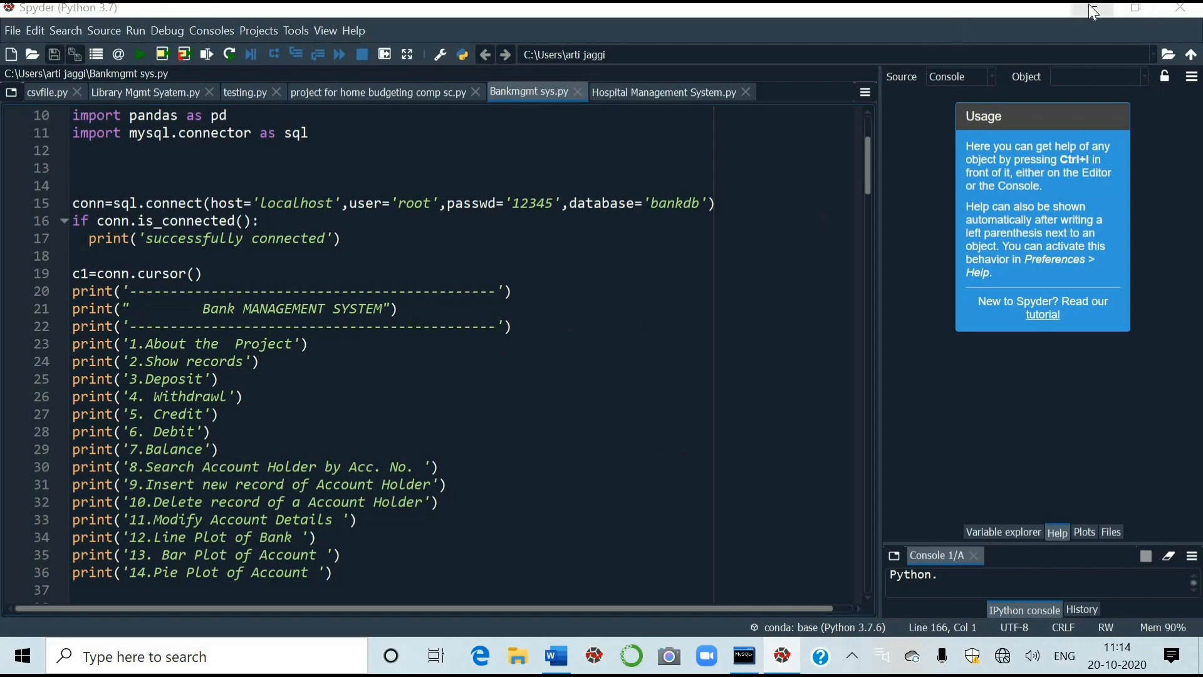
Step: Return to Word and scroll to the script's import and menu-code screenshot
click(554, 656)
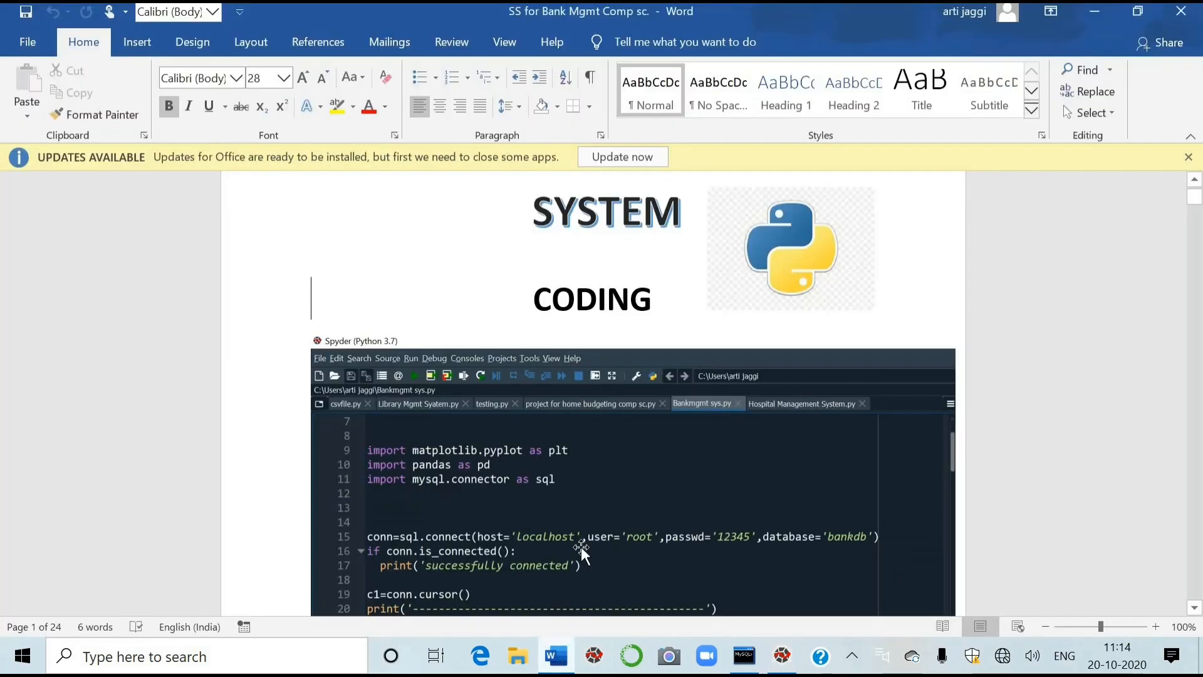
scroll(down, 3)
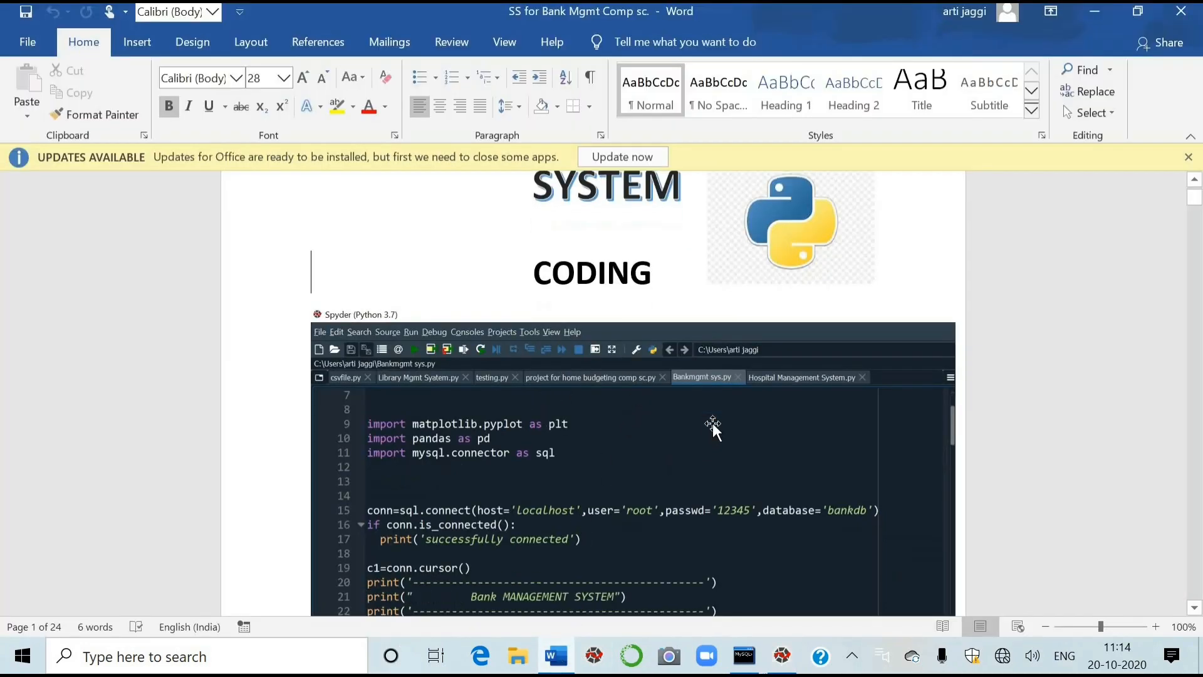
scroll(down, 3)
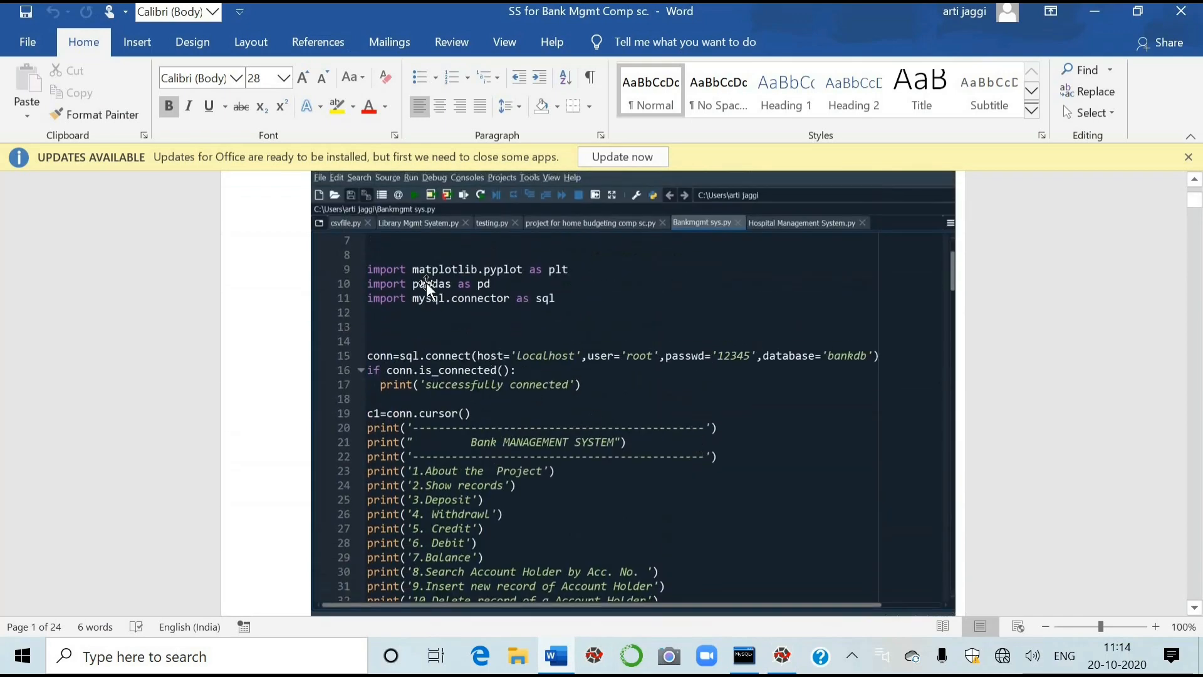
mouse_move(487, 285)
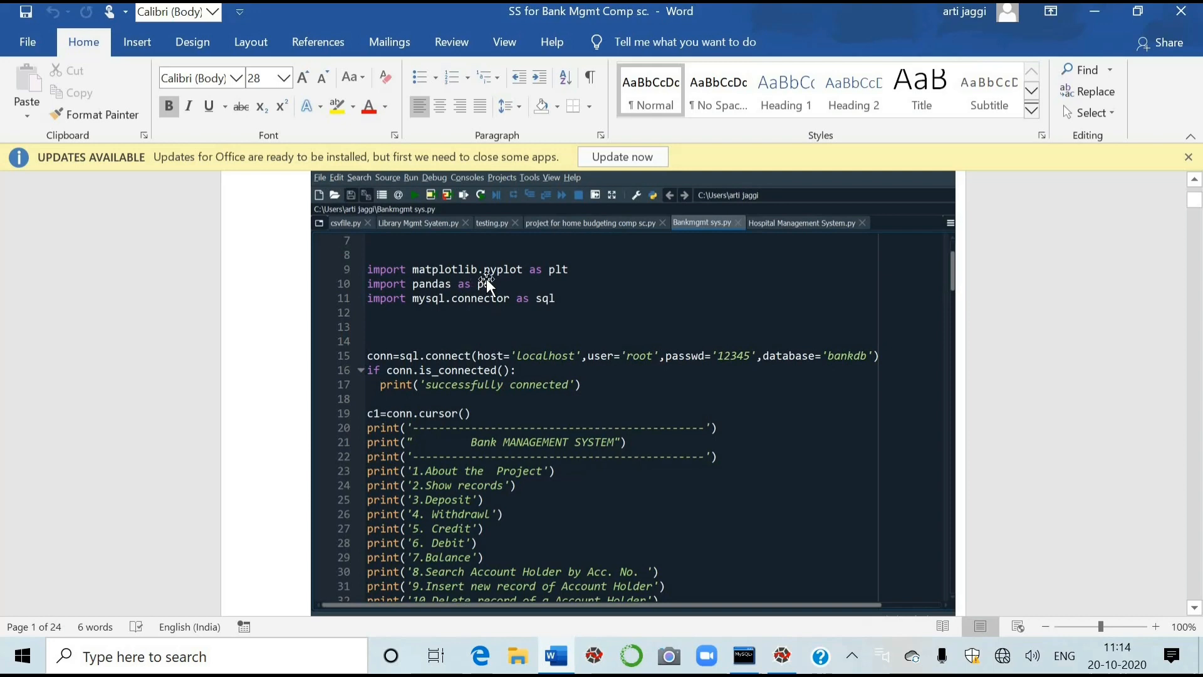
mouse_move(544, 268)
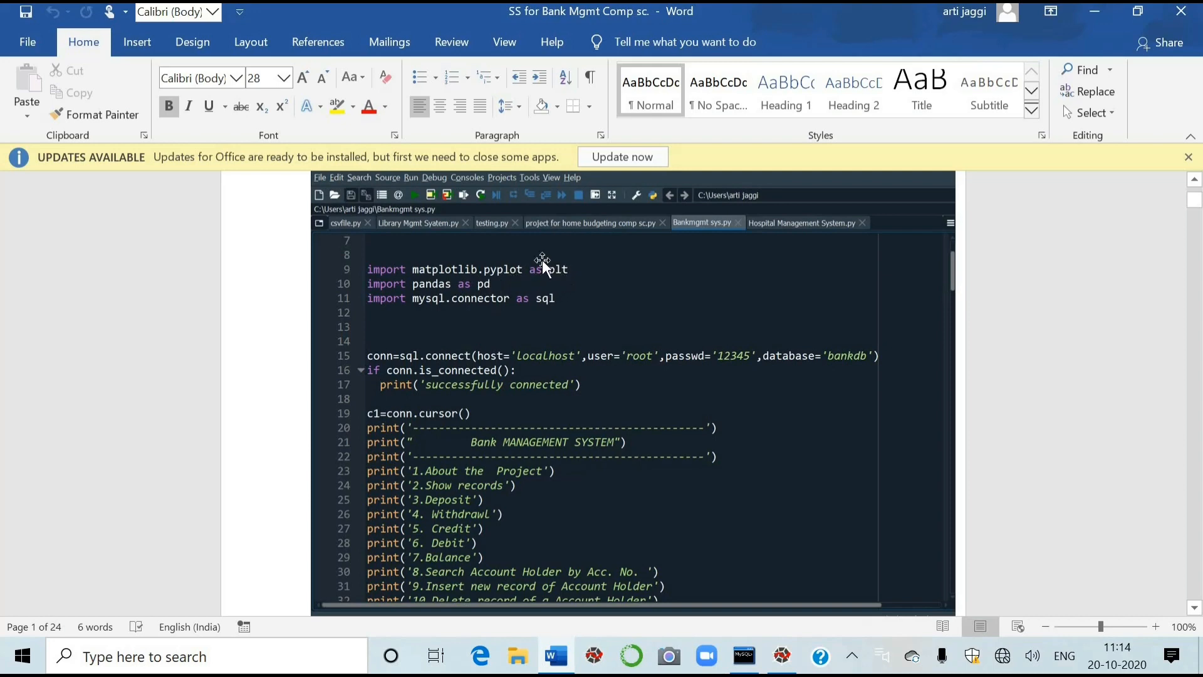
mouse_move(550, 286)
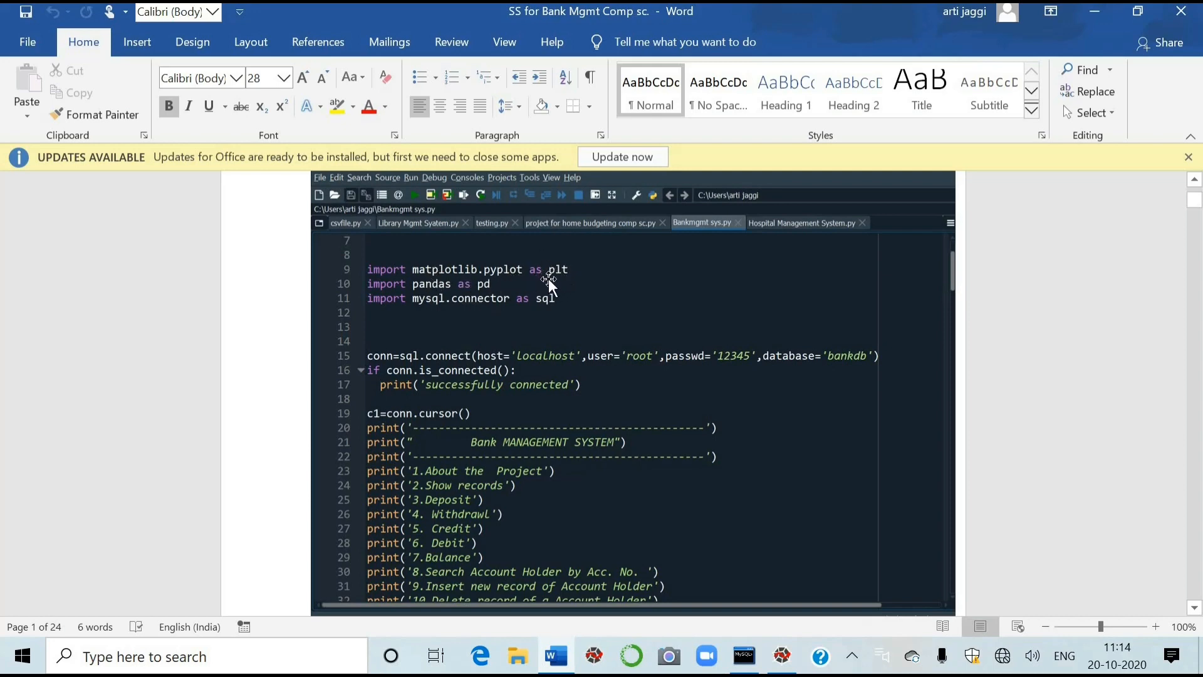
mouse_move(677, 294)
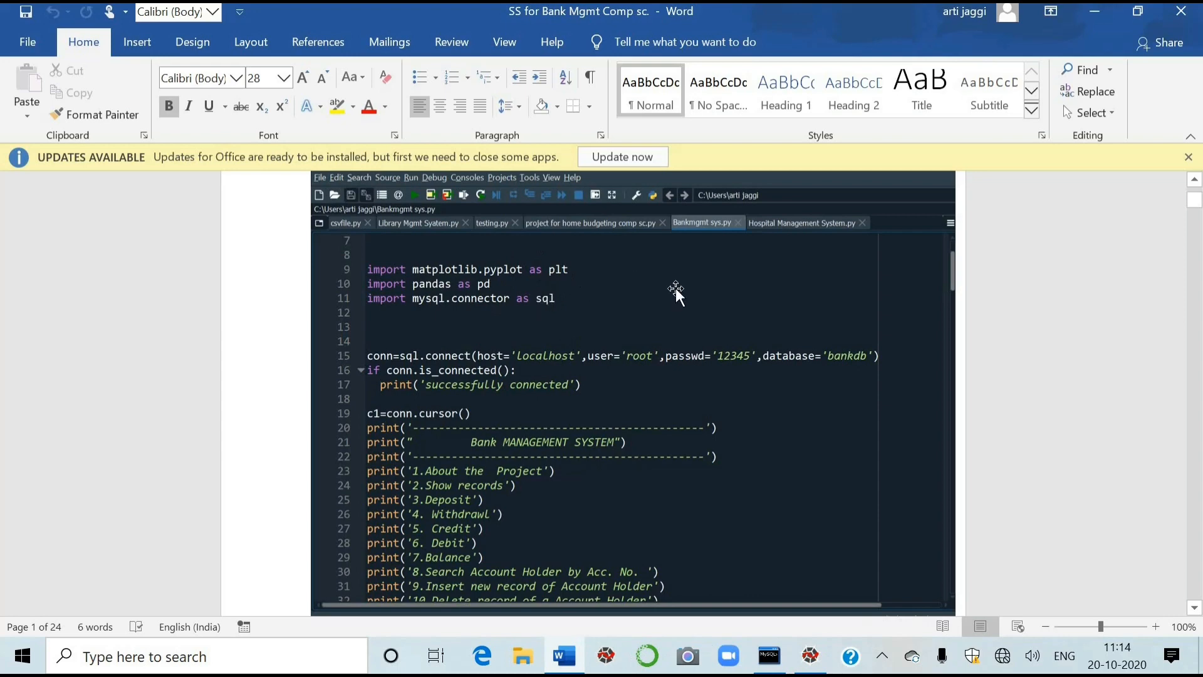
mouse_move(468, 300)
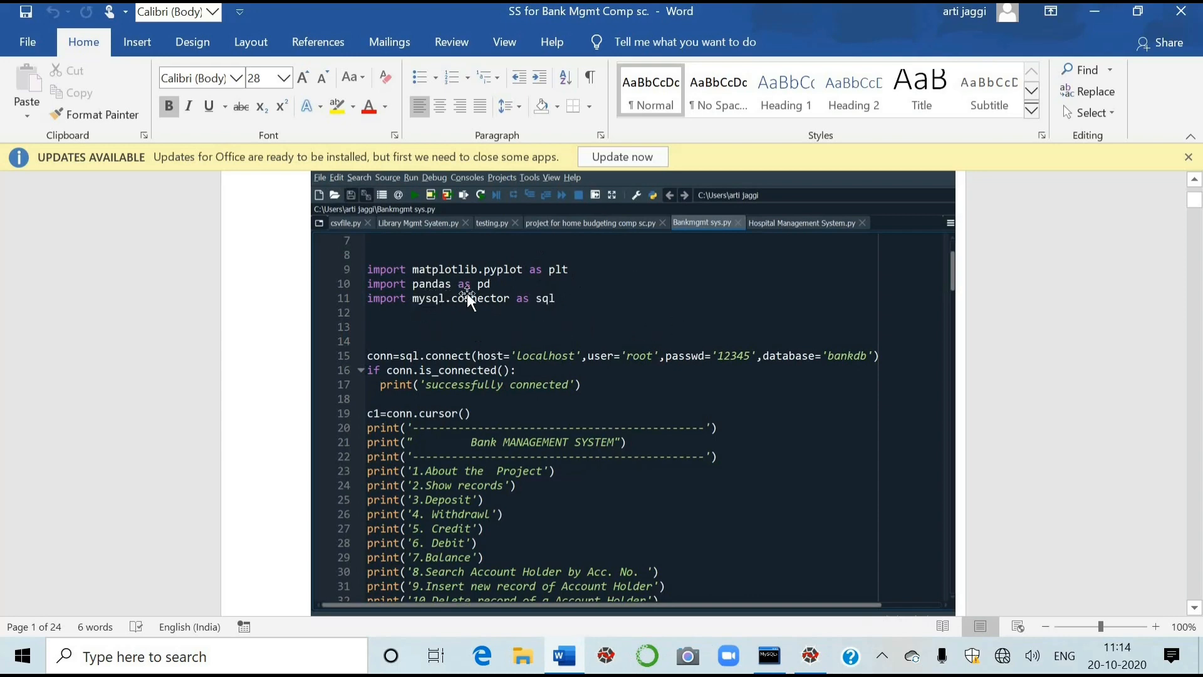
mouse_move(461, 315)
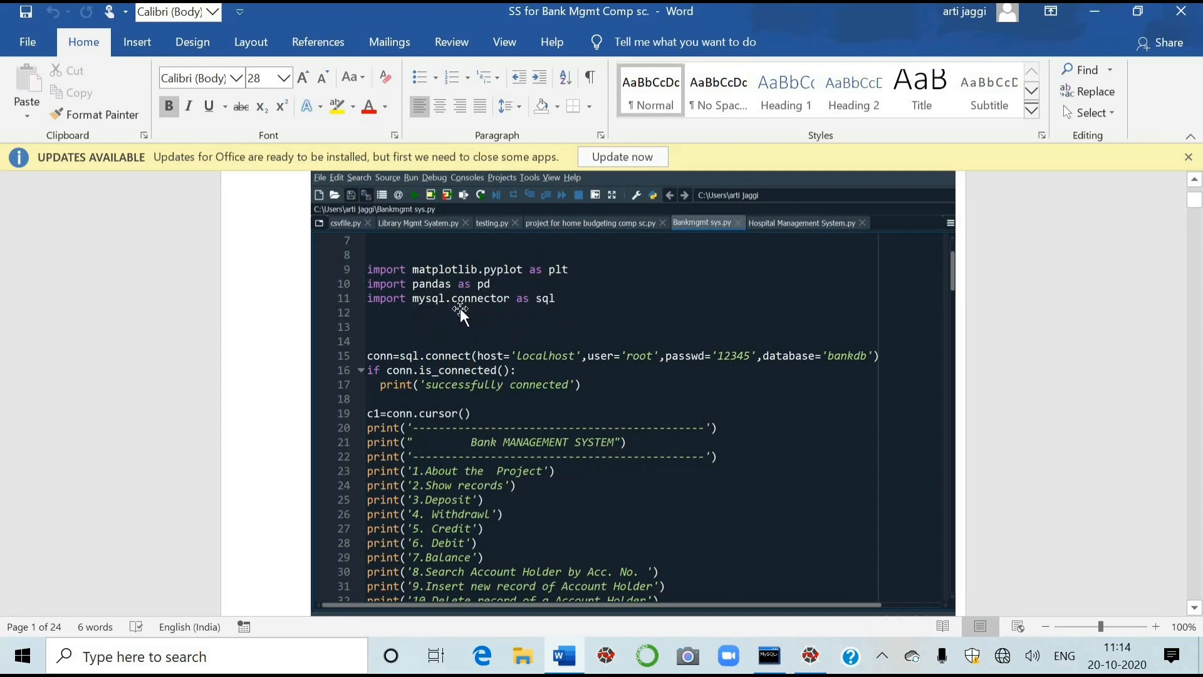
mouse_move(449, 318)
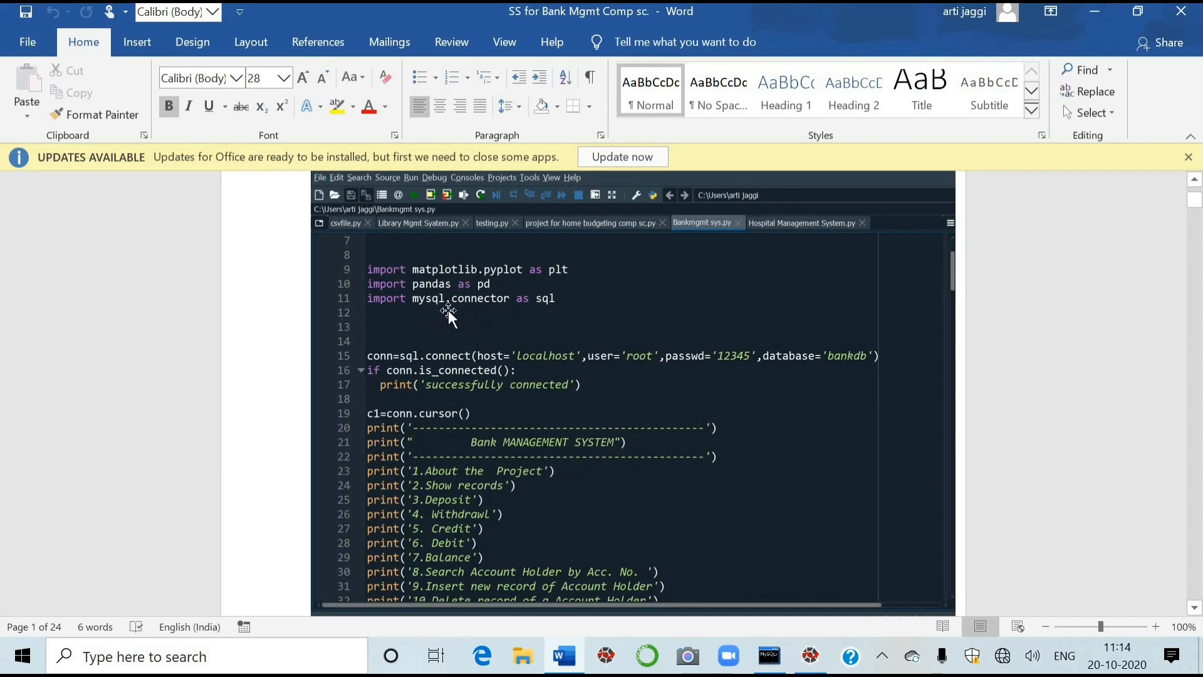
mouse_move(491, 322)
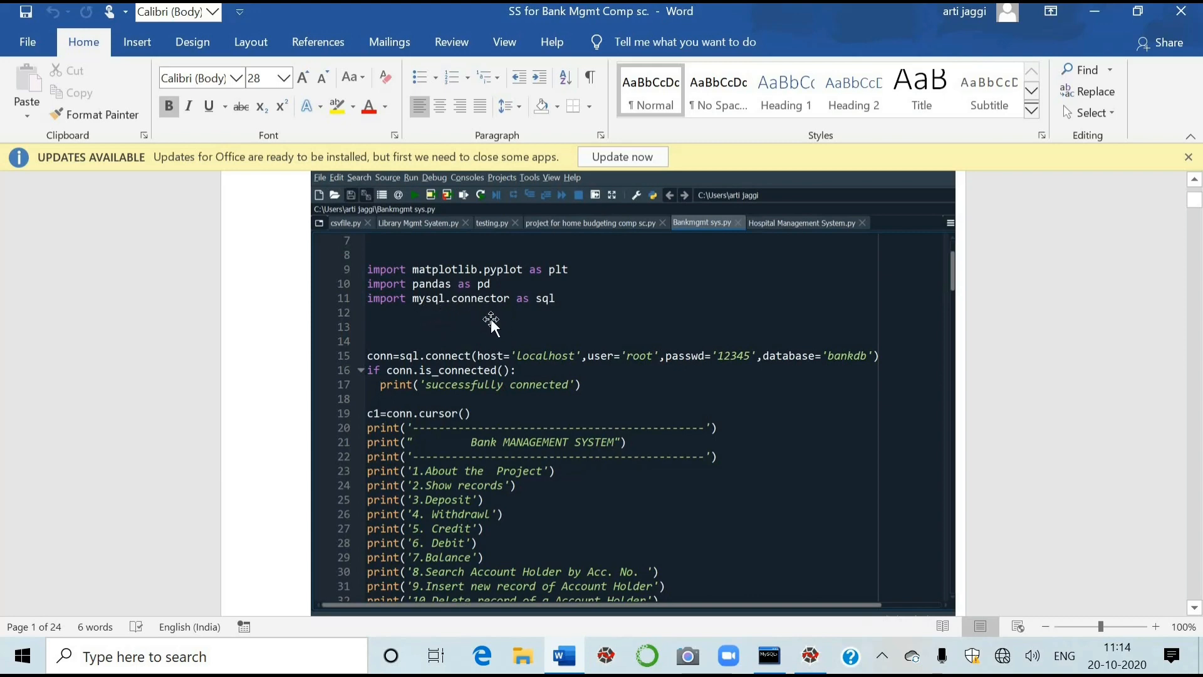
mouse_move(768, 656)
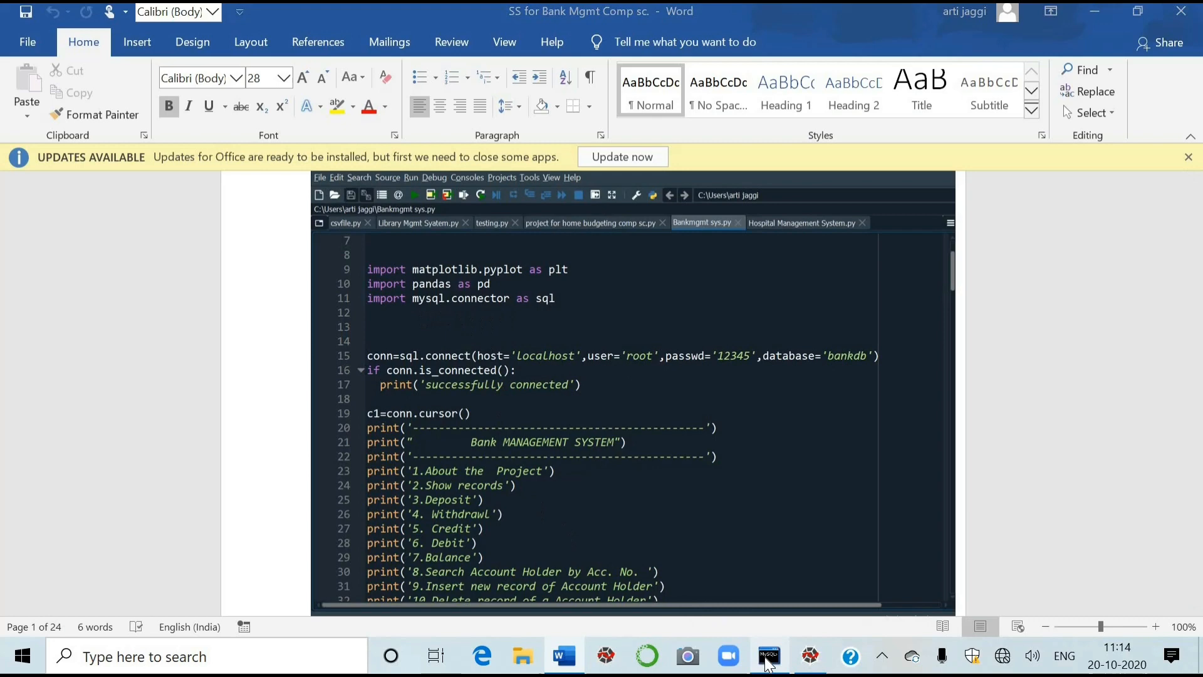
Step: Bring up the MySQL console showing bankdb's bank and account tables
click(769, 656)
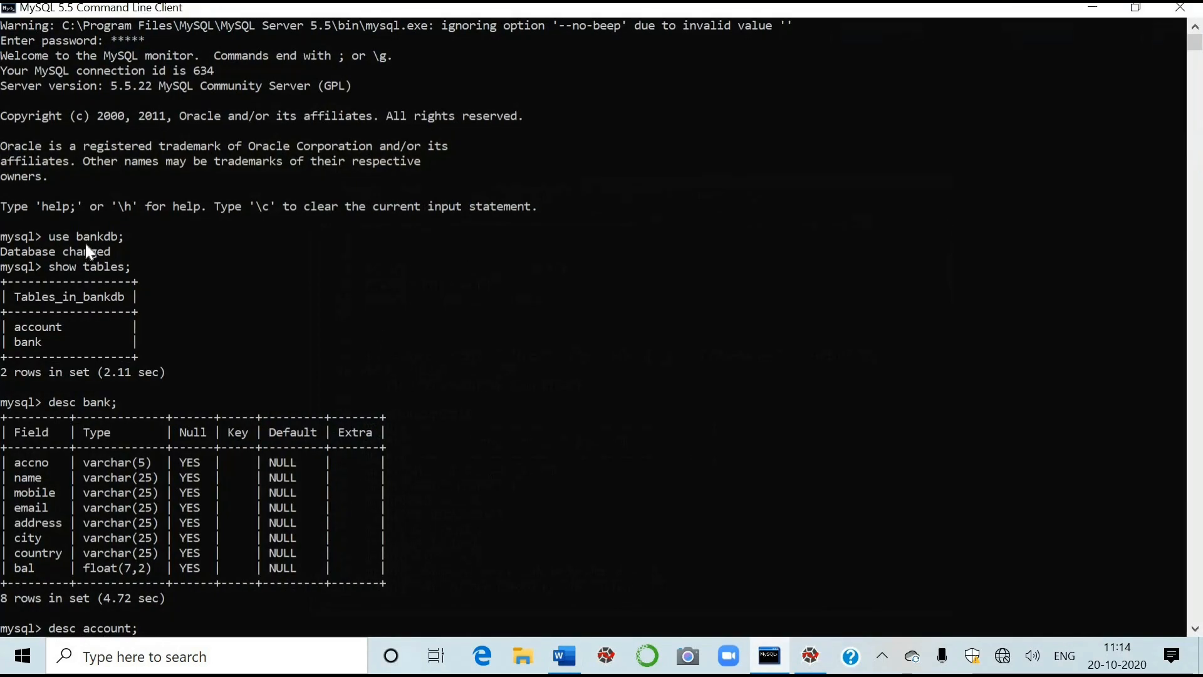
mouse_move(119, 251)
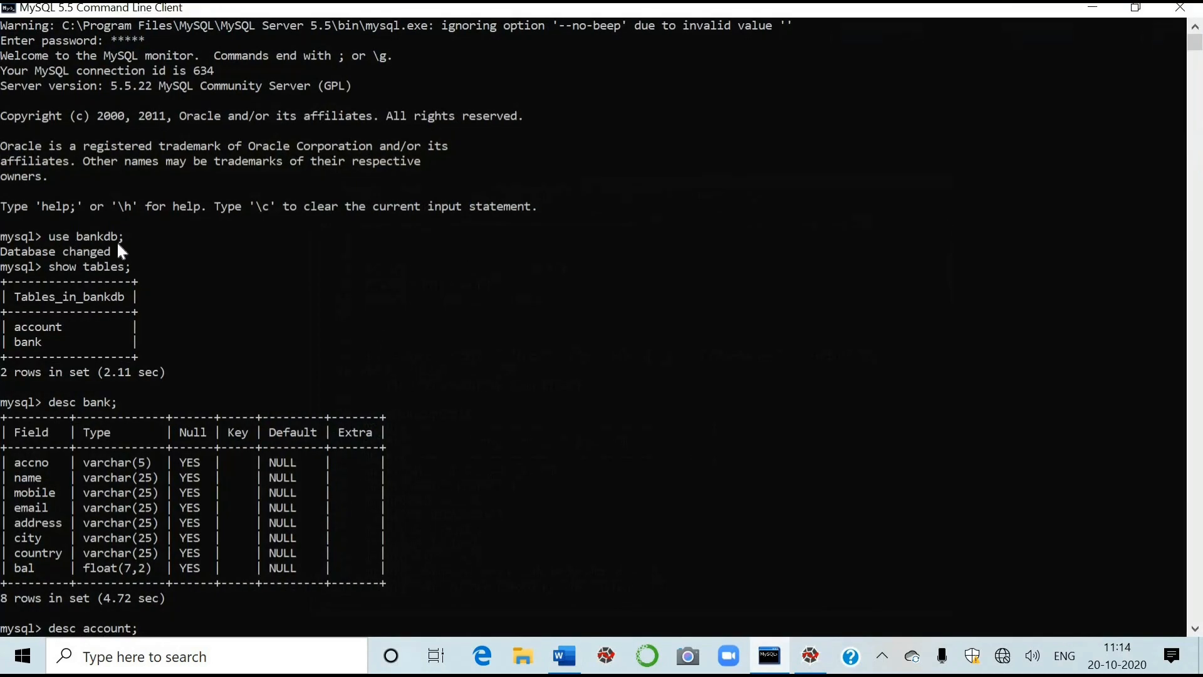
mouse_move(42, 305)
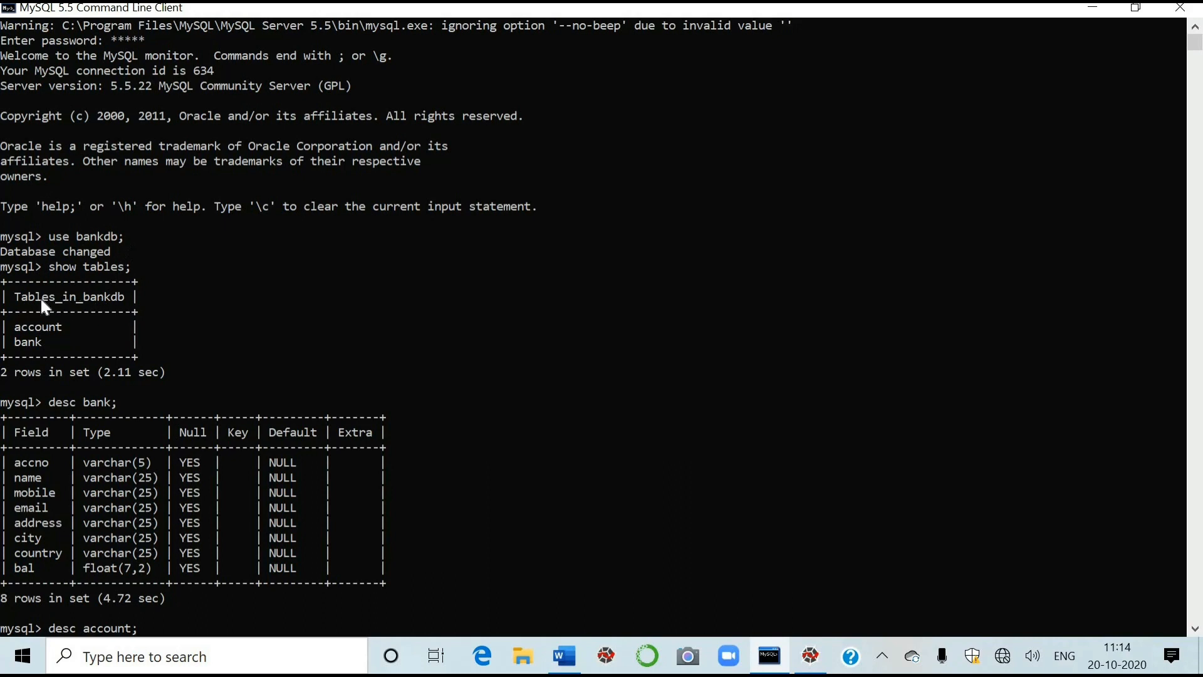
mouse_move(91, 308)
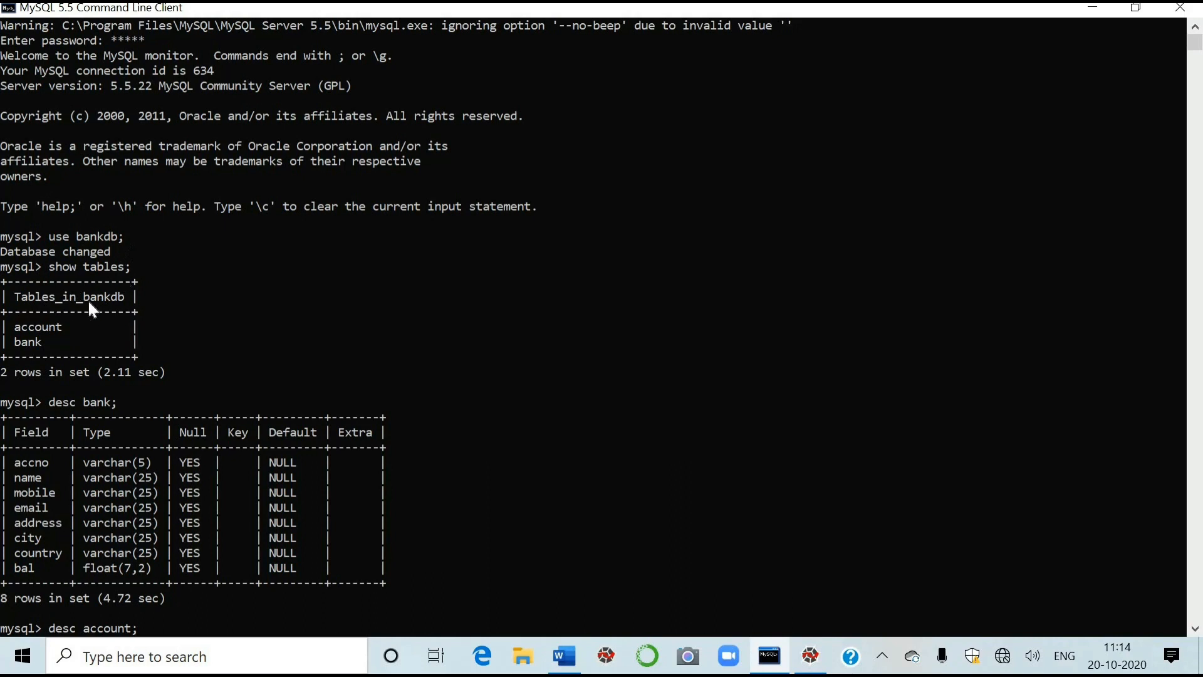
mouse_move(40, 342)
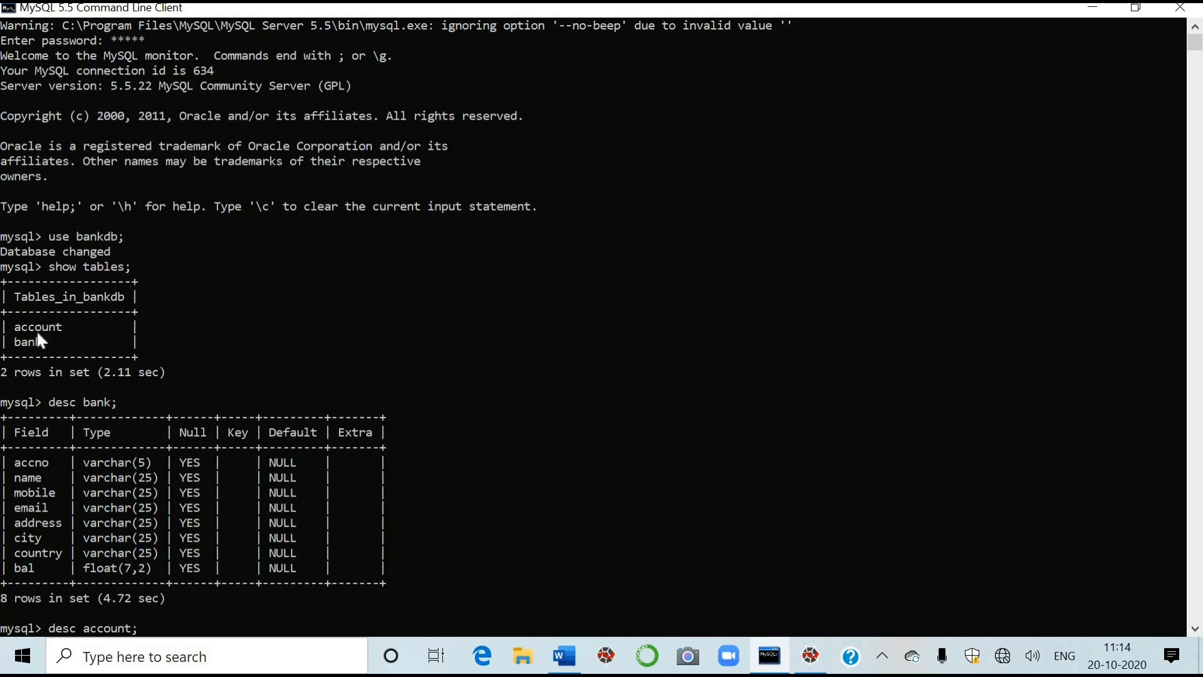
mouse_move(178, 352)
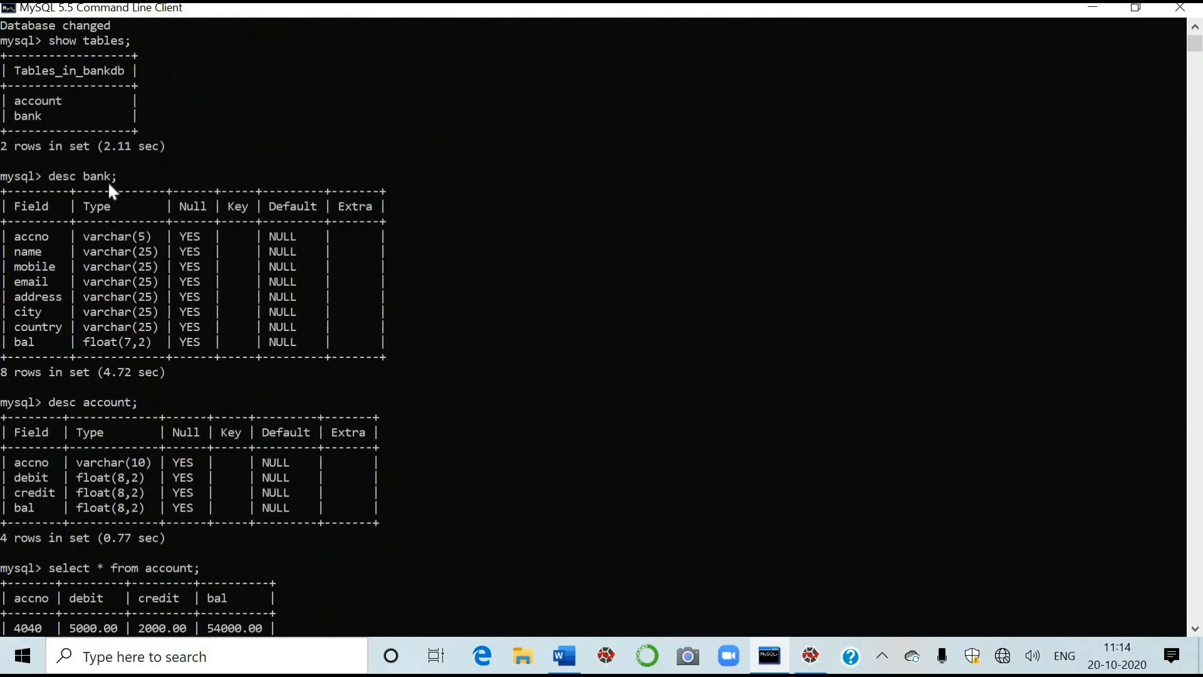
mouse_move(69, 245)
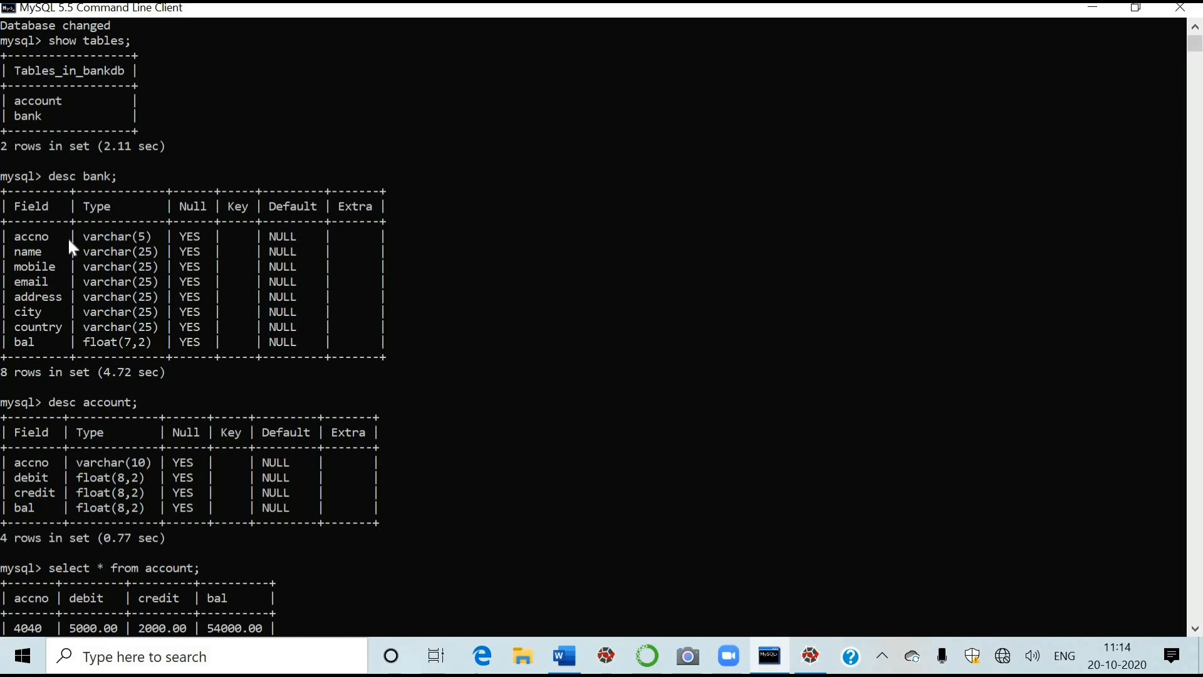
mouse_move(73, 253)
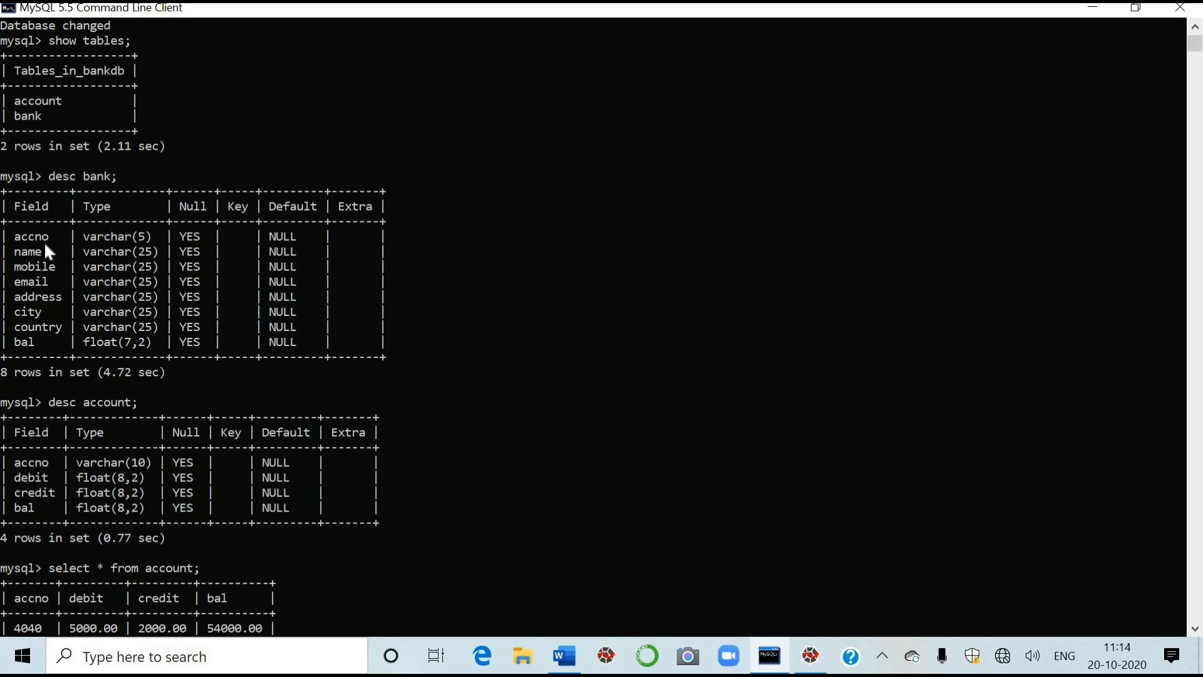
mouse_move(55, 274)
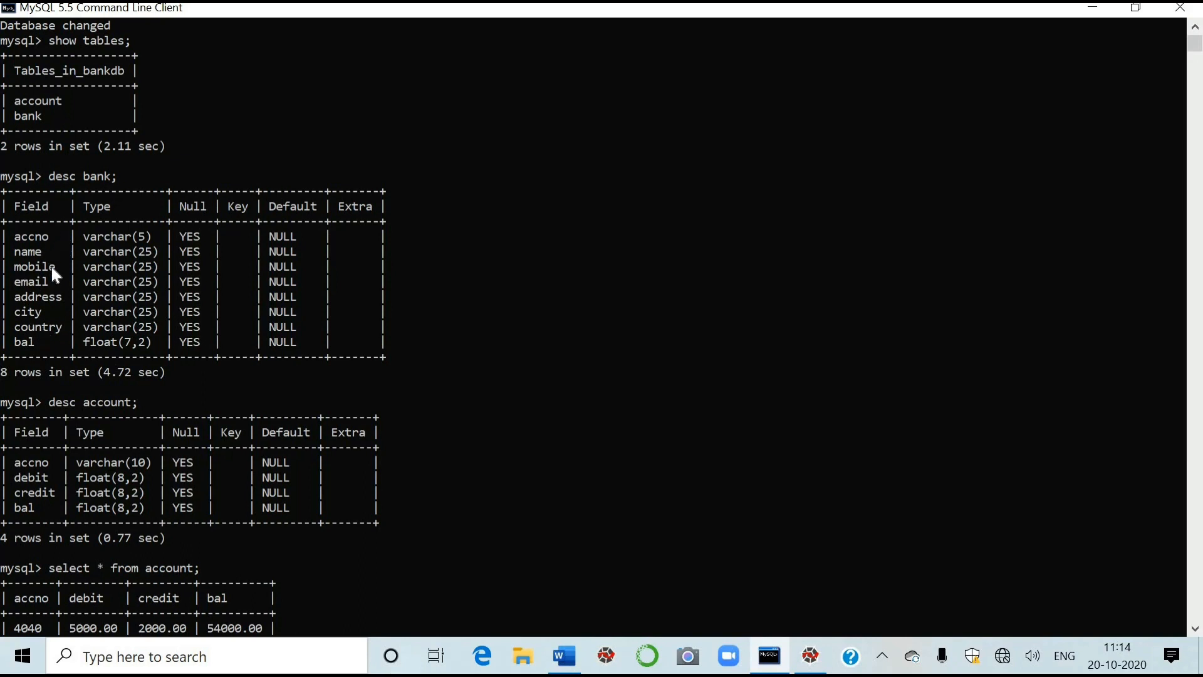
mouse_move(44, 322)
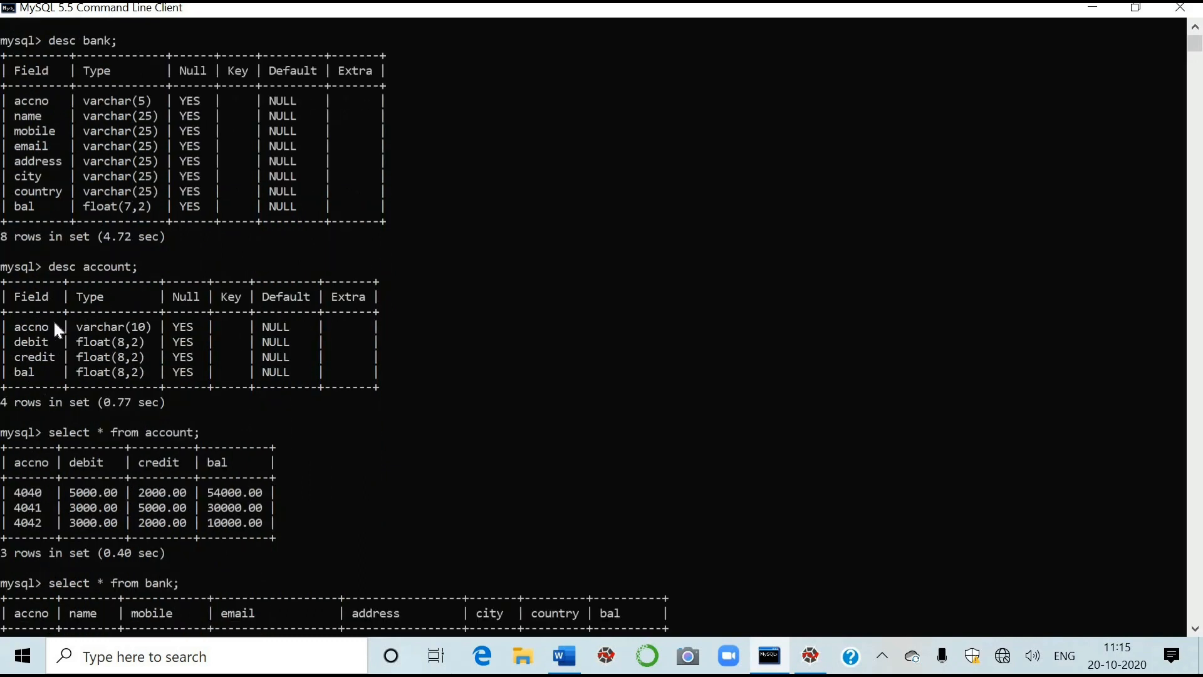
mouse_move(48, 376)
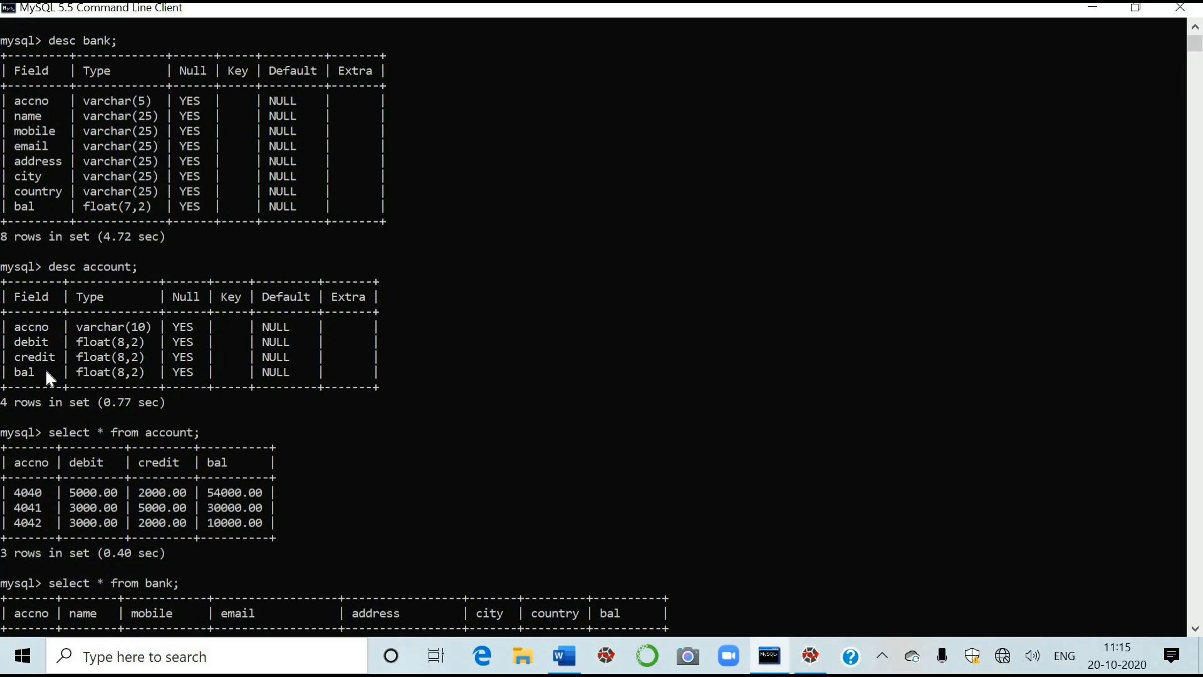
scroll(down, 3)
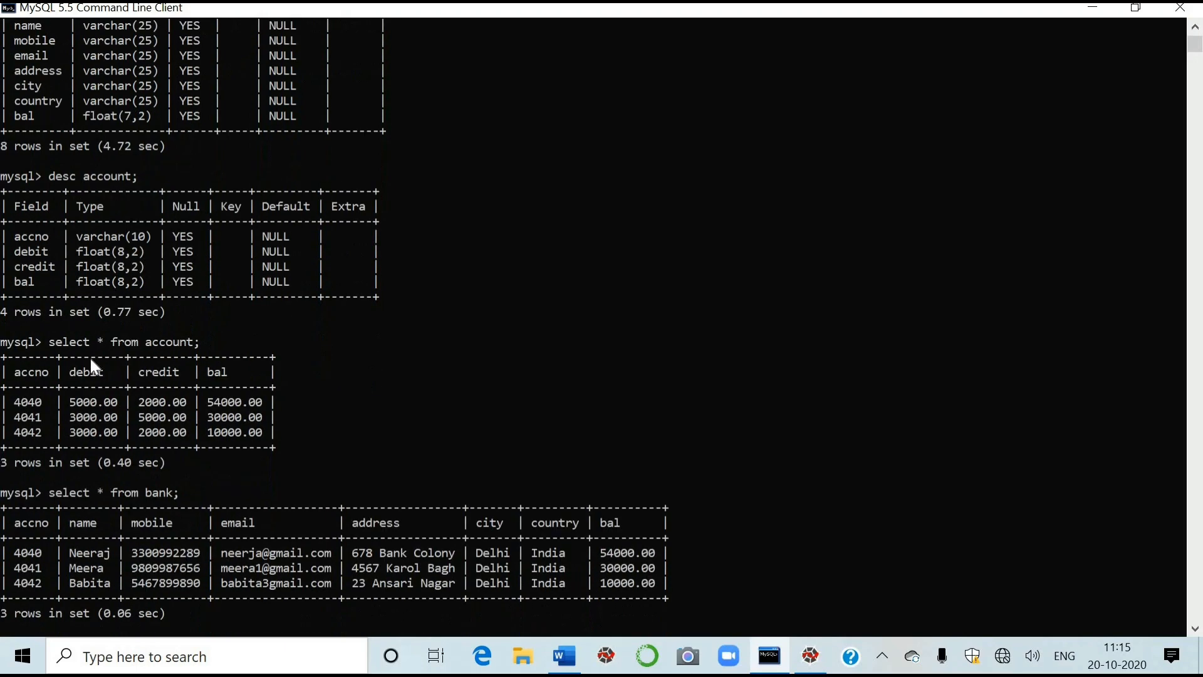
mouse_move(140, 482)
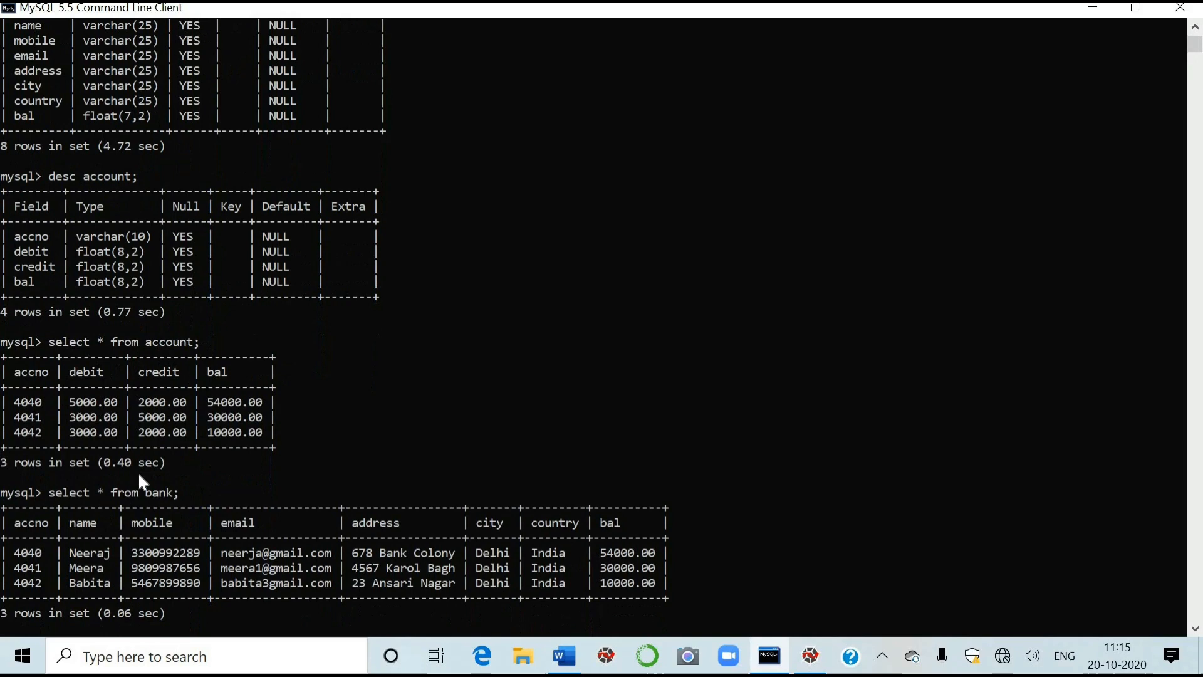
mouse_move(215, 417)
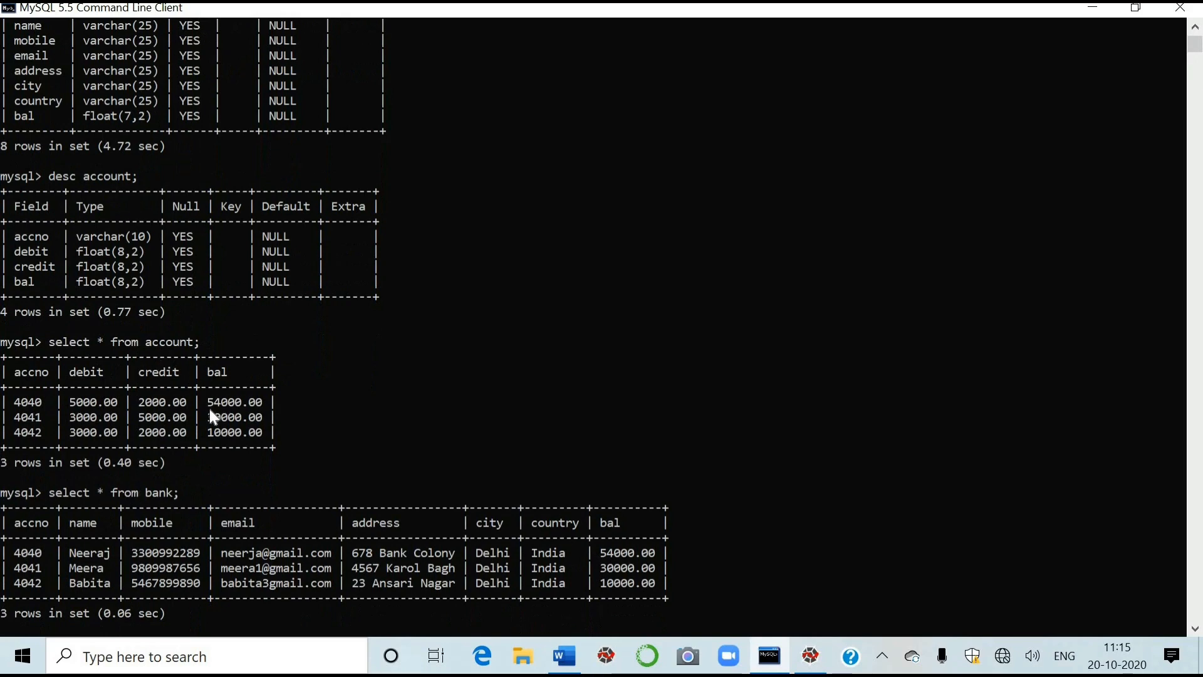
mouse_move(427, 397)
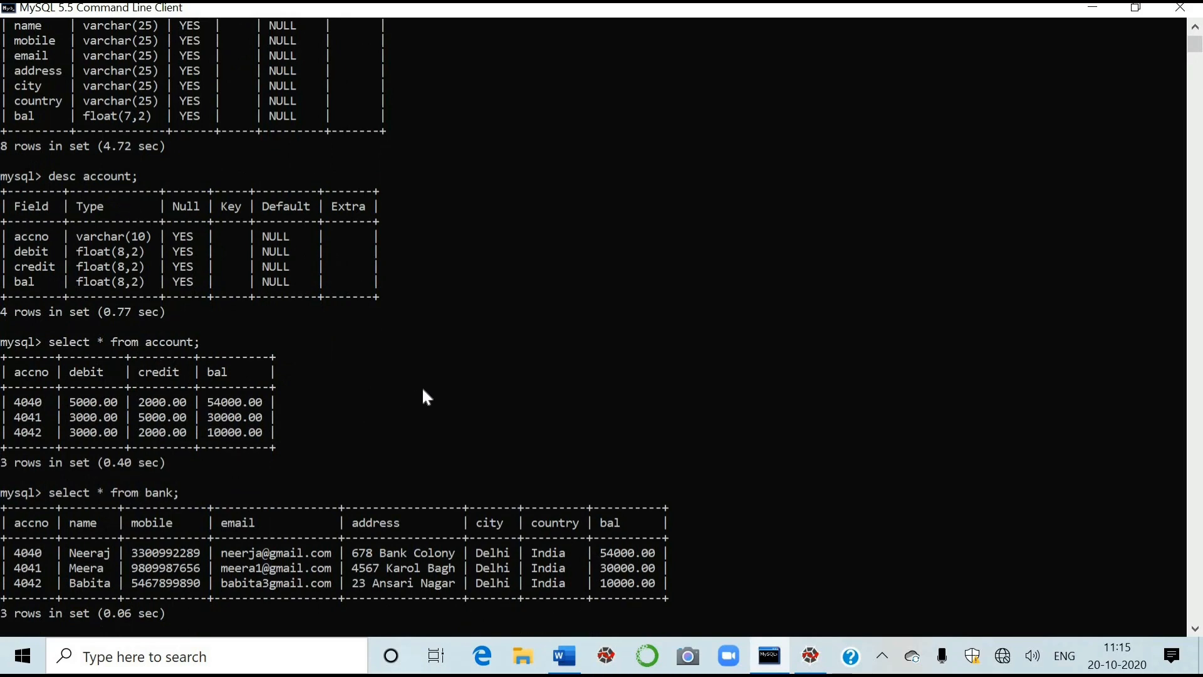
mouse_move(261, 376)
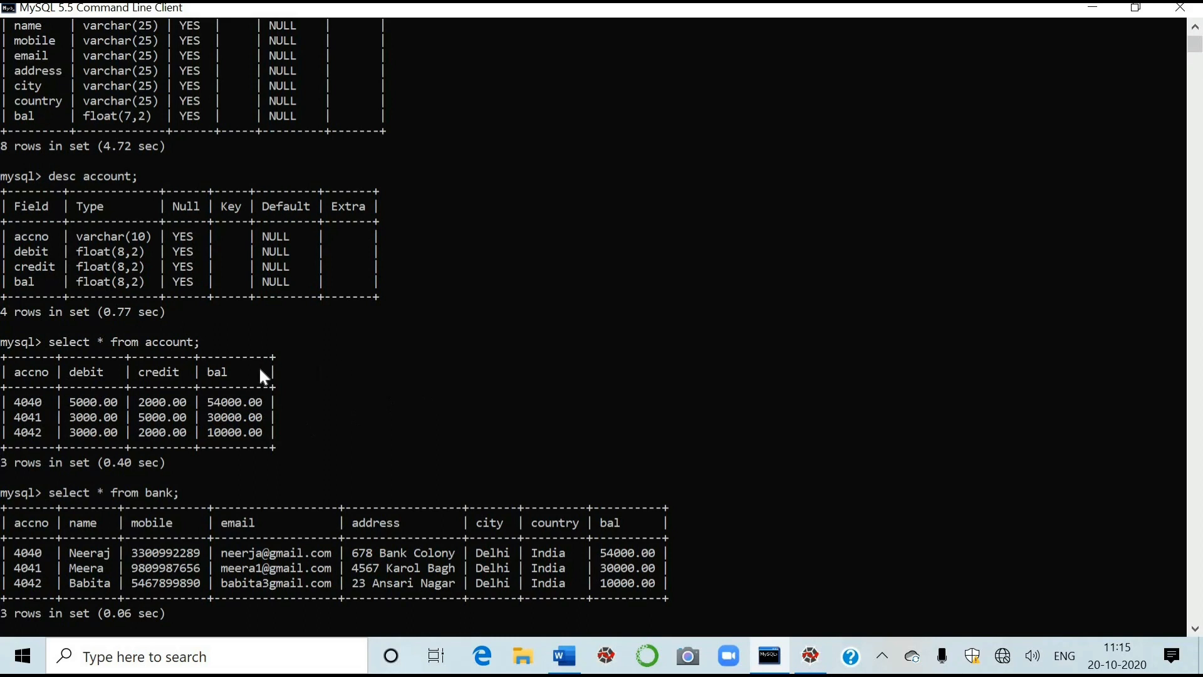
mouse_move(33, 417)
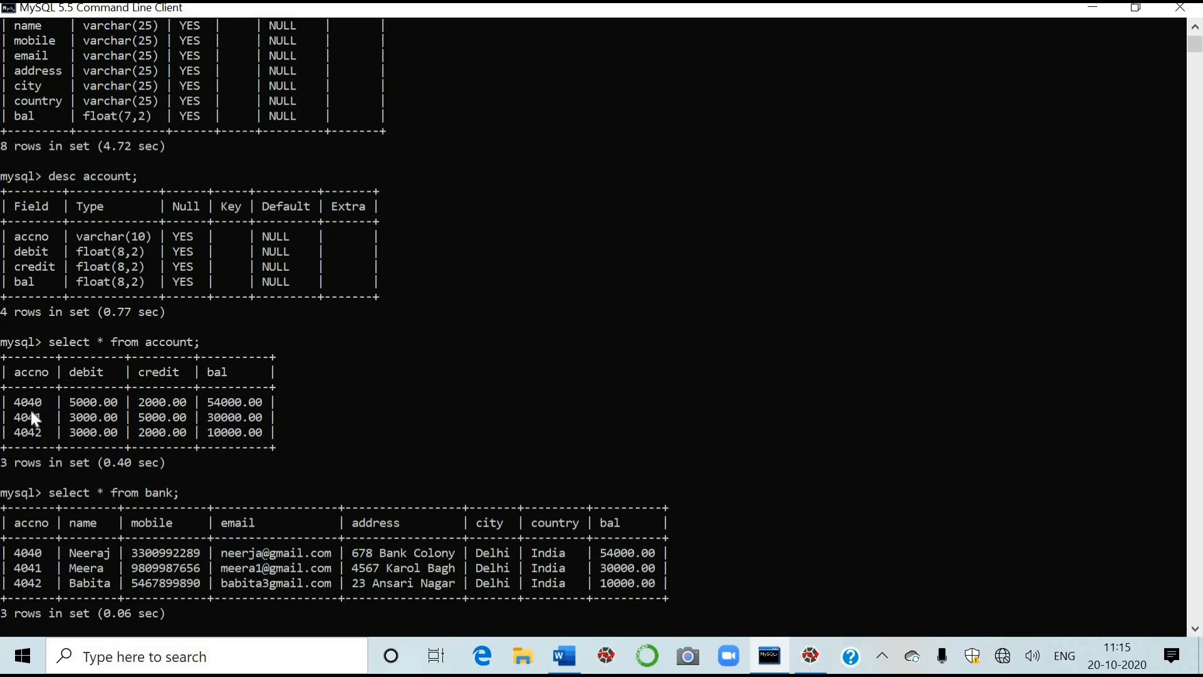
mouse_move(40, 415)
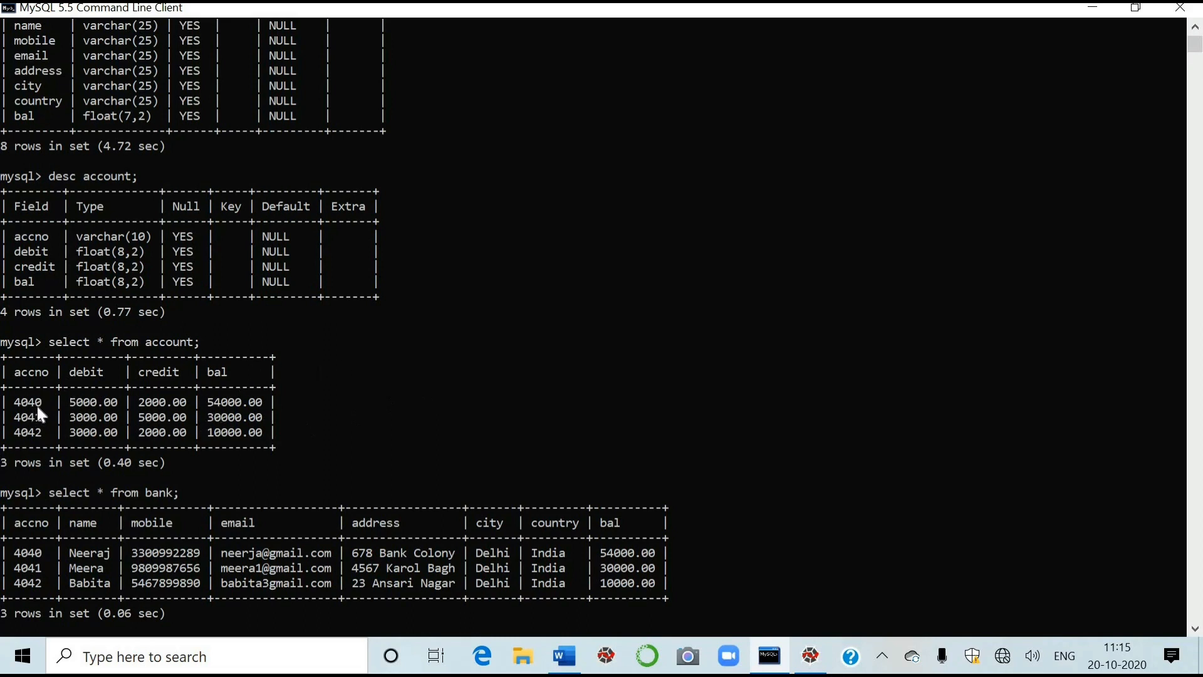
mouse_move(30, 440)
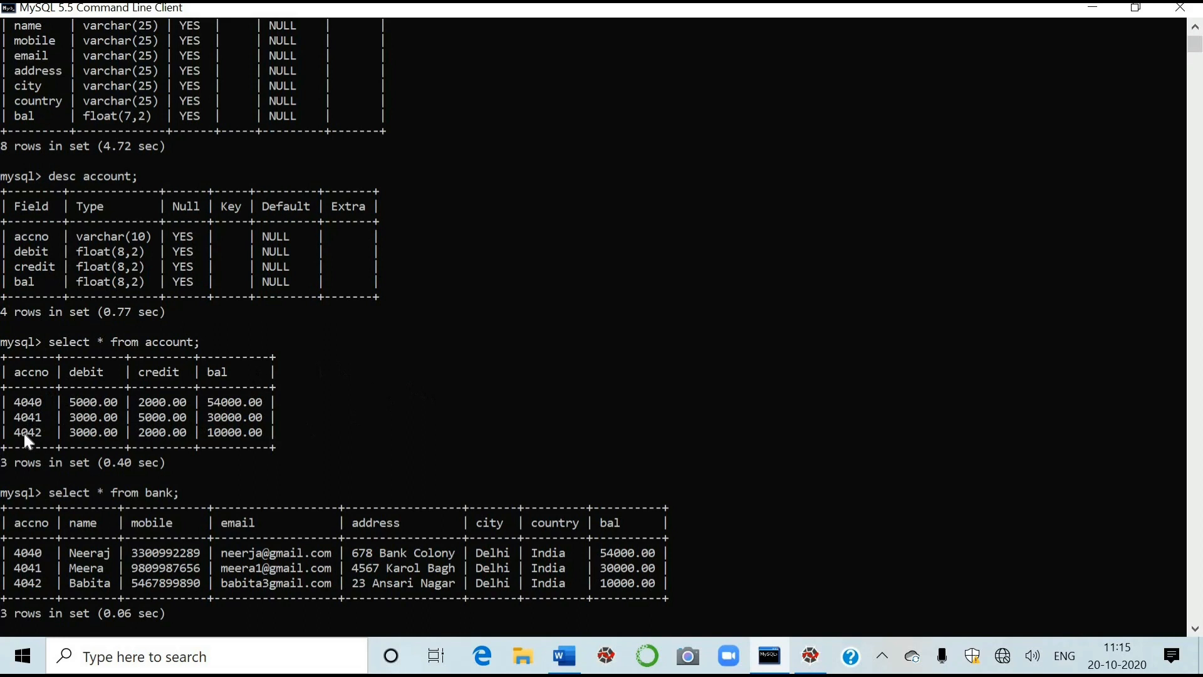
mouse_move(234, 409)
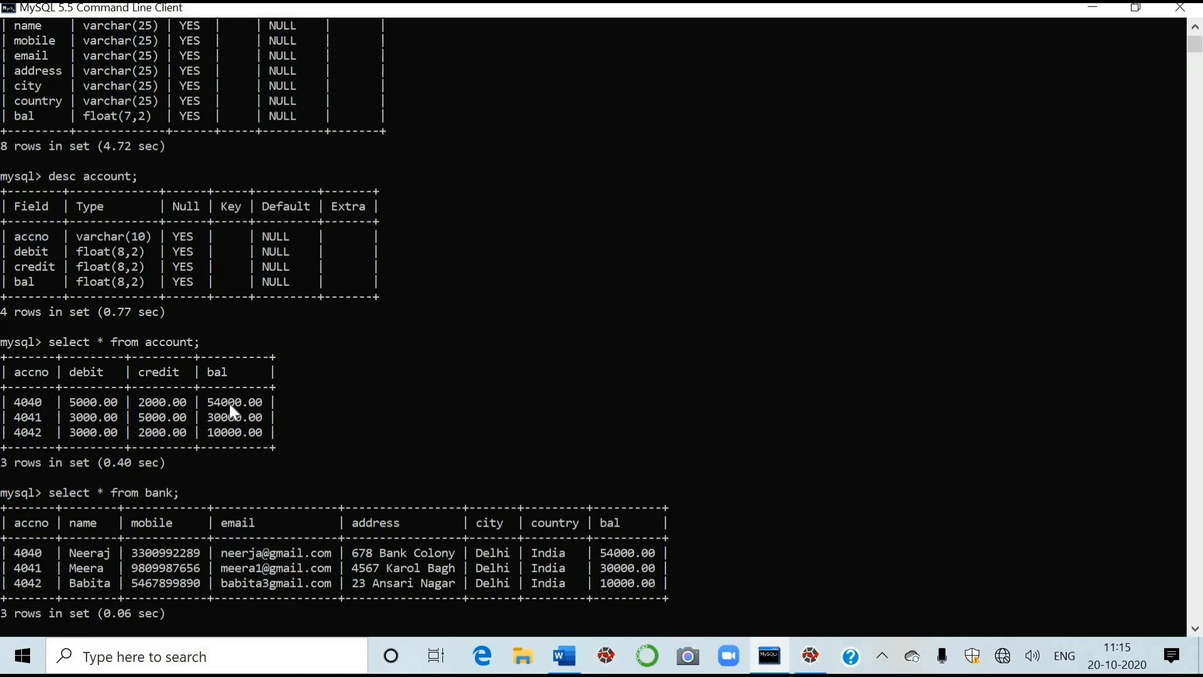
mouse_move(269, 437)
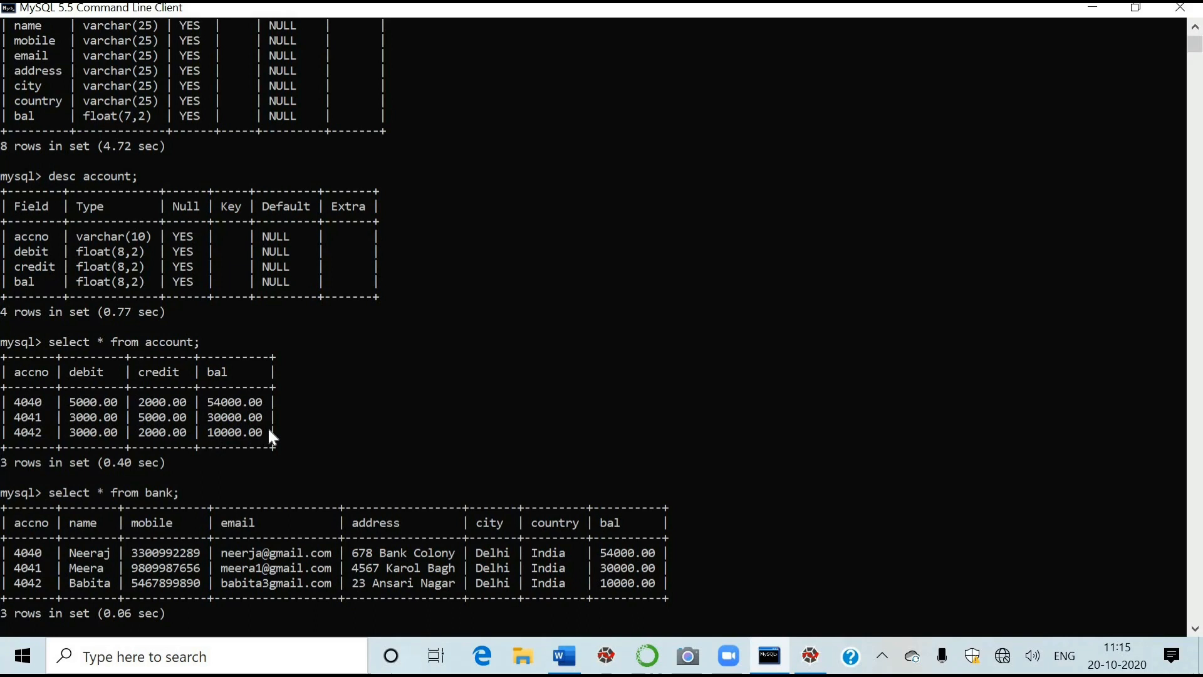
scroll(down, 3)
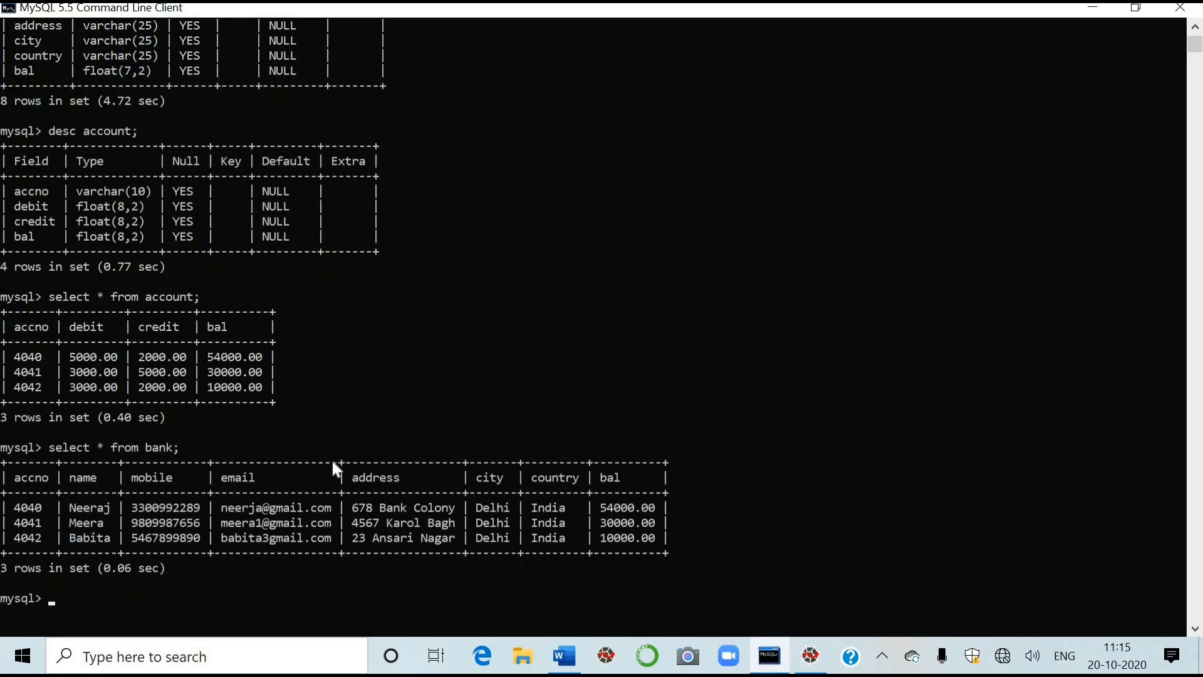
mouse_move(153, 460)
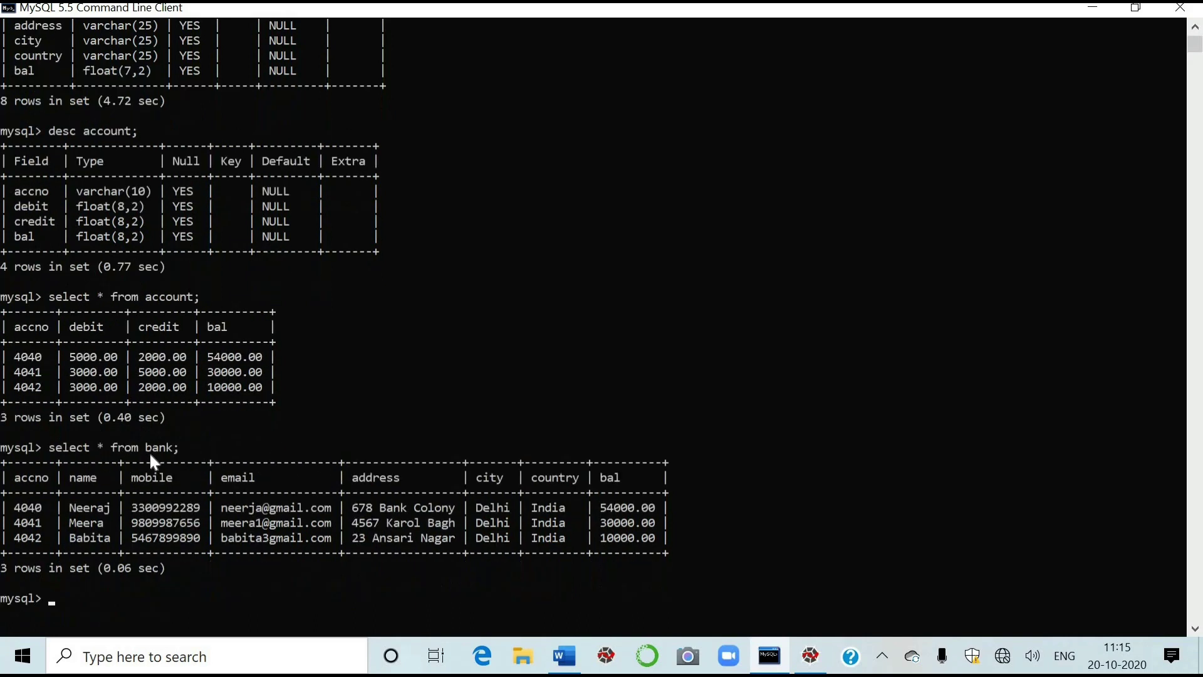
mouse_move(39, 544)
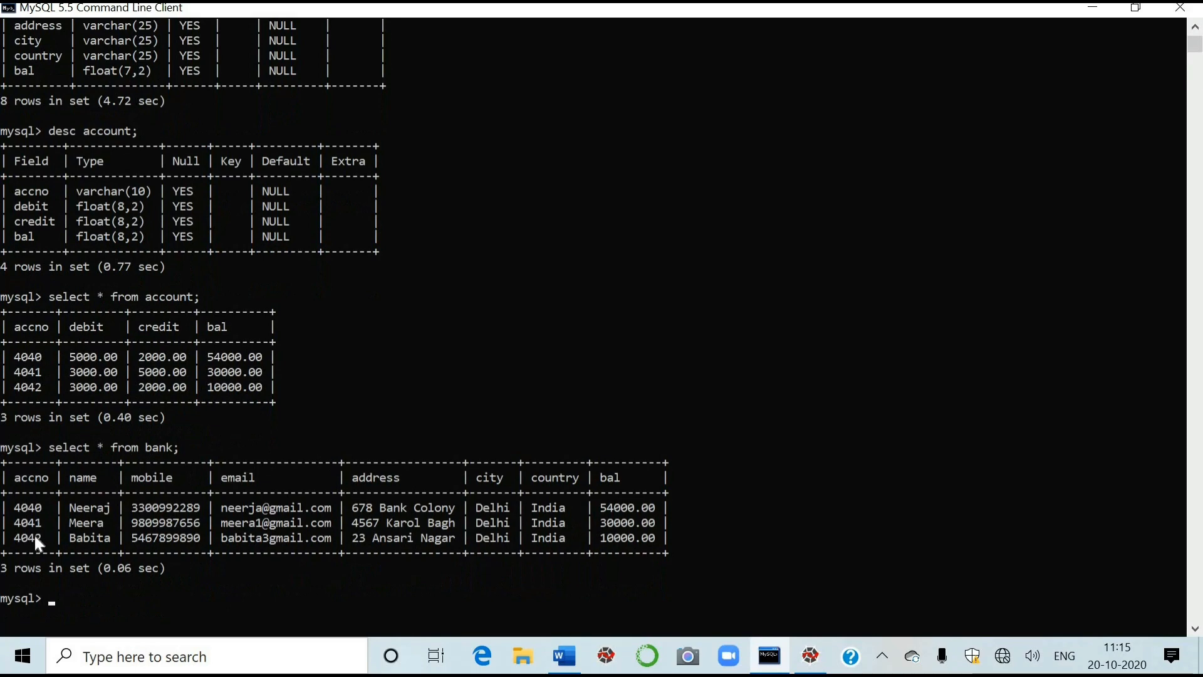
mouse_move(55, 558)
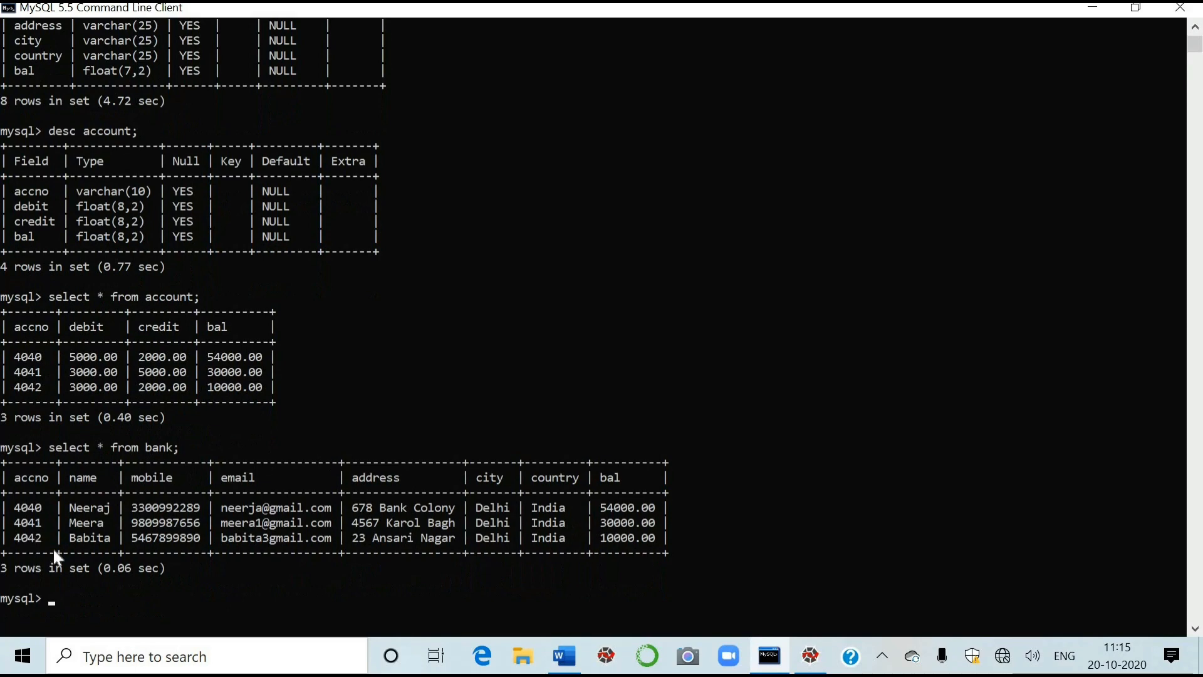
mouse_move(116, 557)
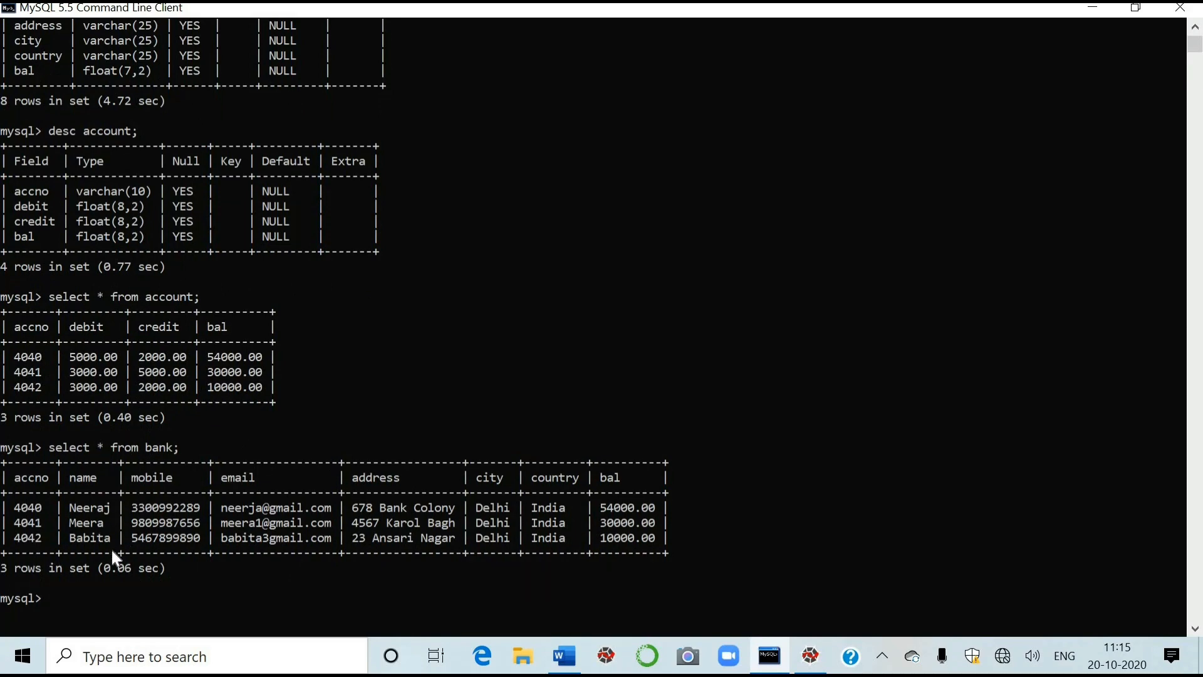
mouse_move(493, 543)
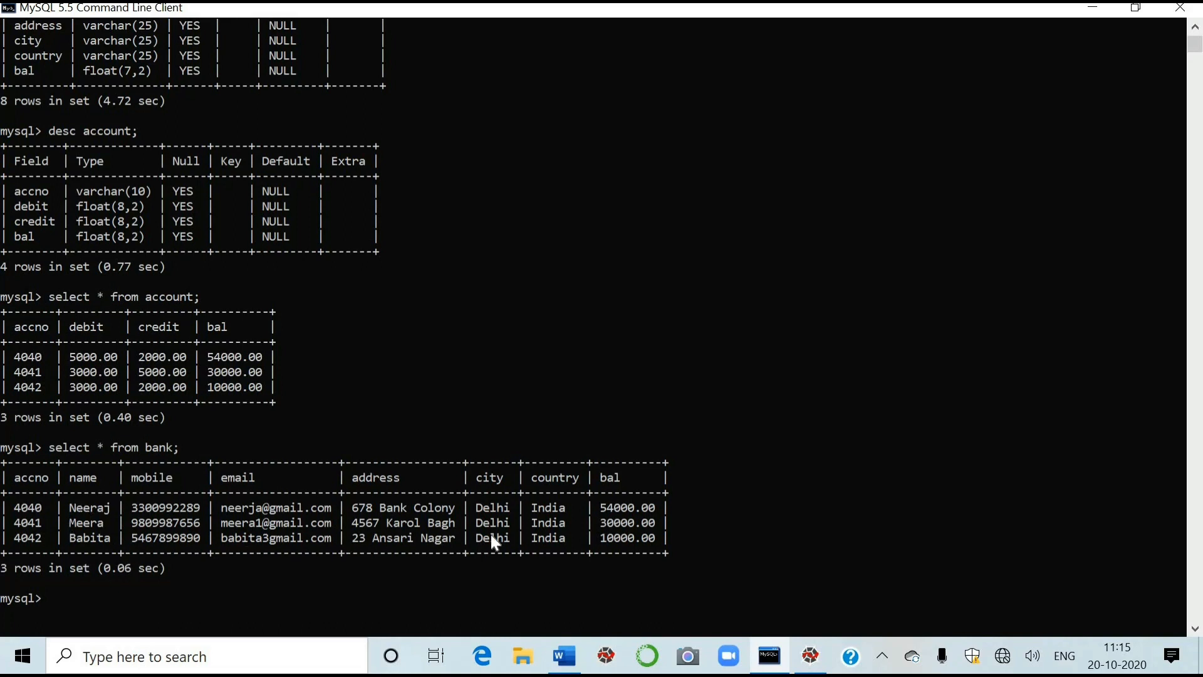
mouse_move(483, 518)
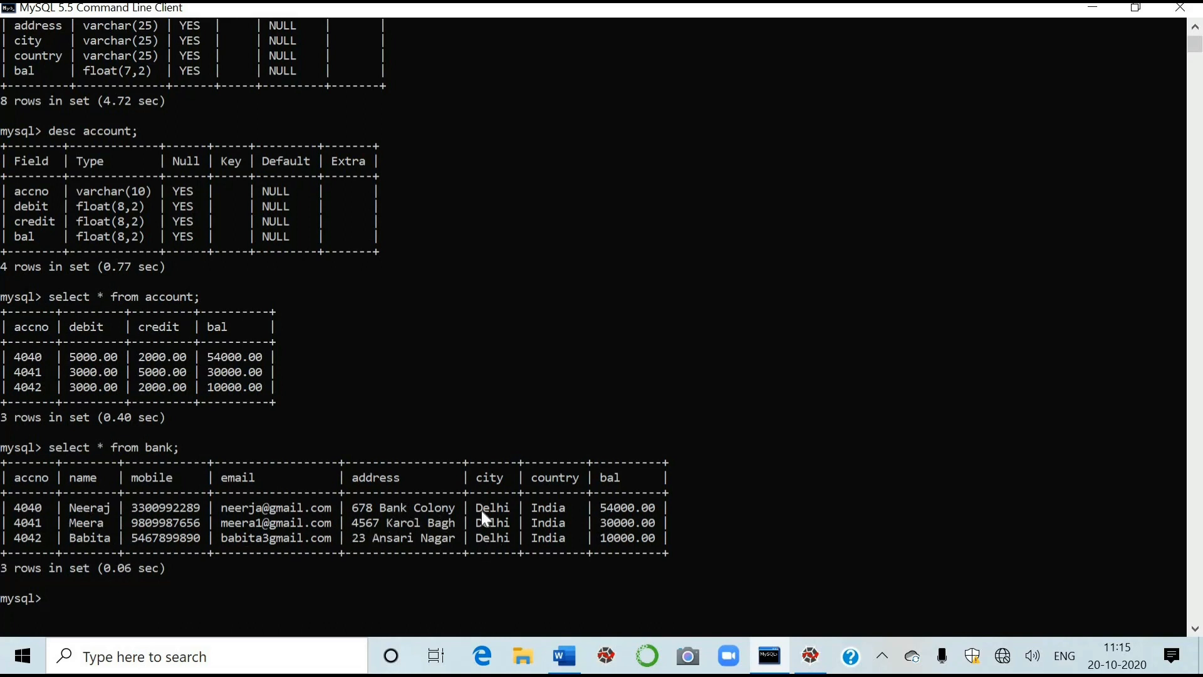
mouse_move(528, 501)
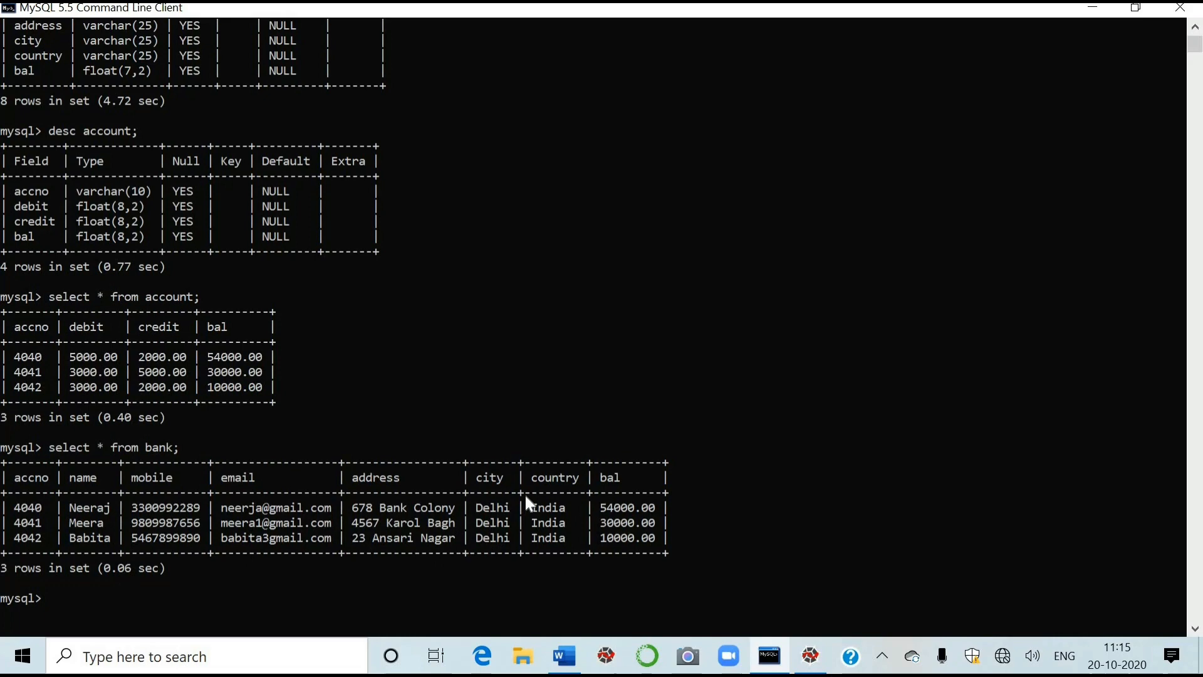
mouse_move(676, 547)
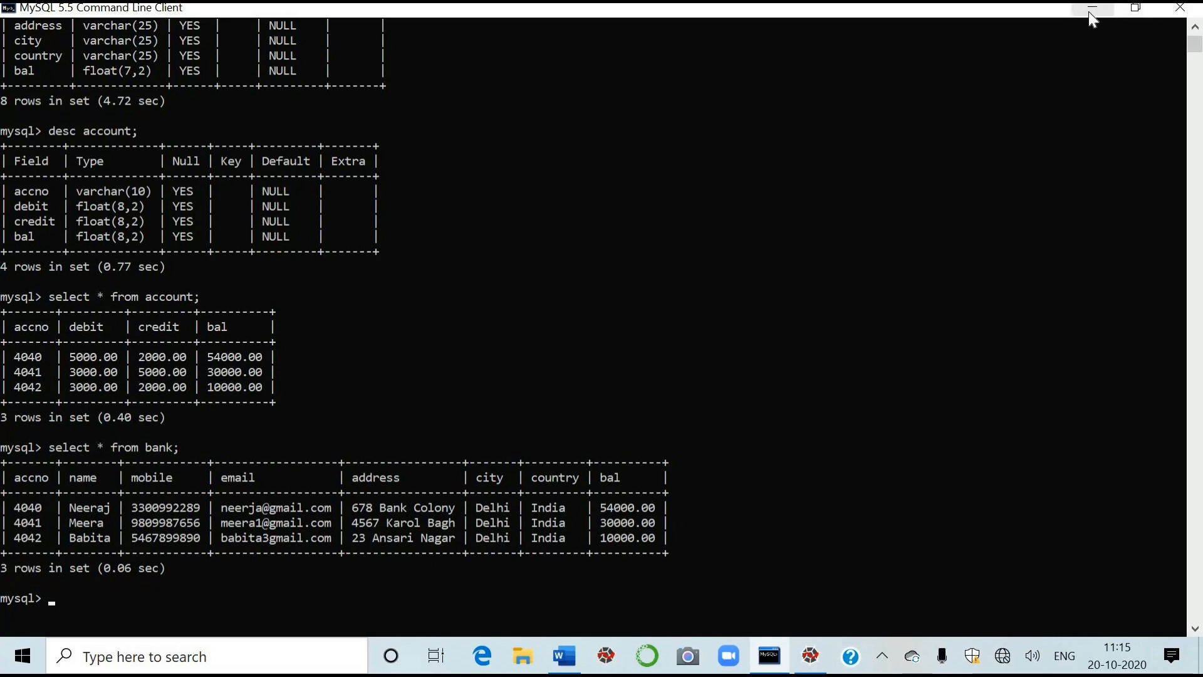
Step: Minimize MySQL and scroll the Word report down to the About choice's welcome output
click(563, 656)
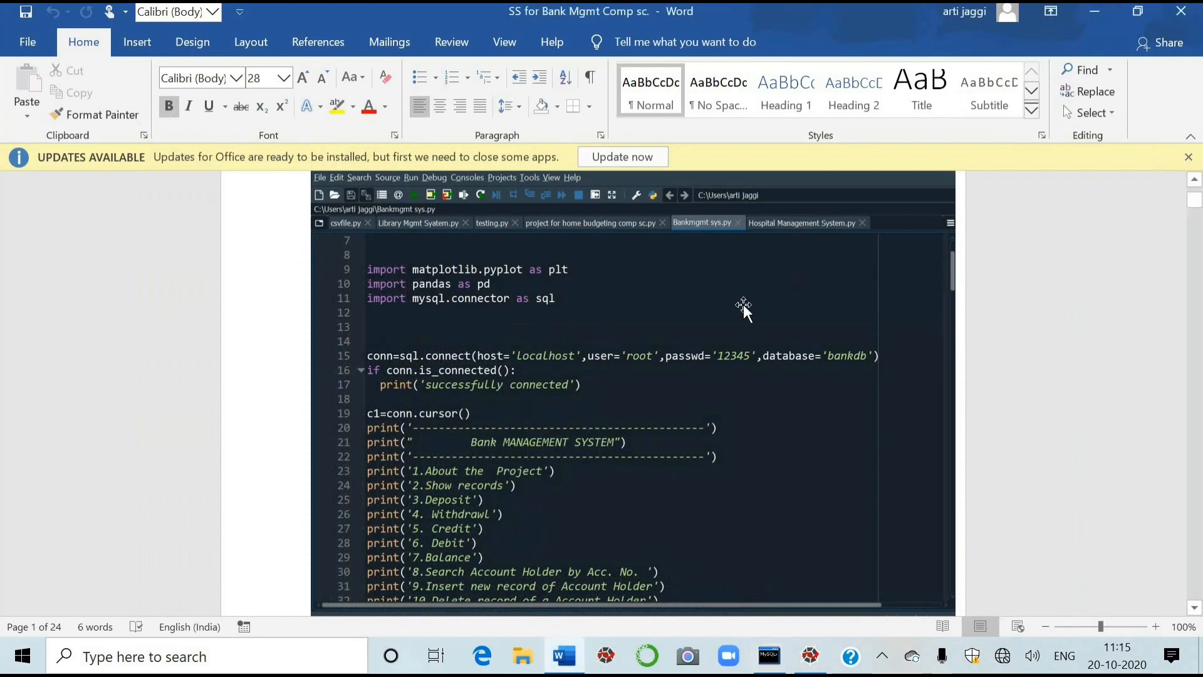
mouse_move(455, 405)
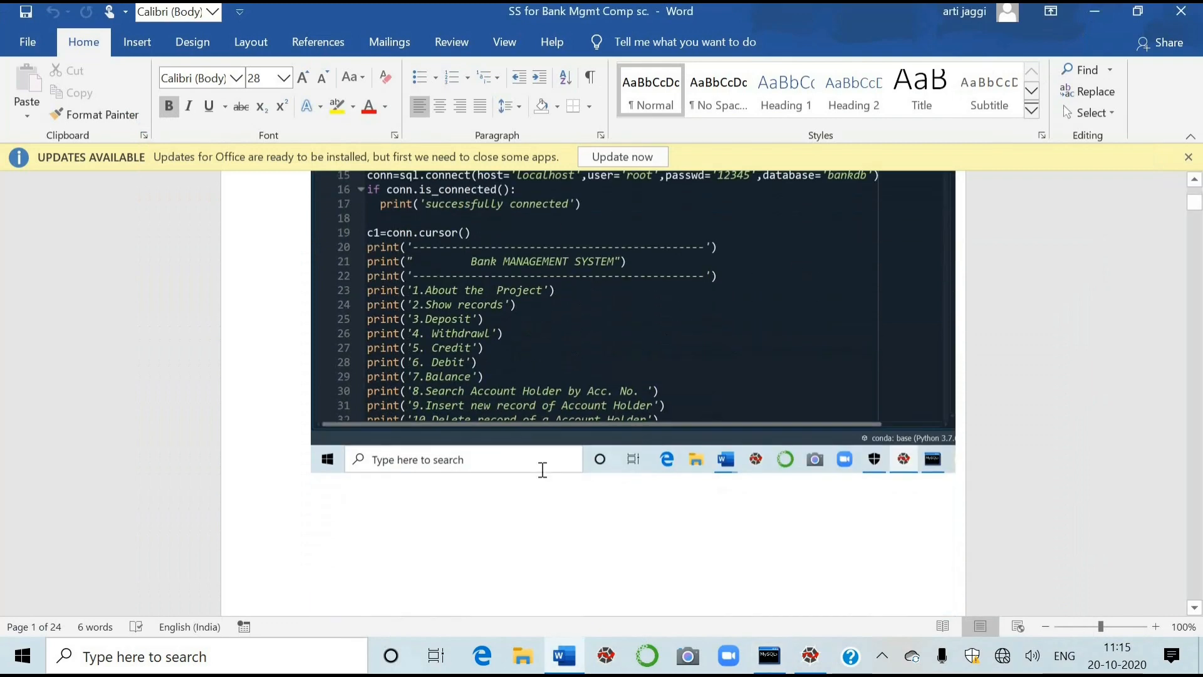
scroll(down, 3)
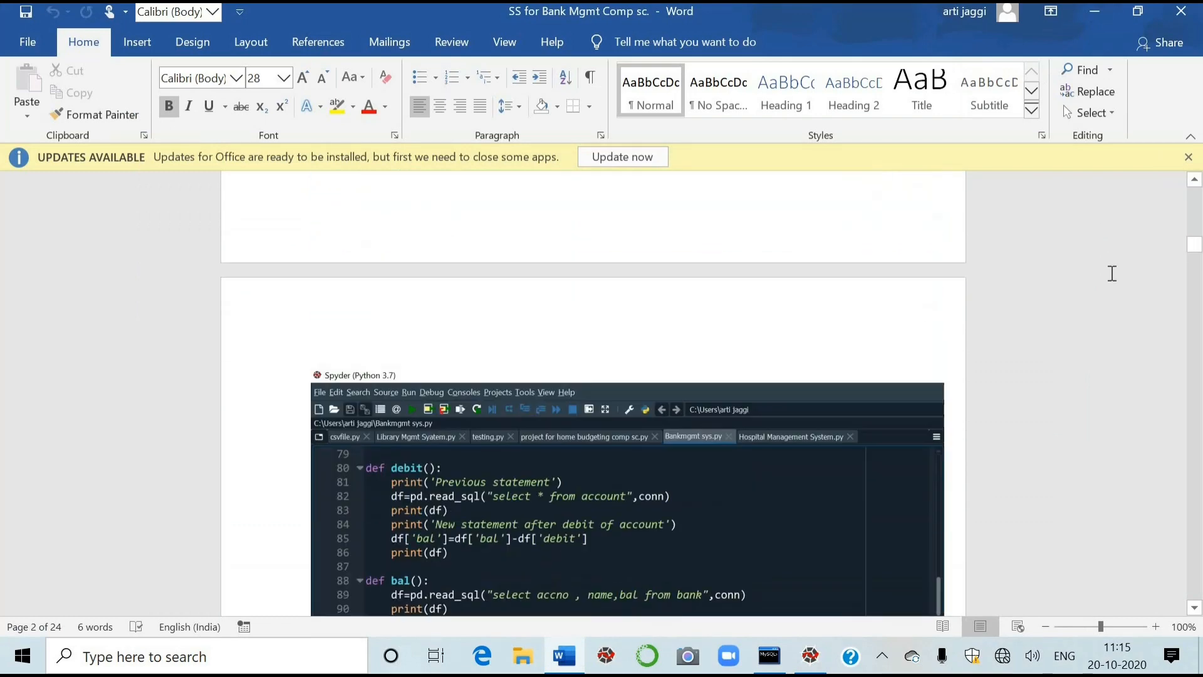
scroll(down, 3)
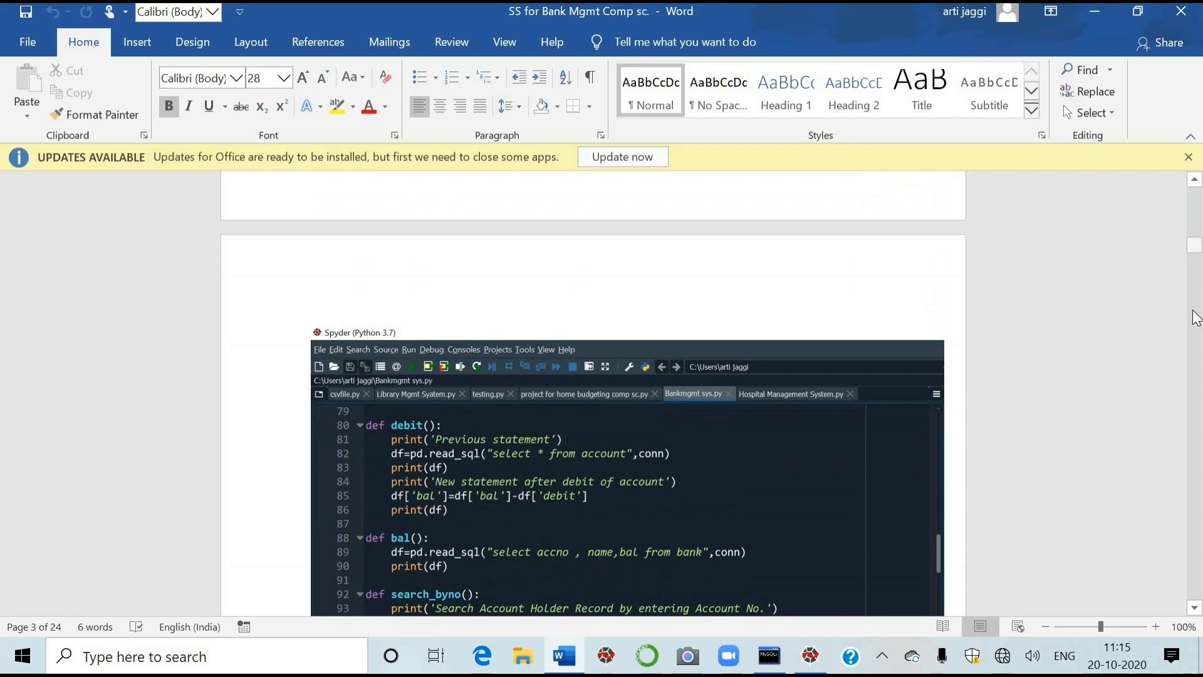
scroll(down, 3)
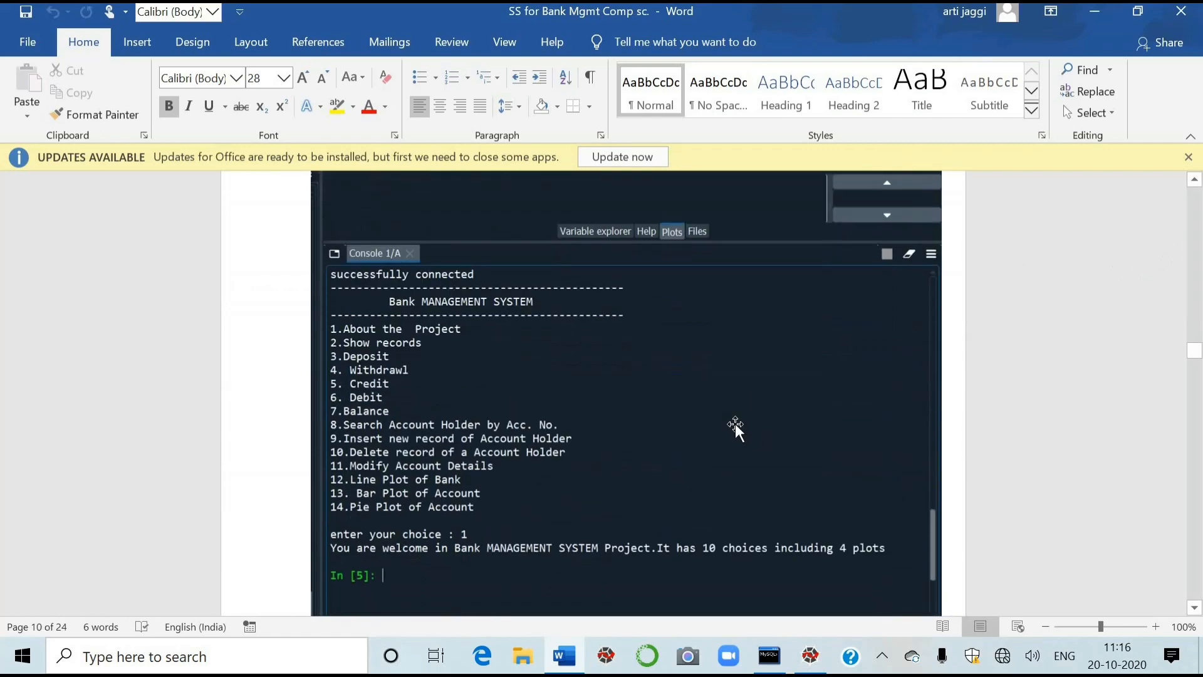
mouse_move(415, 361)
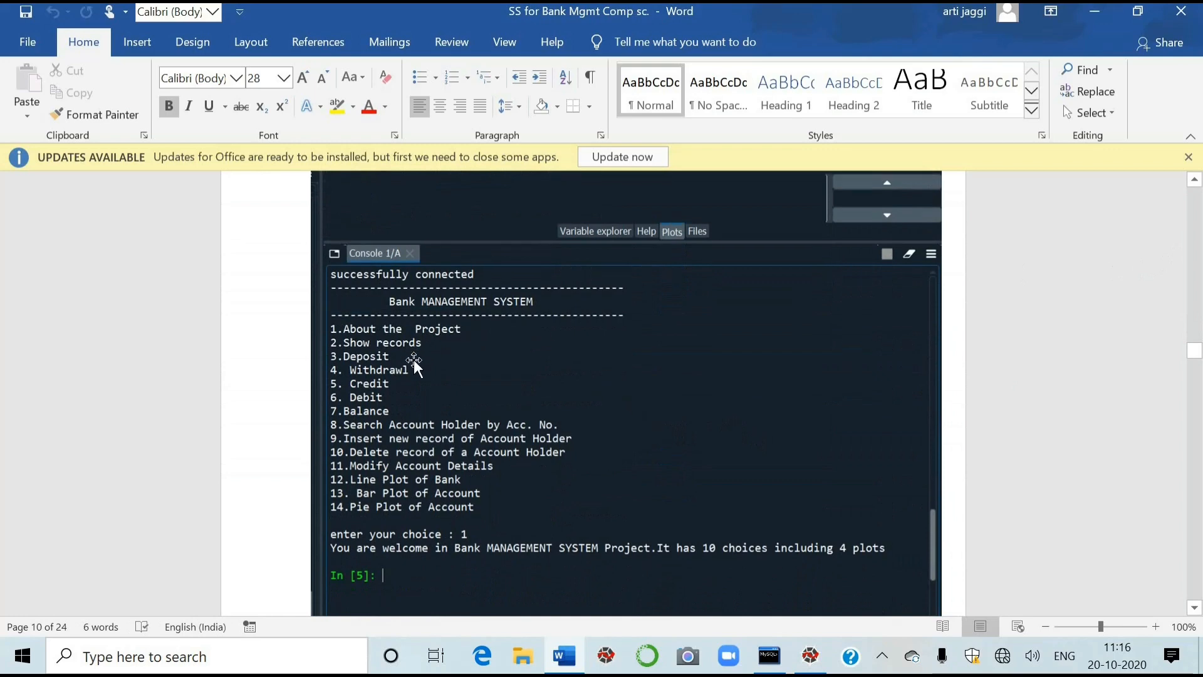
mouse_move(359, 358)
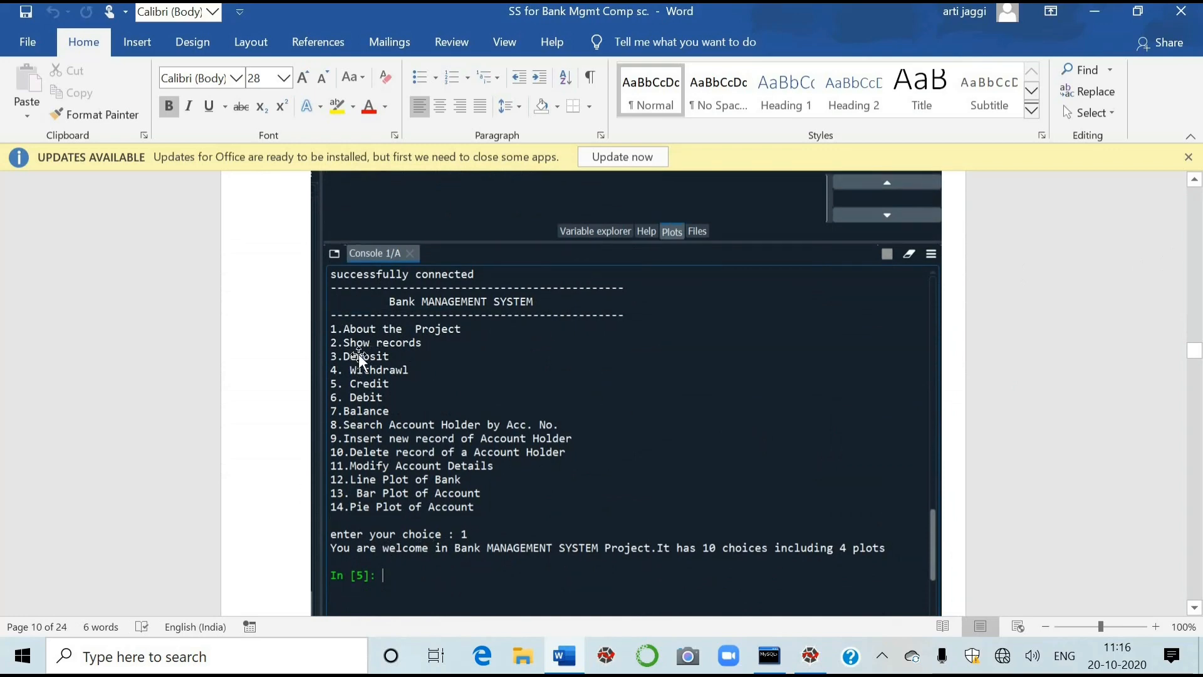
mouse_move(417, 362)
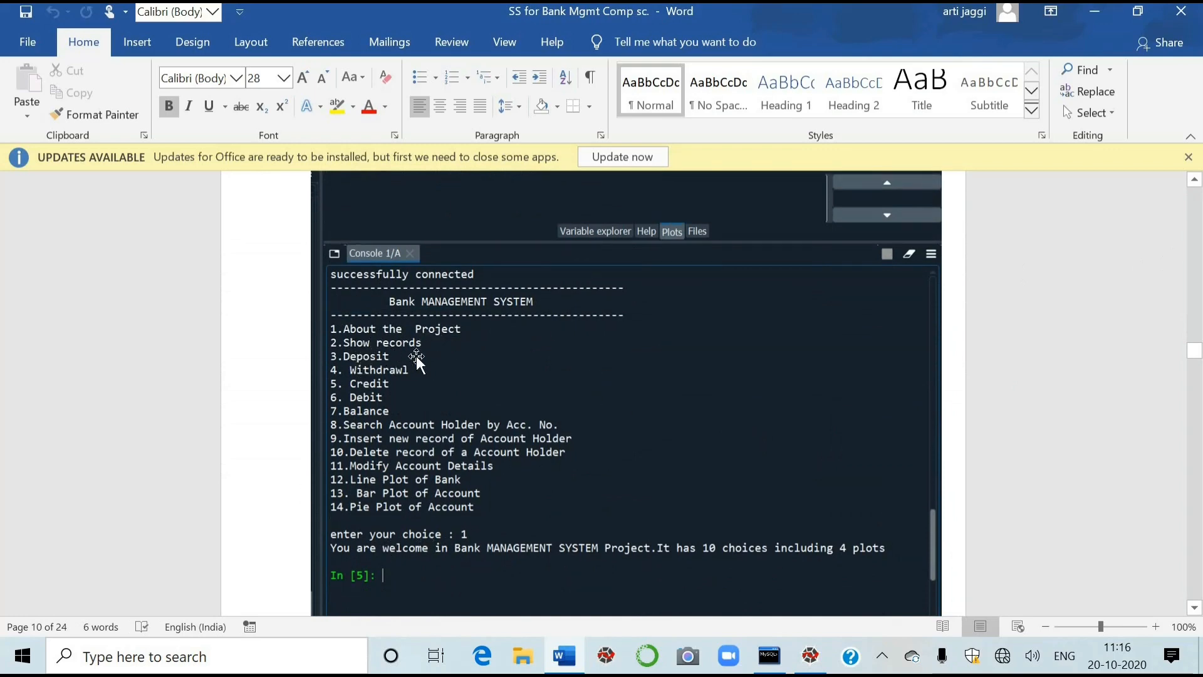
mouse_move(376, 390)
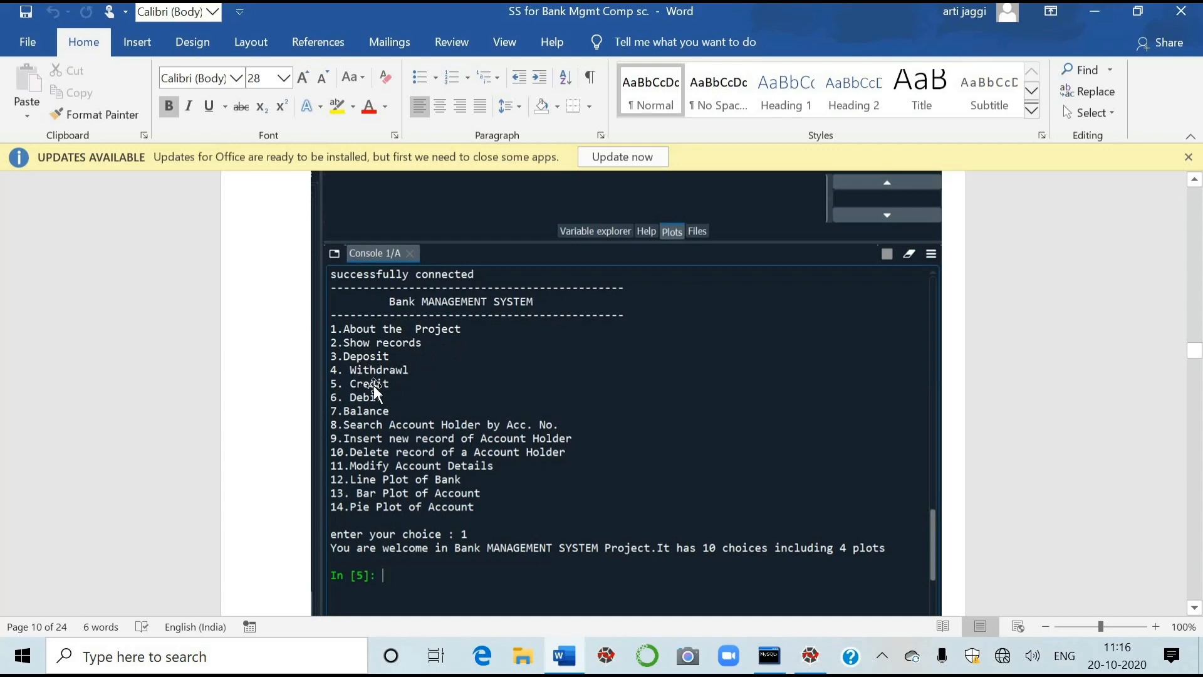
mouse_move(349, 414)
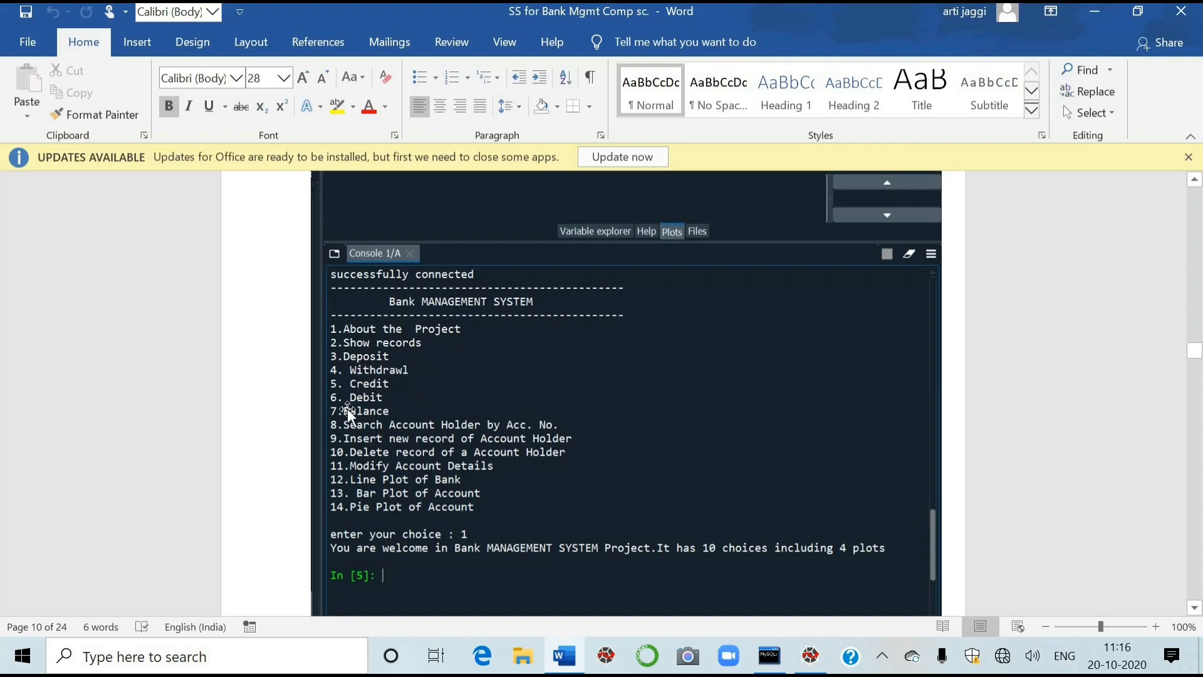
mouse_move(430, 426)
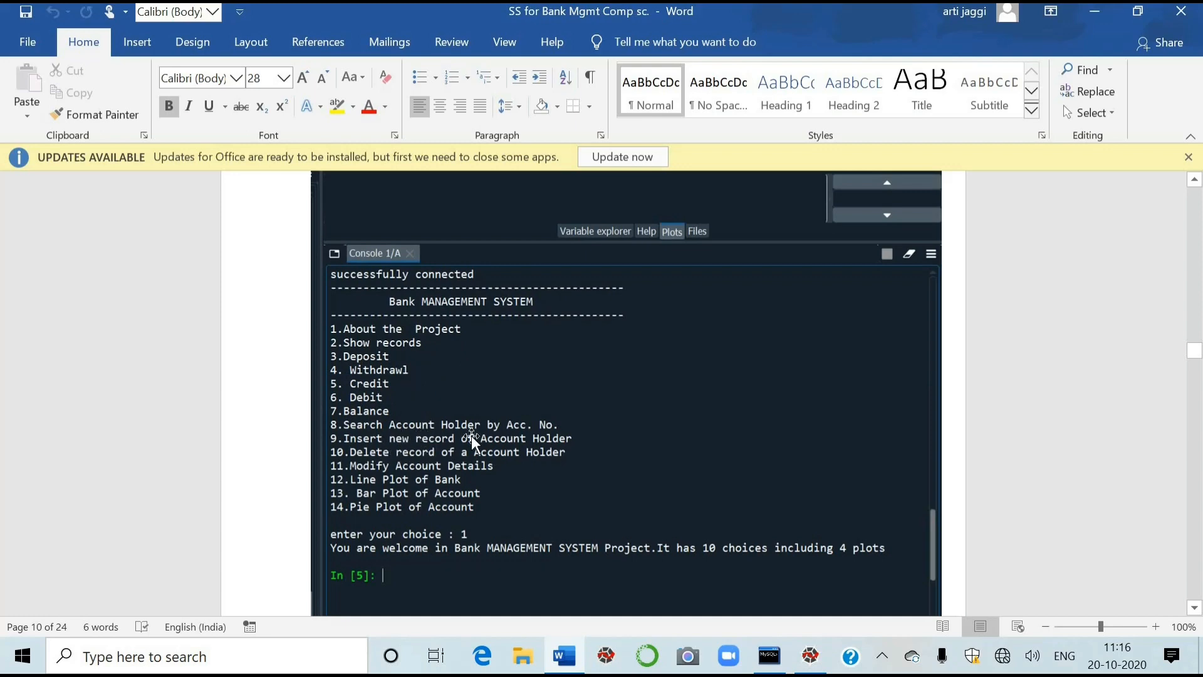
mouse_move(448, 434)
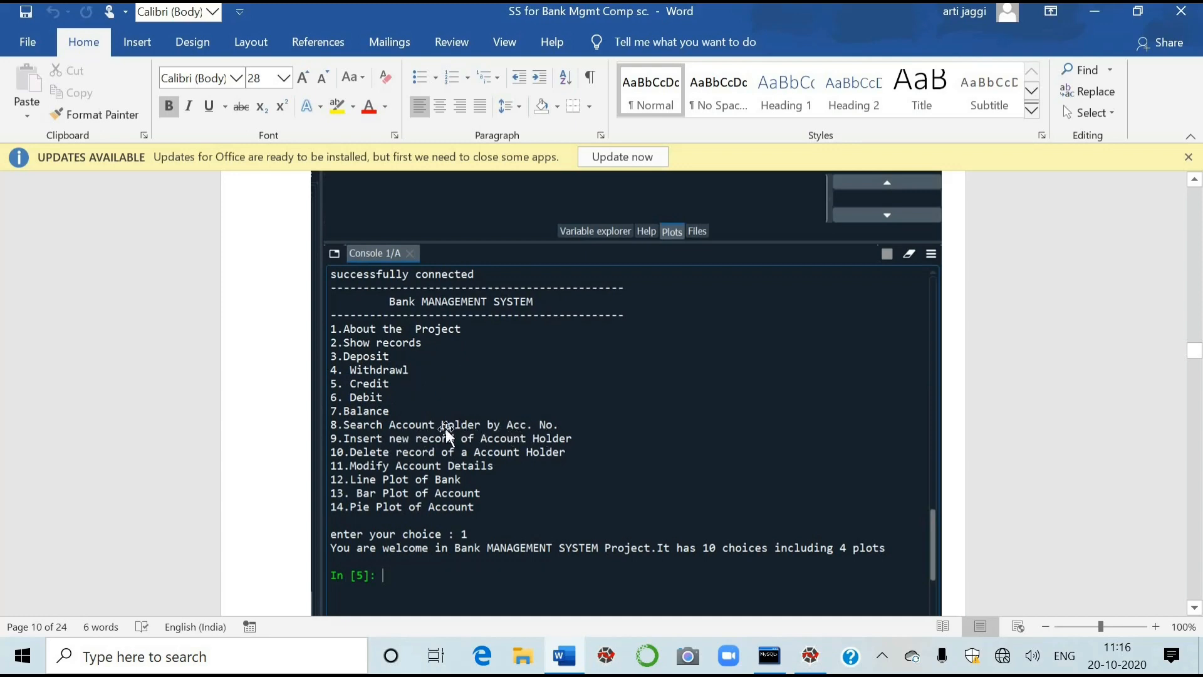
mouse_move(376, 438)
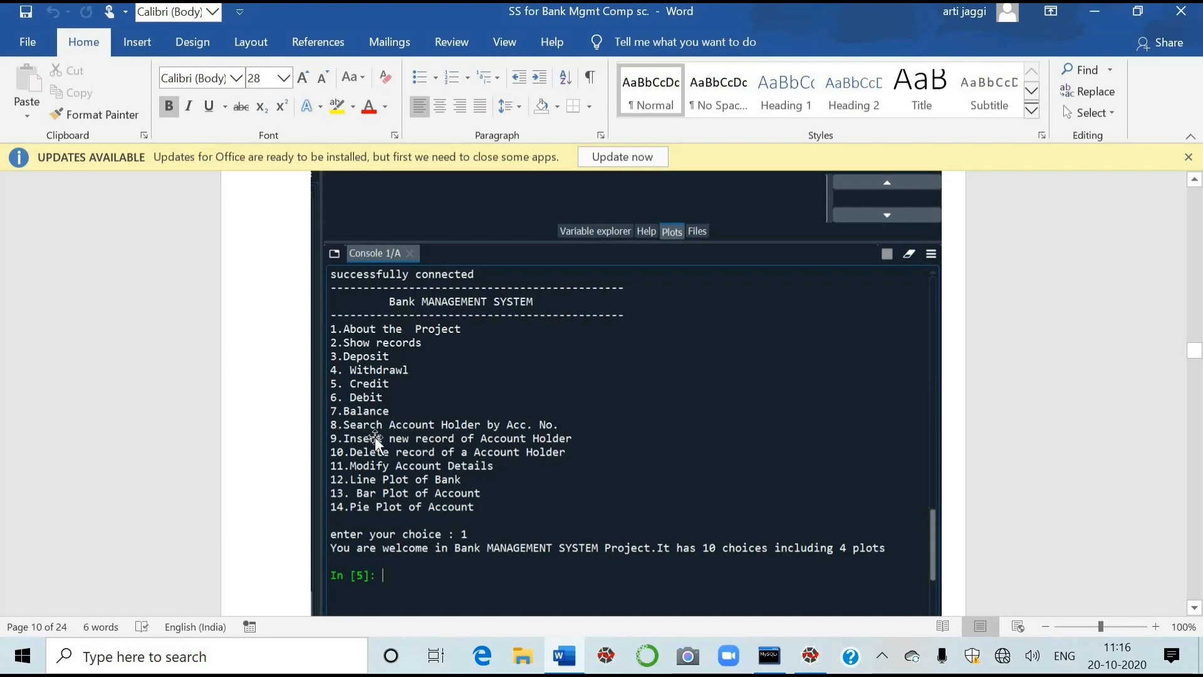
mouse_move(504, 430)
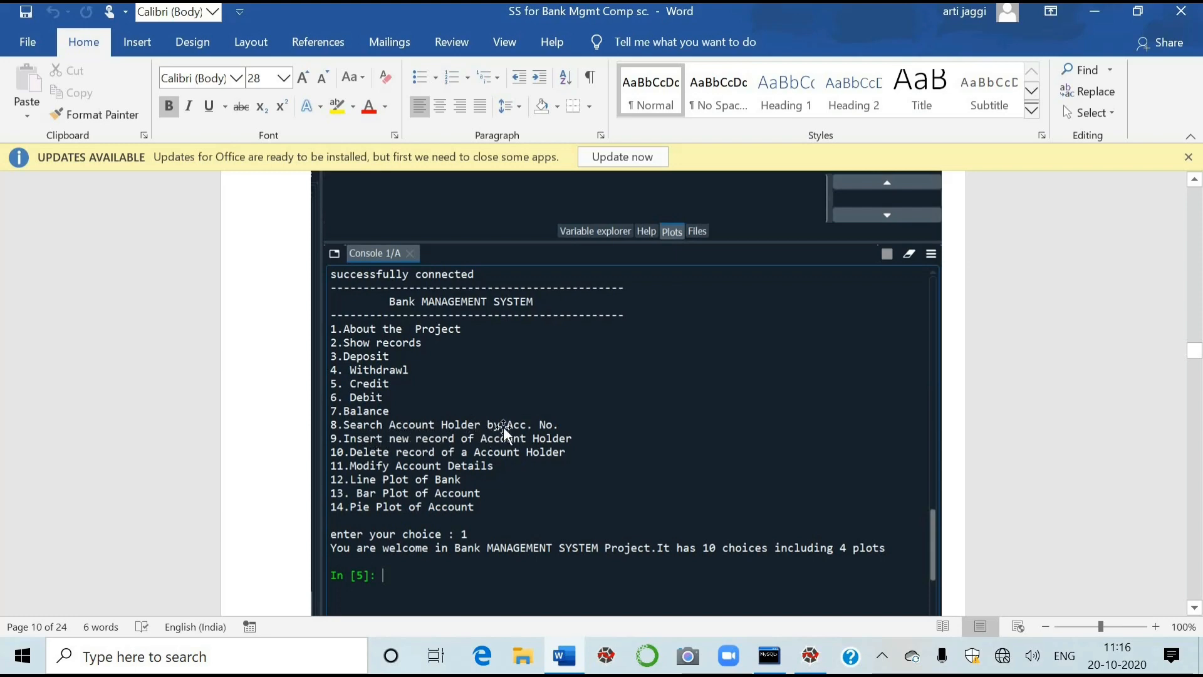
mouse_move(537, 438)
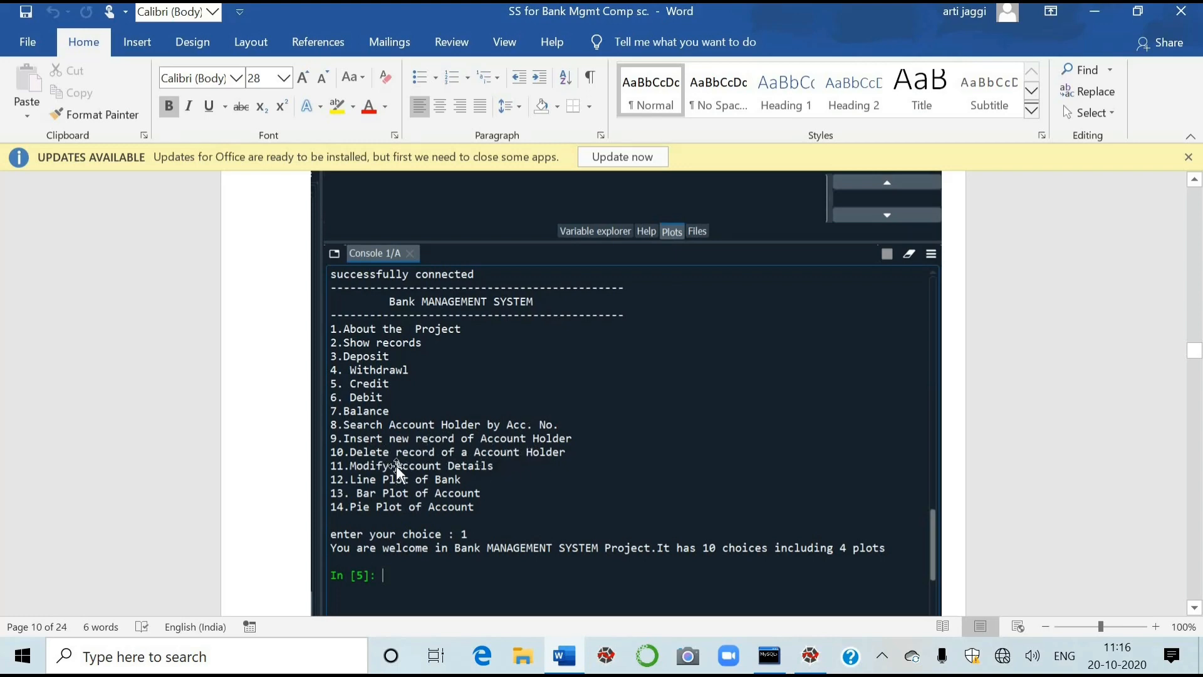
mouse_move(375, 476)
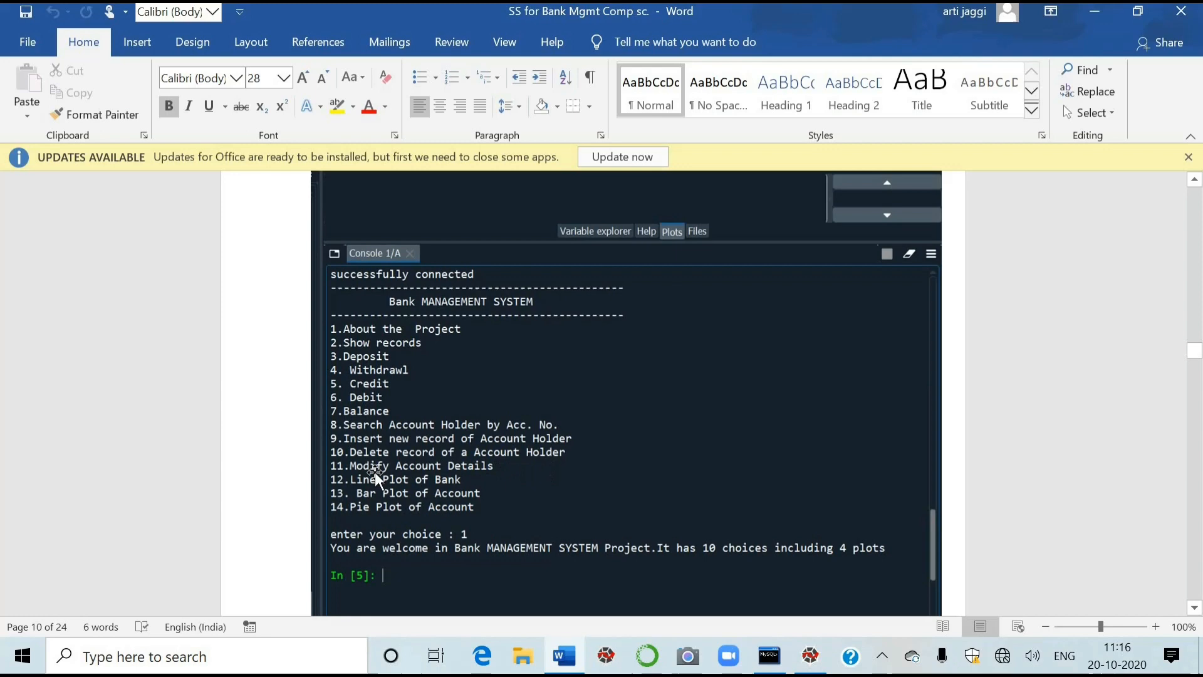
mouse_move(379, 494)
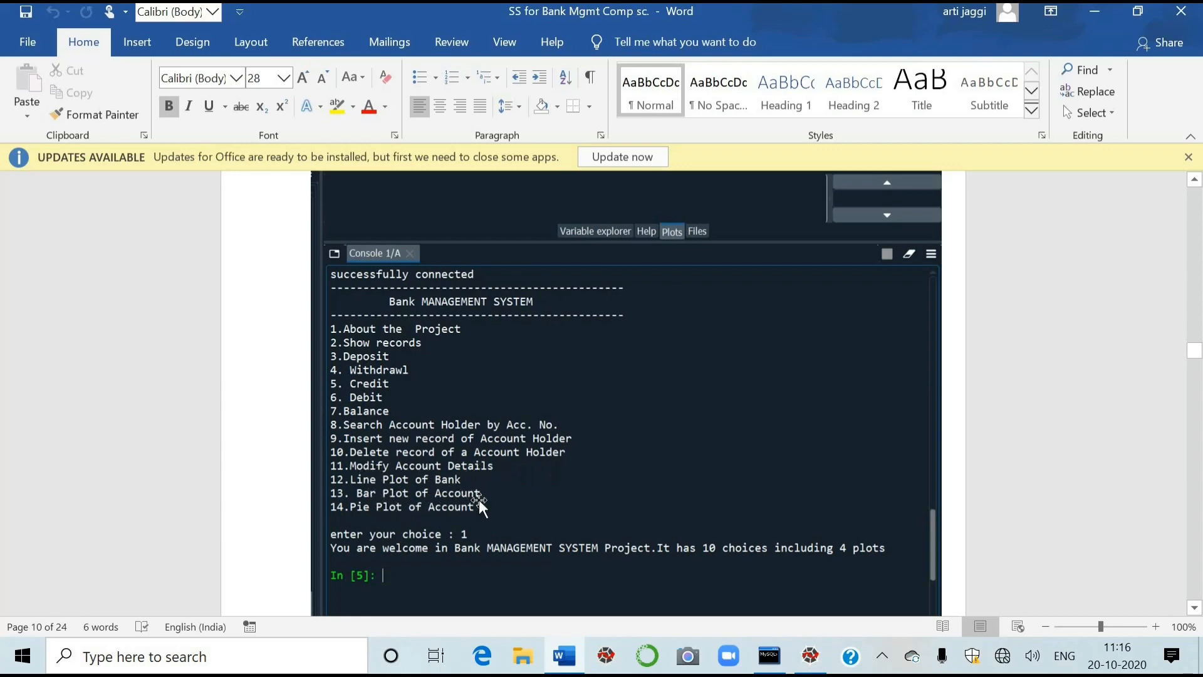
mouse_move(488, 533)
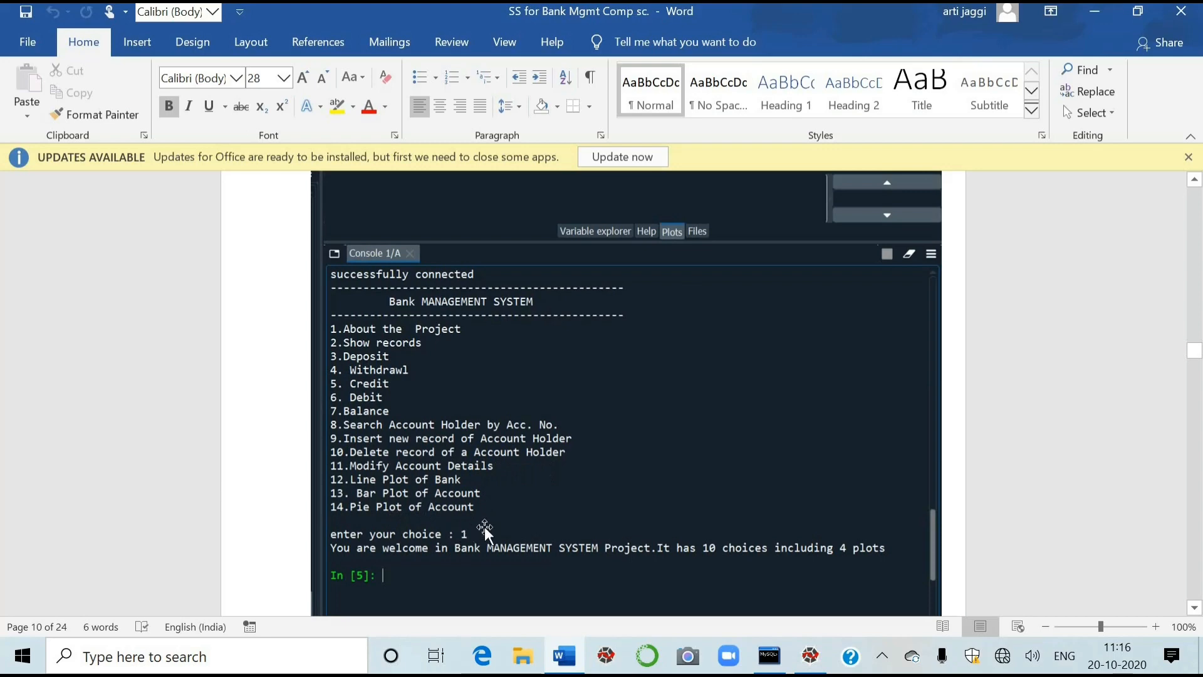
Step: Scroll the Word report to page 11 showing choice 3's three-account statement
scroll(down, 3)
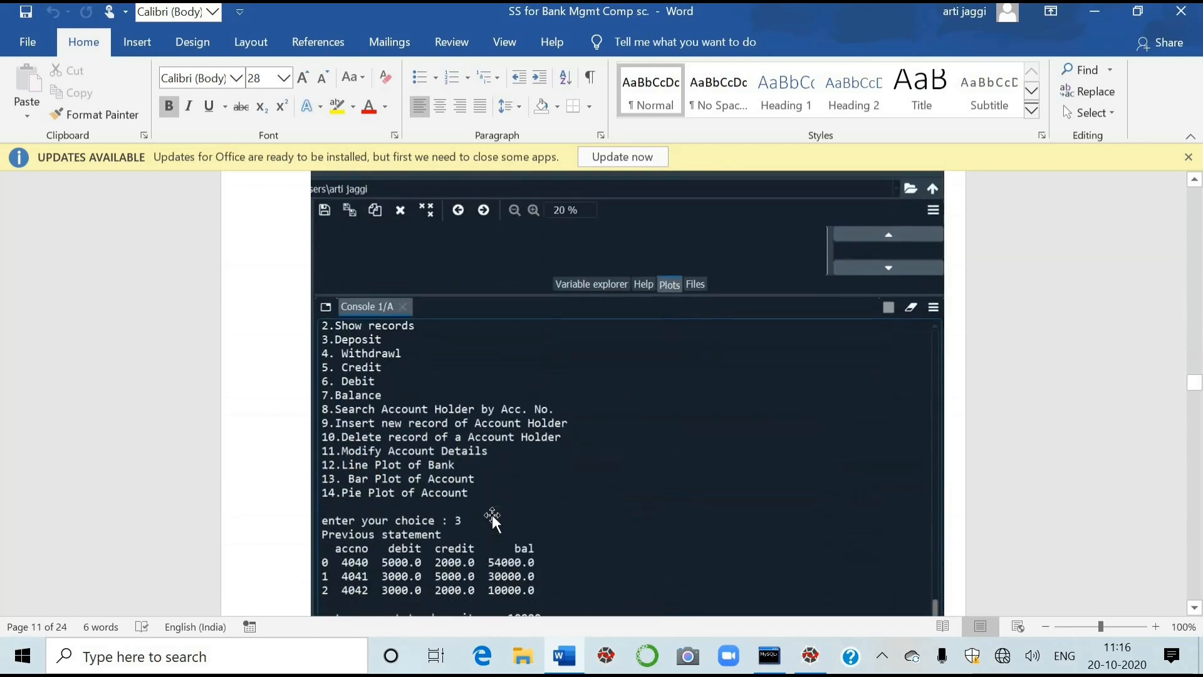
Step: Scroll the Word report to page 15's choice 7 balance listing
scroll(down, 3)
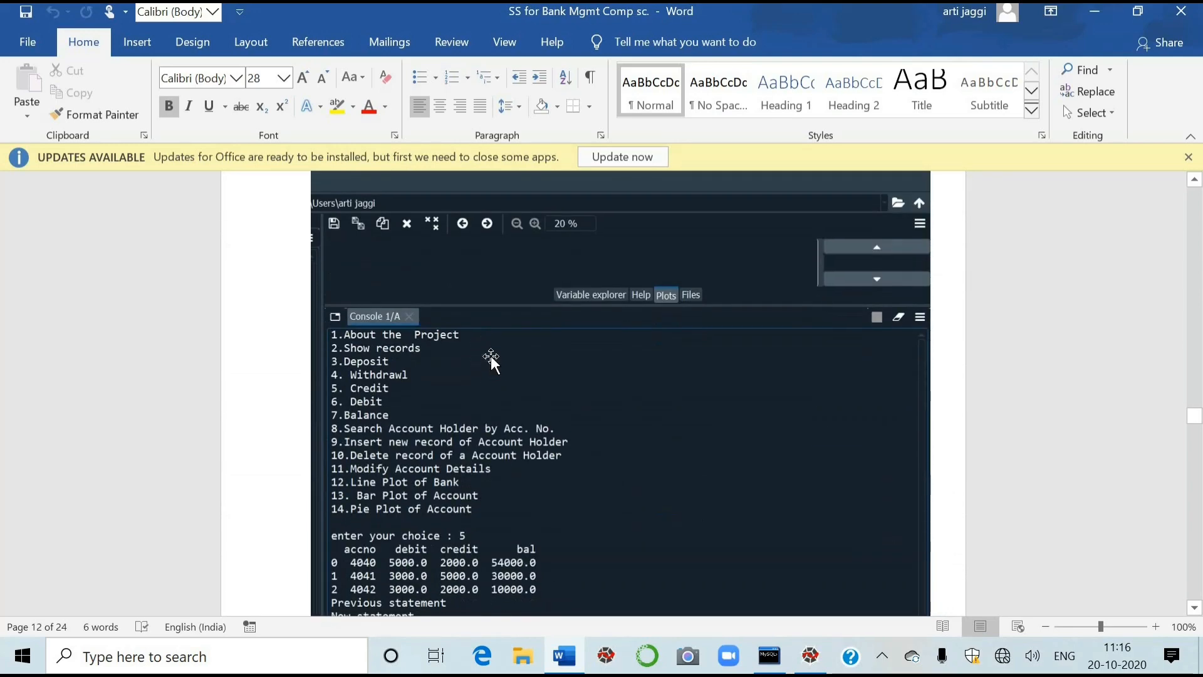
scroll(down, 3)
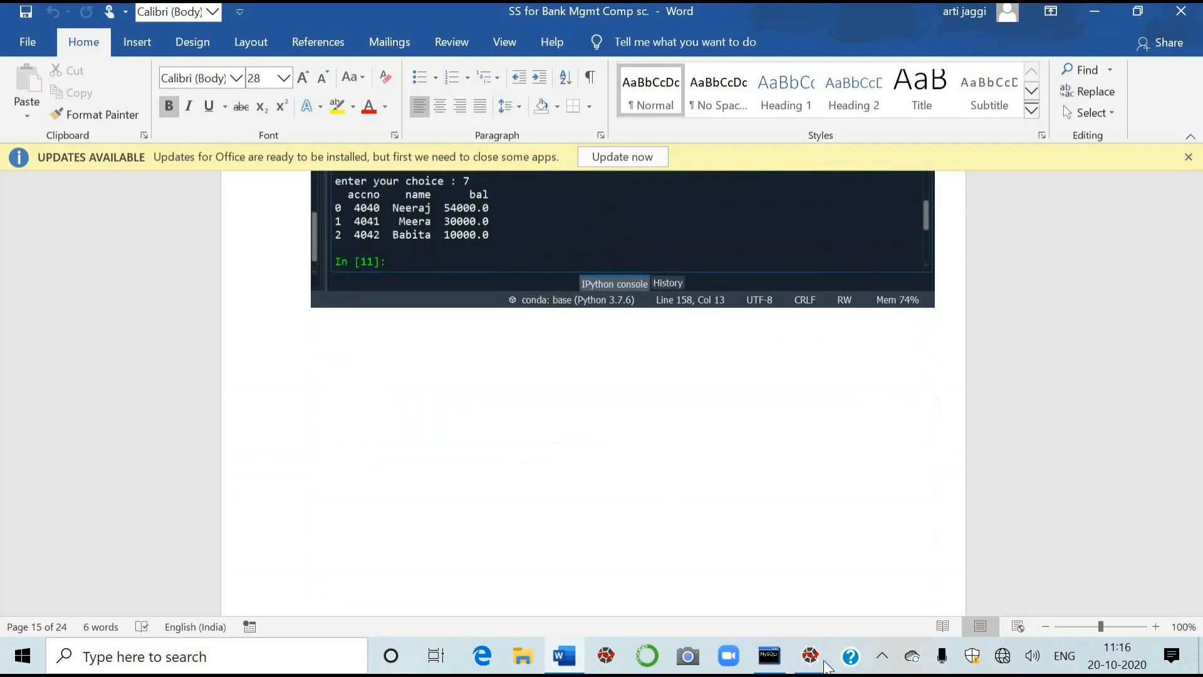
Step: Switch to Spyder and scroll Bankmgmt sys.py up to its imports and database connection
click(810, 656)
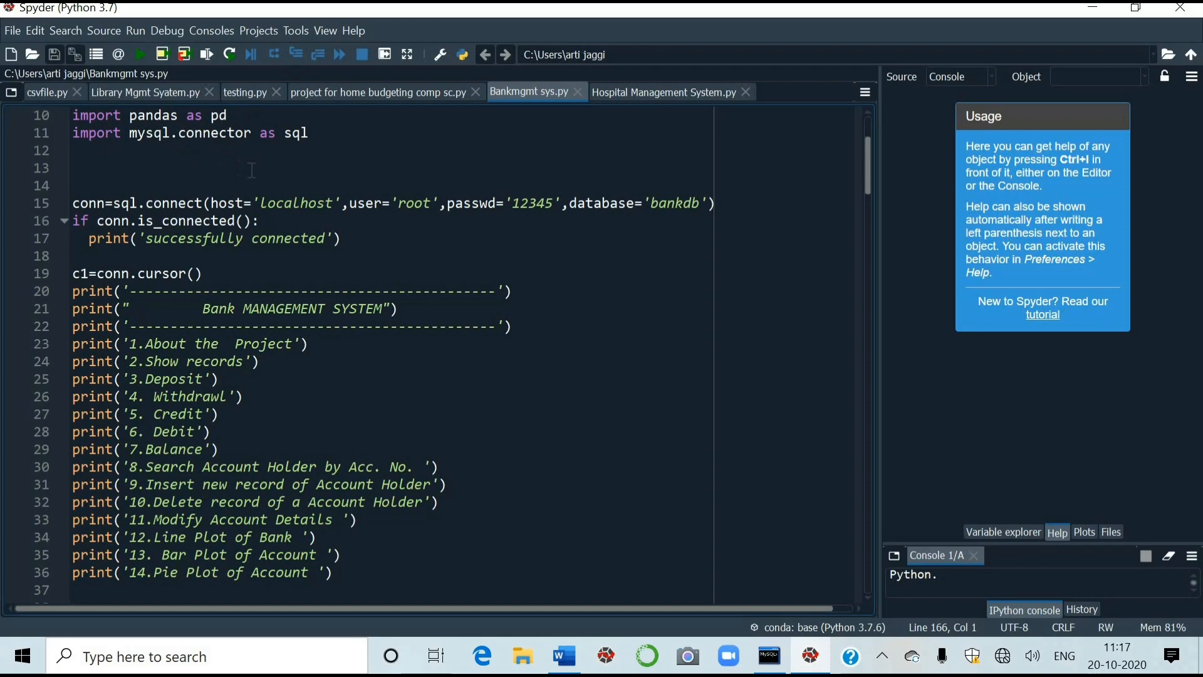
scroll(up, 3)
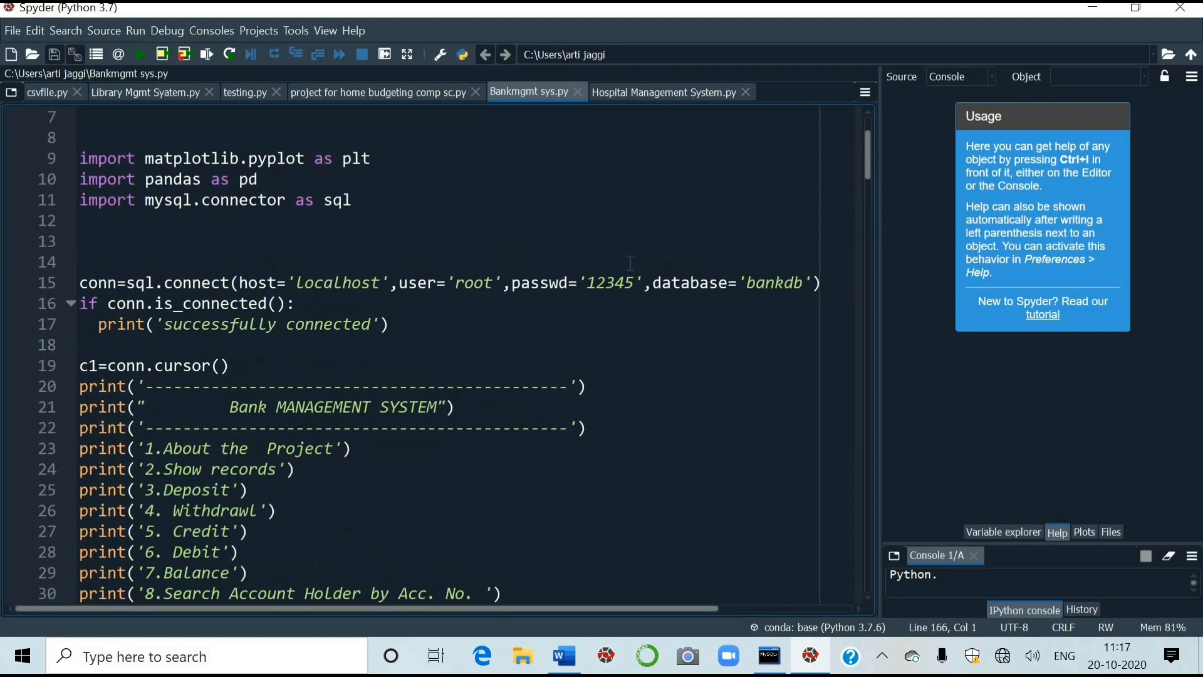
mouse_move(878, 284)
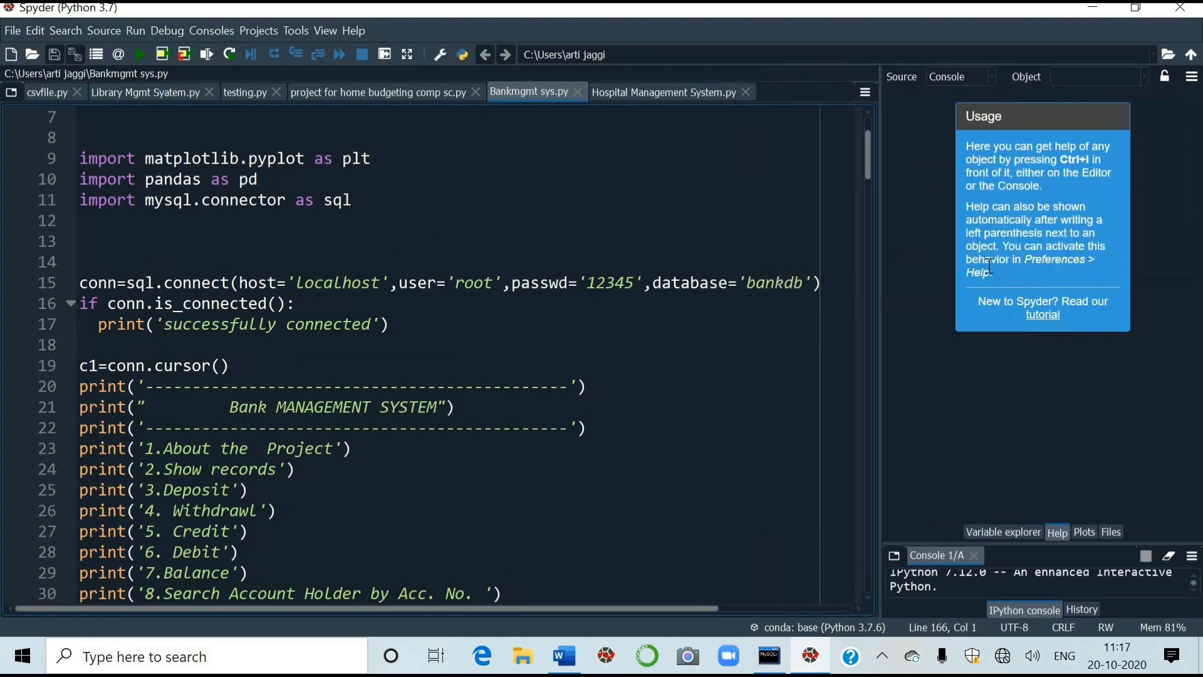
mouse_move(758, 296)
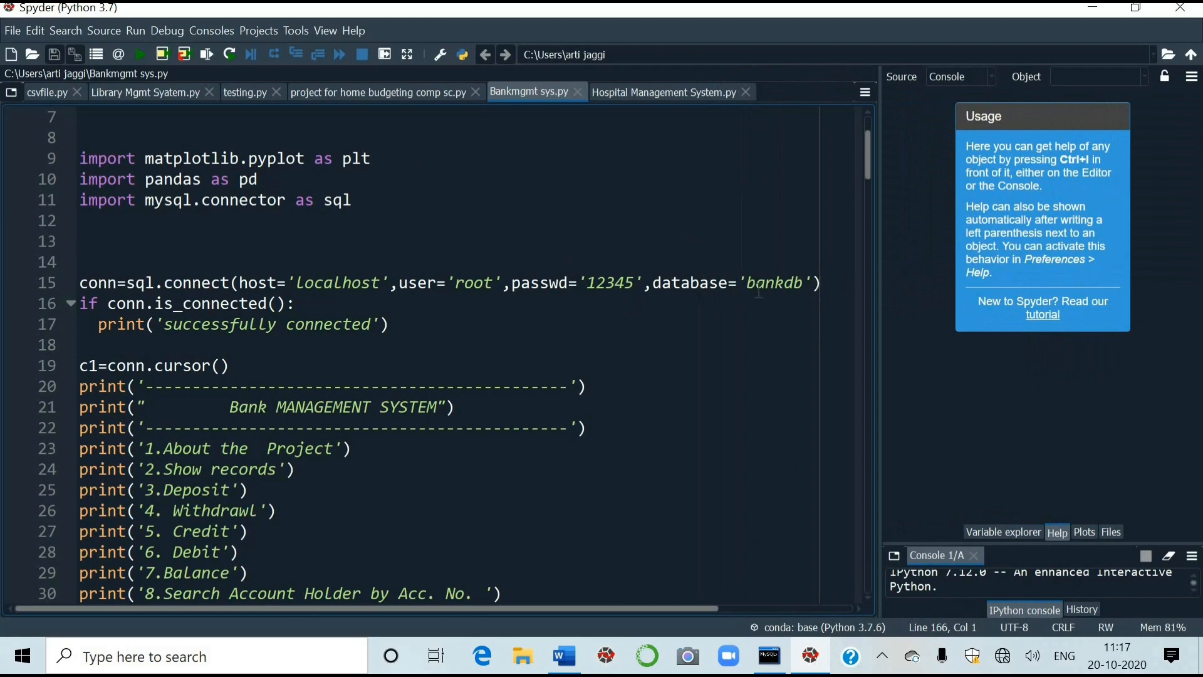
mouse_move(601, 352)
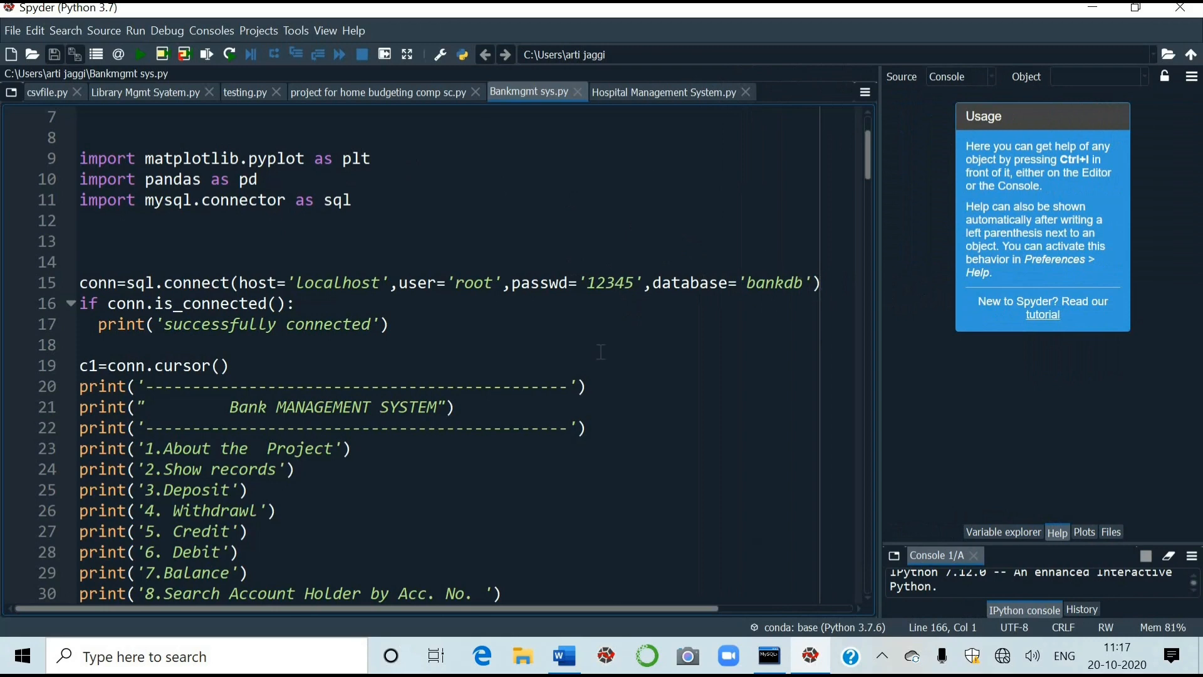
mouse_move(227, 232)
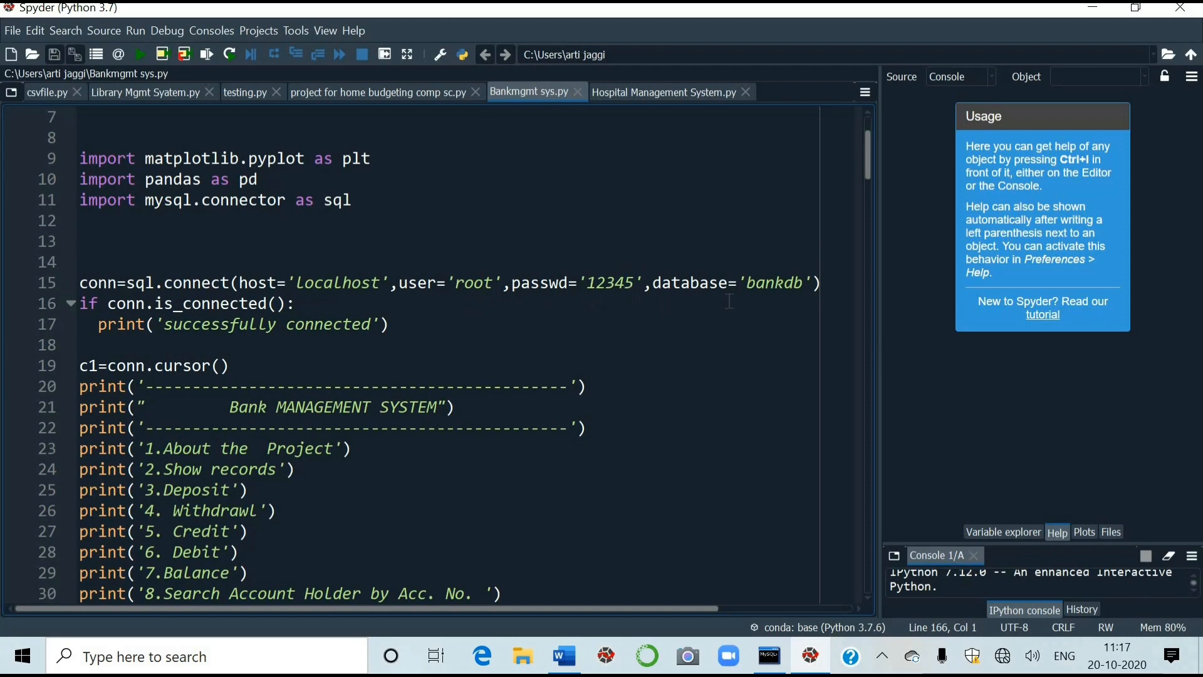
mouse_move(803, 300)
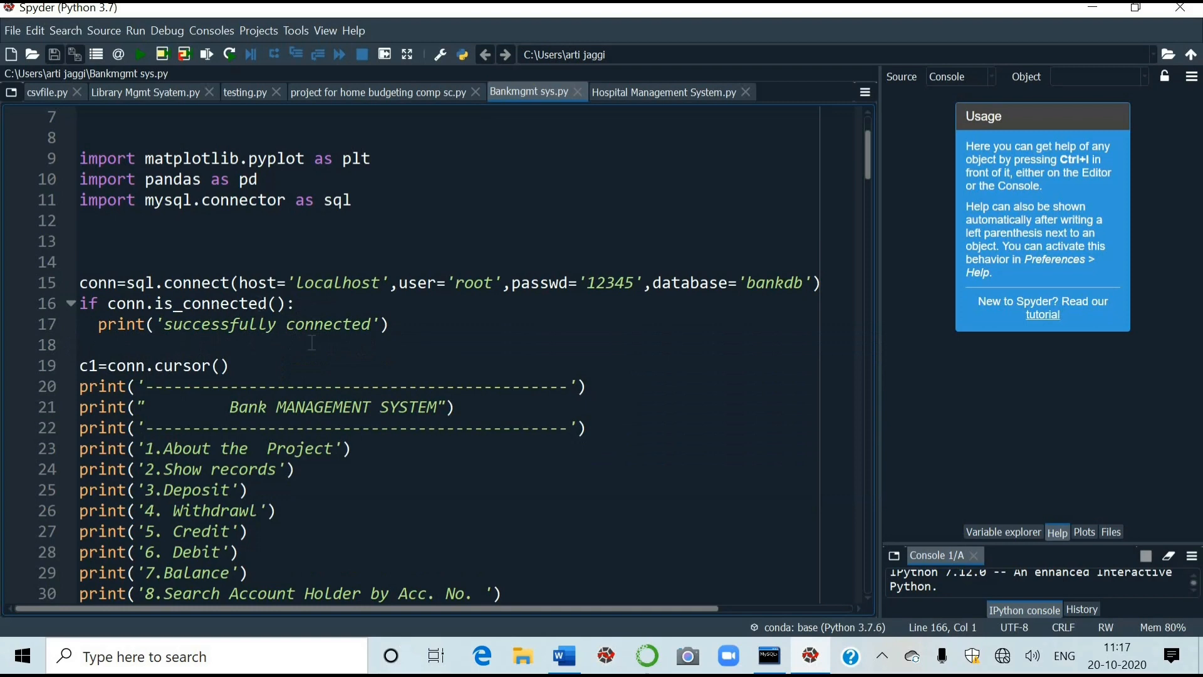
Step: Scroll the editor to the about, show_records_bank, deposit and withdrawl functions
scroll(down, 3)
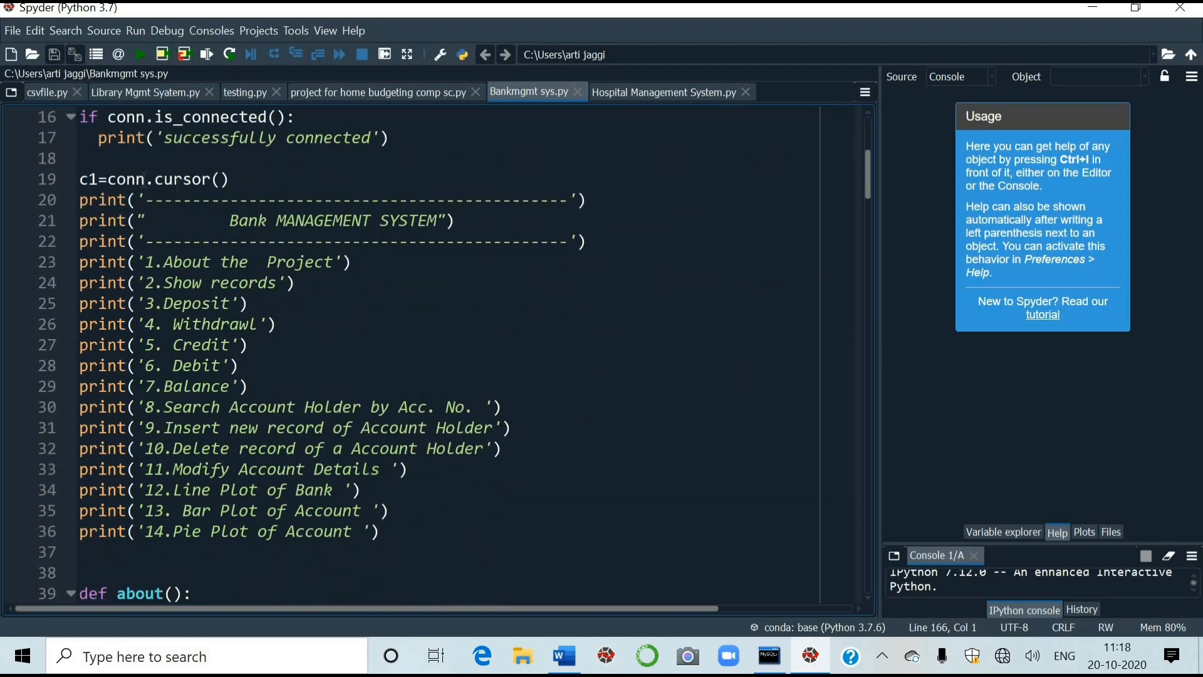
mouse_move(264, 192)
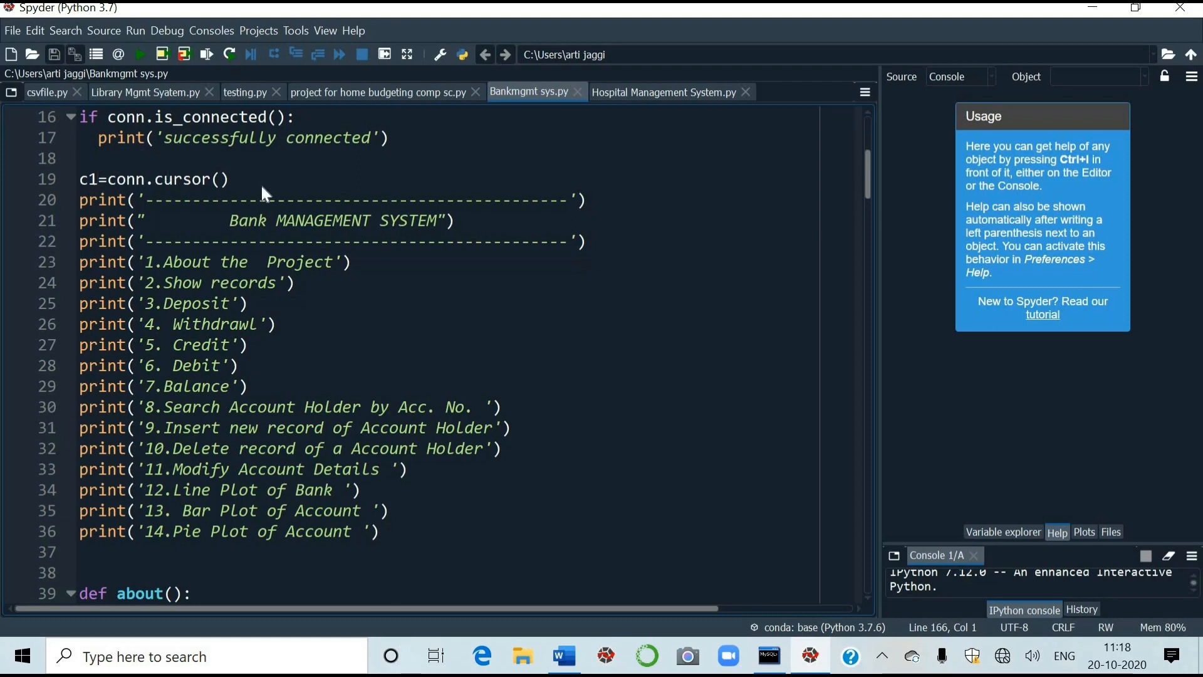
scroll(down, 3)
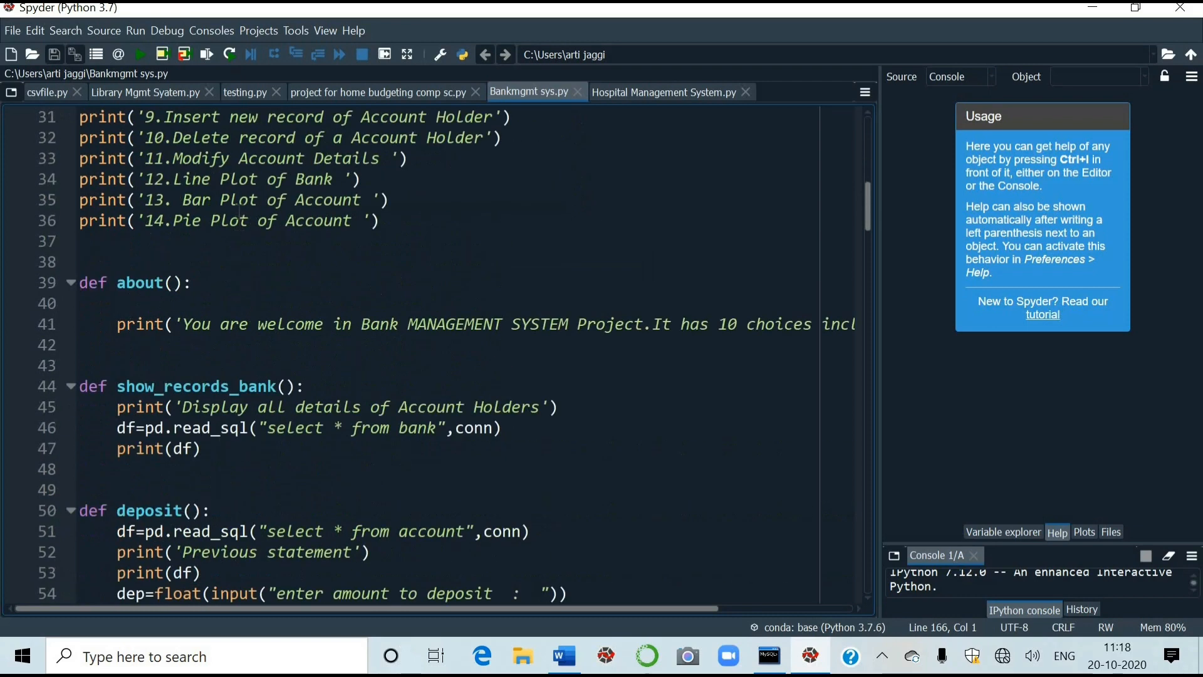
scroll(down, 3)
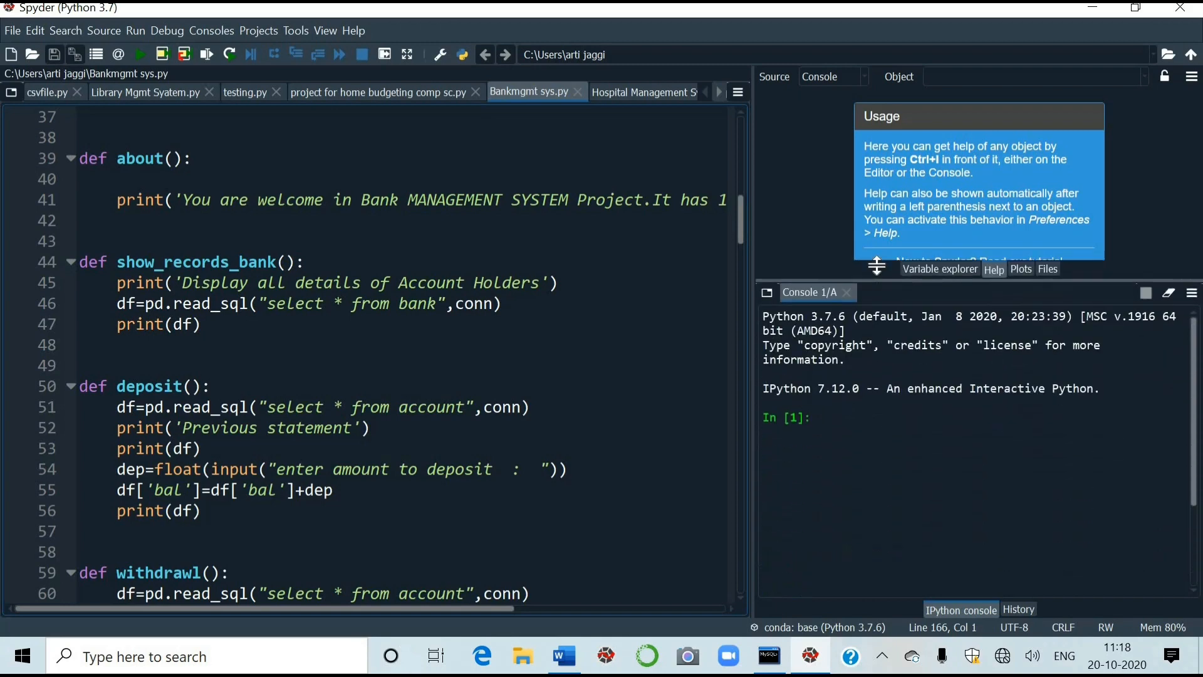
mouse_move(140, 54)
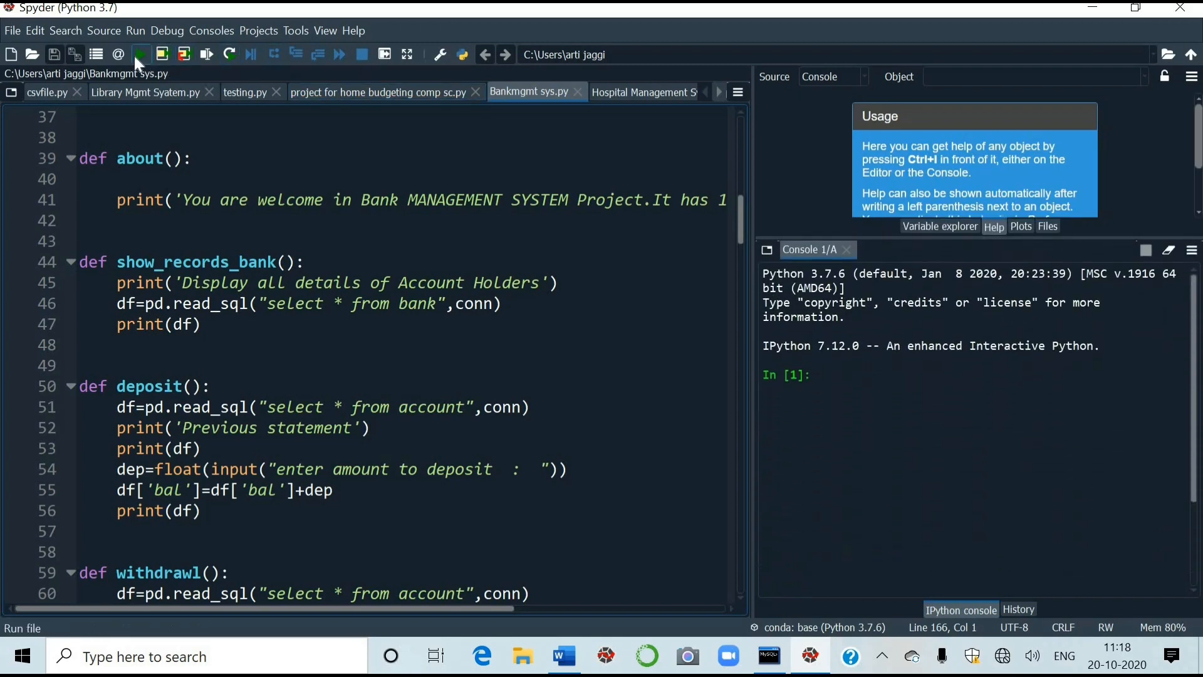
mouse_move(896, 448)
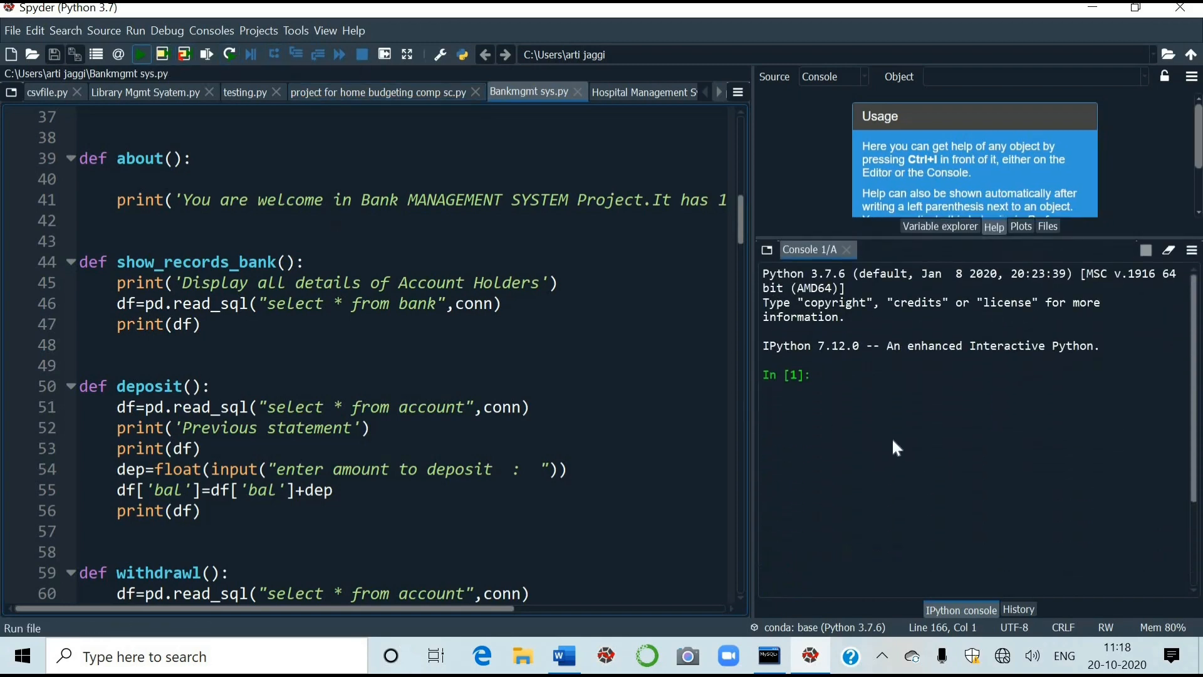
Step: Run Bankmgmt sys.py and choose option 1 to print the welcome message
click(141, 54)
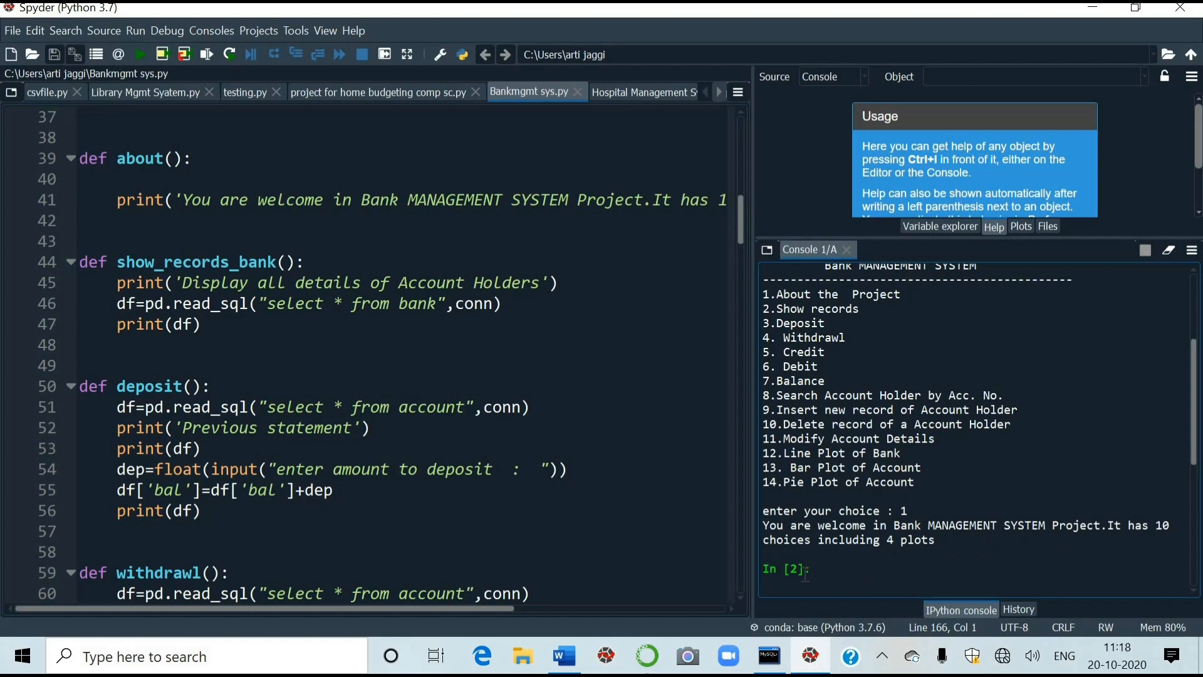
mouse_move(896, 558)
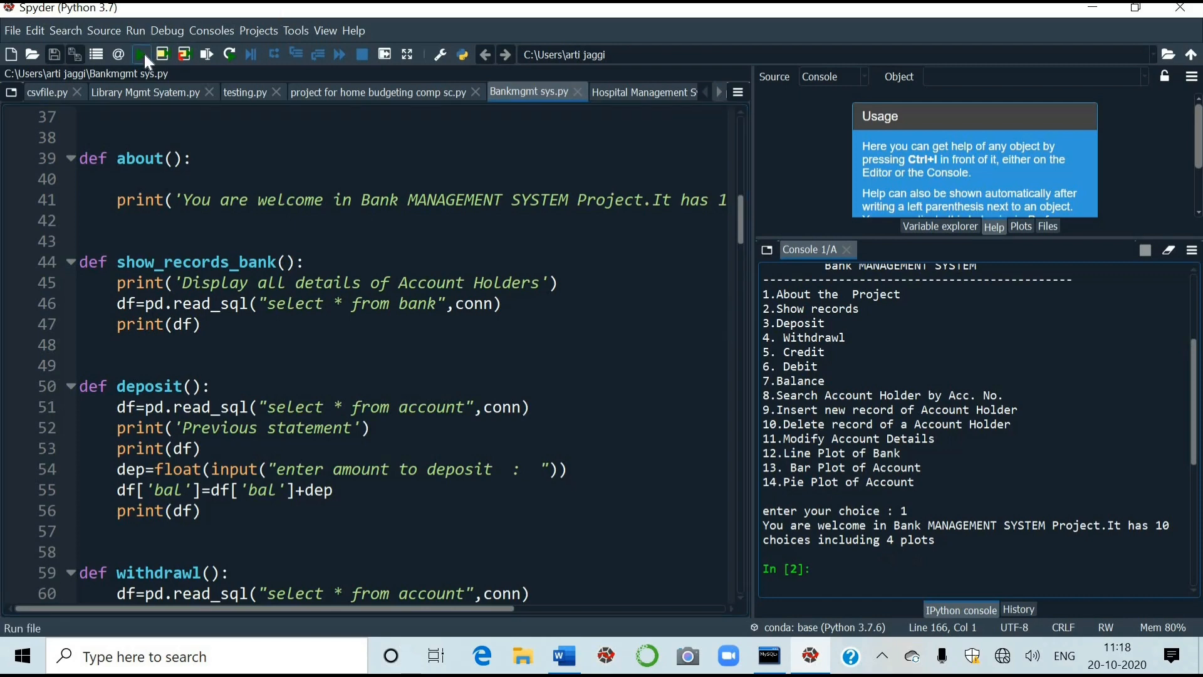
Step: Rerun the script and enter choice 2 to list the three account holders
click(140, 55)
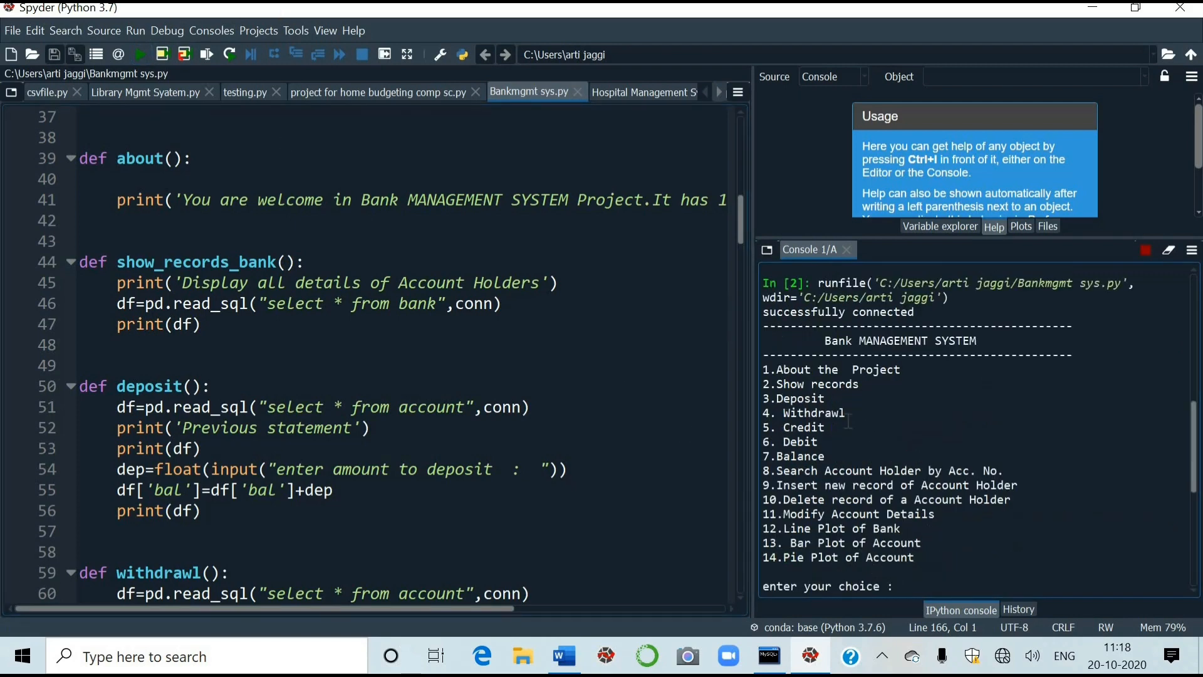
text(2)
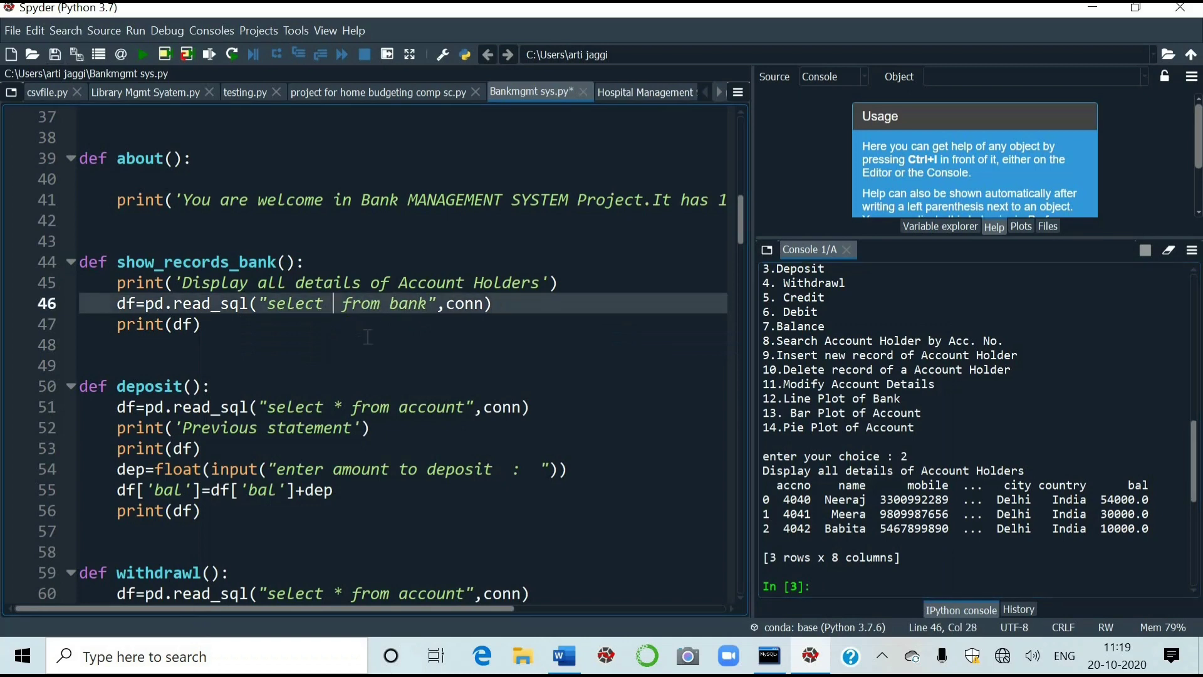
Step: Replace * with email in the show-records query and rerun with choice 2 to list emails
text(email)
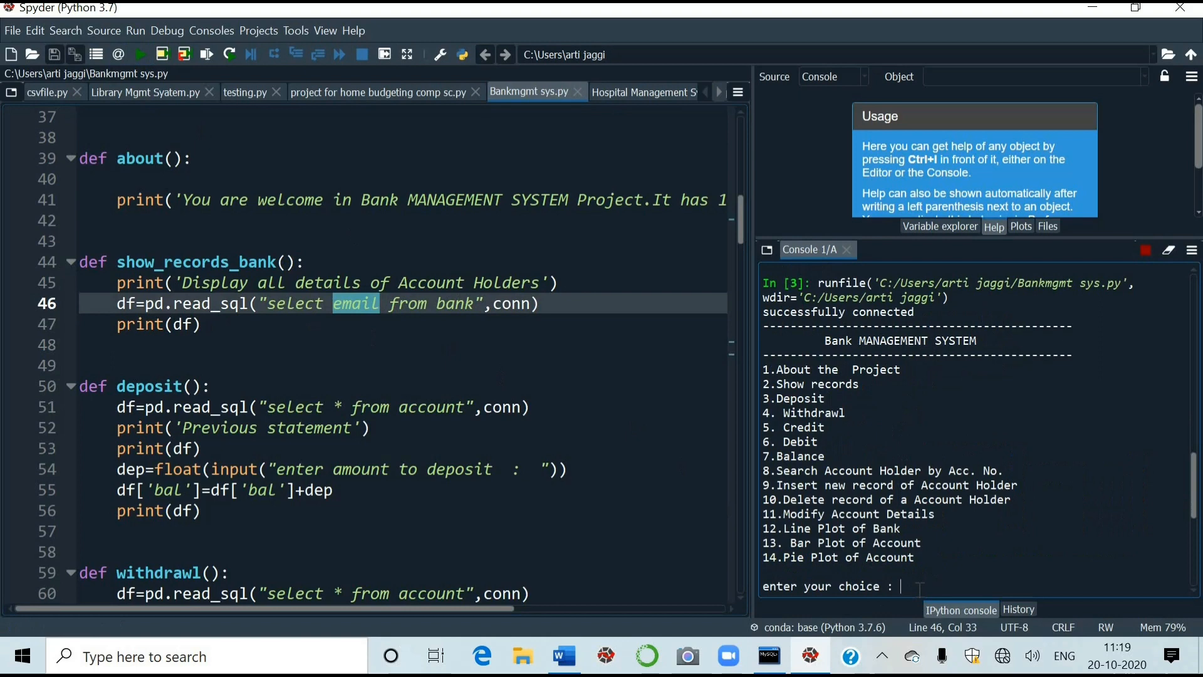
text(2)
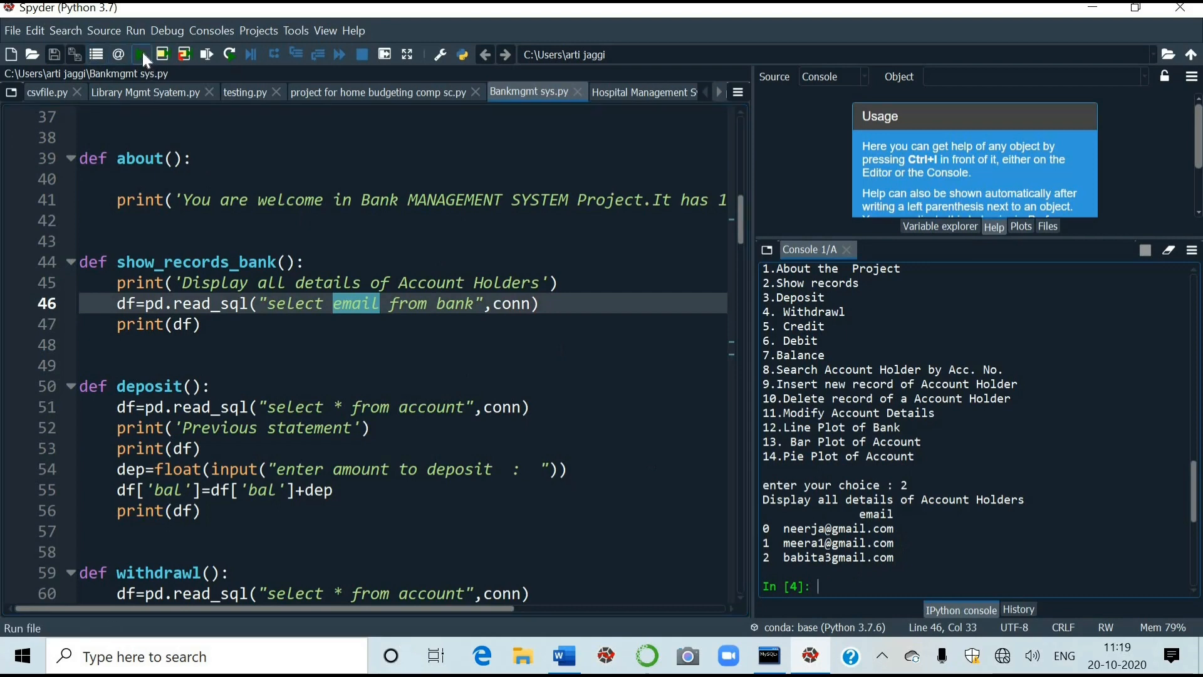
Step: Rerun the bank script and pick menu option 14 for the pie plot
click(139, 55)
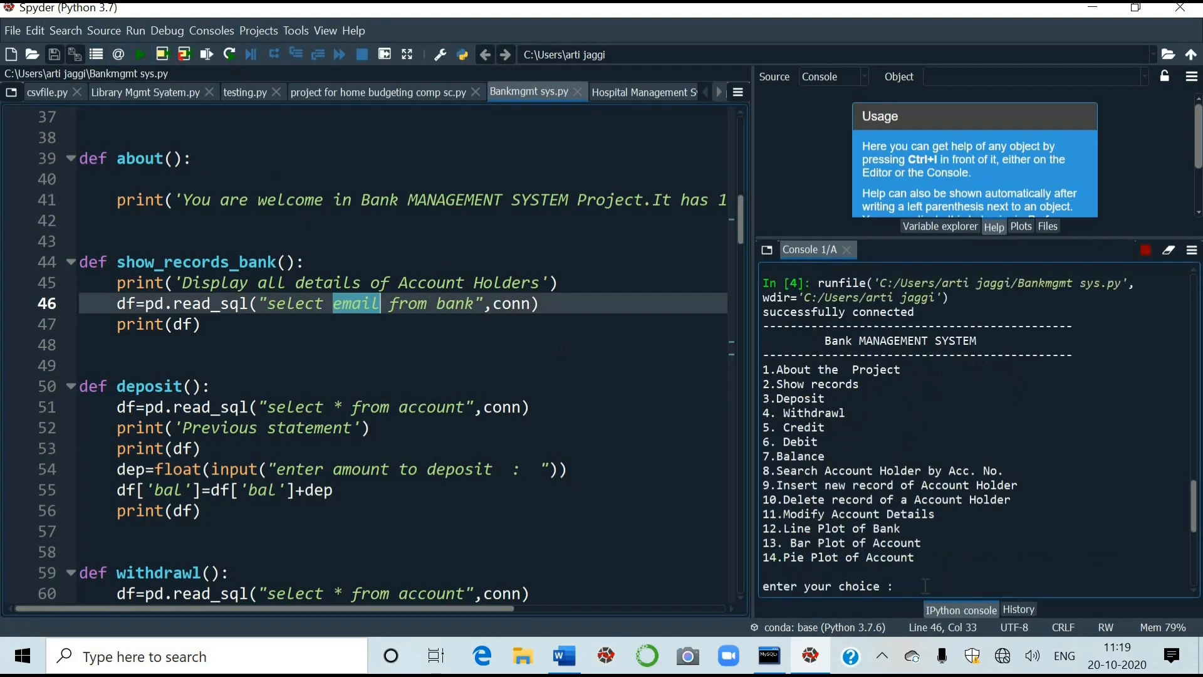
text(3)
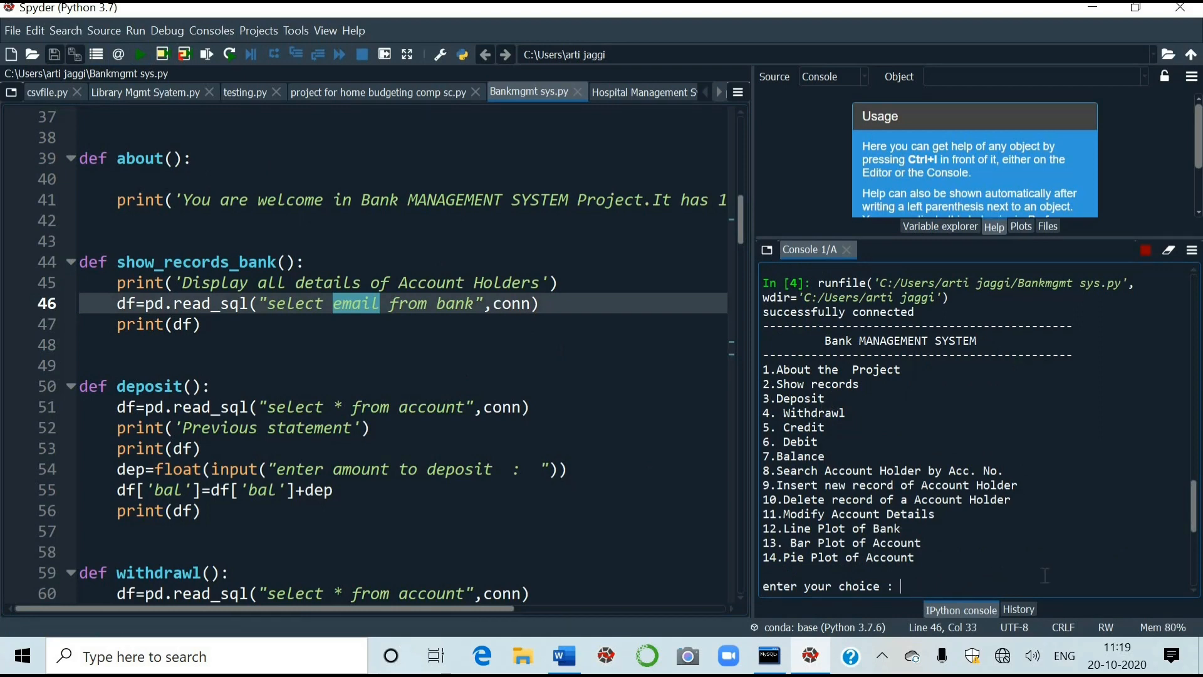
scroll(down, 3)
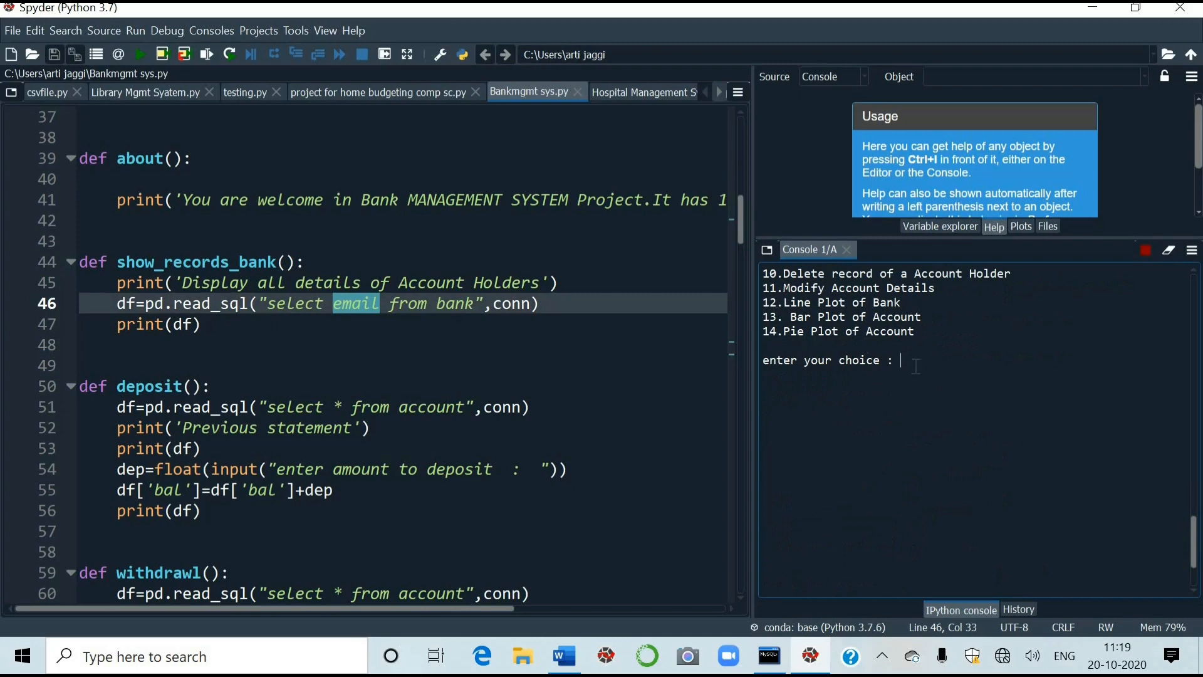
text(14)
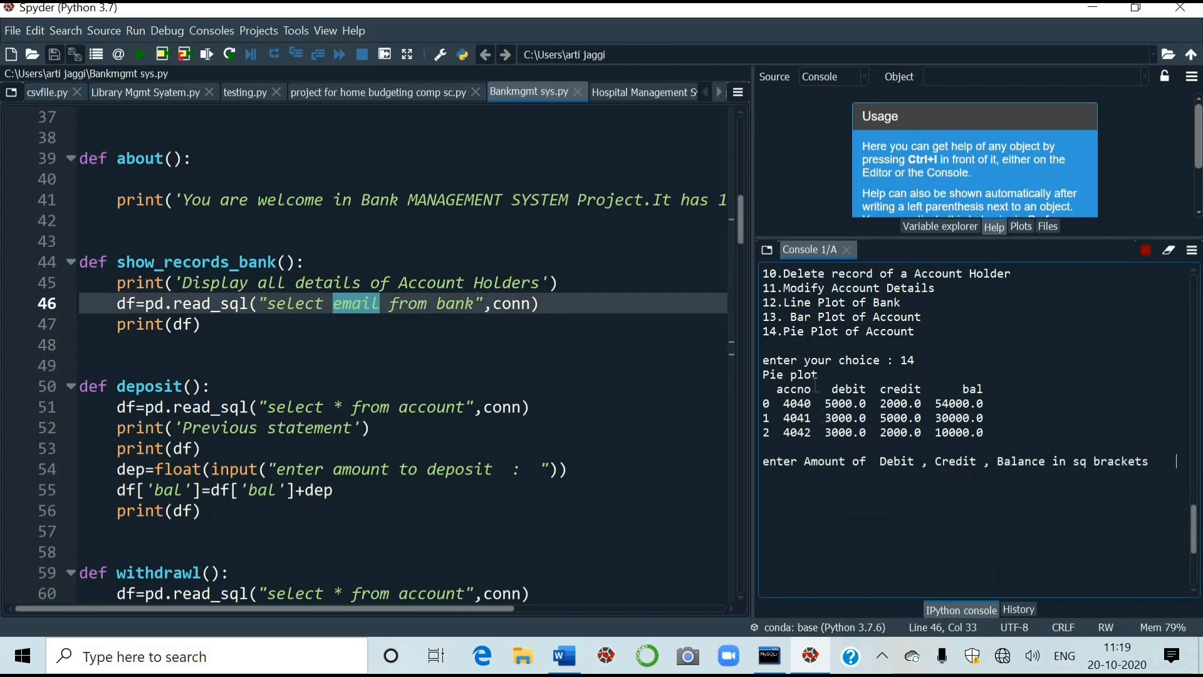
mouse_move(905, 477)
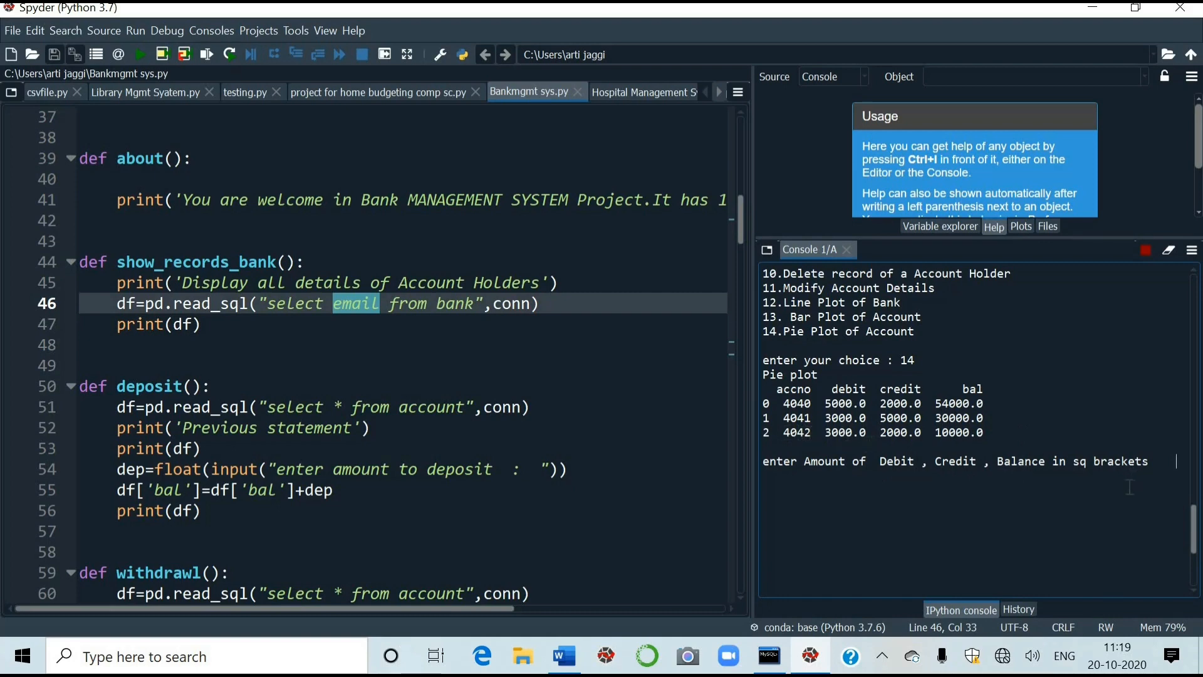
Step: Enter [3000,2000,10000] as the Debit, Credit and Balance pie values
text([)
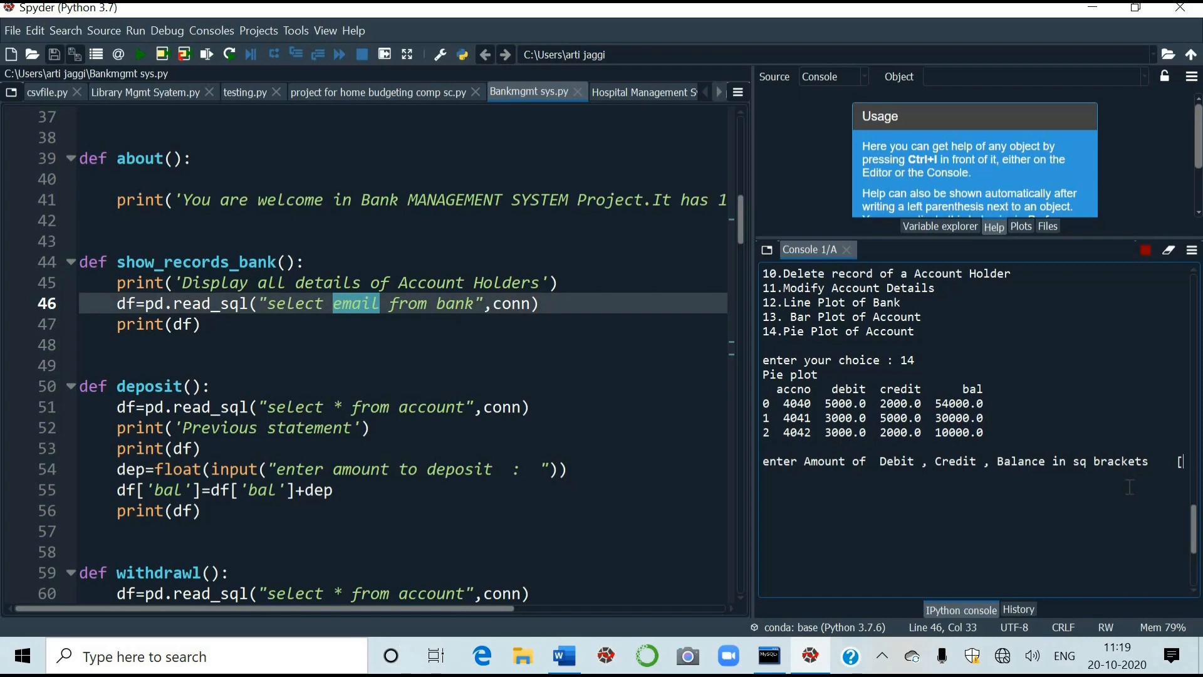
mouse_move(750, 339)
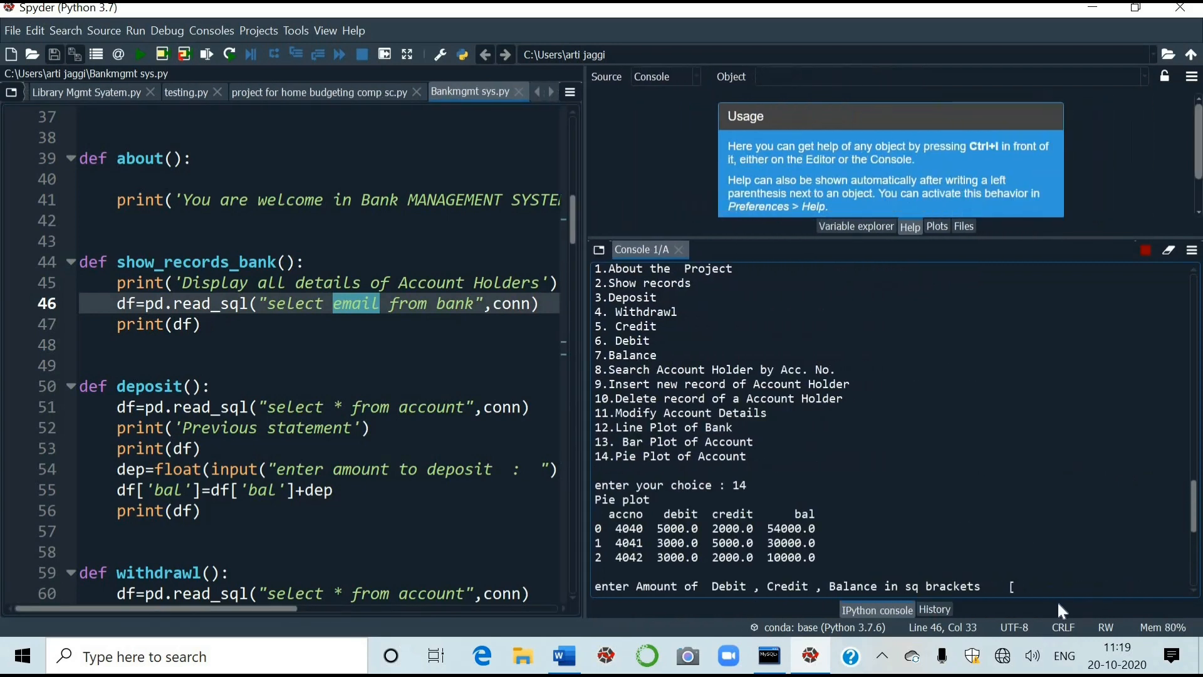
text(3000,)
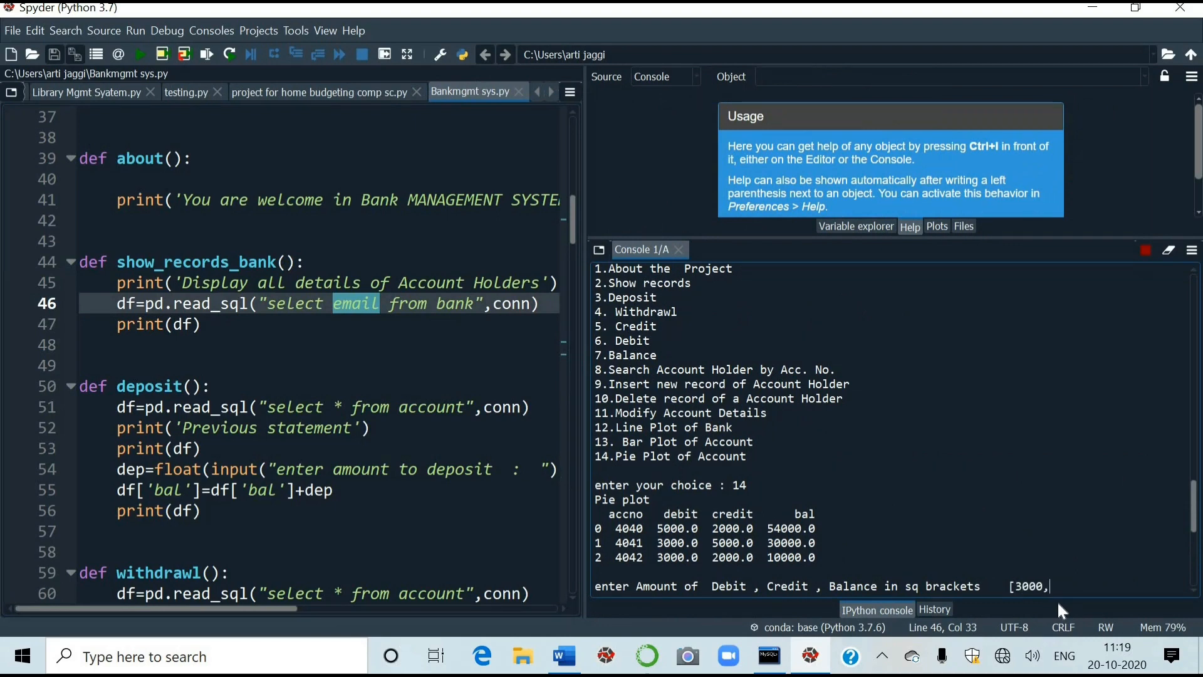
text(2,)
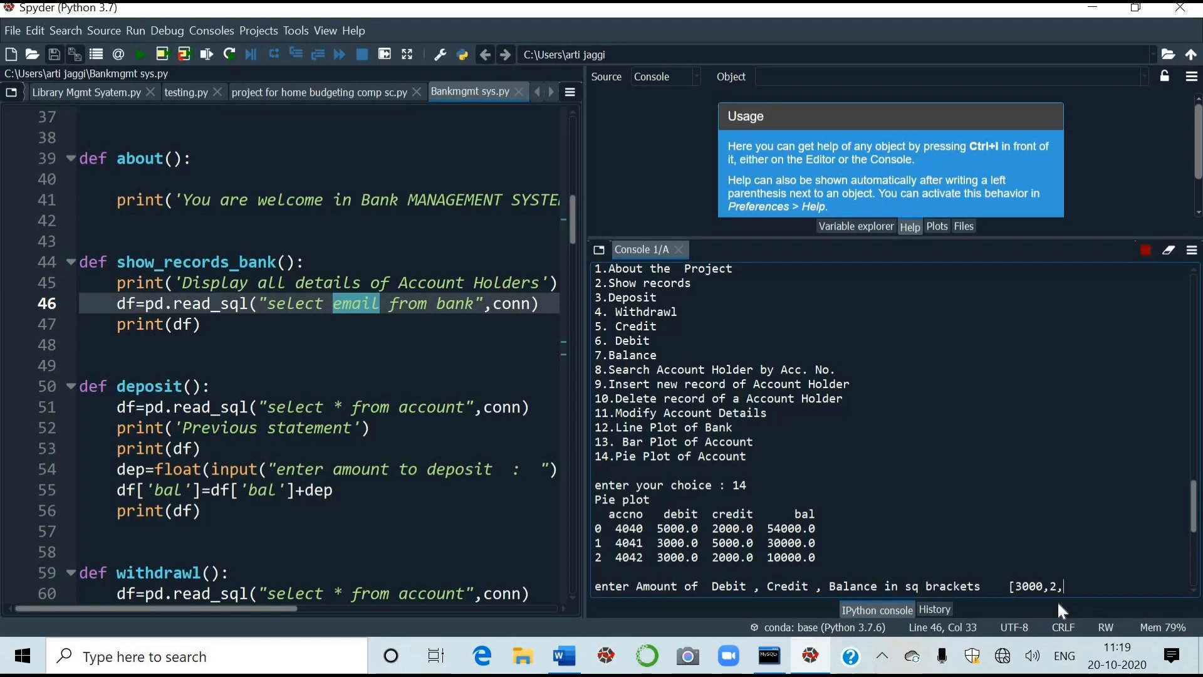
text(000)
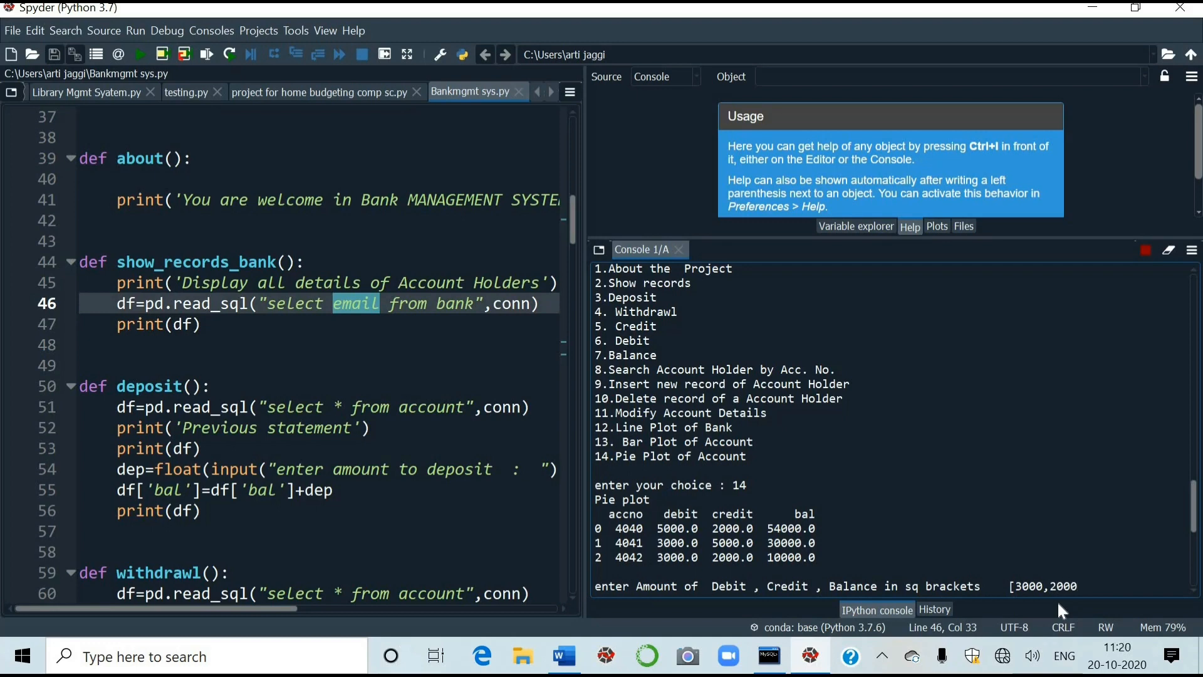
text(,)
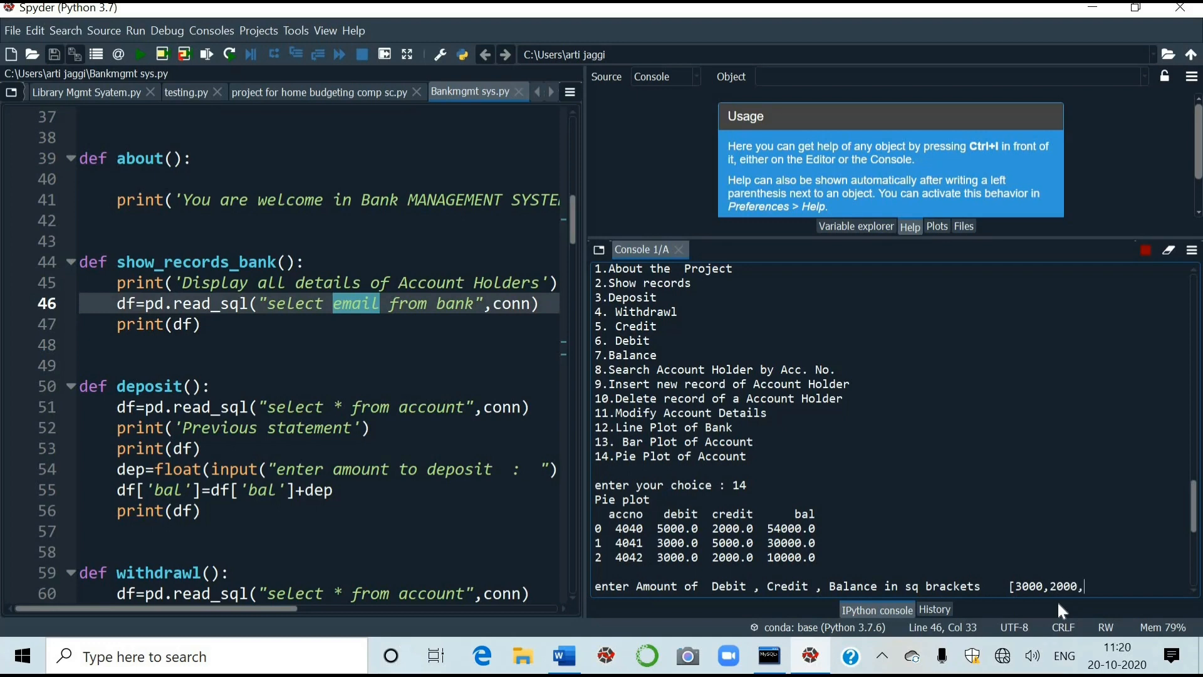
text(10000])
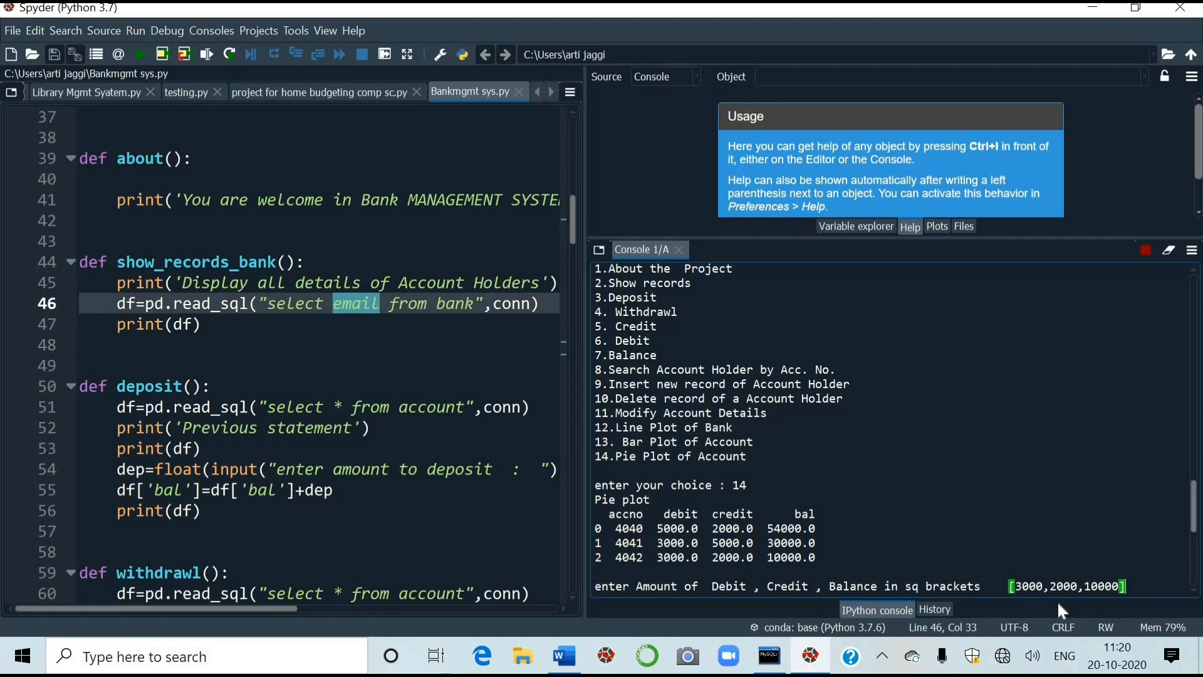
key(Return)
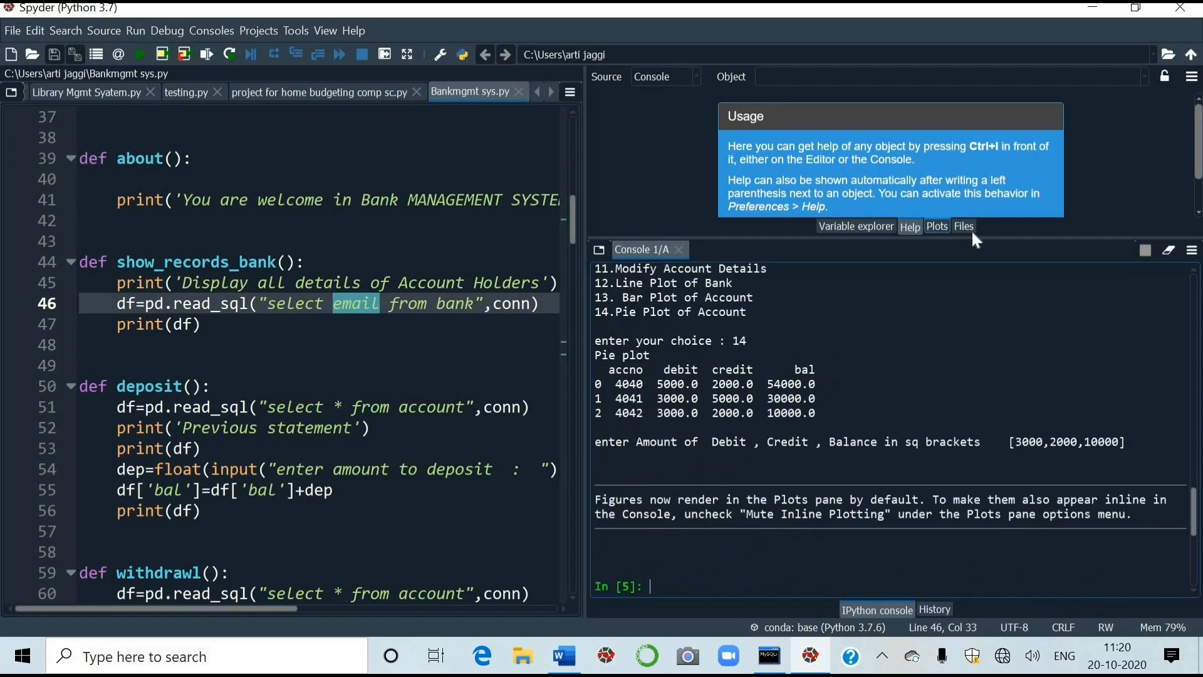
mouse_move(992, 234)
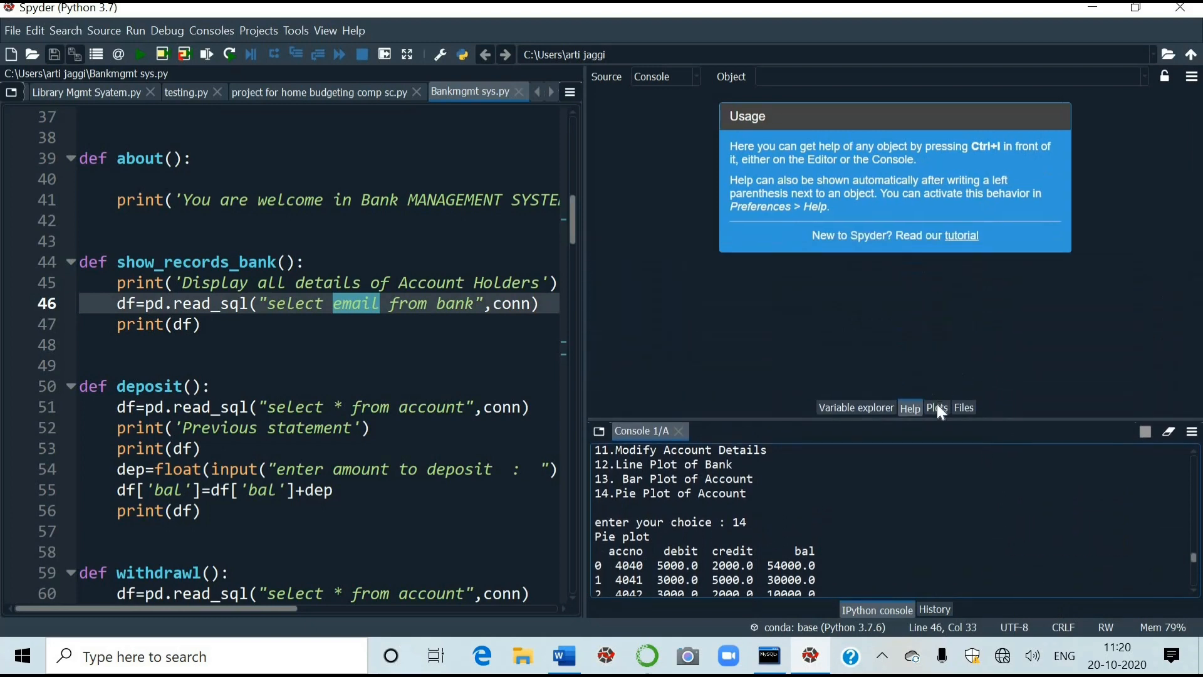
Step: View the Debit, Credit, Balance pie chart (20%, 13.3%, 66.7%) in the Plots pane
click(937, 407)
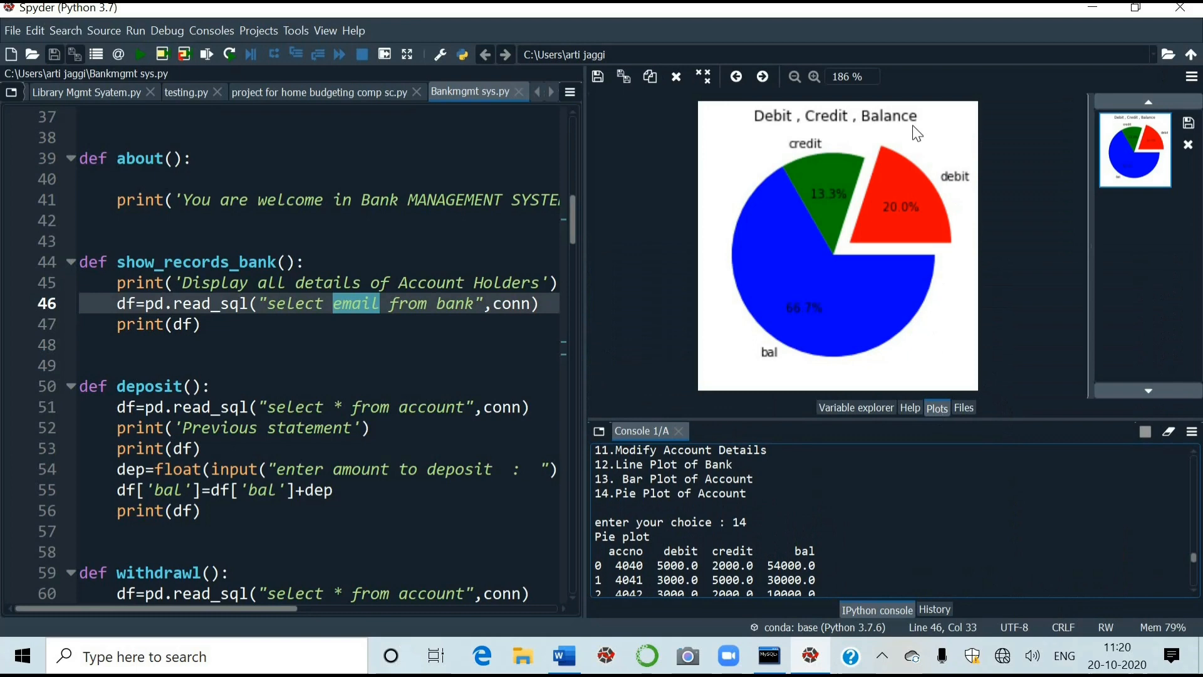
mouse_move(841, 125)
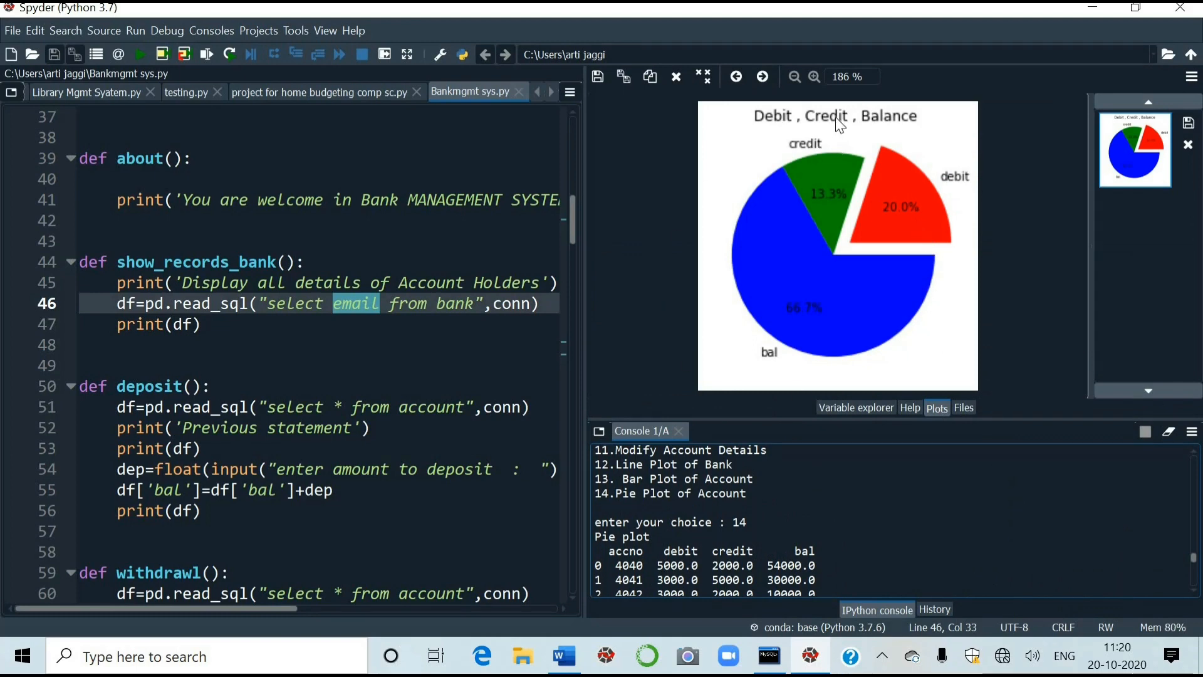
mouse_move(896, 213)
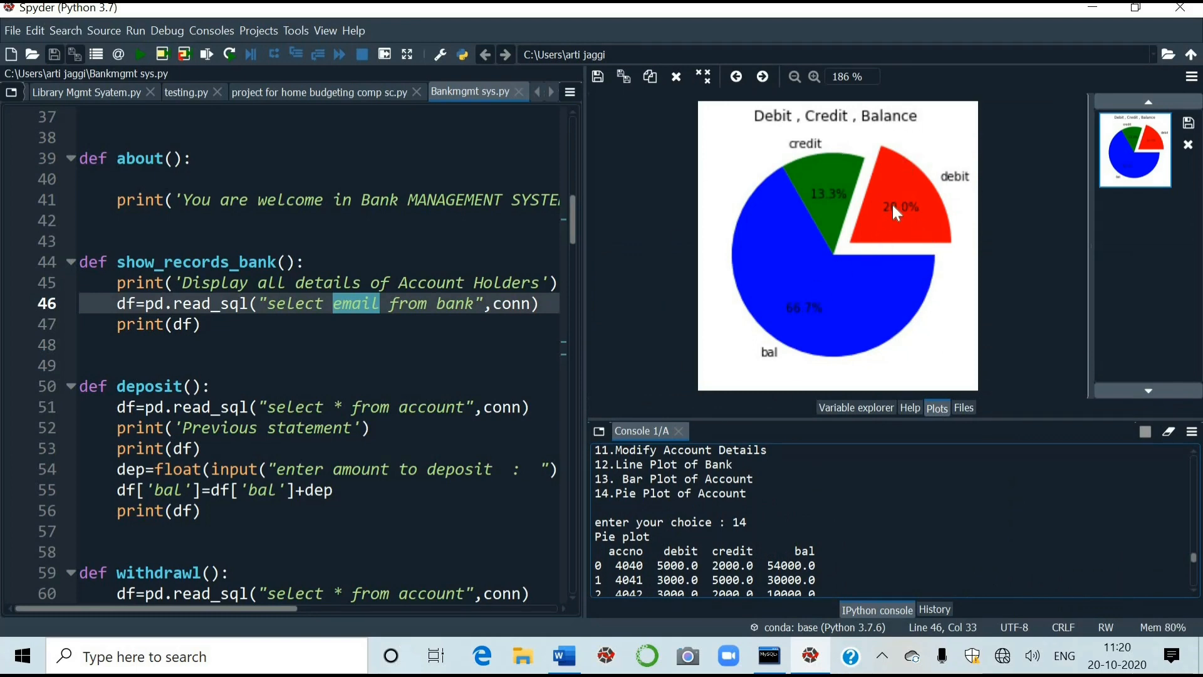
mouse_move(833, 295)
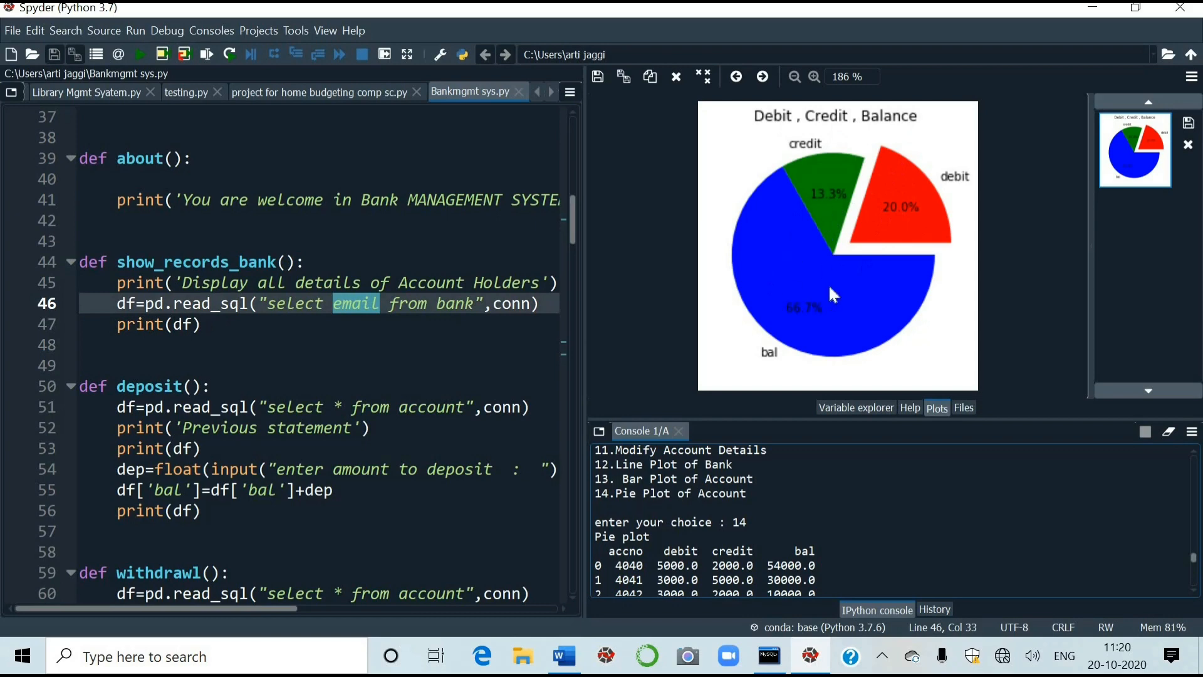
scroll(down, 3)
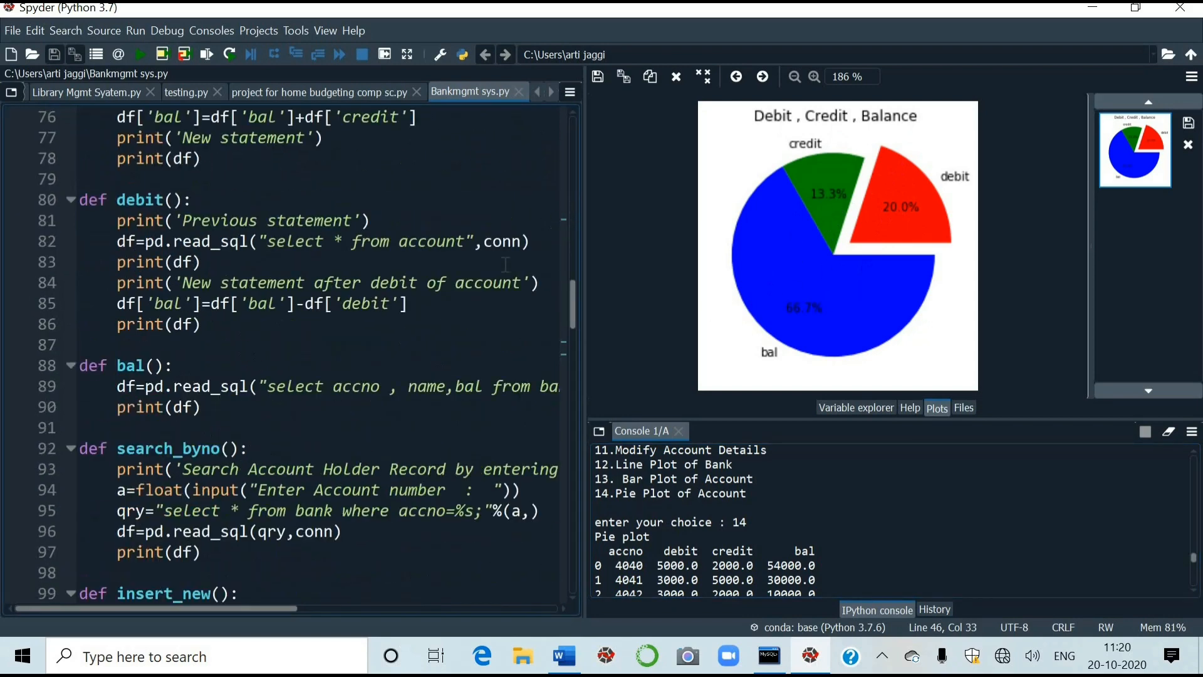
mouse_move(585, 191)
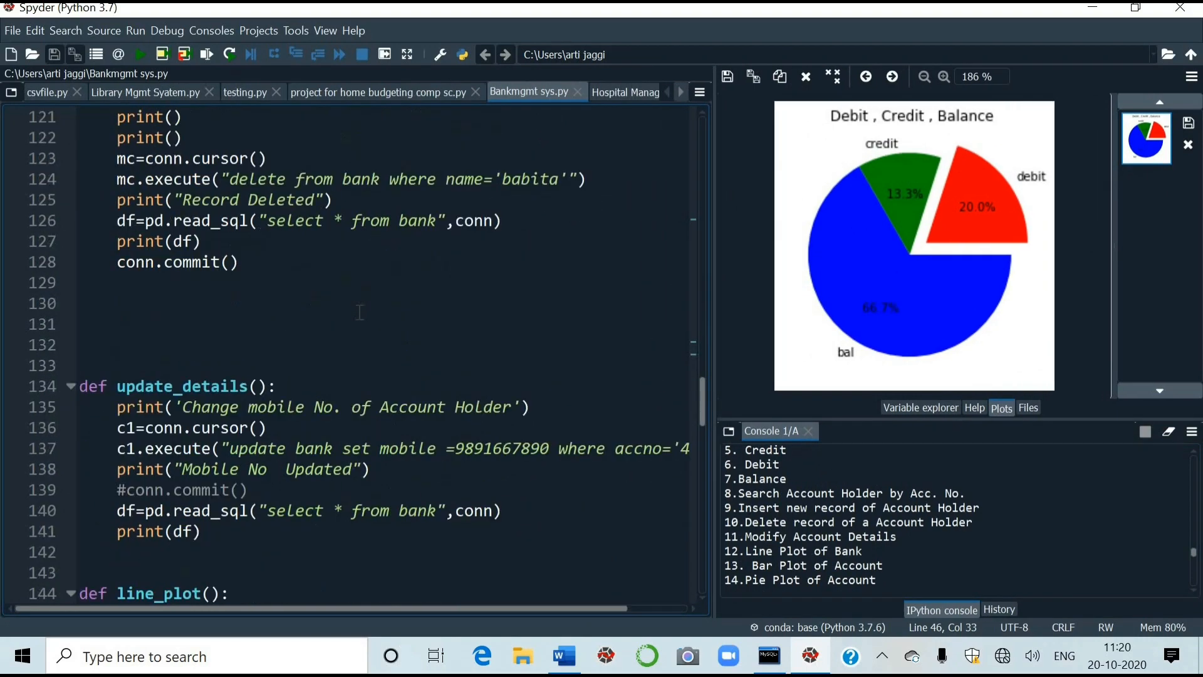
Step: Scroll the editor to pie_plot, showing its title, colors, labels and explode settings
scroll(down, 3)
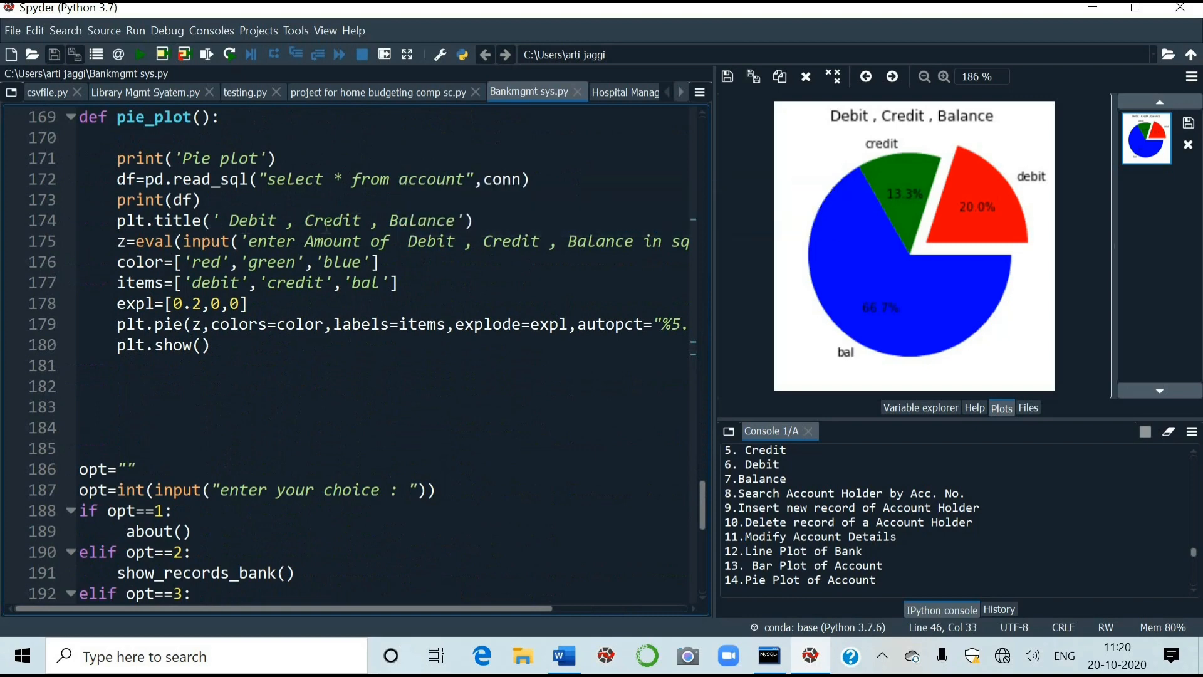
mouse_move(438, 252)
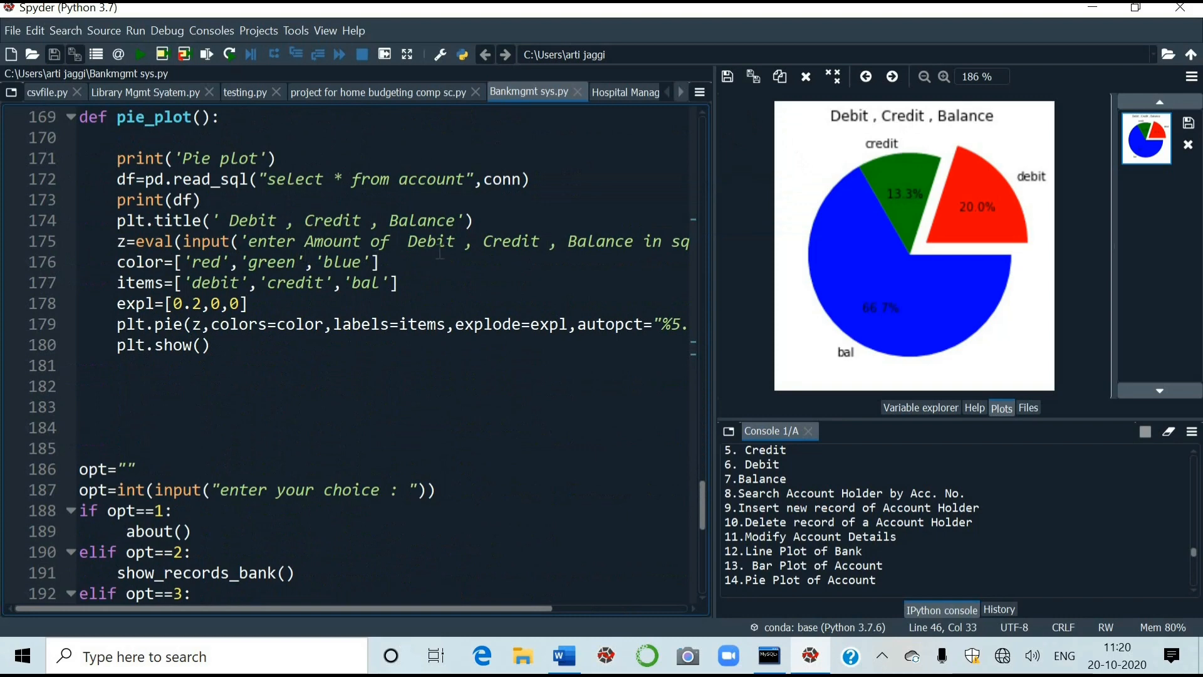
mouse_move(755, 236)
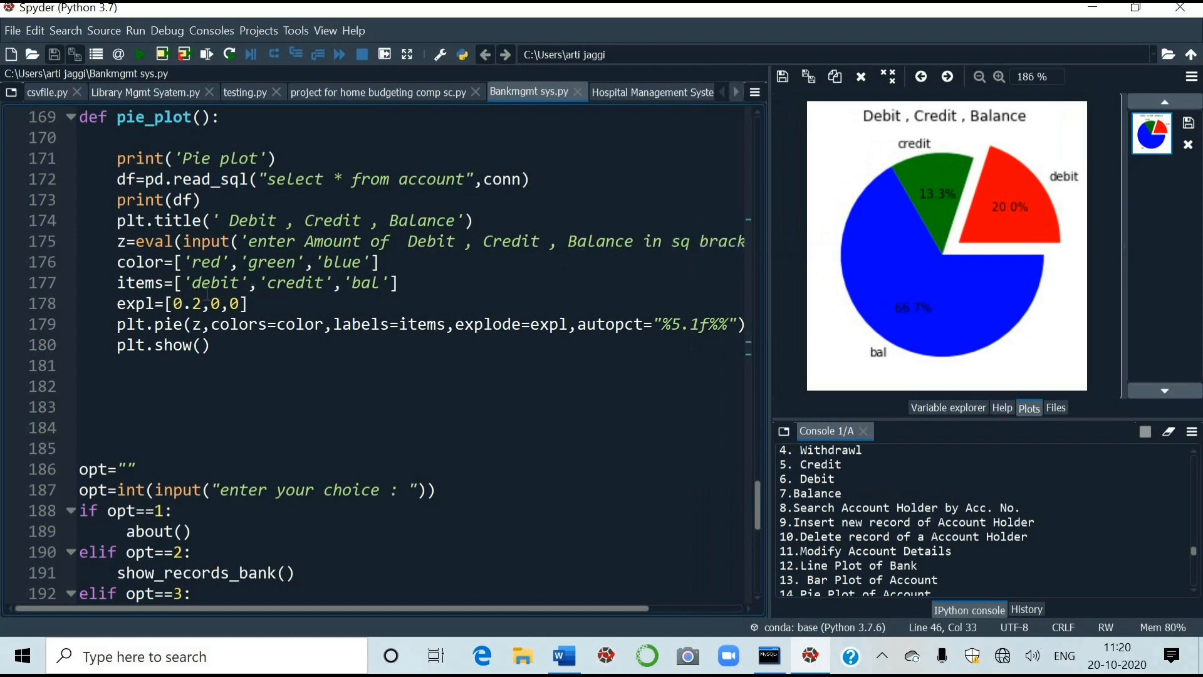
mouse_move(978, 201)
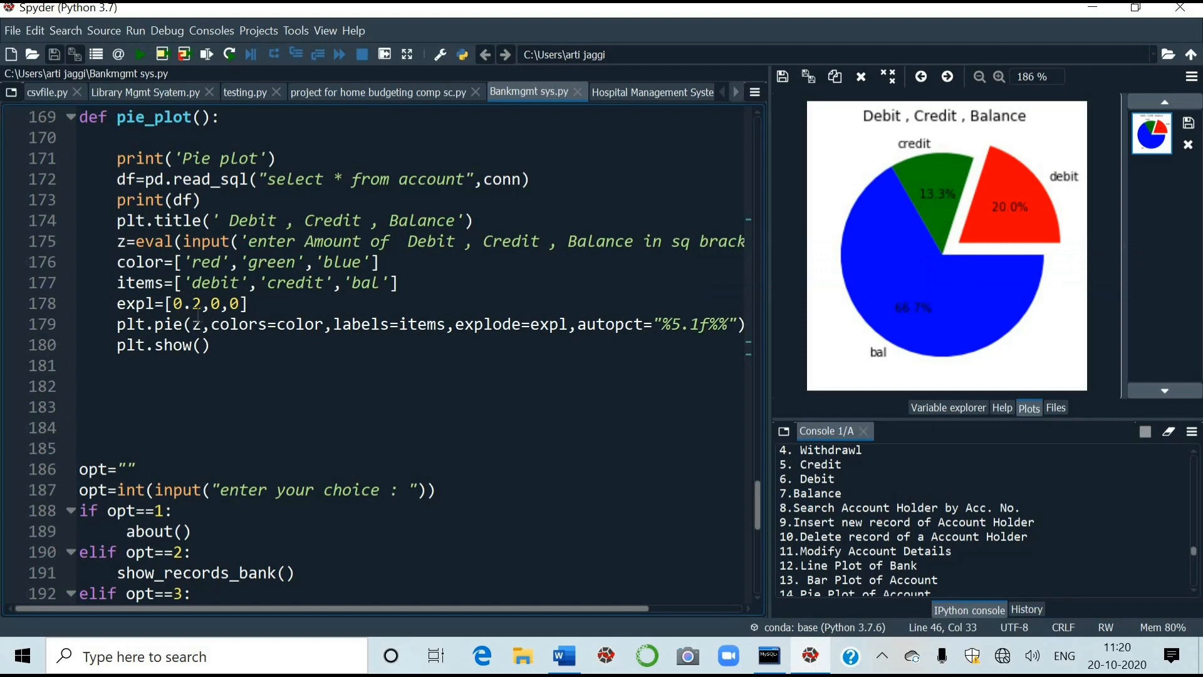
mouse_move(973, 202)
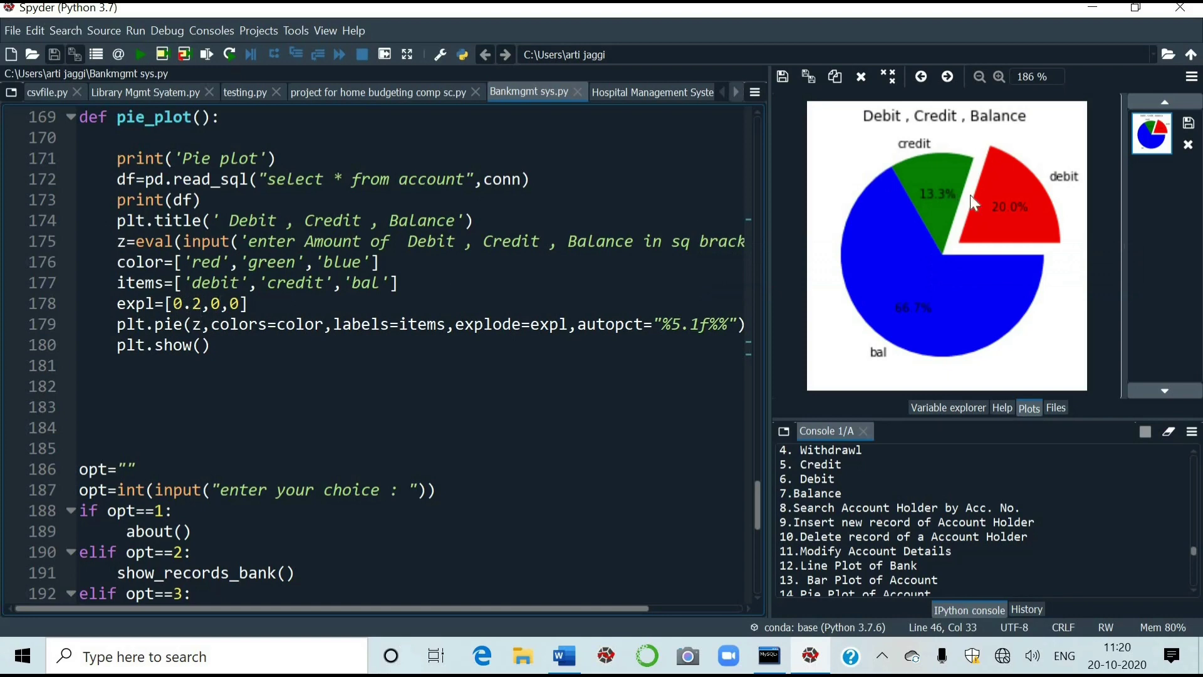
mouse_move(967, 208)
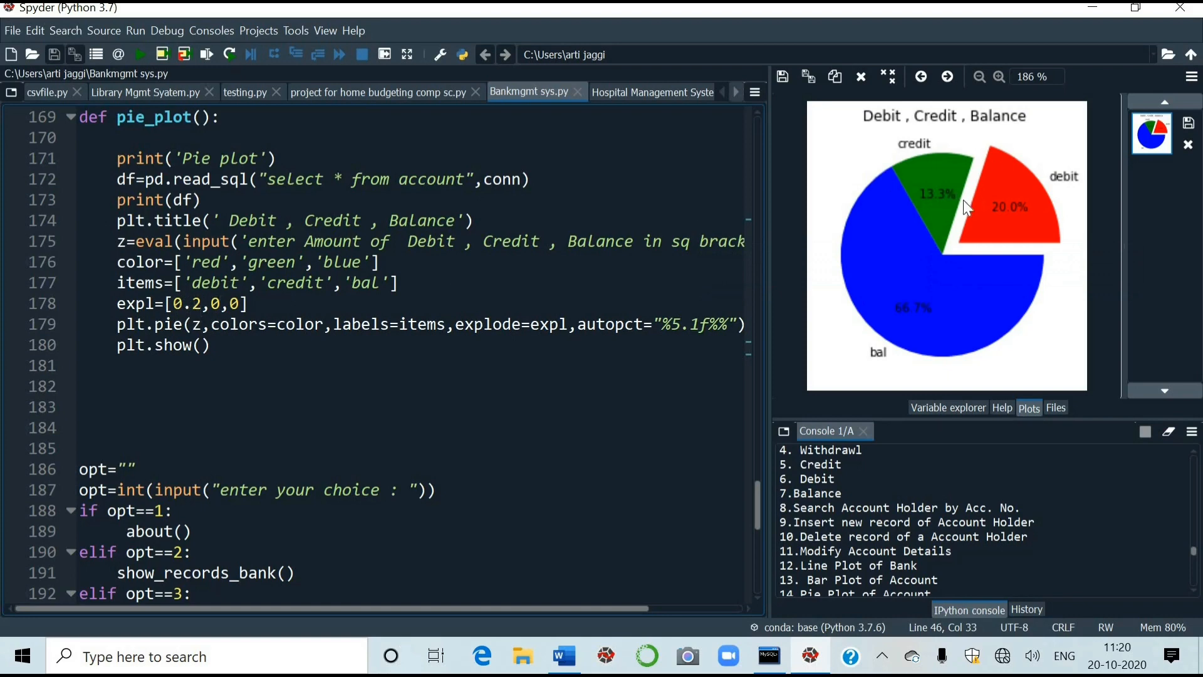
mouse_move(238, 354)
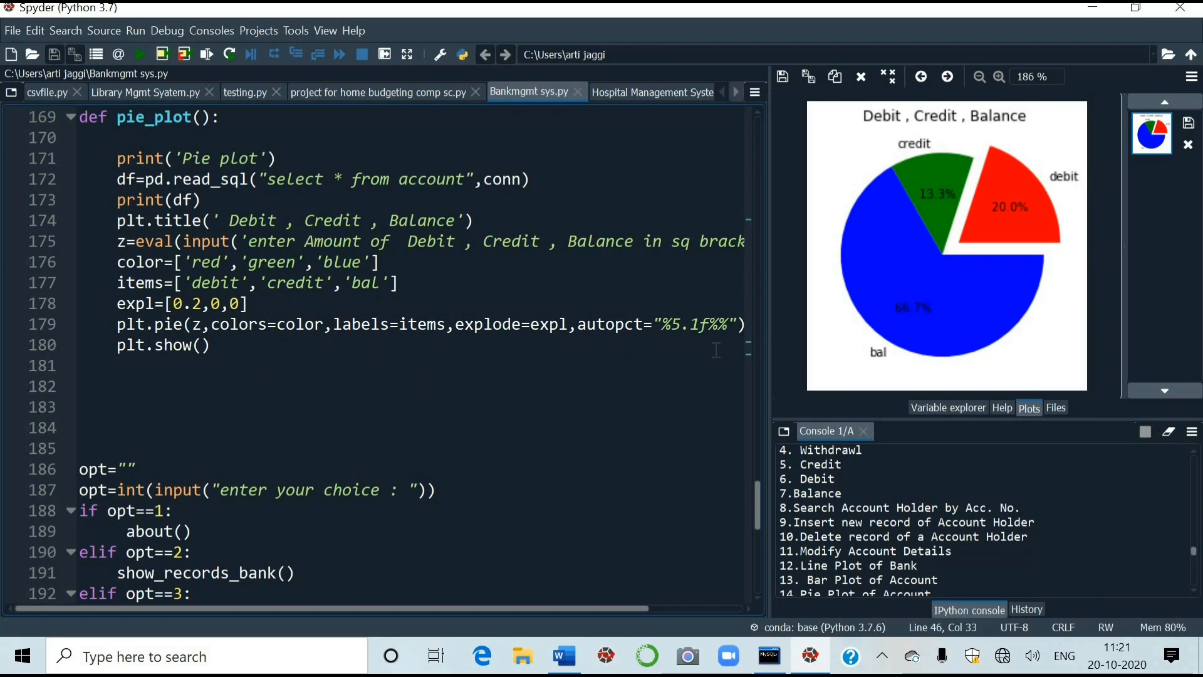
mouse_move(920, 346)
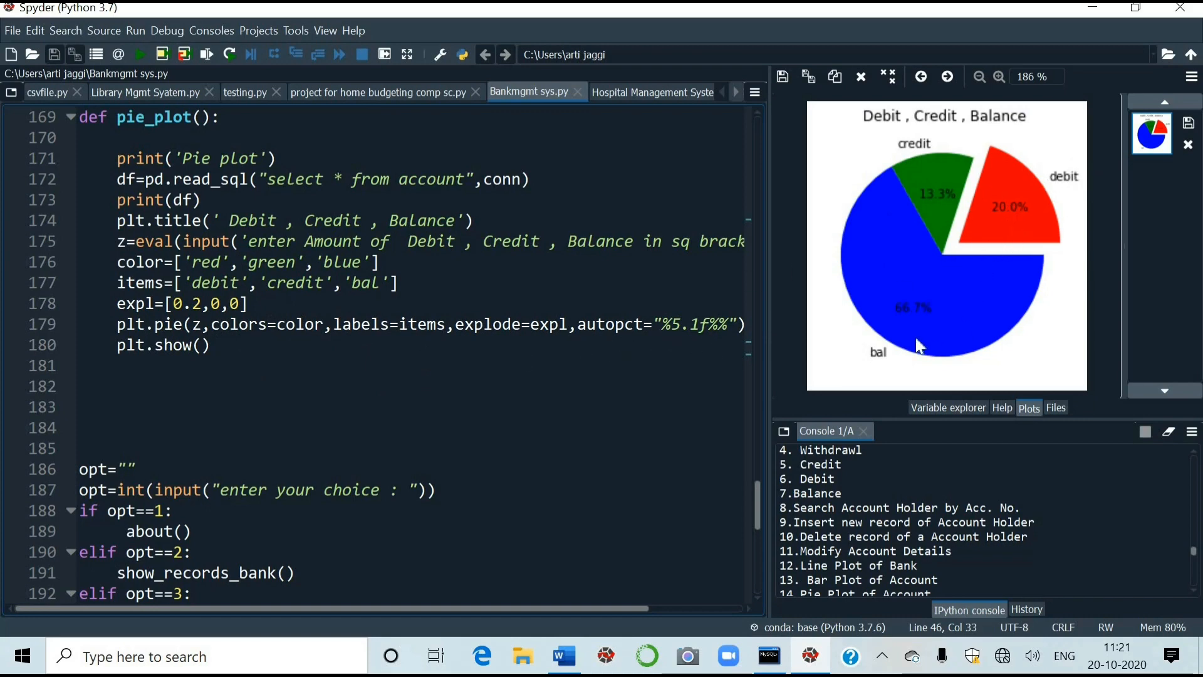
mouse_move(936, 233)
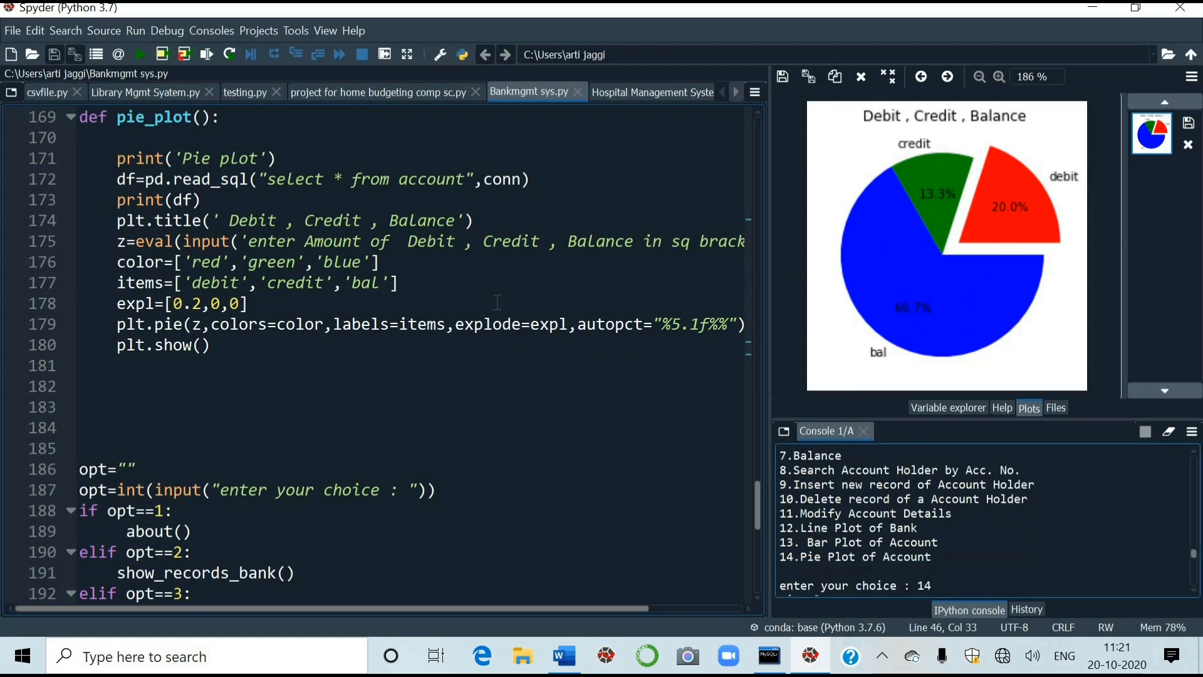
Step: Rerun with choice 13 to bar-chart balances of accounts 4040, 4041 and 4042
click(140, 55)
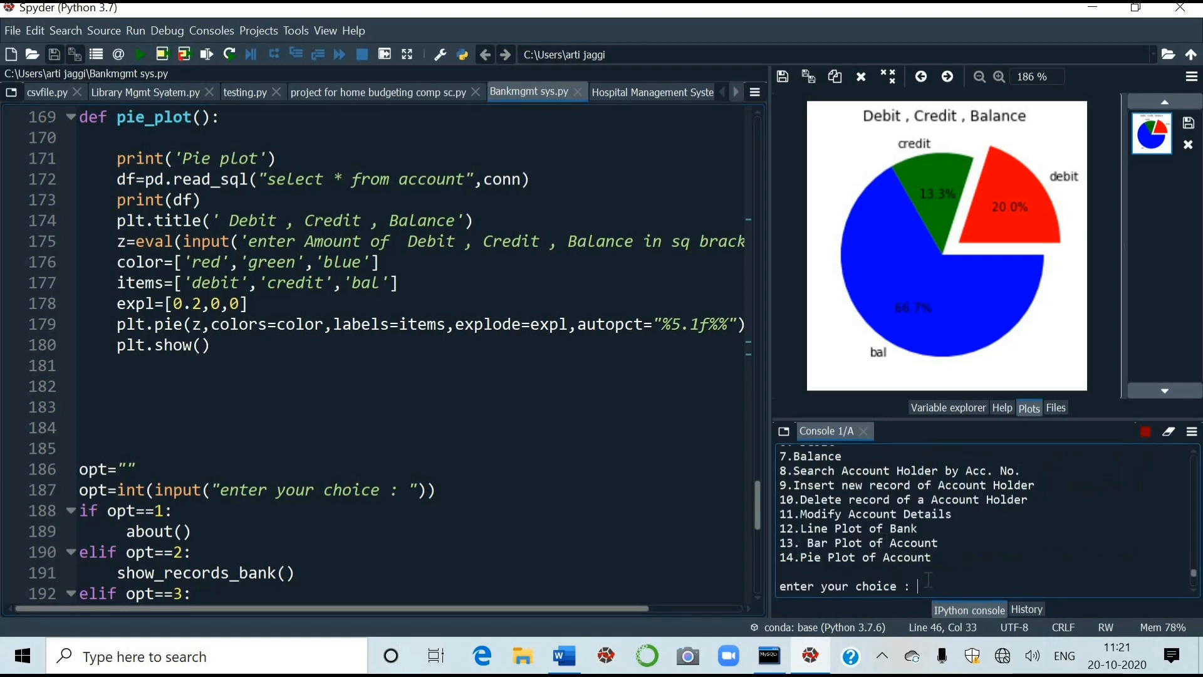
text(13)
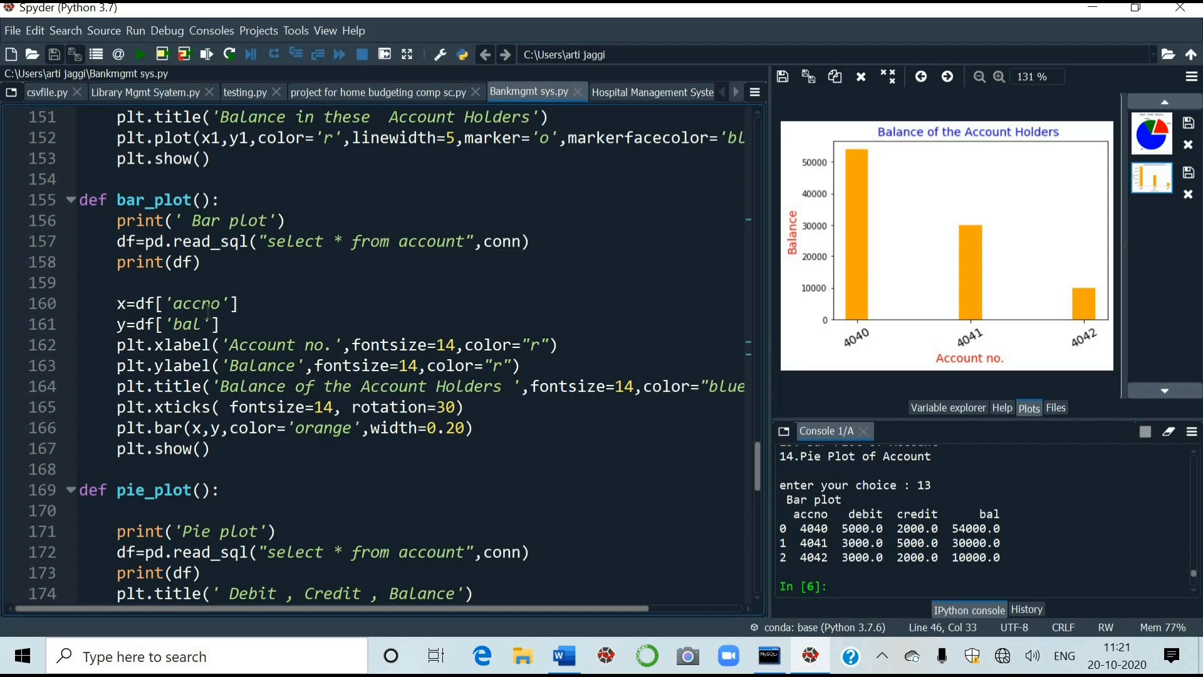
mouse_move(975, 362)
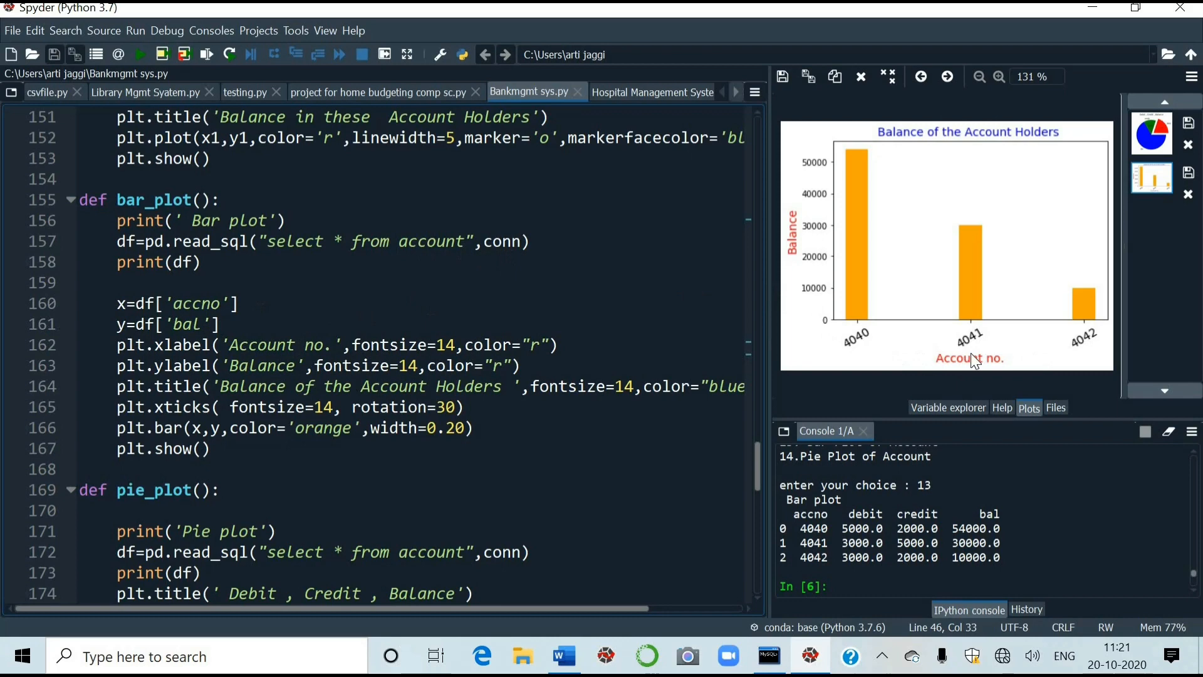
mouse_move(1022, 326)
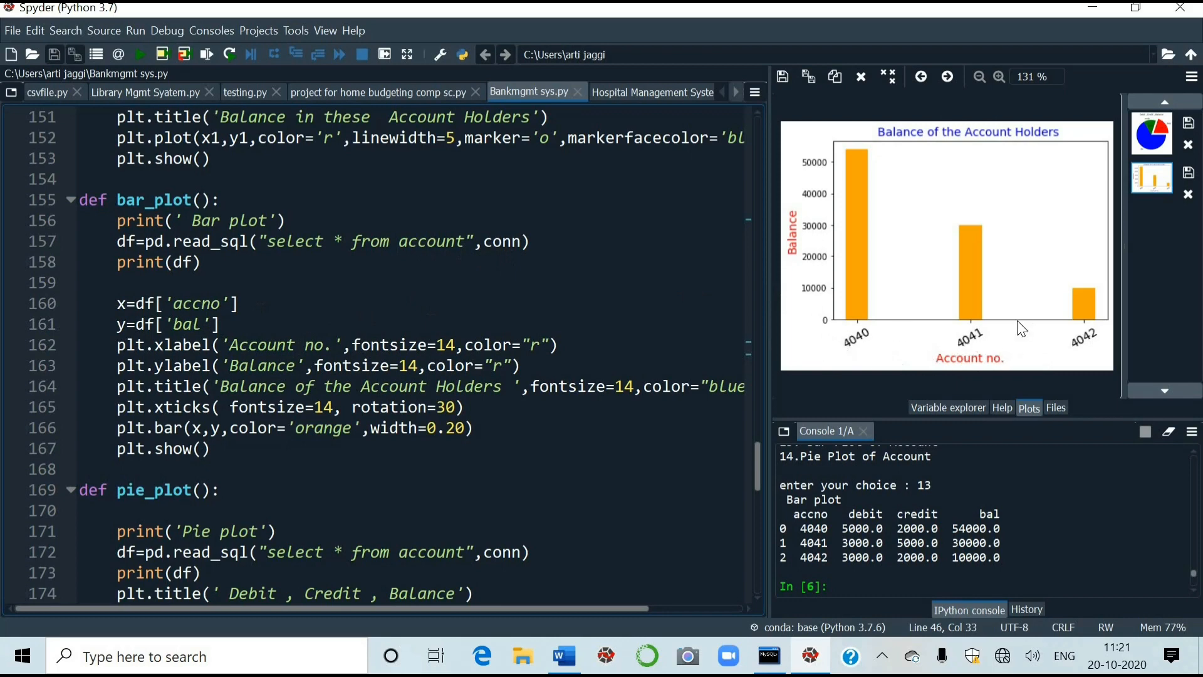
mouse_move(367, 436)
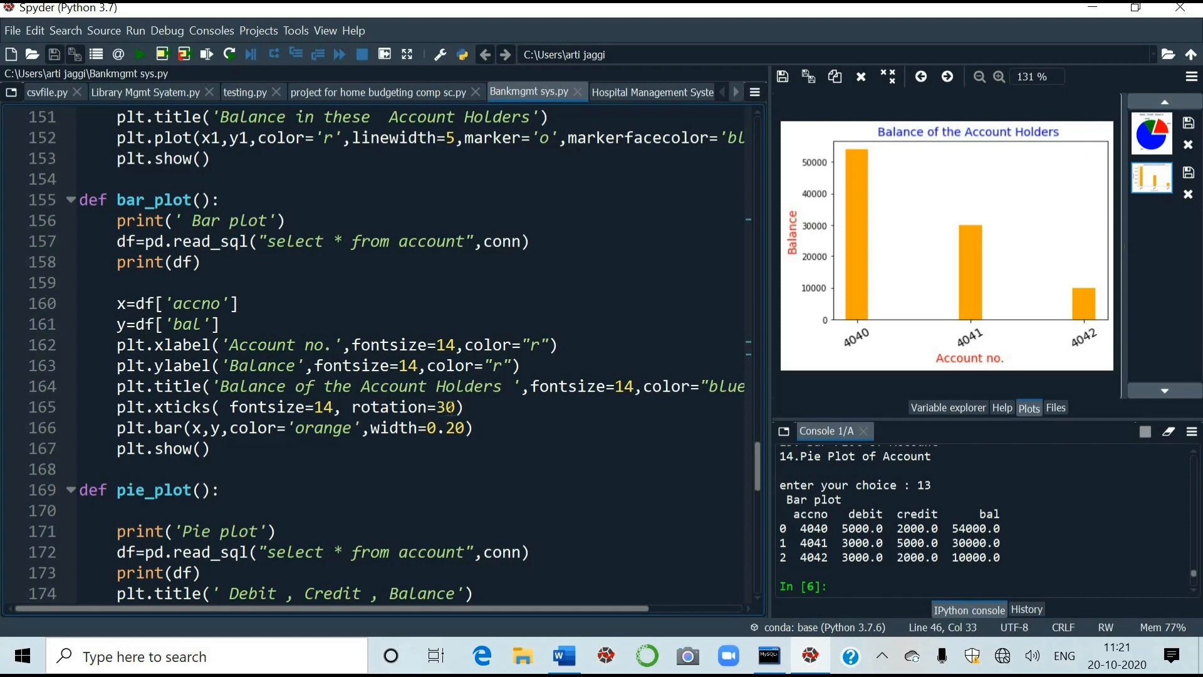
mouse_move(997, 339)
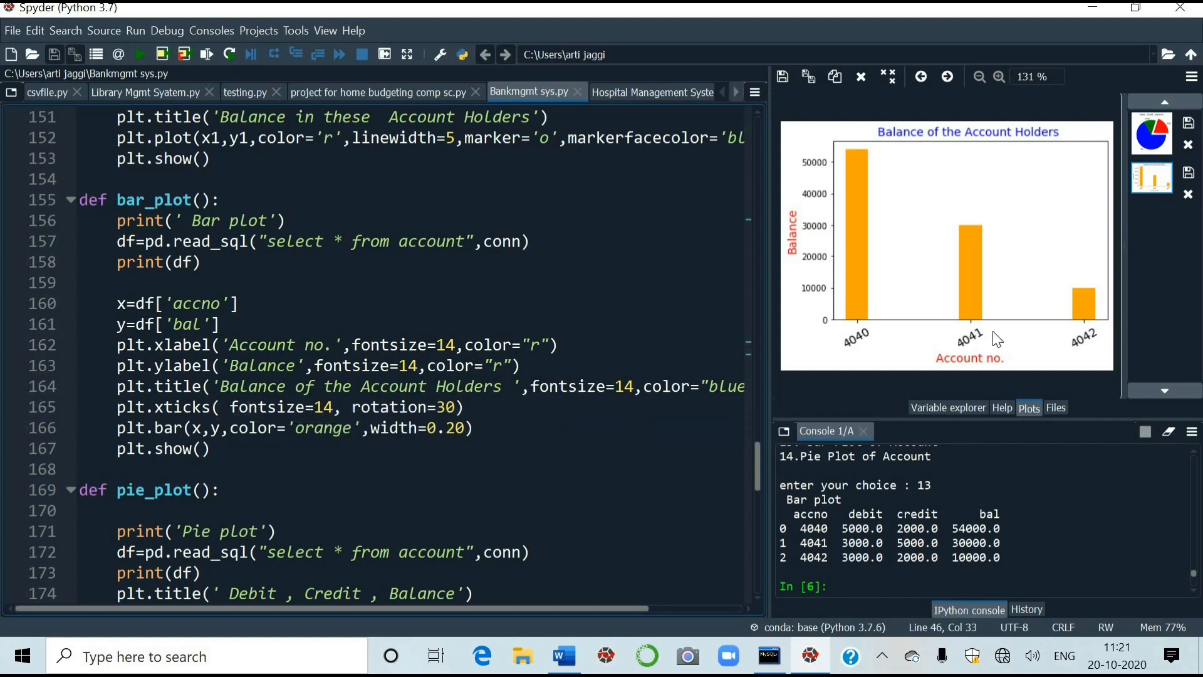
mouse_move(830, 202)
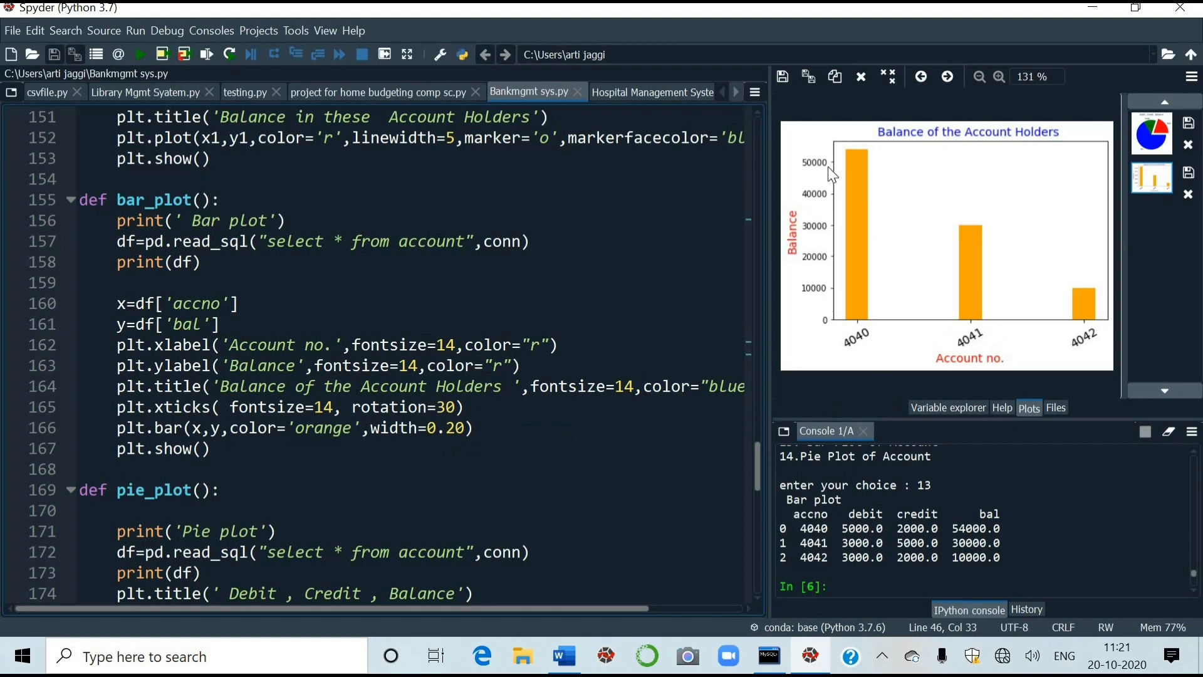
mouse_move(844, 226)
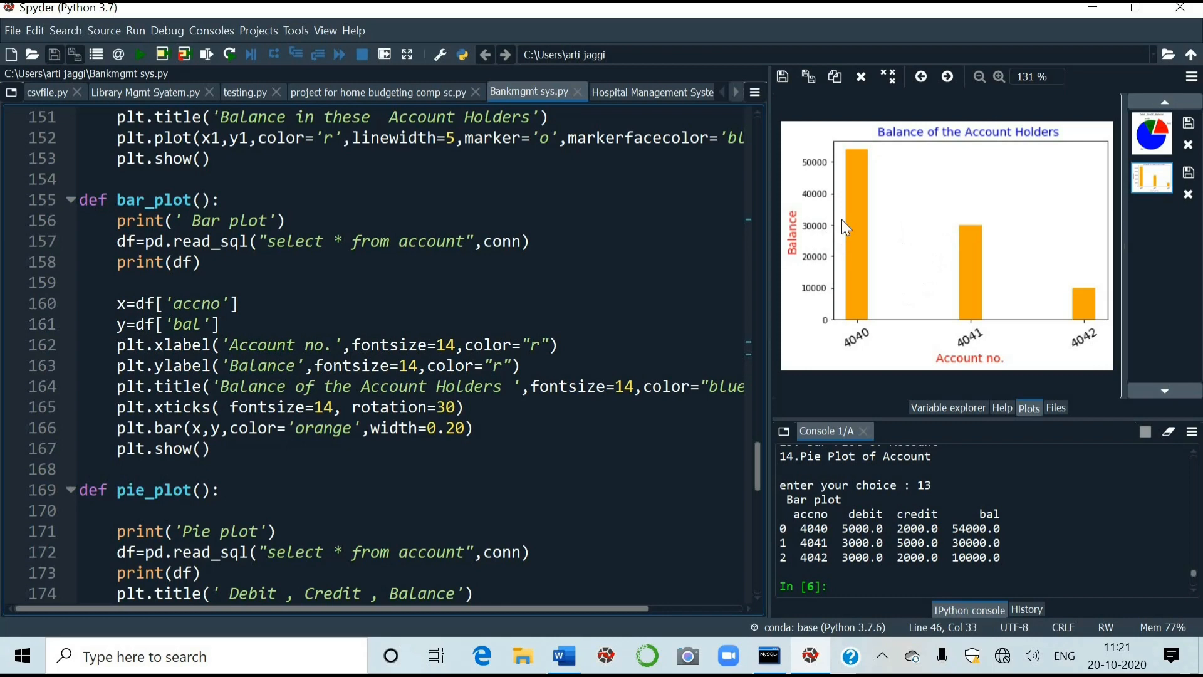
mouse_move(1073, 301)
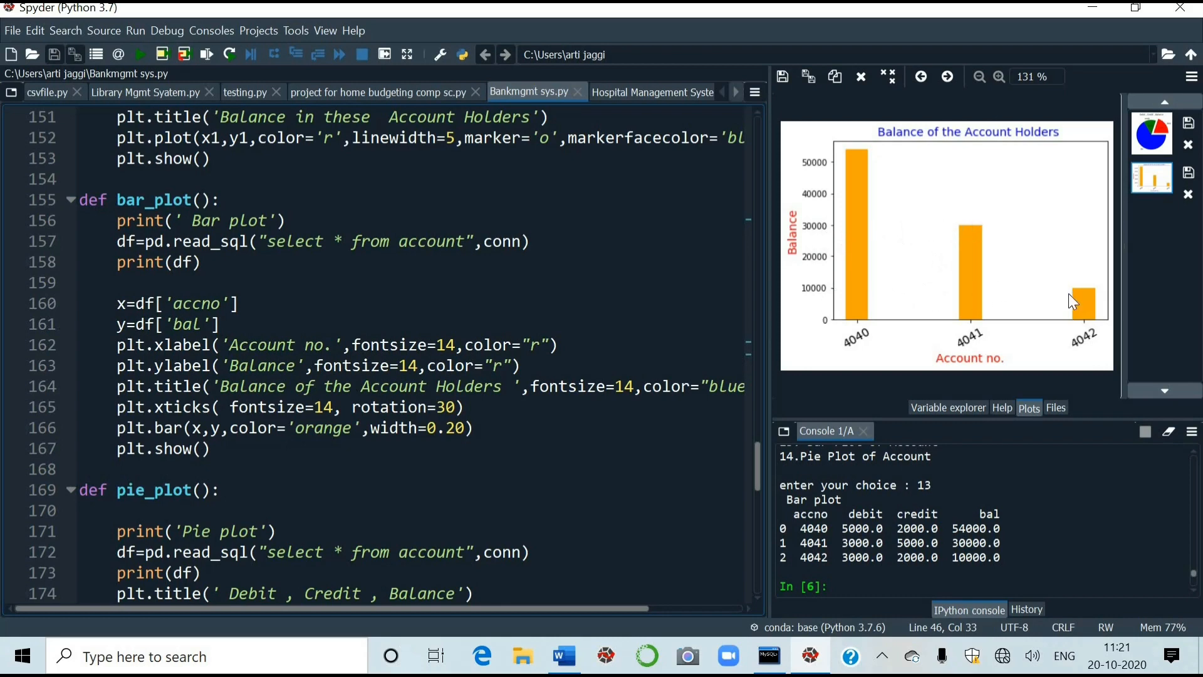
mouse_move(755, 299)
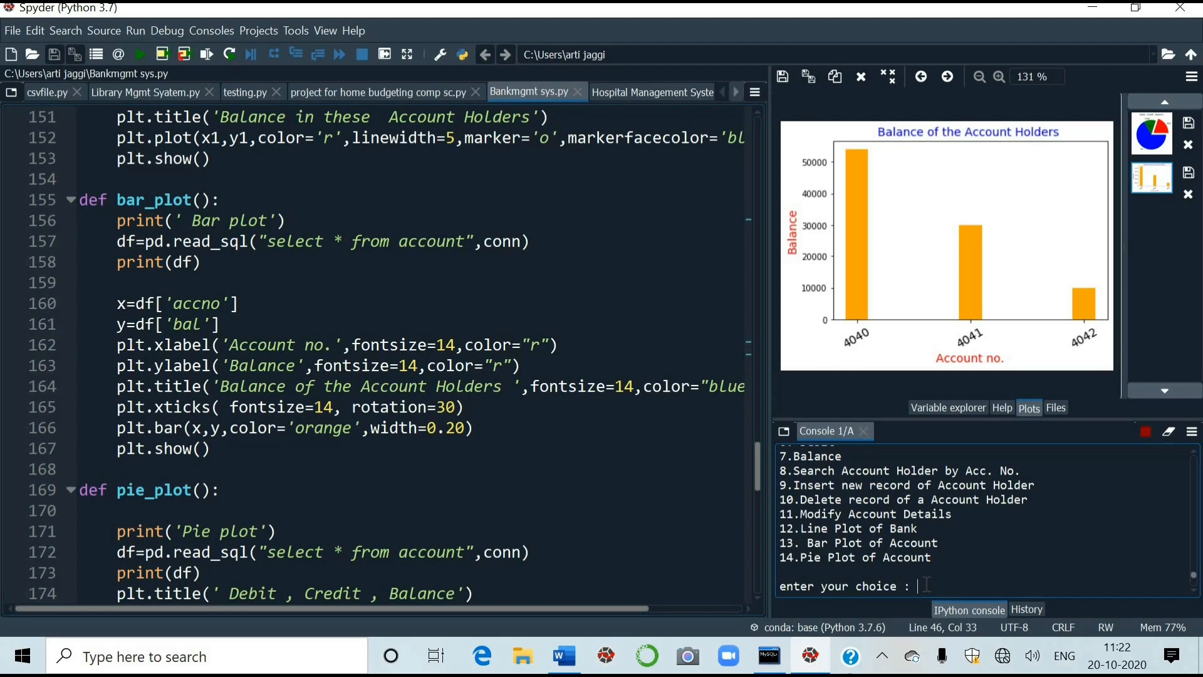
Step: Enter choice 12 to plot holders' balances as a line, then scroll to line_plot
text(12)
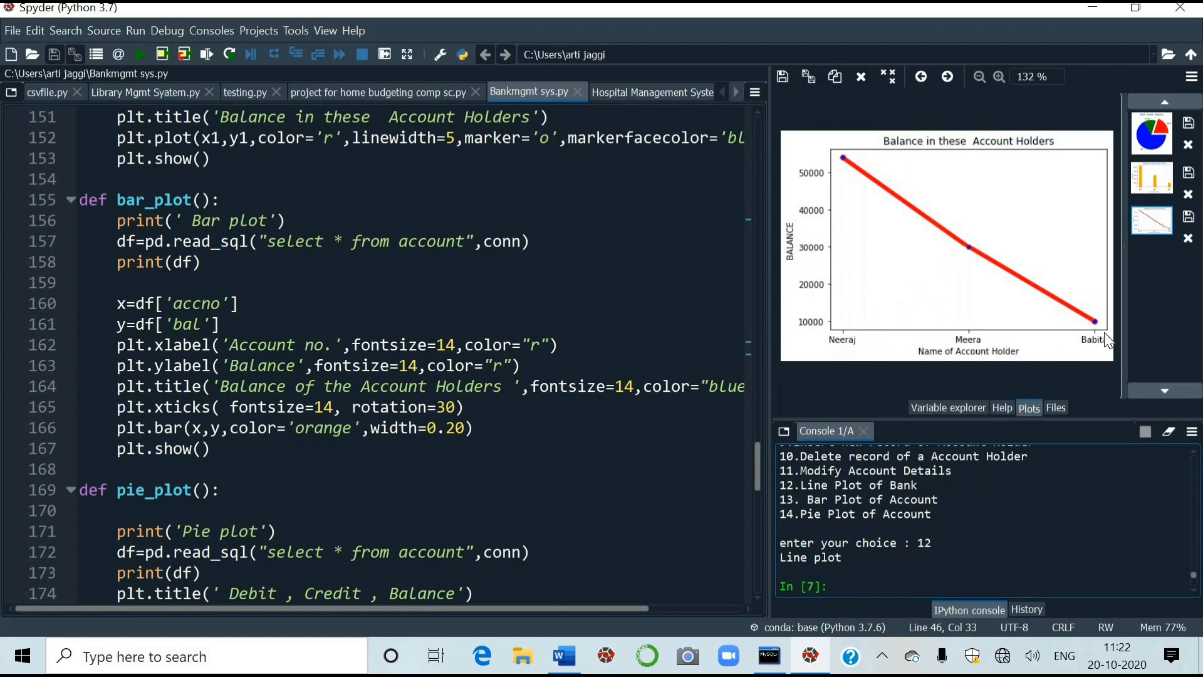
mouse_move(833, 333)
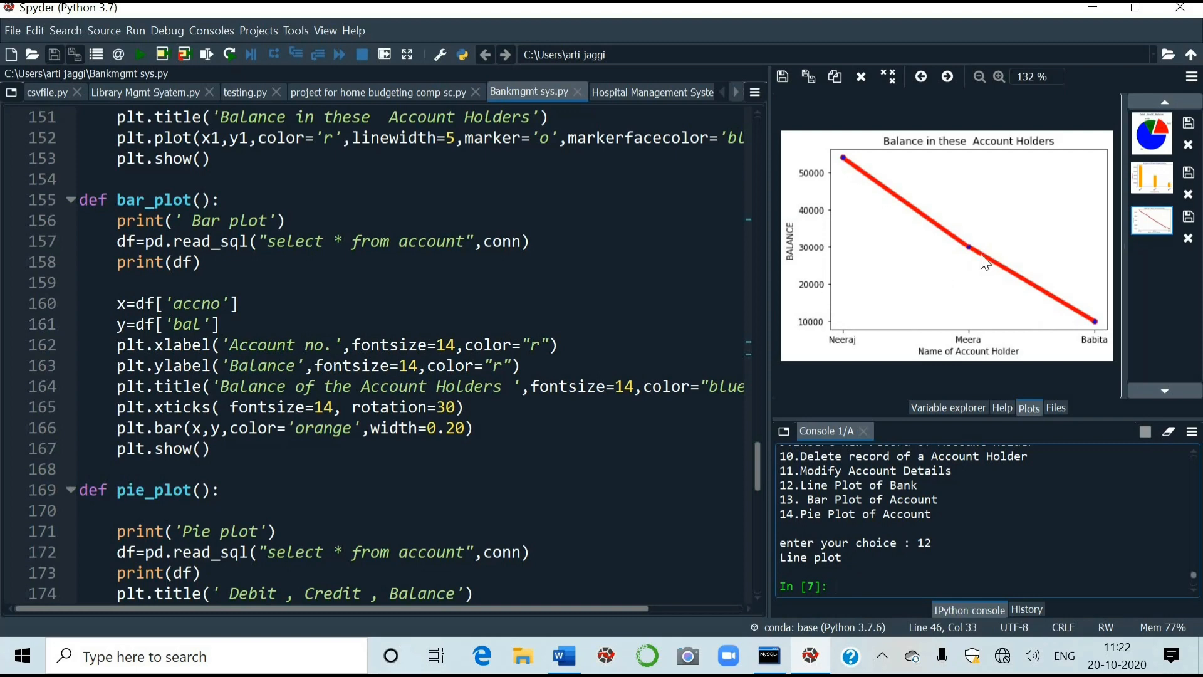
mouse_move(944, 252)
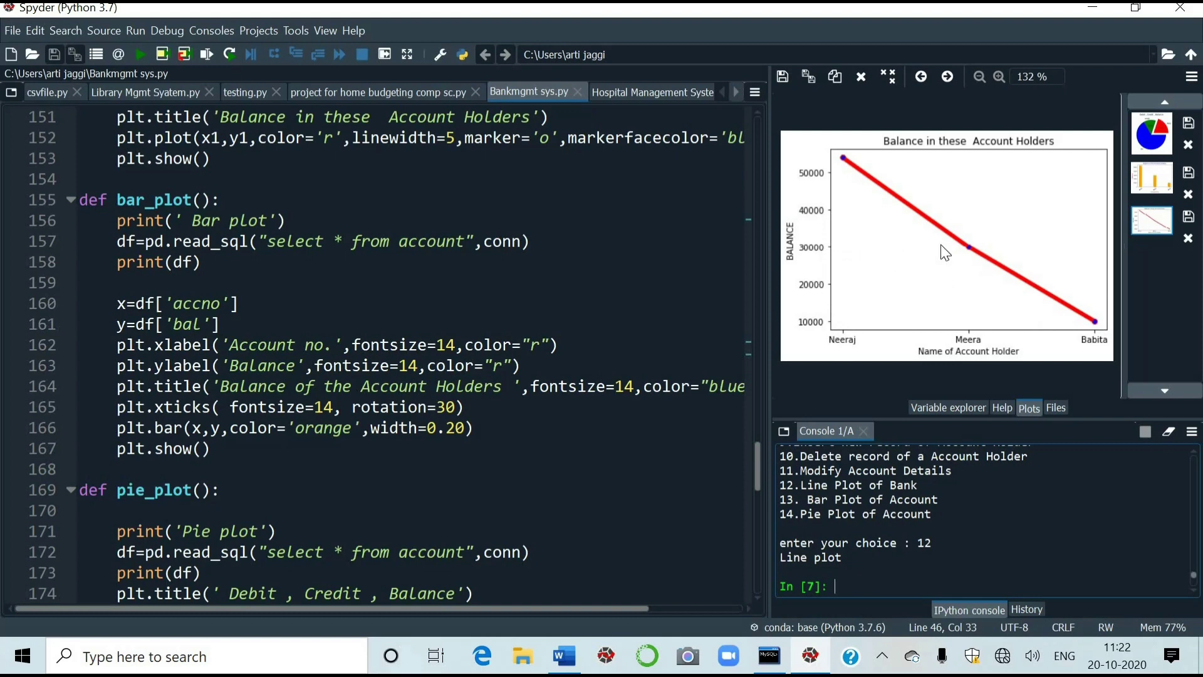
mouse_move(842, 170)
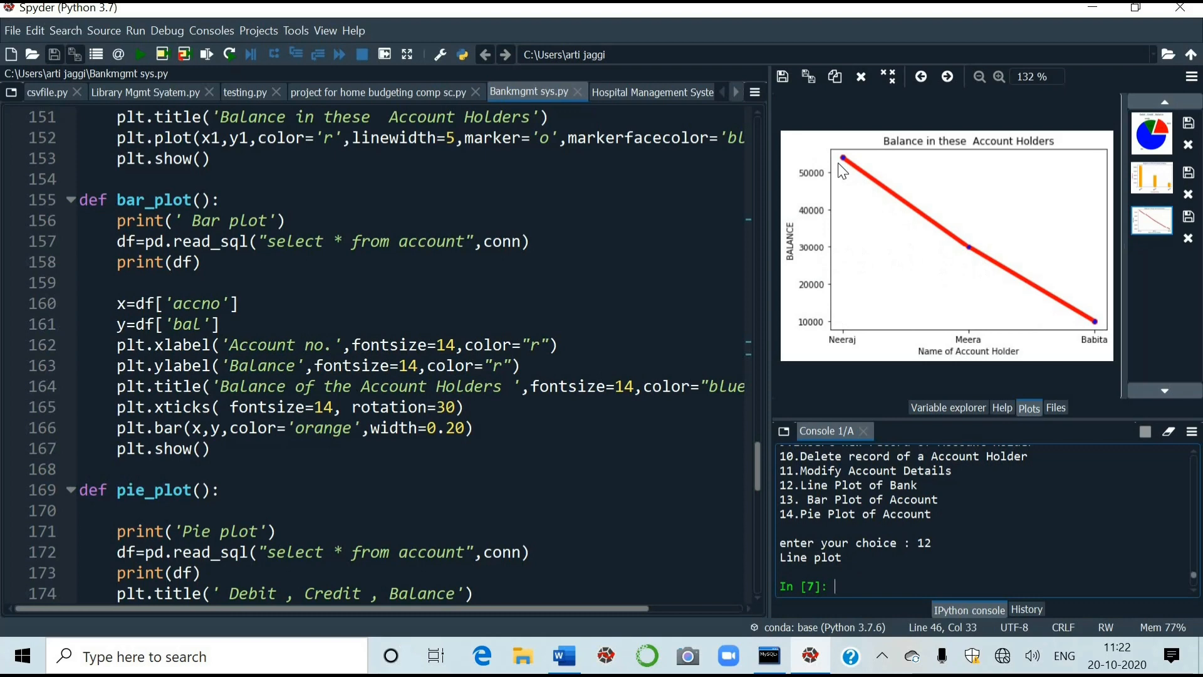
mouse_move(815, 301)
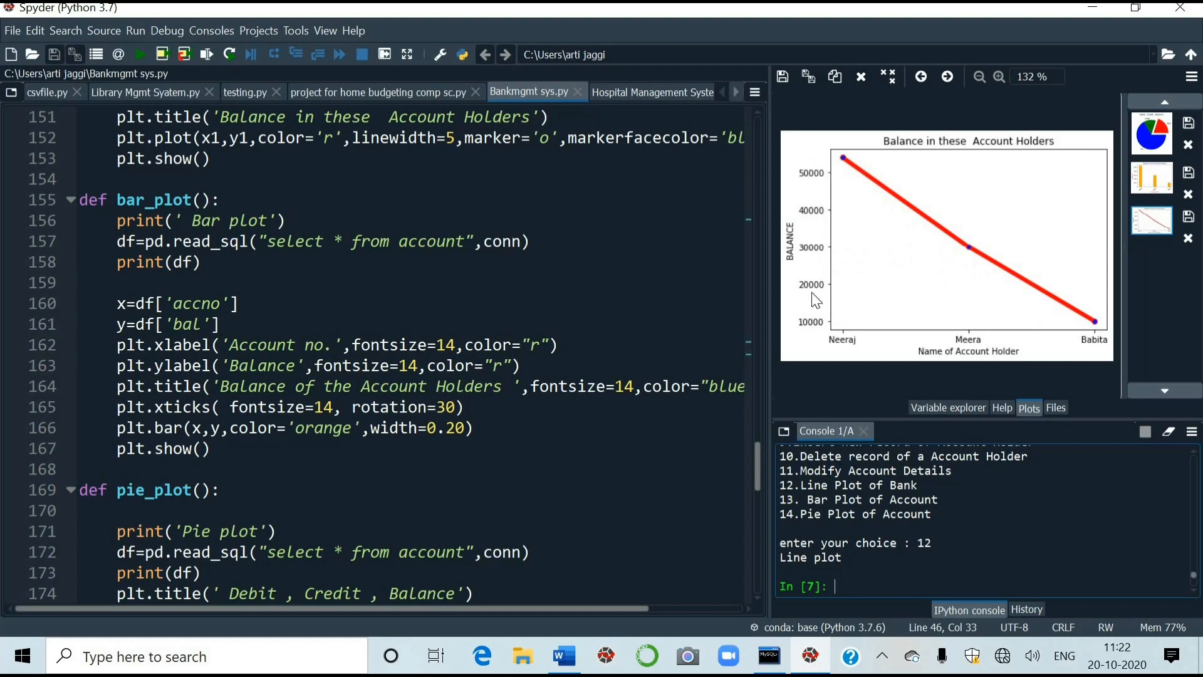
scroll(down, 3)
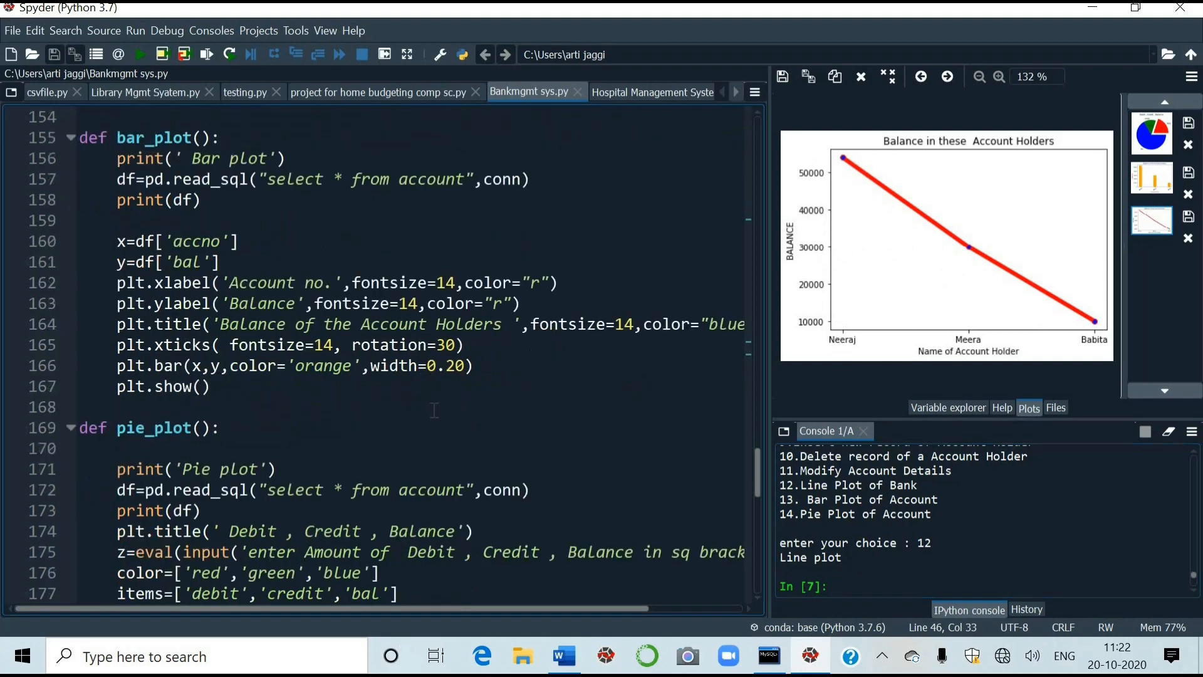
scroll(up, 3)
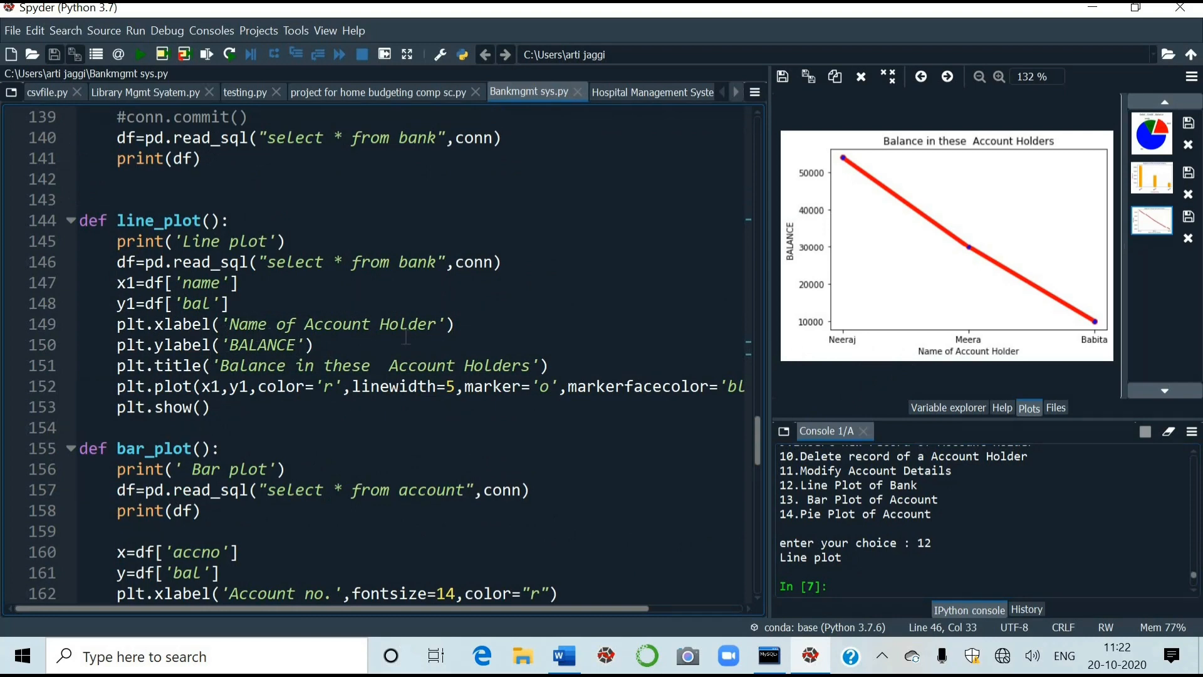
mouse_move(181, 358)
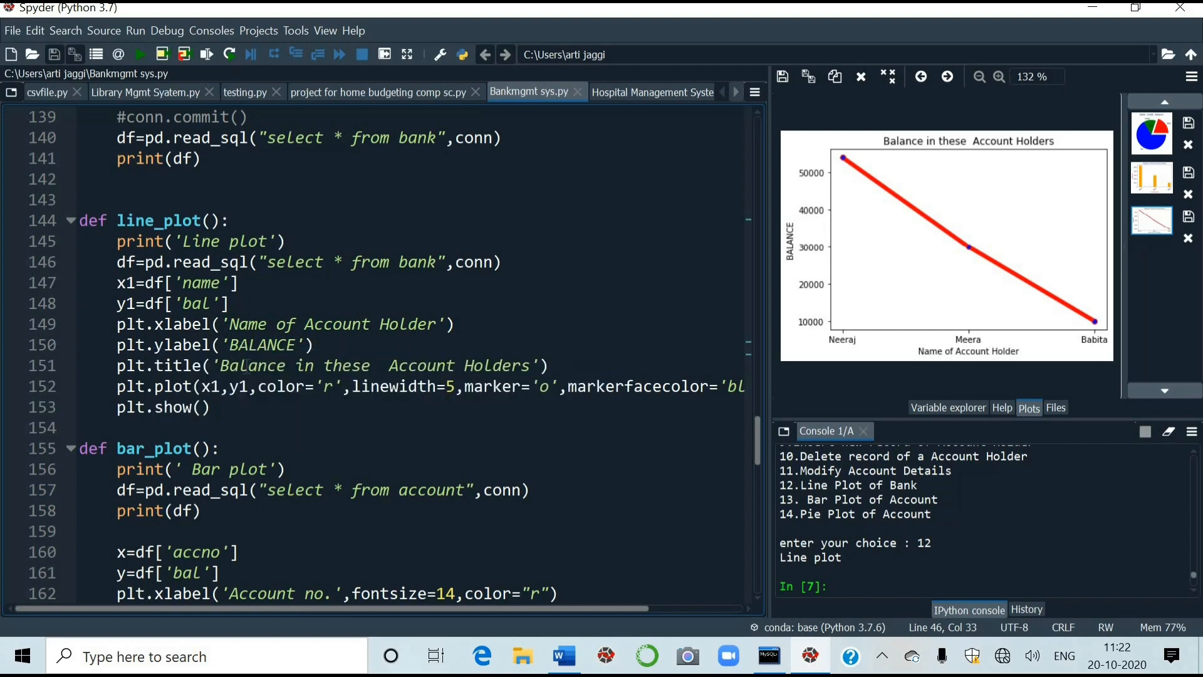
mouse_move(930, 157)
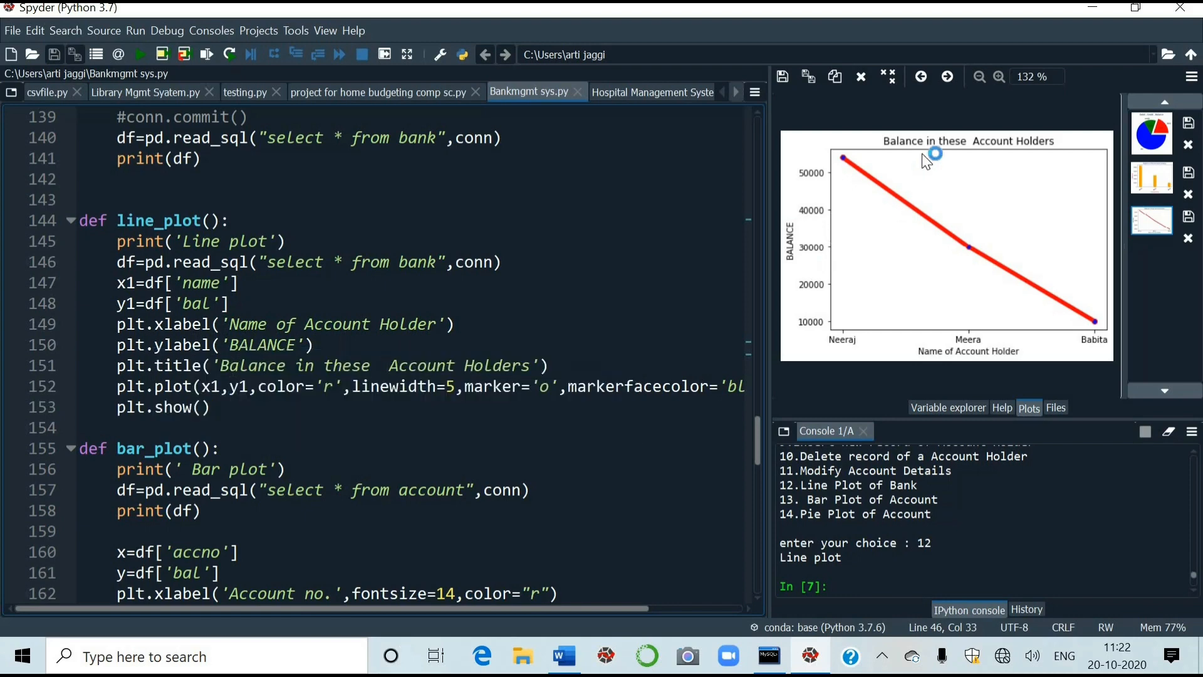
mouse_move(286, 405)
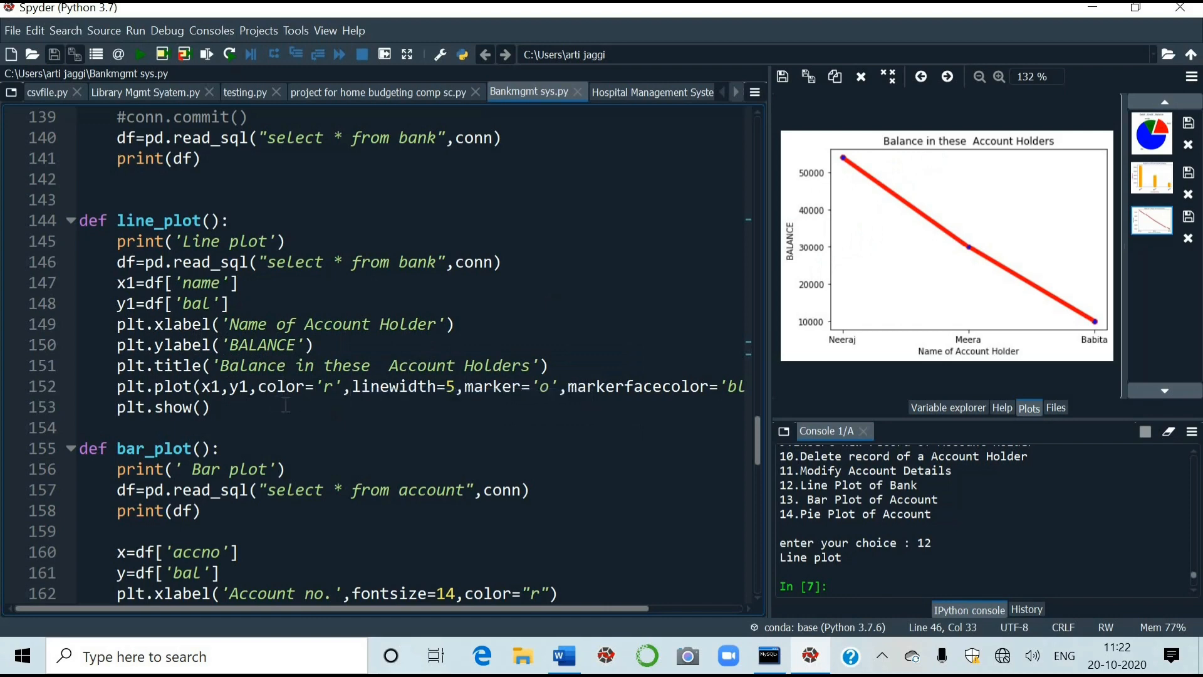
mouse_move(478, 410)
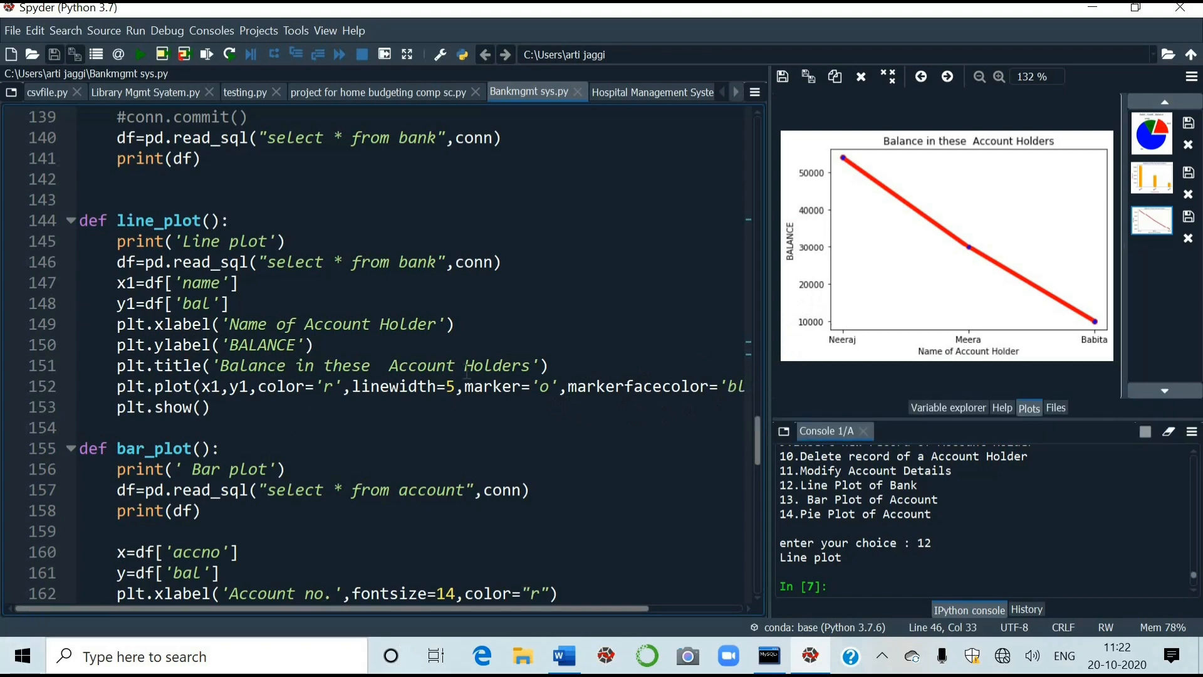
mouse_move(141, 54)
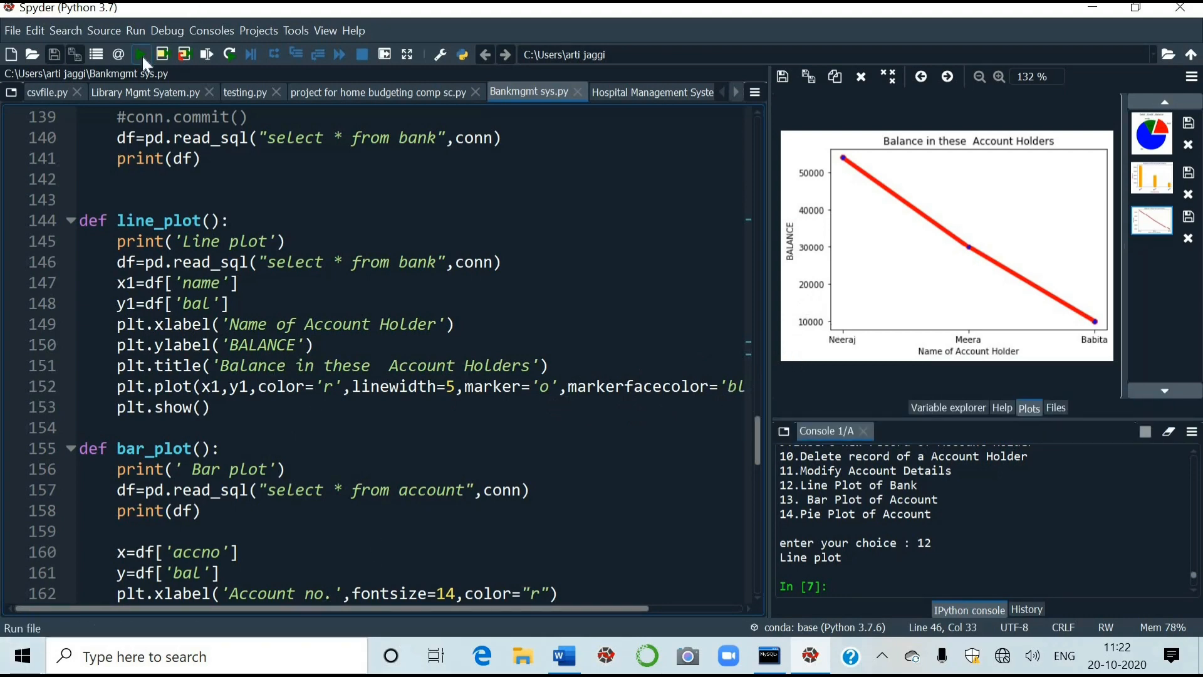
Step: Run choice 4 withdrawing 2000 per account, leaving balances 52000, 28000 and 8000
click(143, 55)
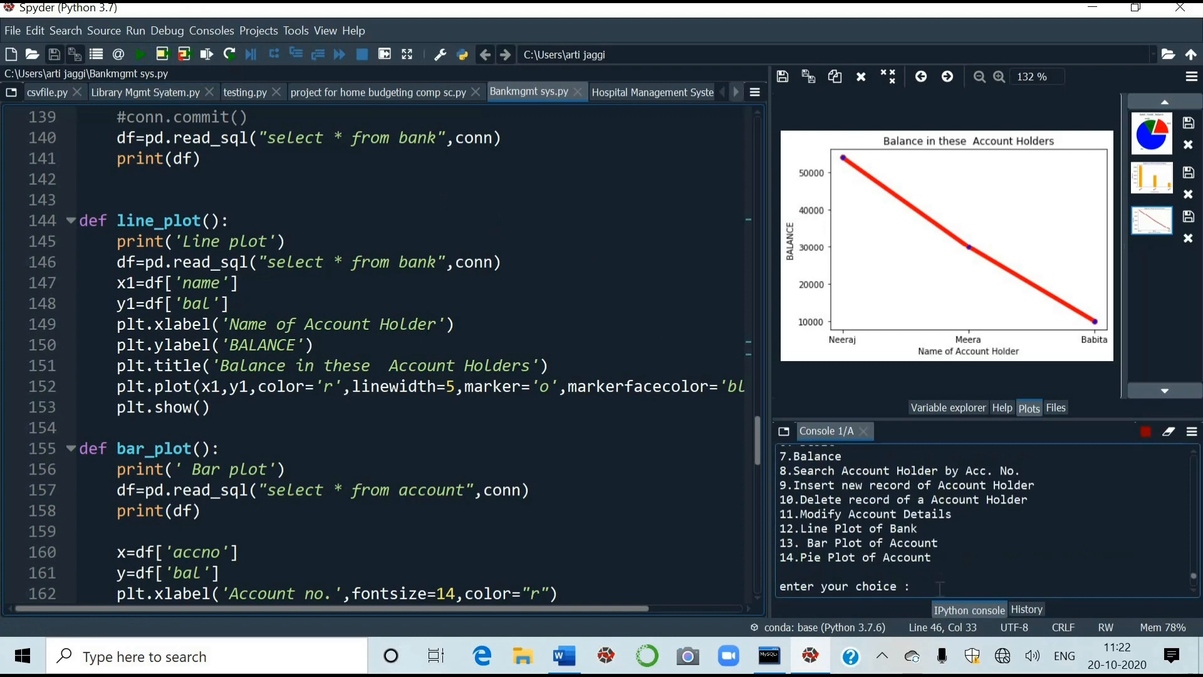
text(4)
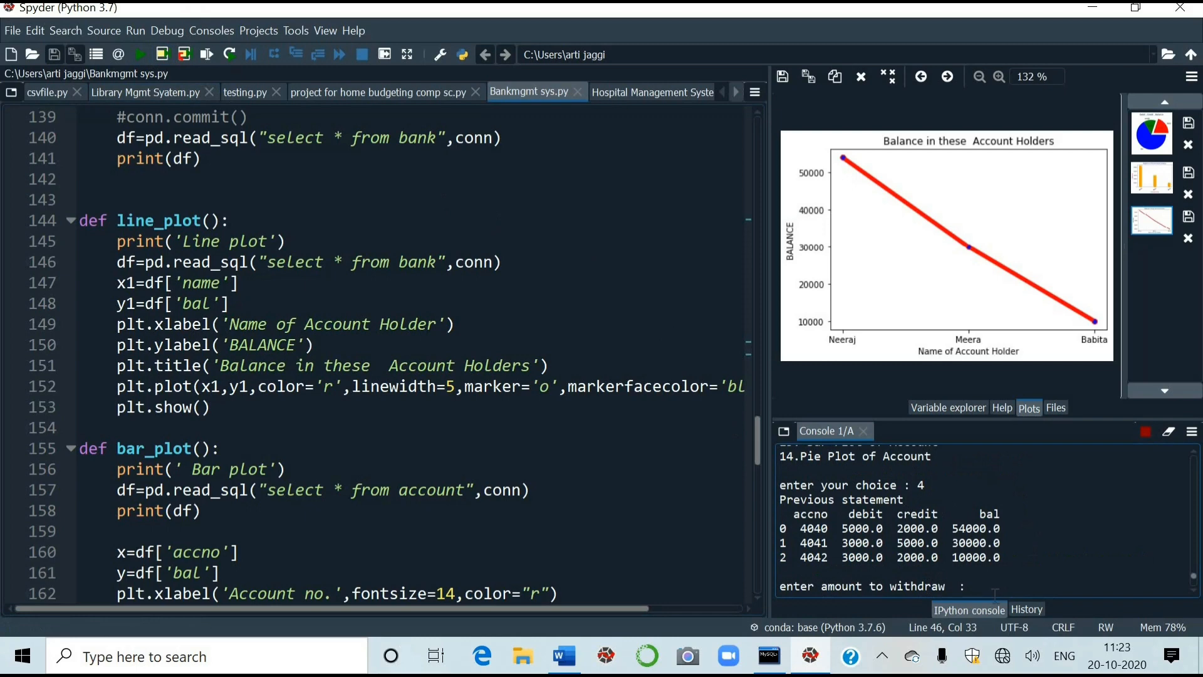
text(2000)
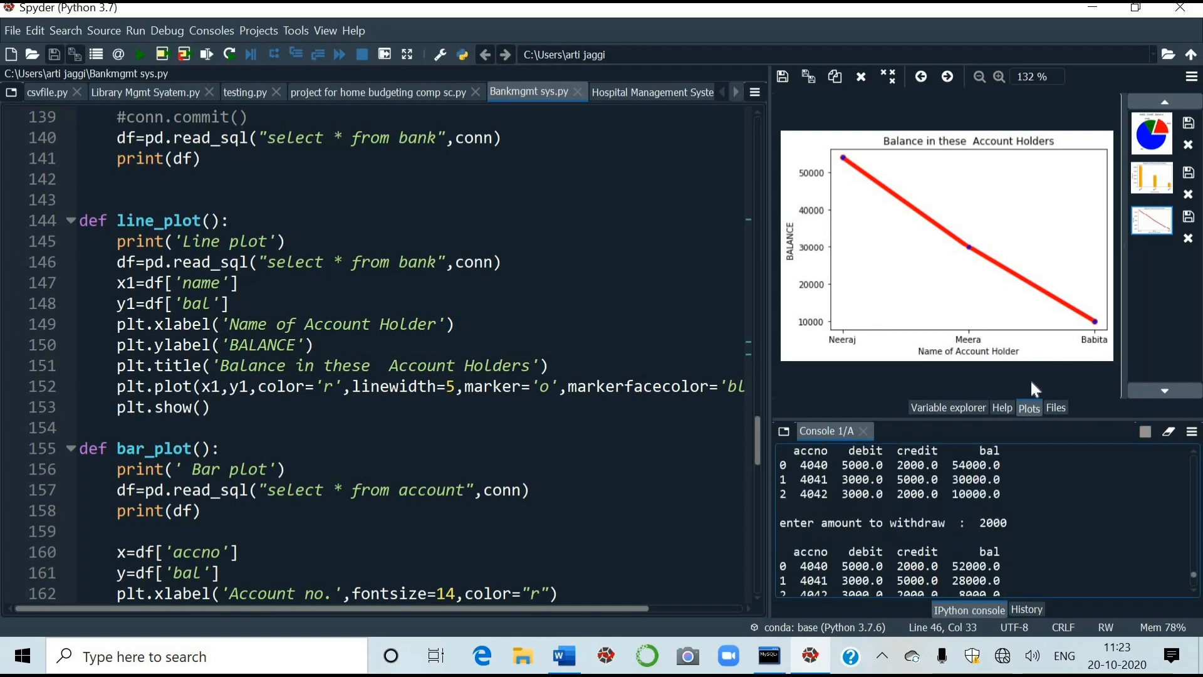
click(980, 77)
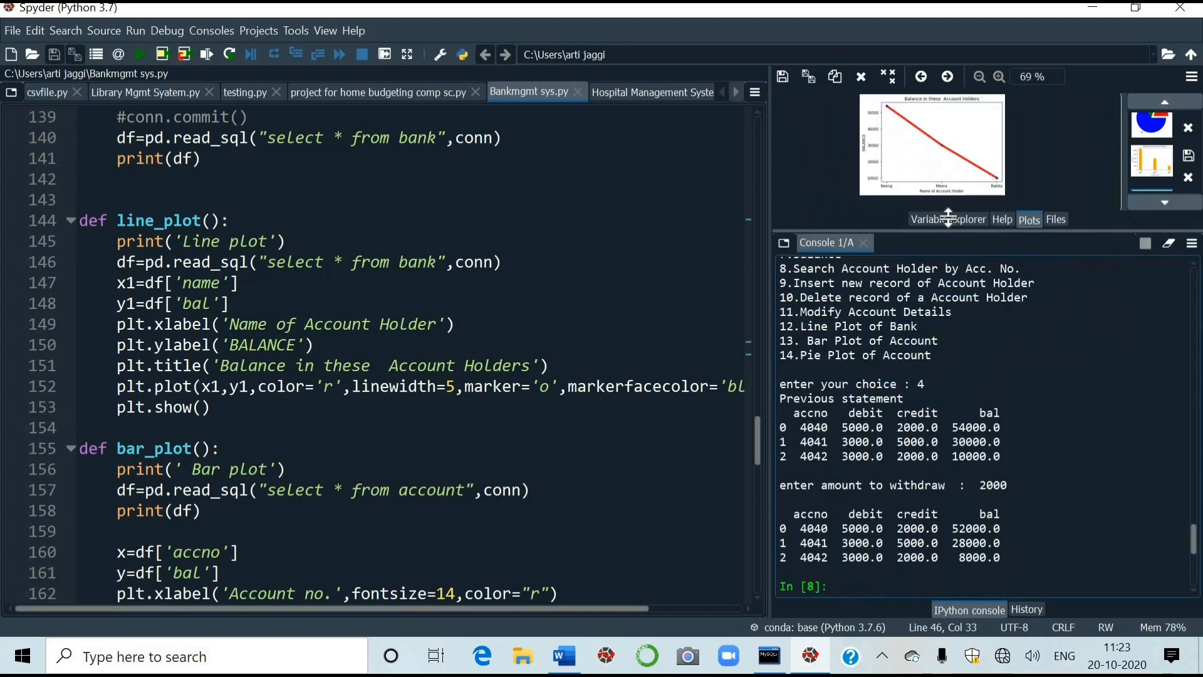
click(979, 76)
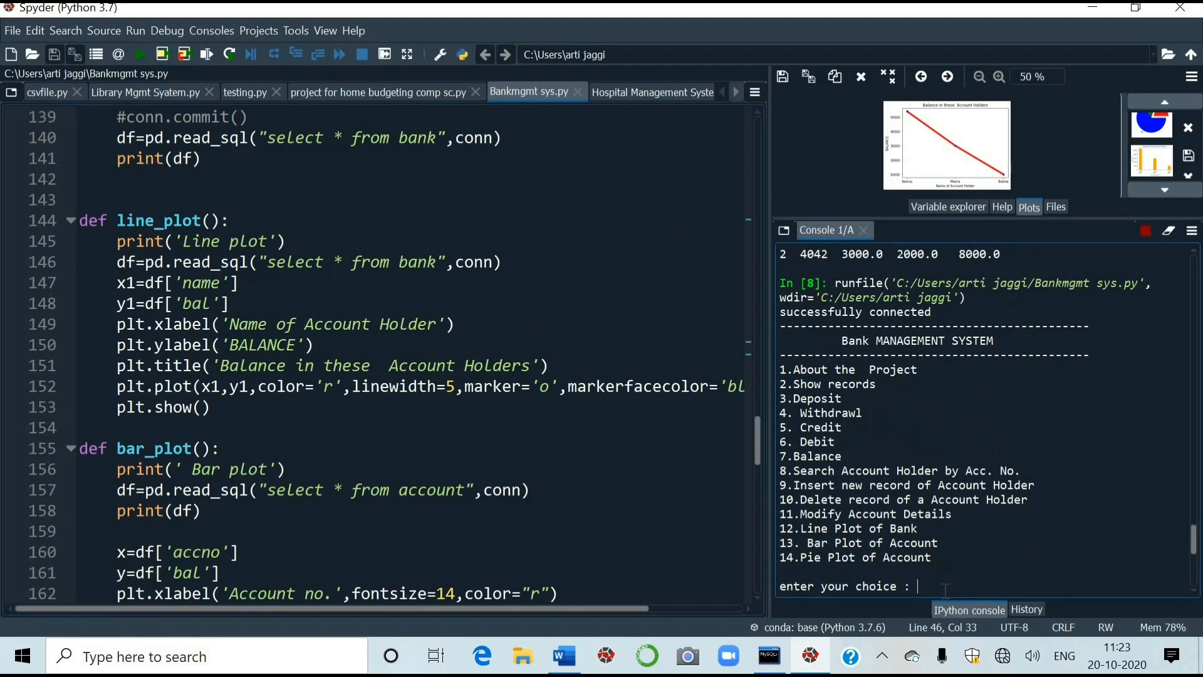
Step: Choose option 5 to credit accounts to 56000, 35000 and 12000, reviewing credit code
text(5)
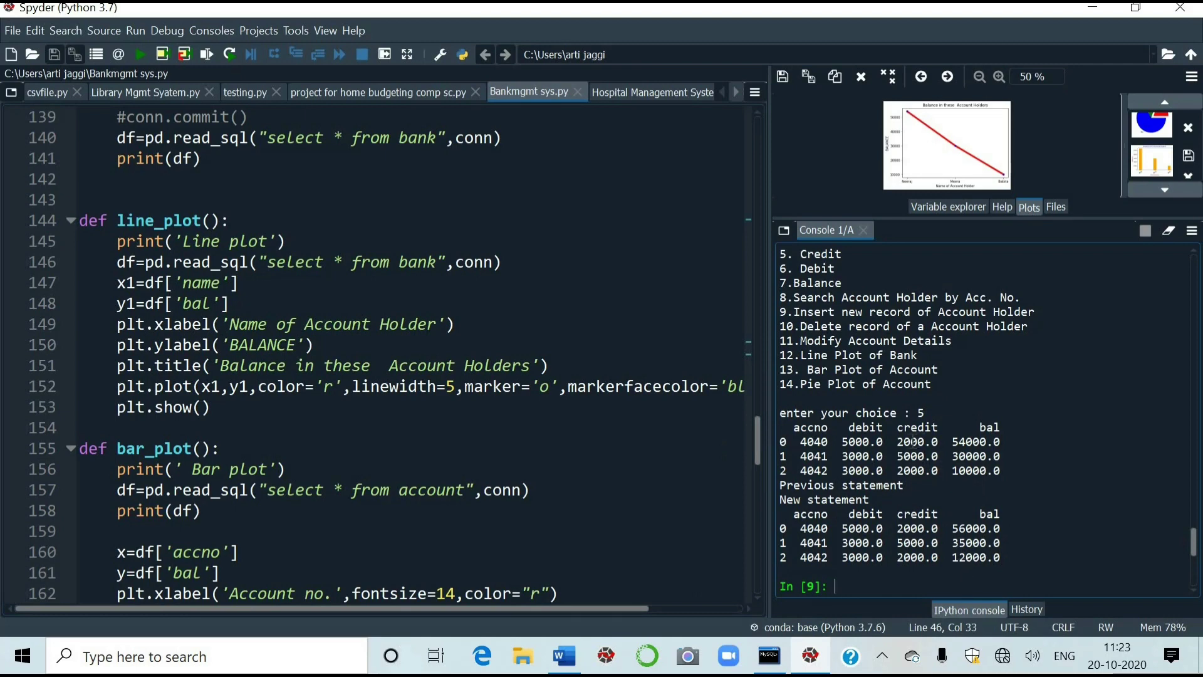
mouse_move(368, 288)
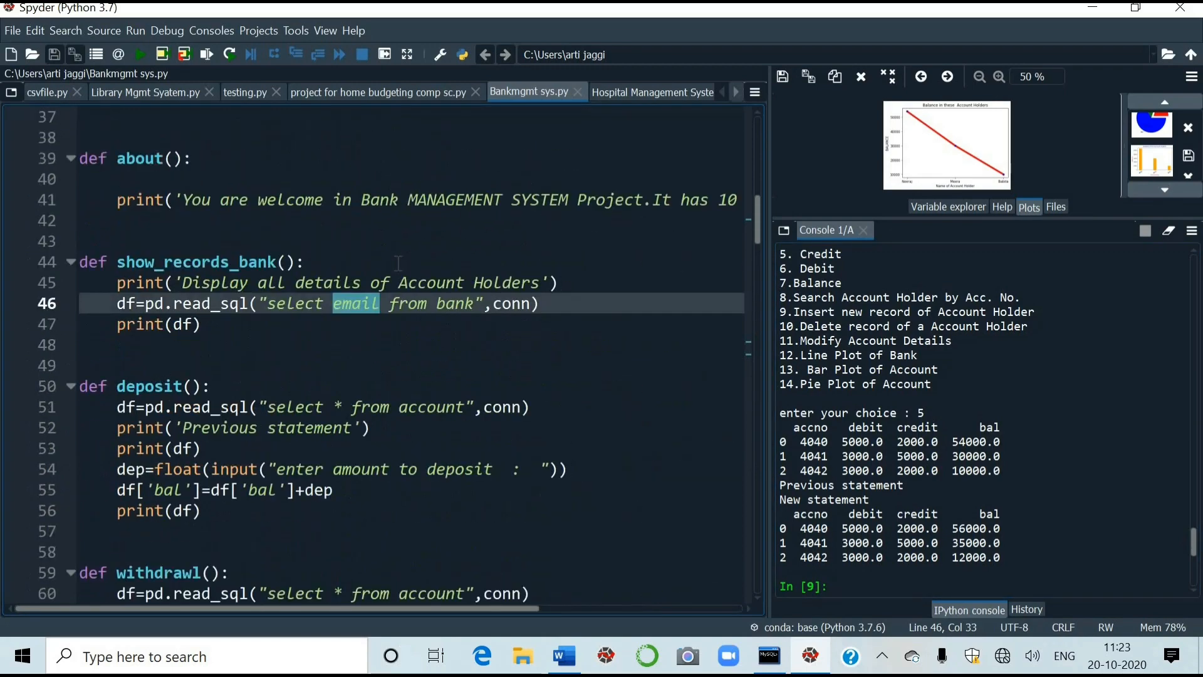
scroll(down, 3)
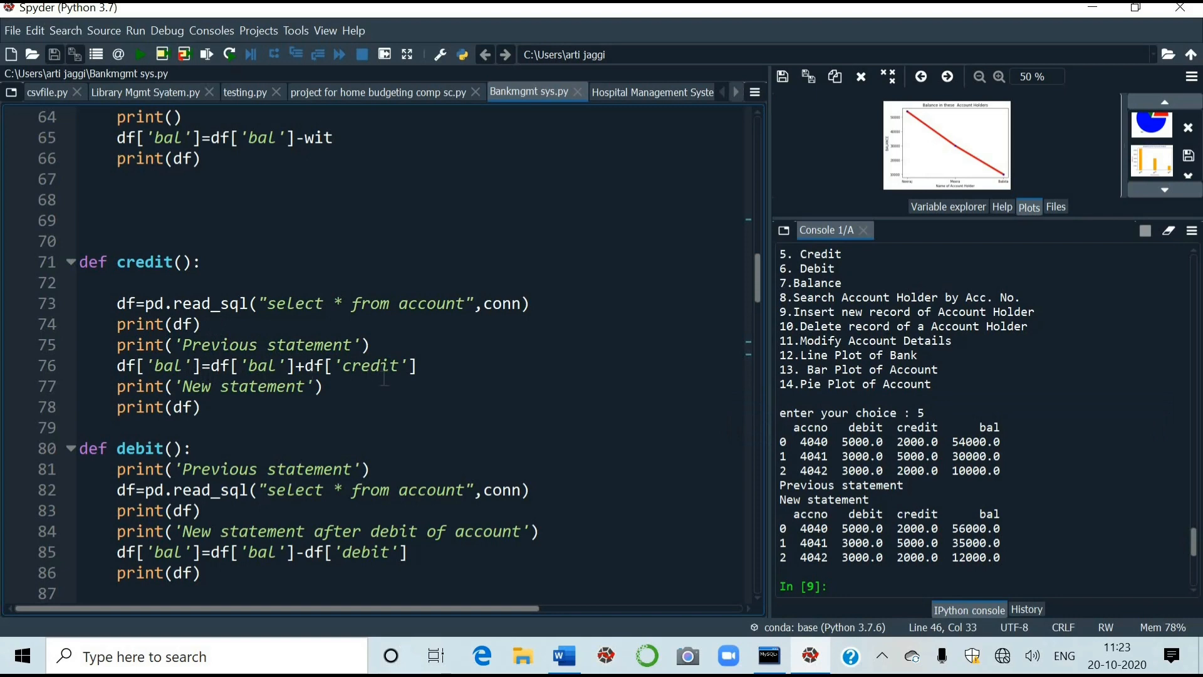
mouse_move(307, 394)
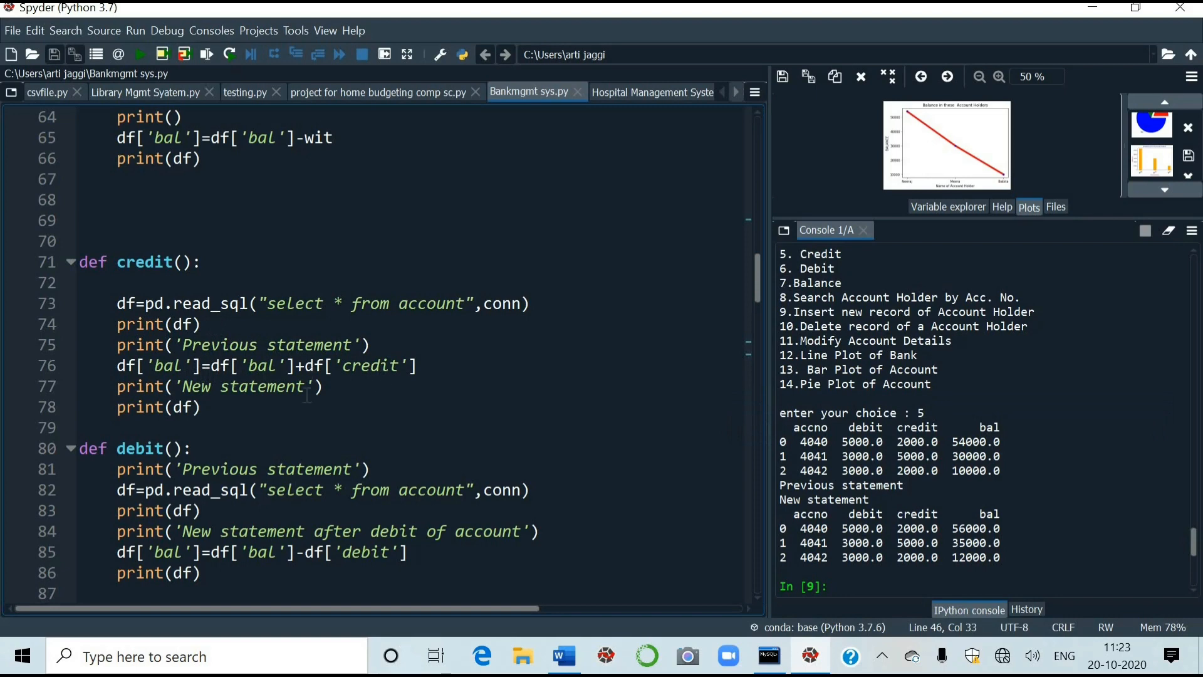
mouse_move(662, 317)
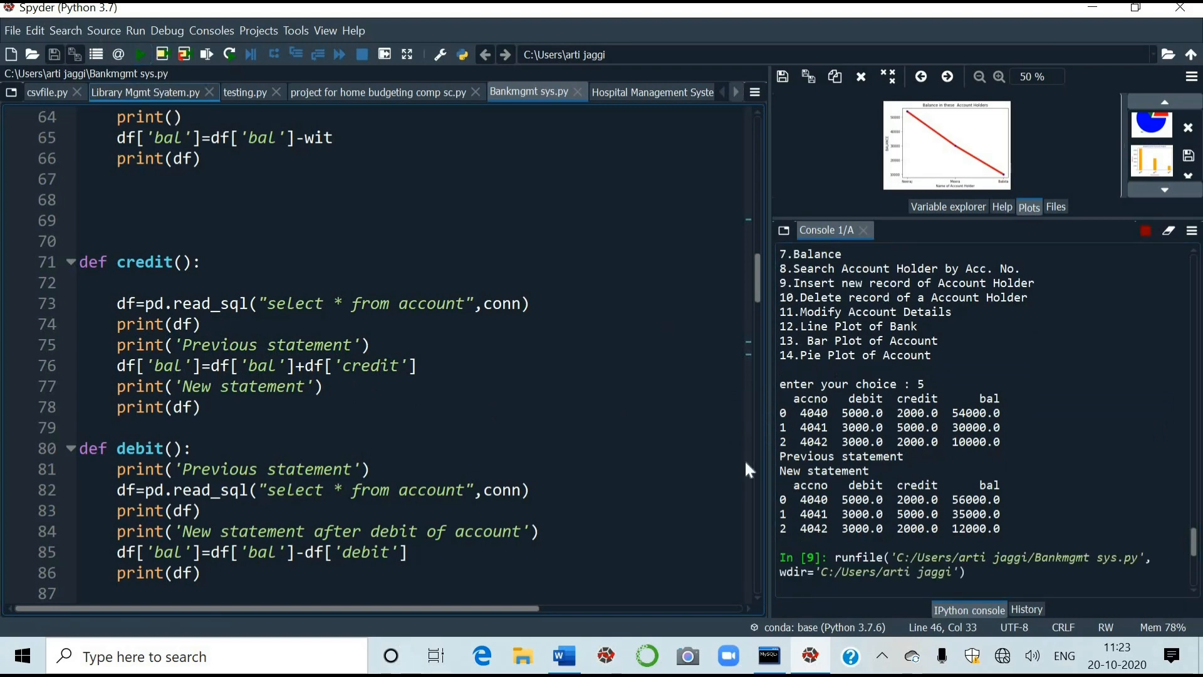
Step: Debit accounts via choice 6, then list every holder's balance with choice 7
text(6)
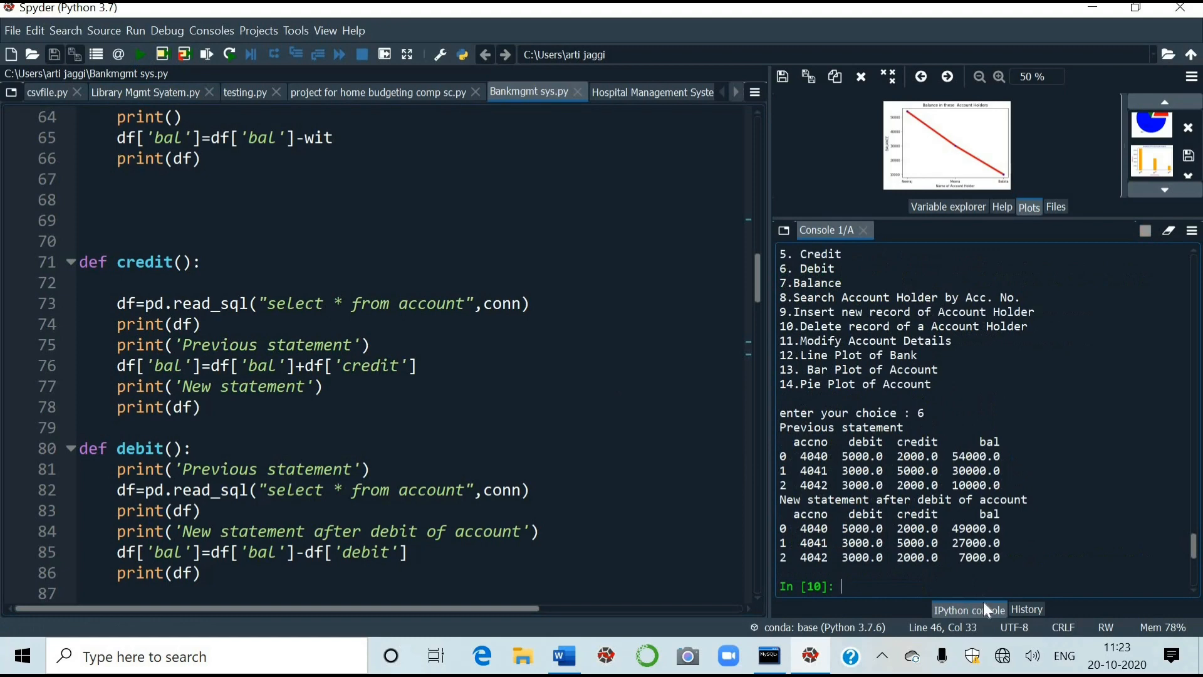
mouse_move(866, 157)
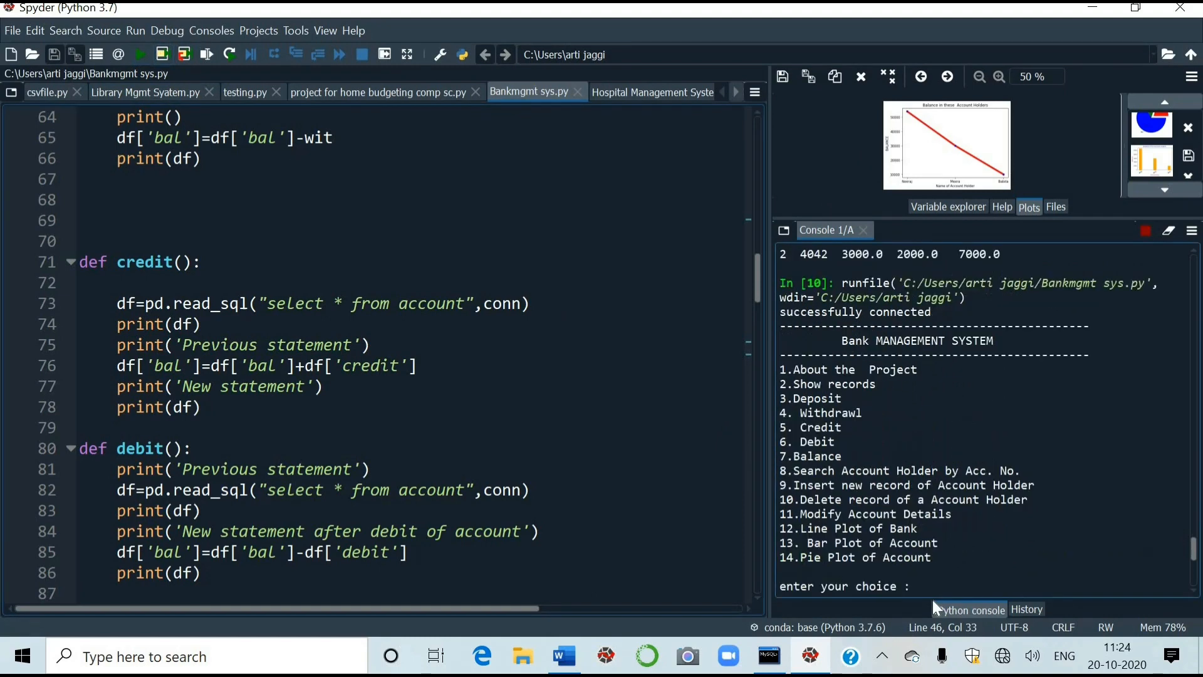
text(7)
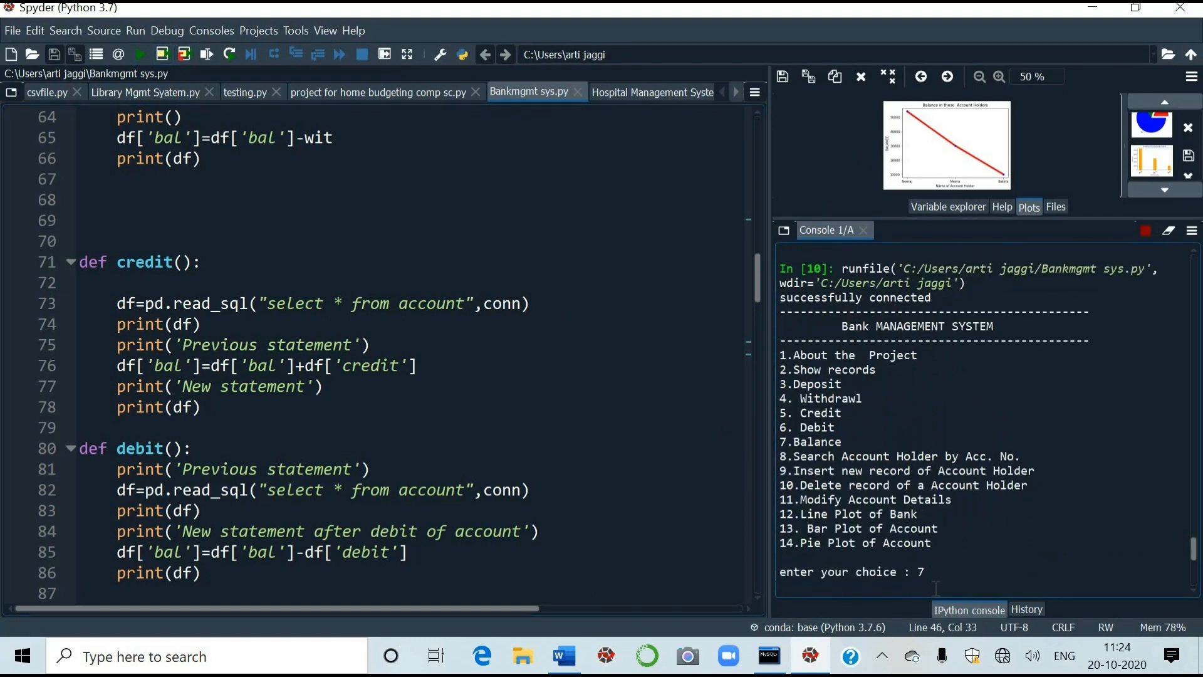
key(Return)
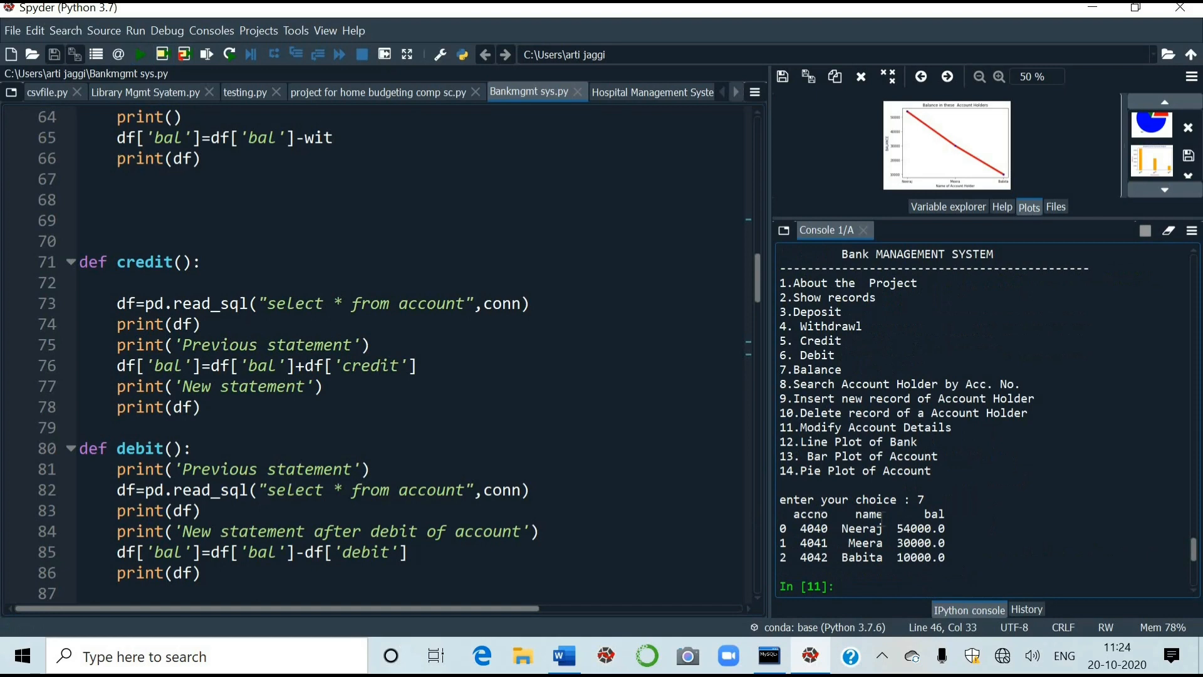
scroll(down, 3)
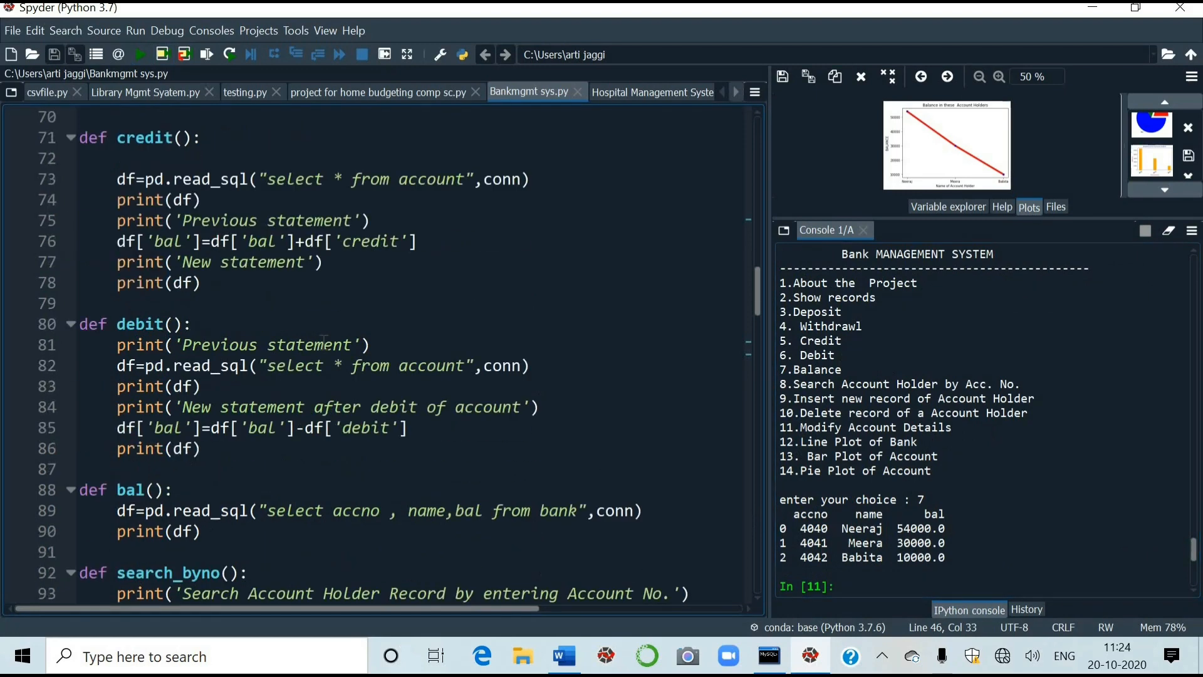
scroll(down, 3)
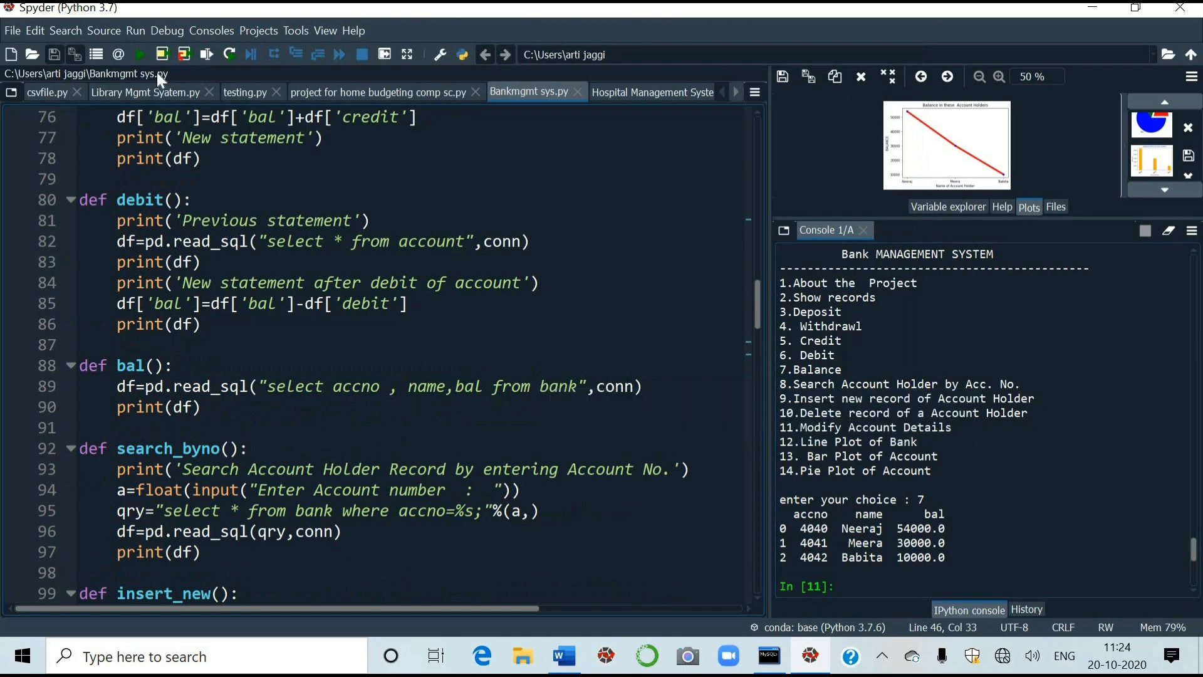
Step: Rerun with choice 8 and search account 4040, returning Neeraj's record with 54000 balance
click(139, 55)
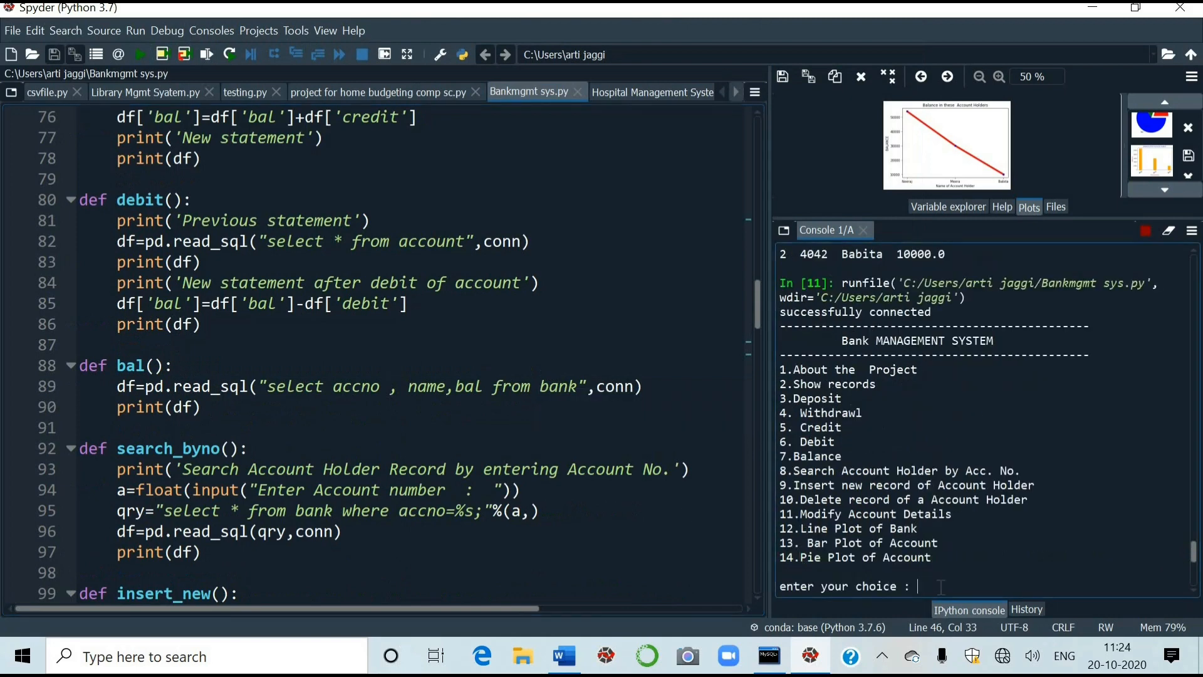
text(8)
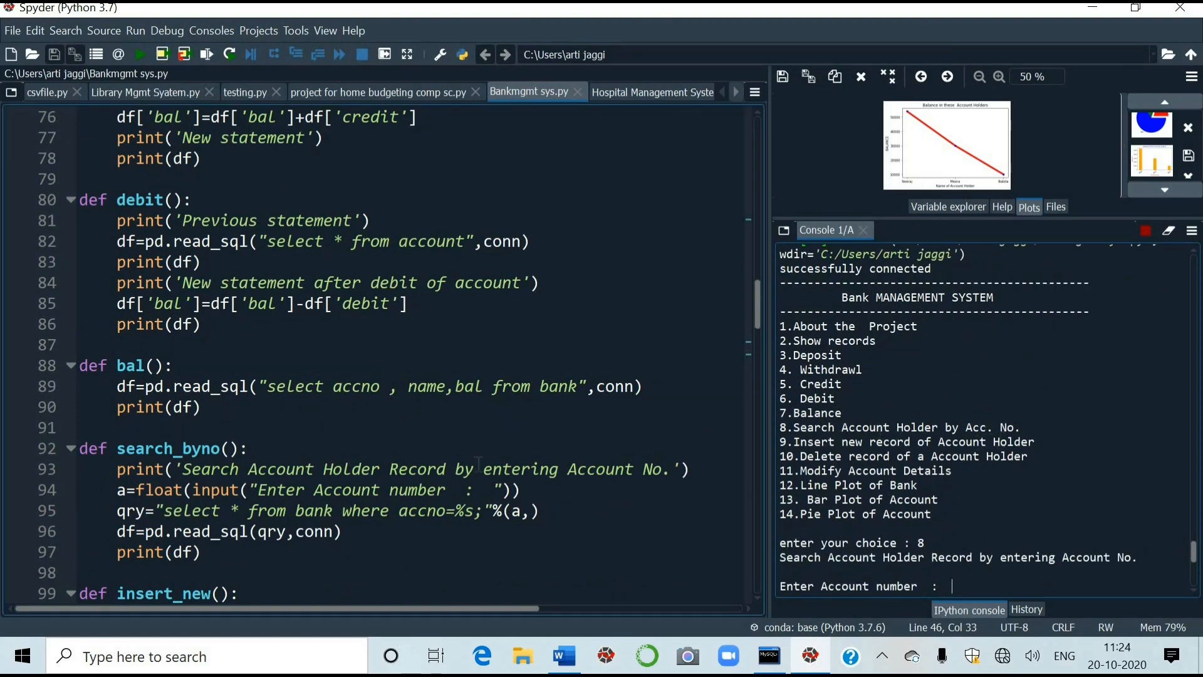
scroll(down, 3)
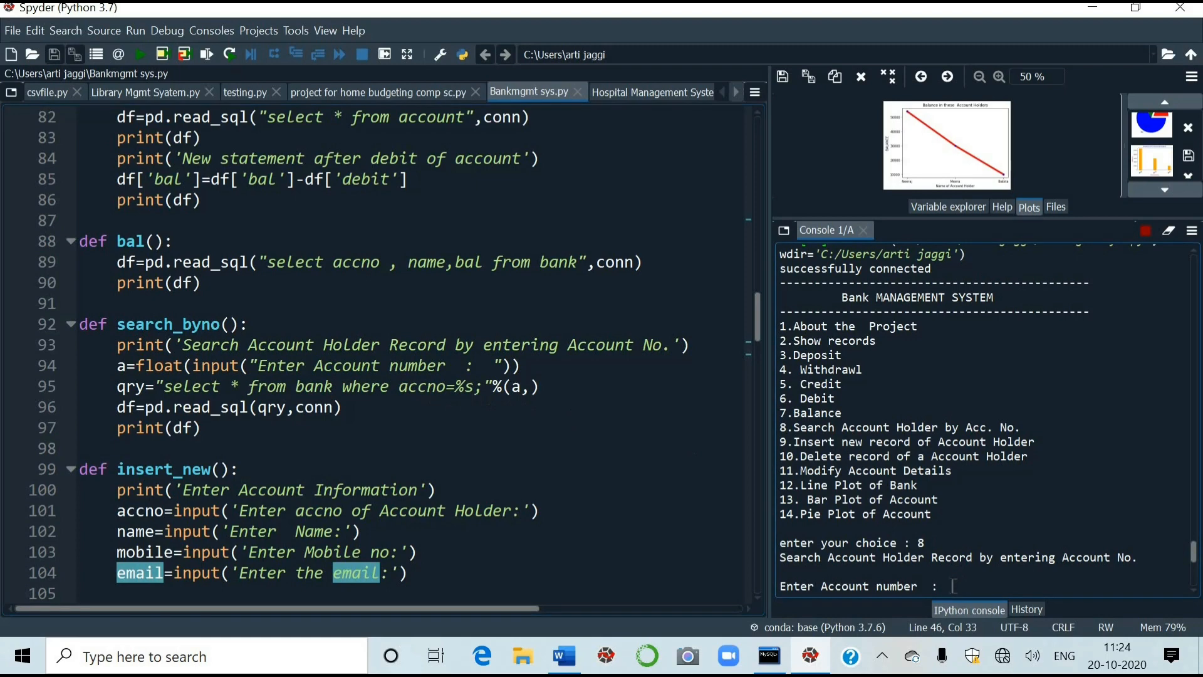
text(4040)
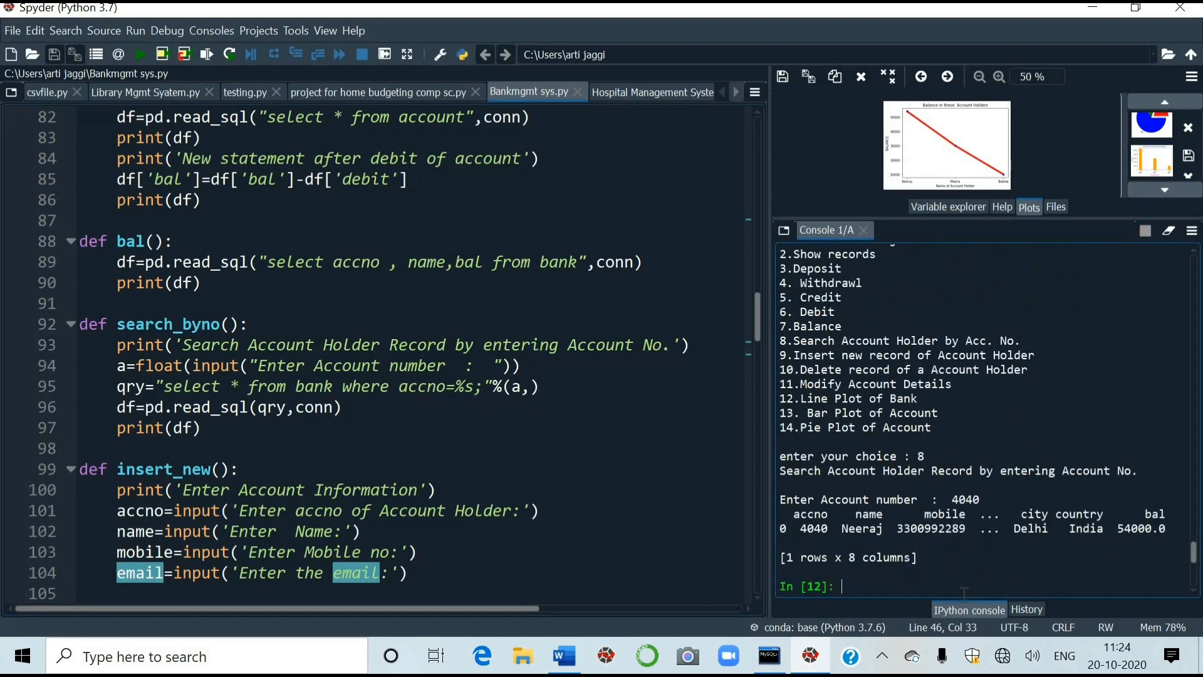
mouse_move(978, 558)
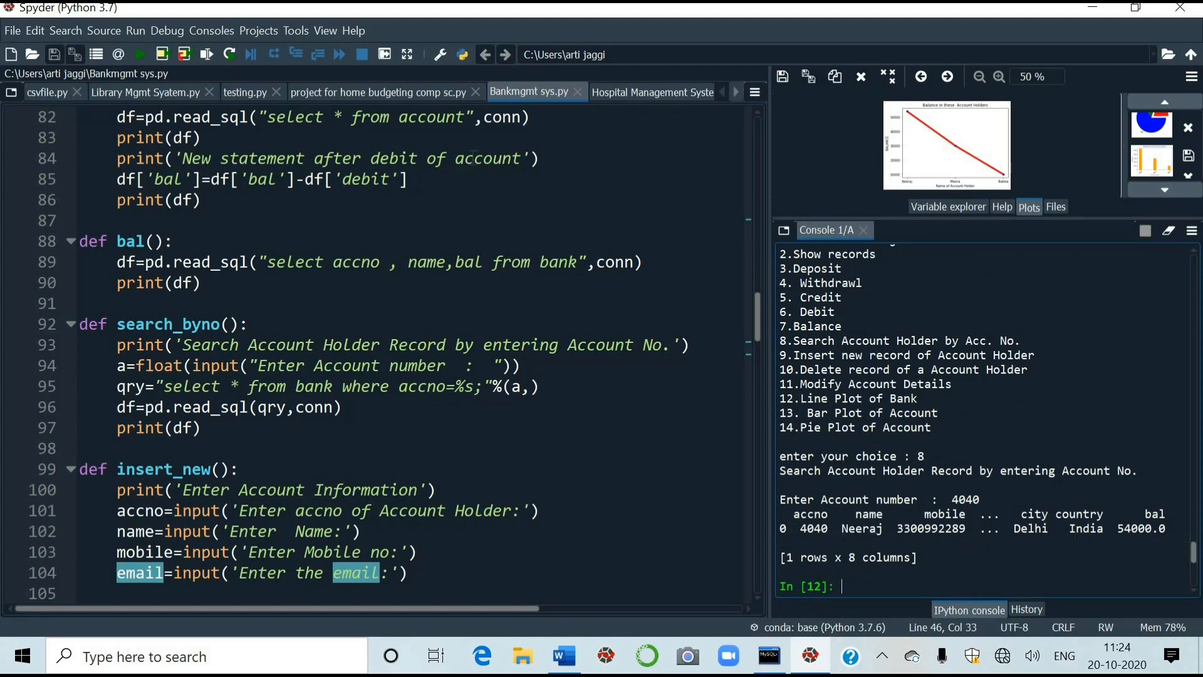
mouse_move(140, 55)
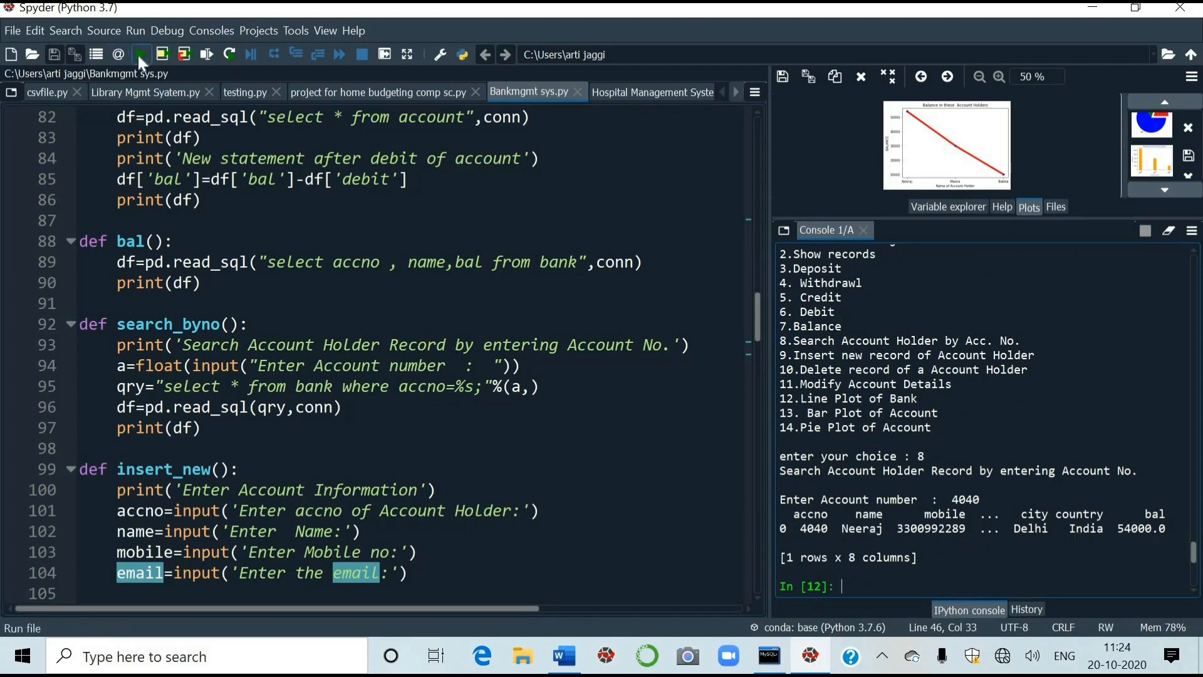
Step: Run the bank script in a fresh IPython console and choose option 9
click(140, 55)
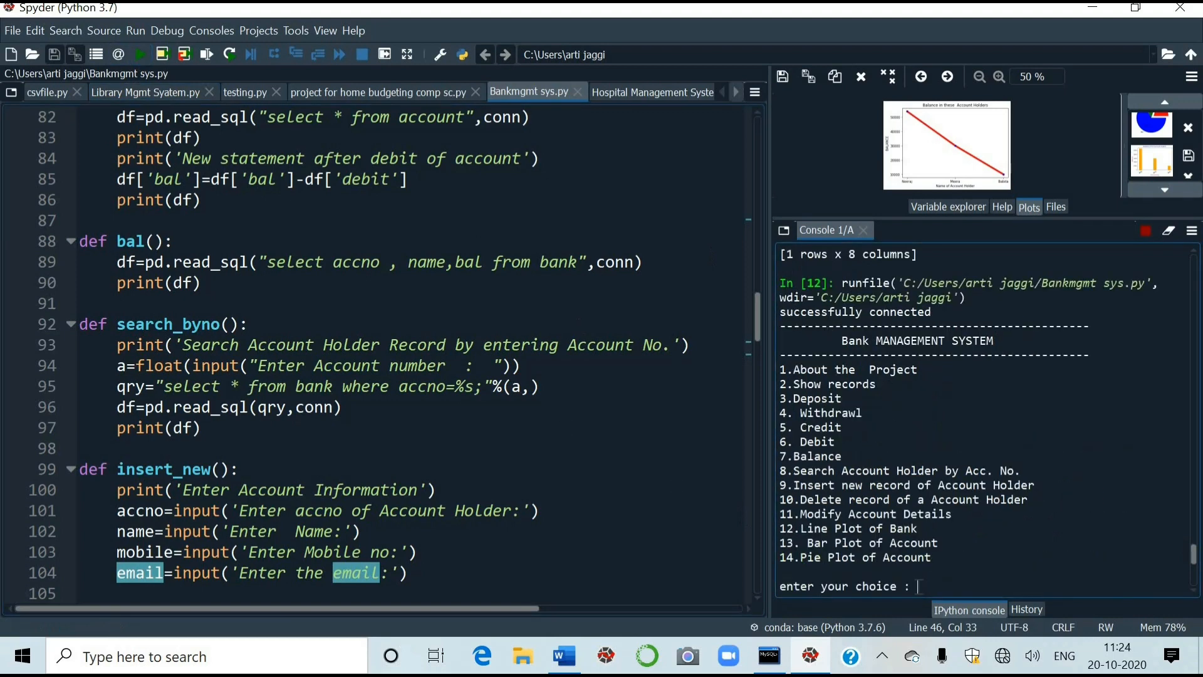
text(9)
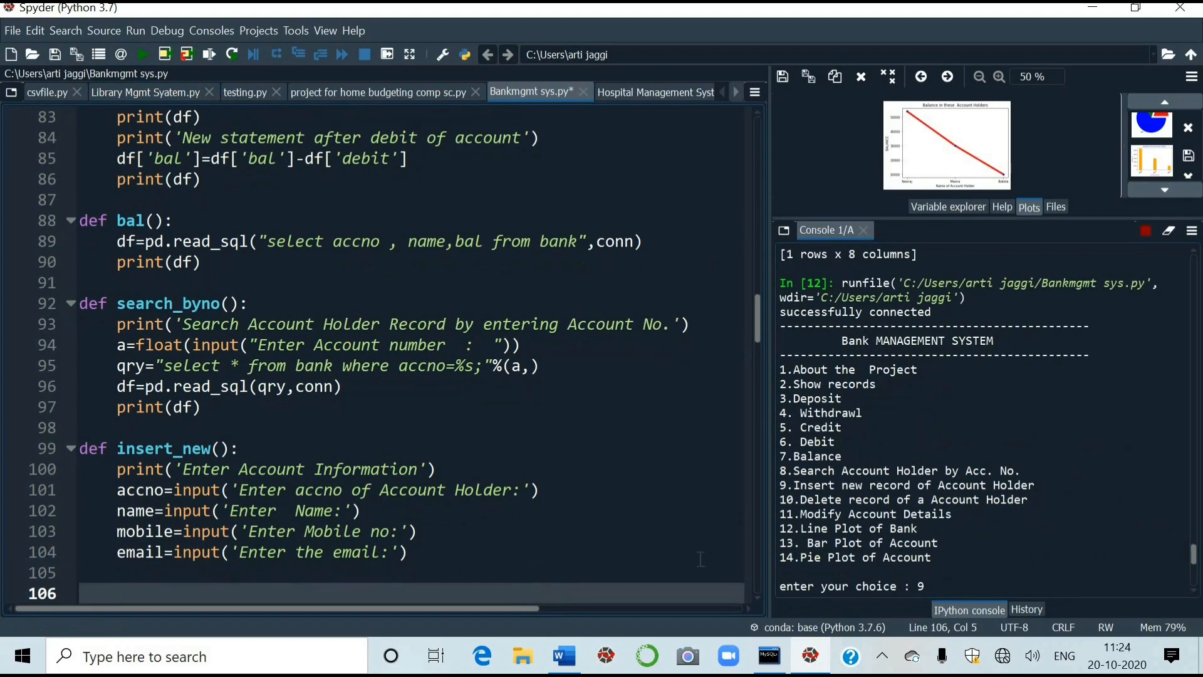
click(141, 54)
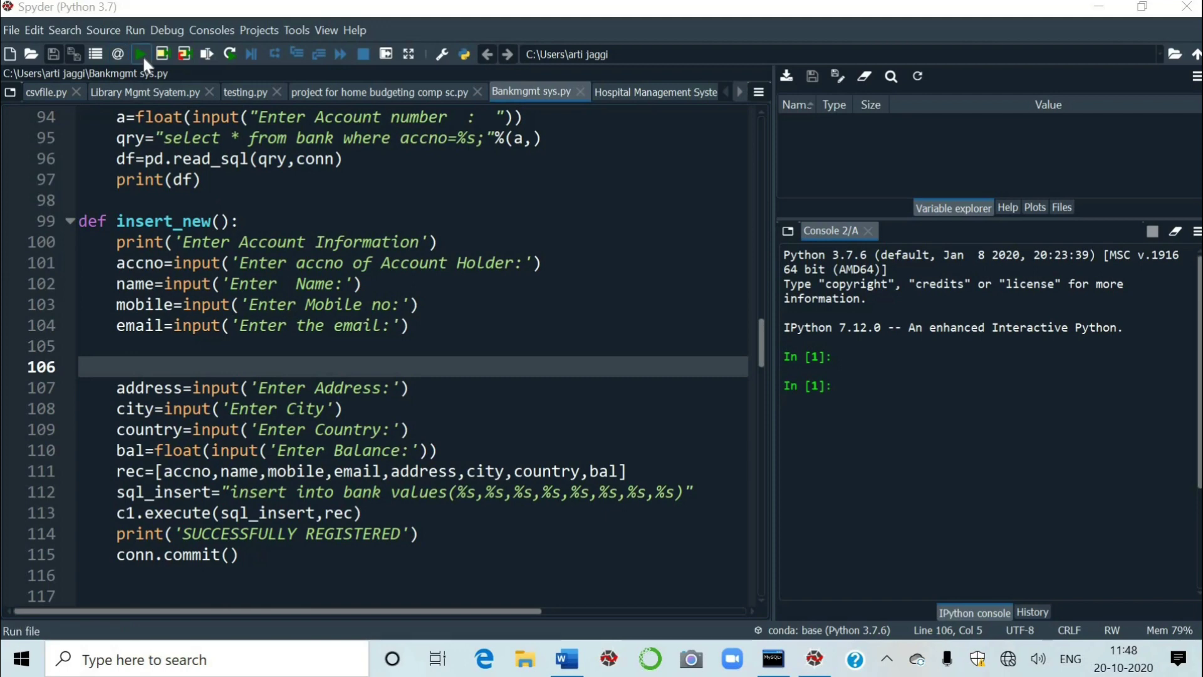
click(140, 54)
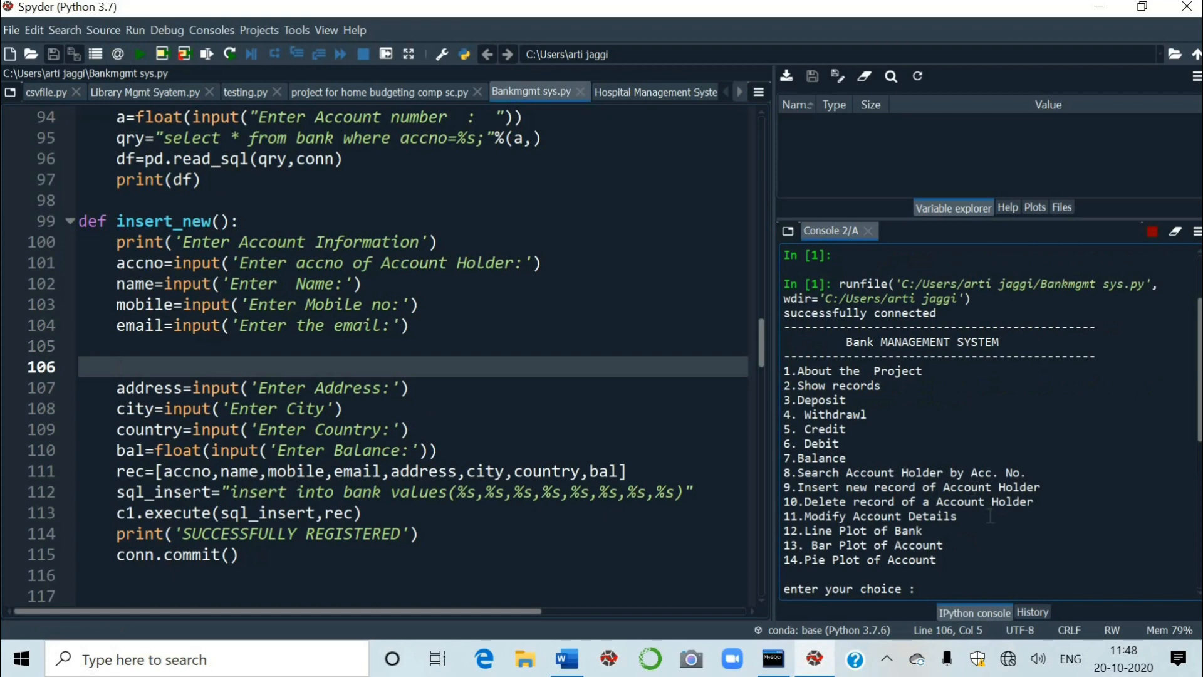
text(9)
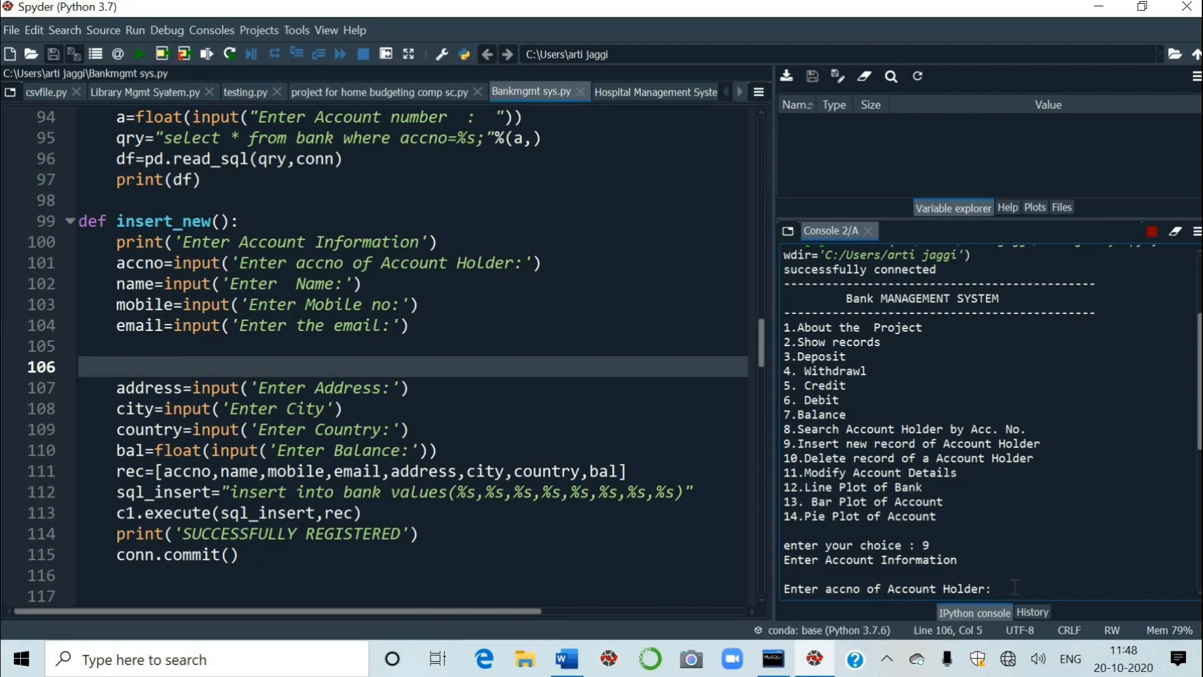
text(4045)
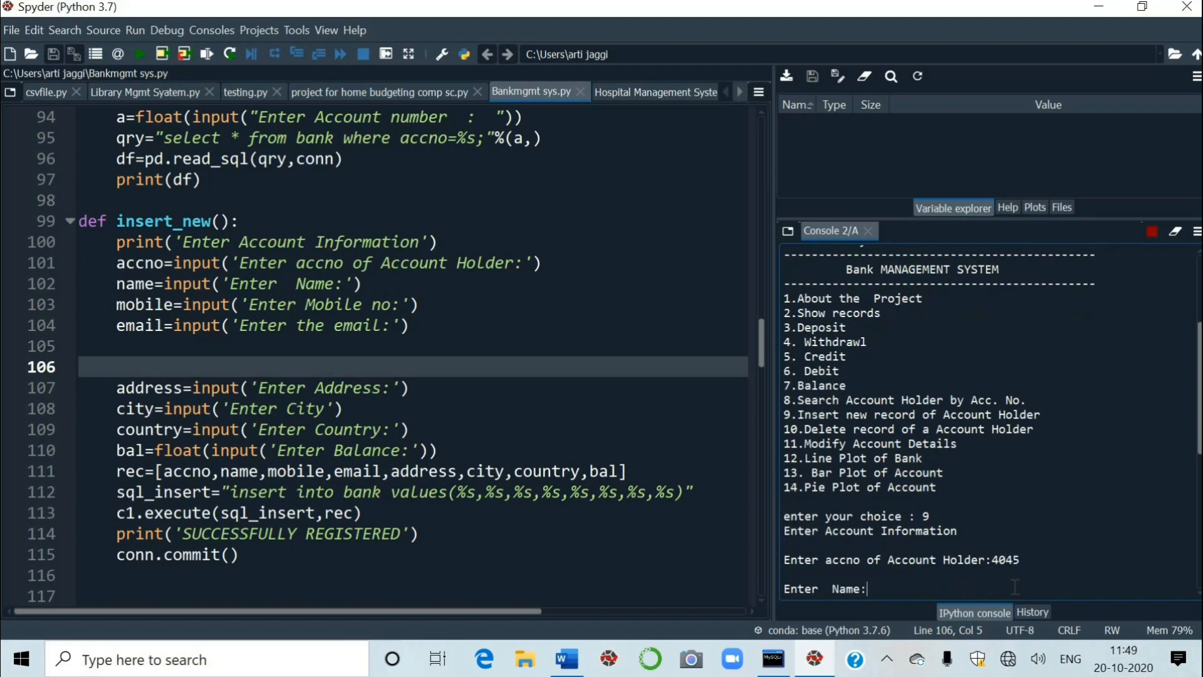
text(M)
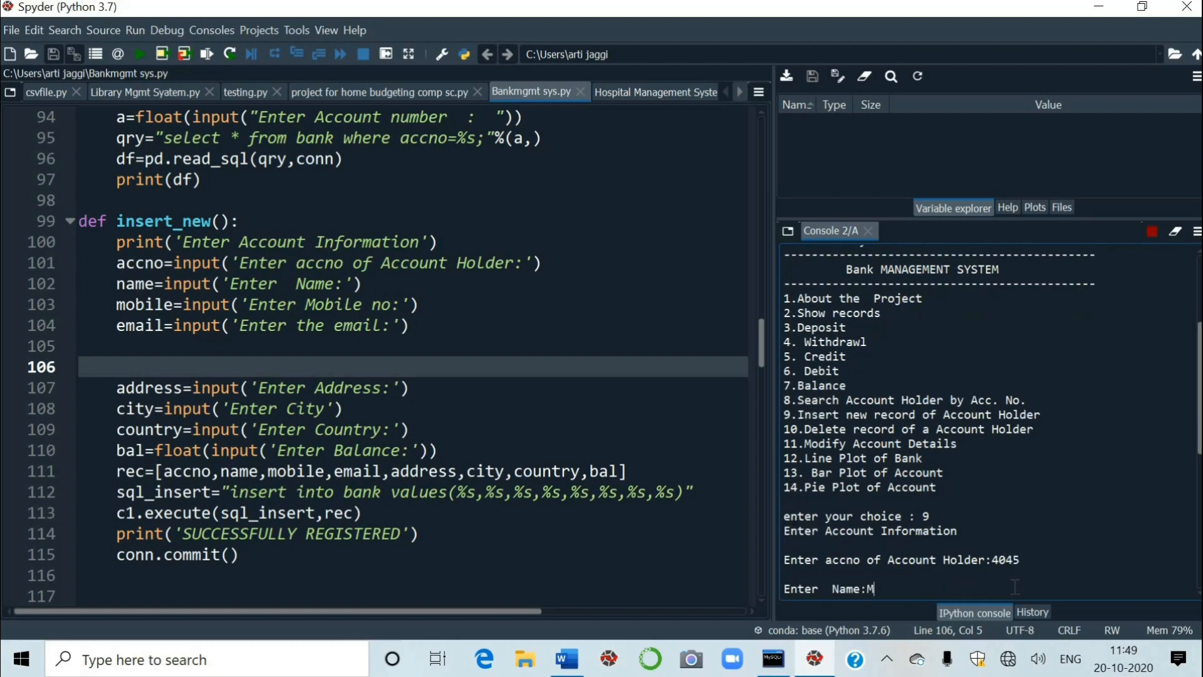
text(is S)
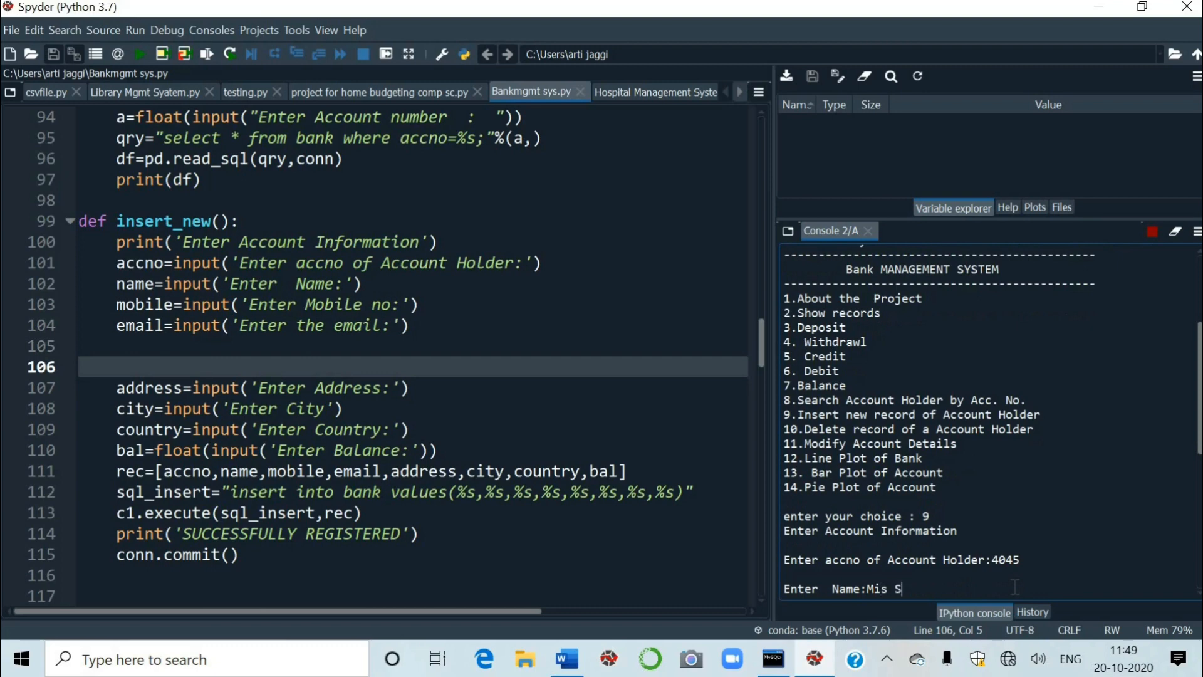
text(umita)
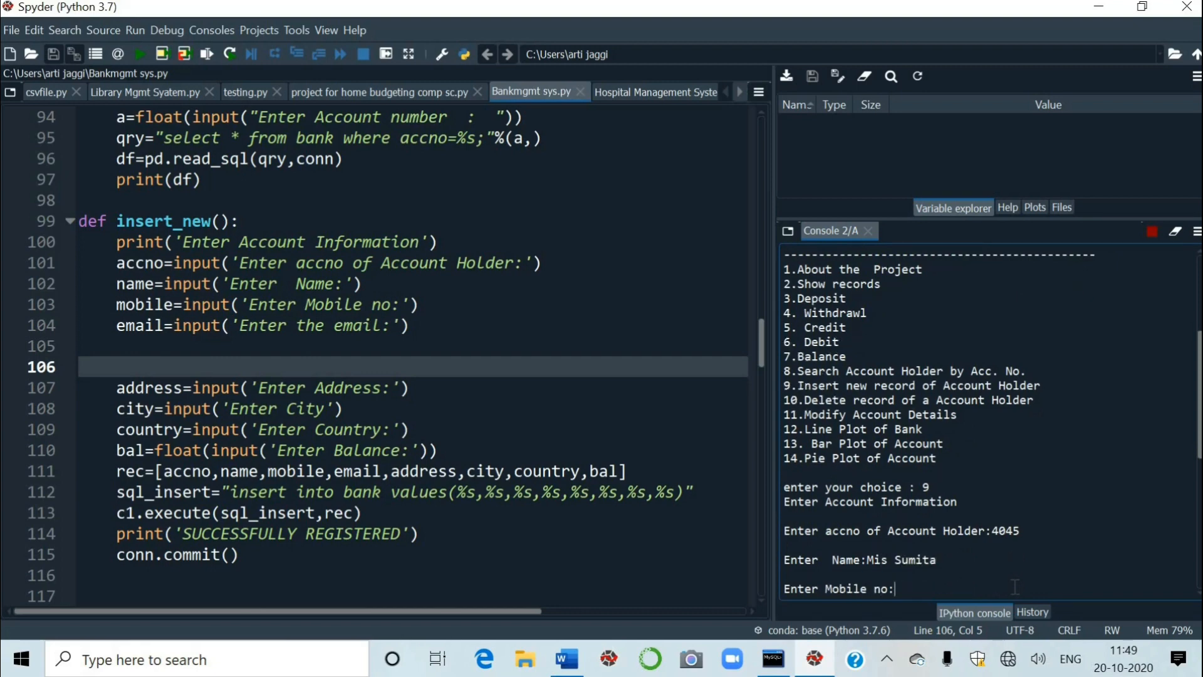
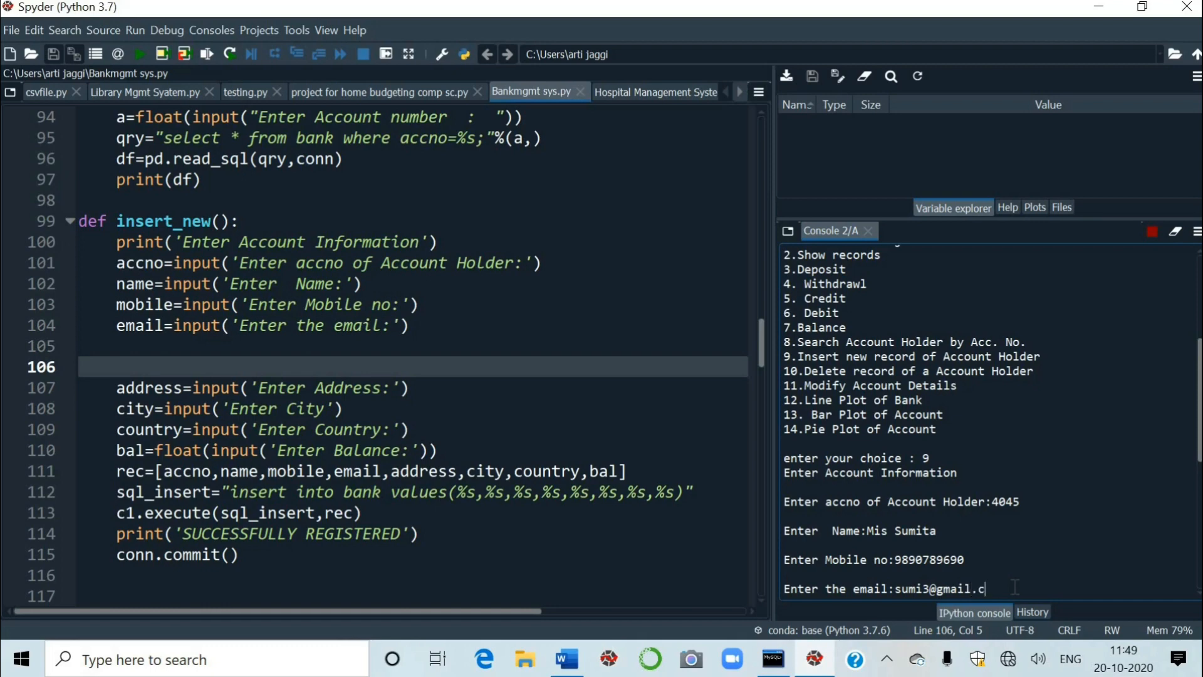
key(Return)
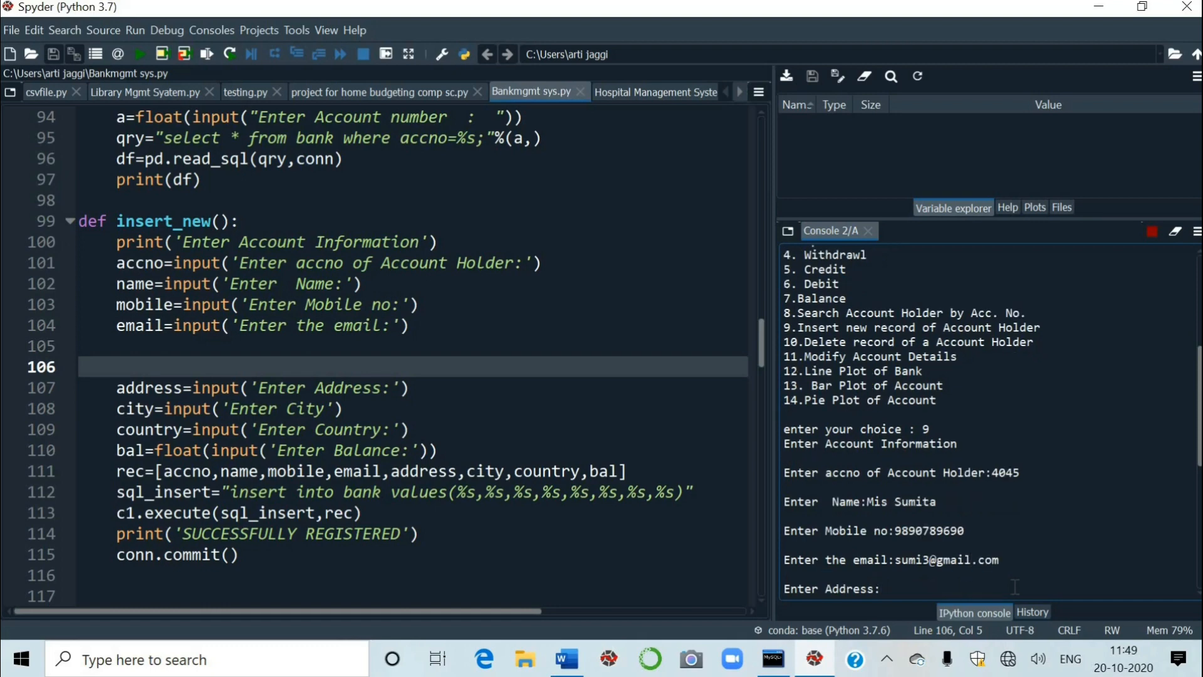
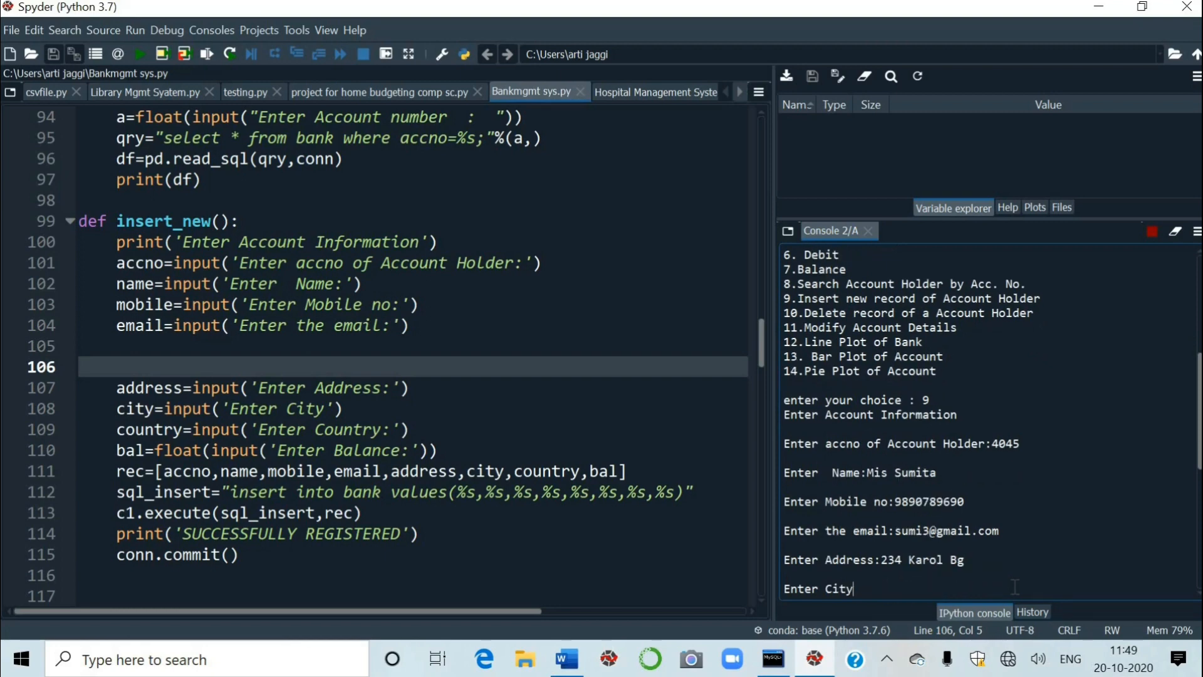
text(Delhi)
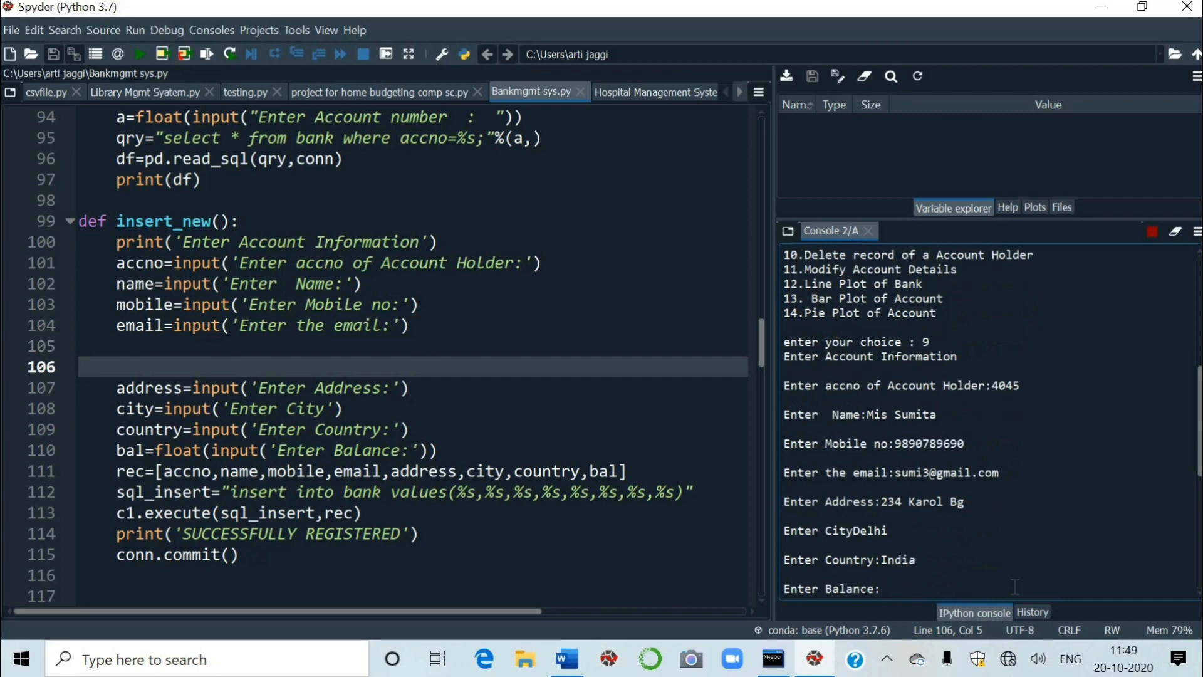
text(8)
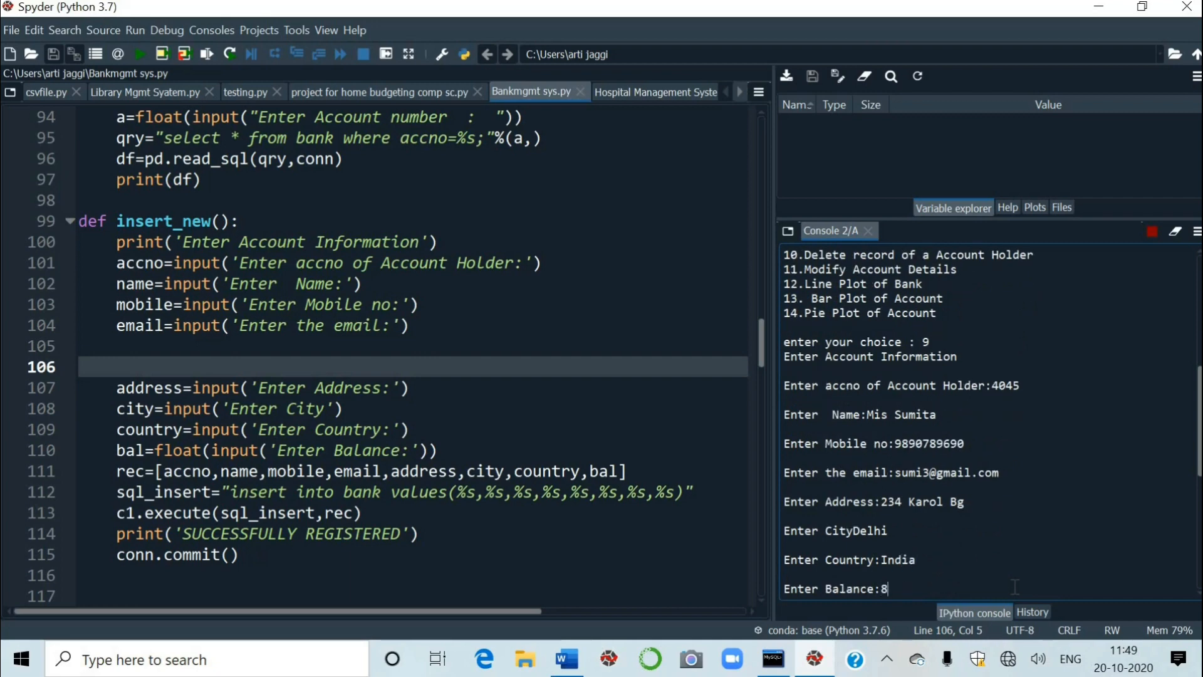
text(0000)
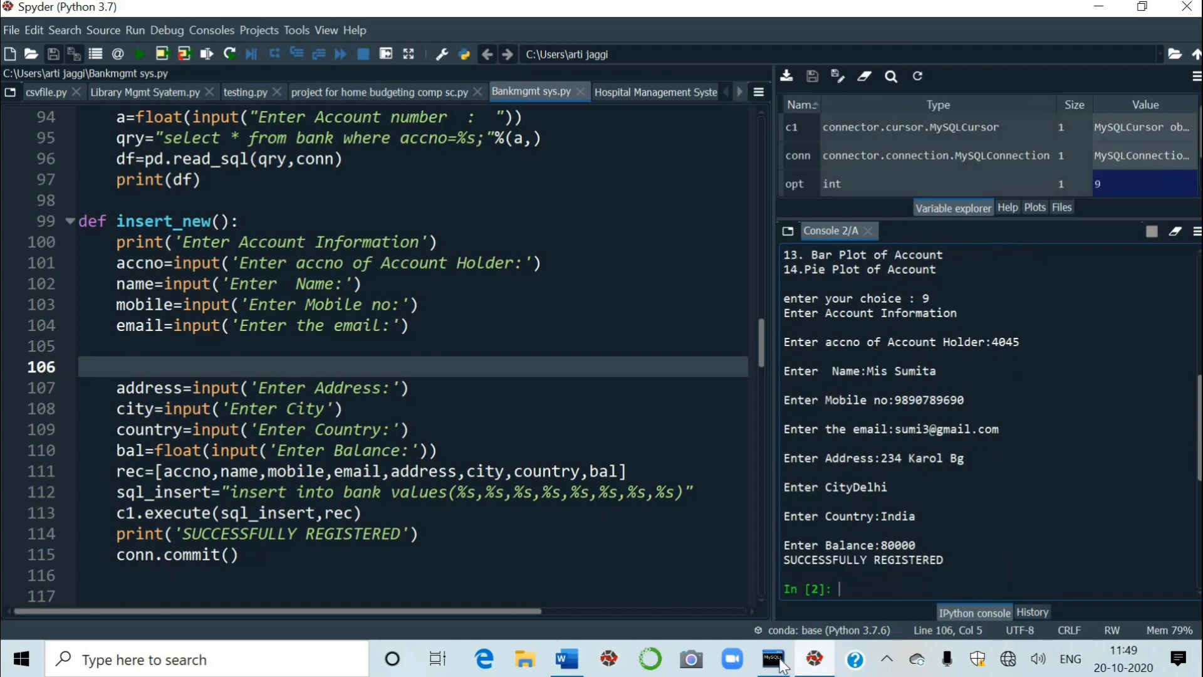
Step: Run 'select * from bank;' in the MySQL client to confirm Mis Sumita's 4045 row
click(772, 660)
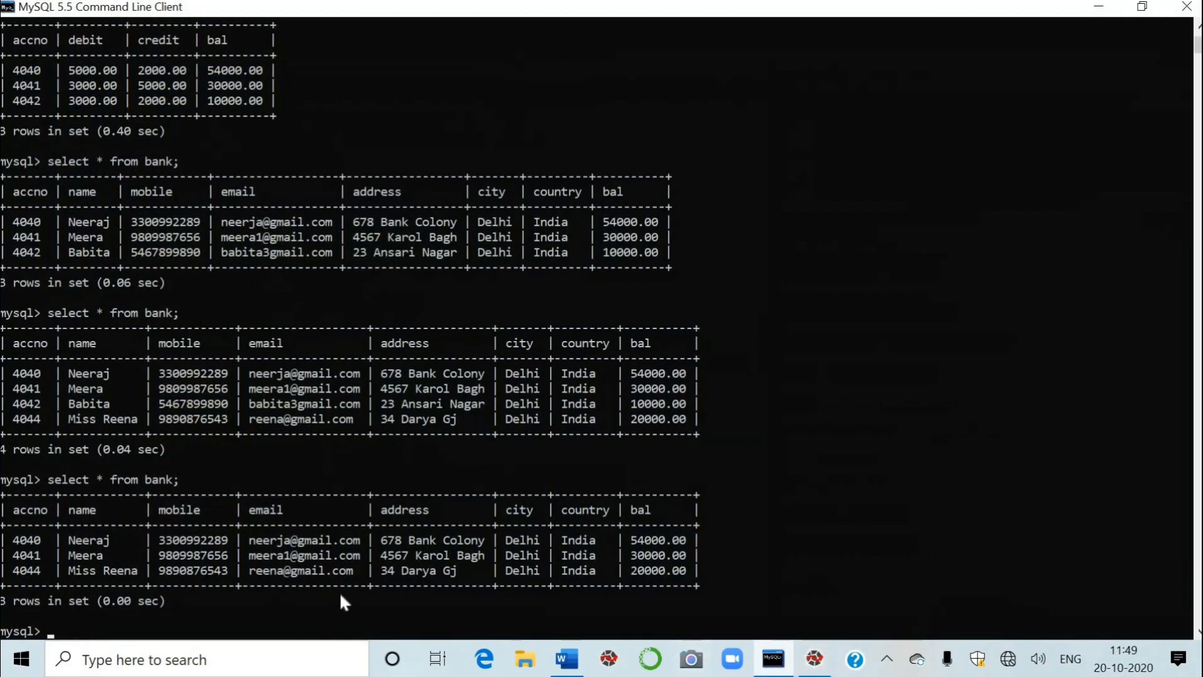
text(select * from bank;)
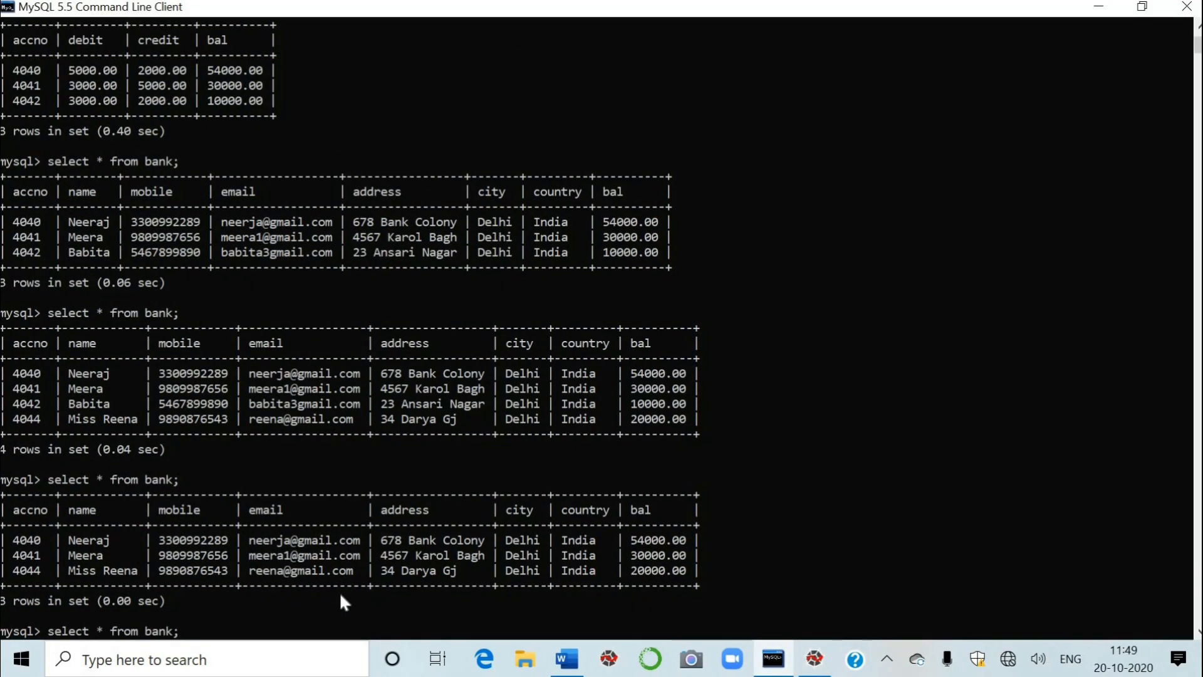
key(Return)
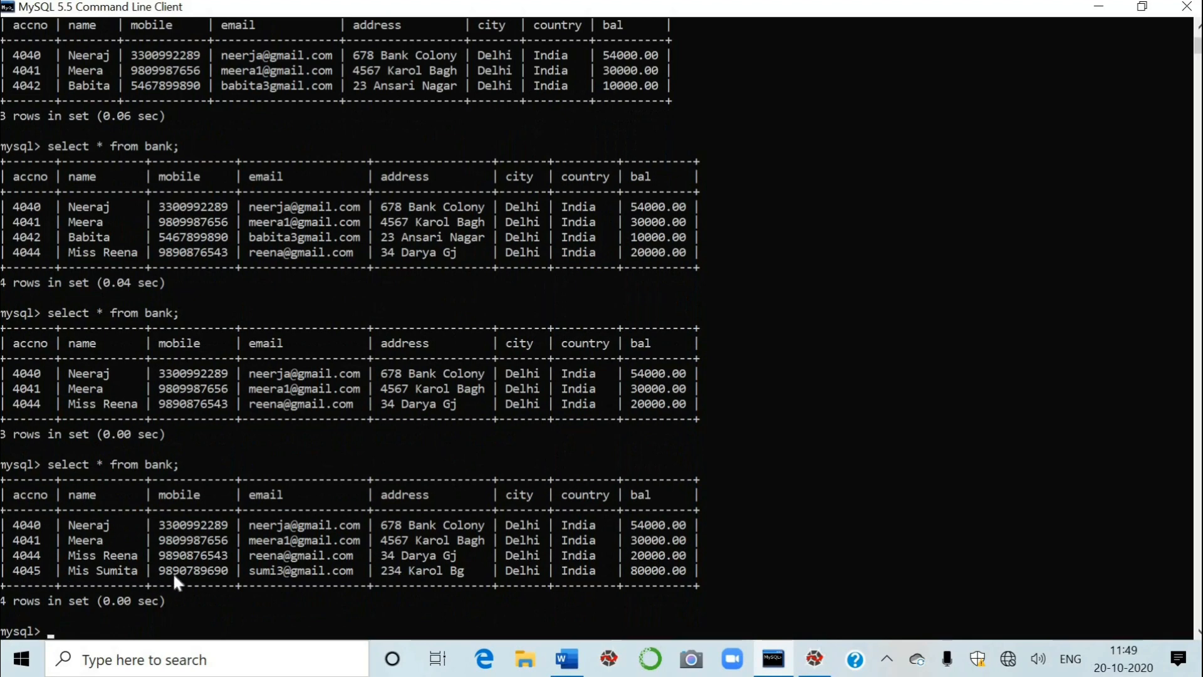
mouse_move(415, 581)
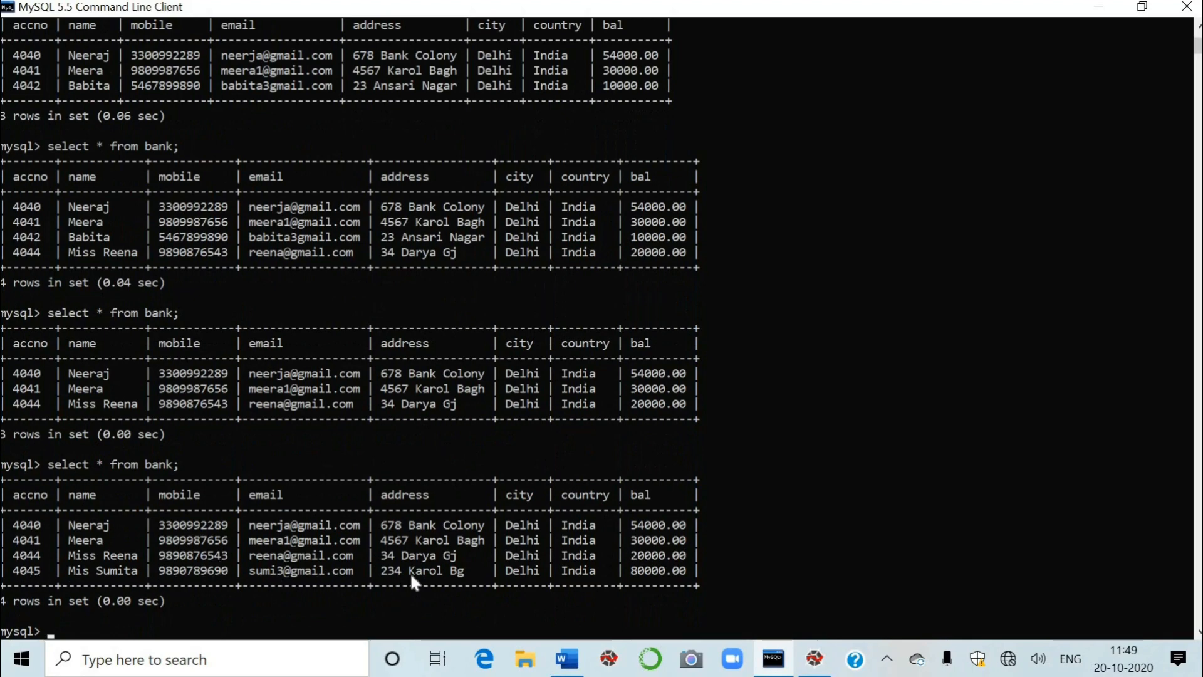
mouse_move(687, 579)
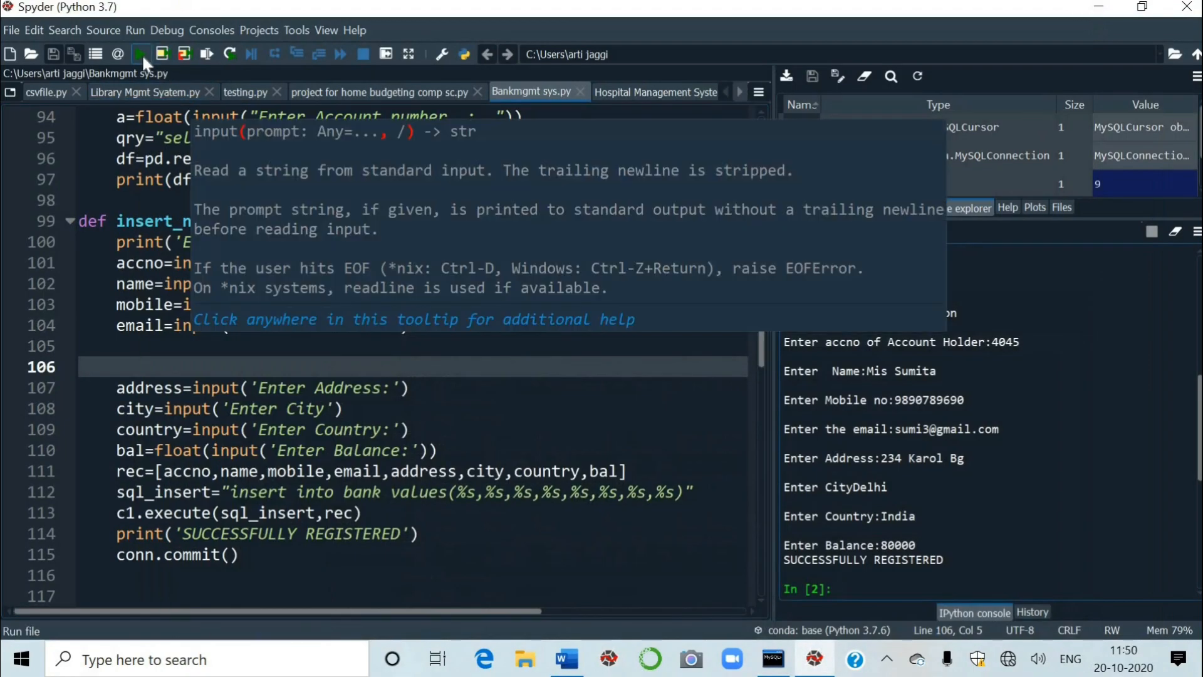
Step: Rerun the bank script with choice 10 and review the before/after delete output
click(141, 54)
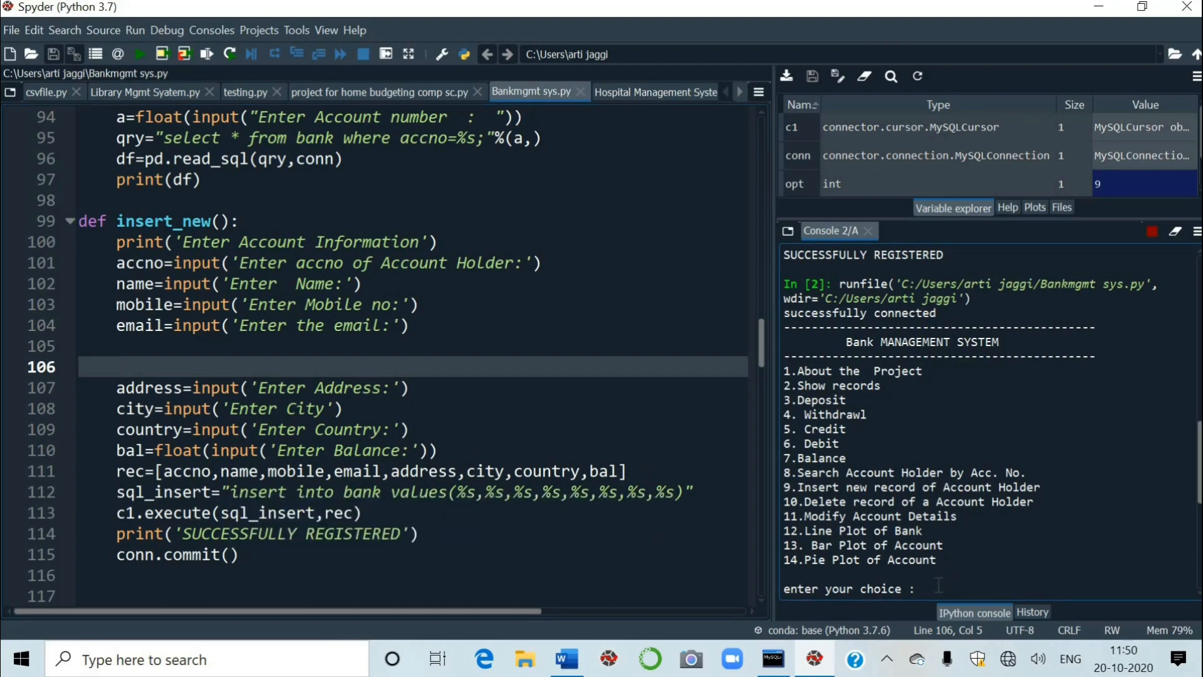
text(10)
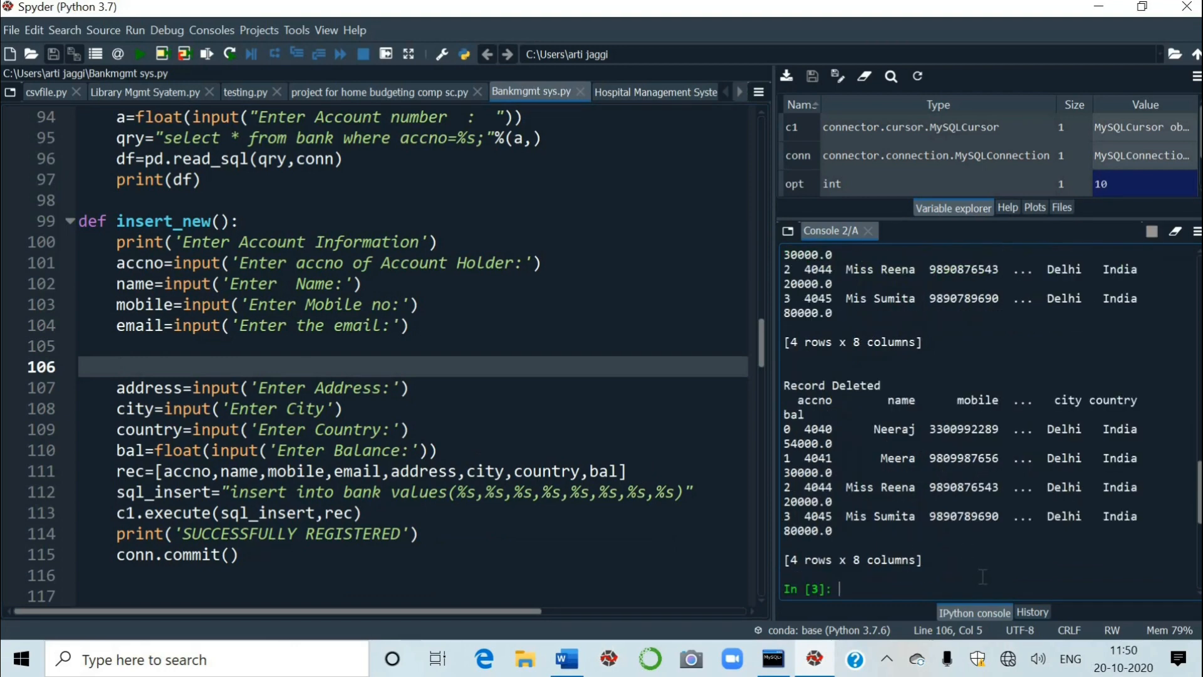
scroll(down, 3)
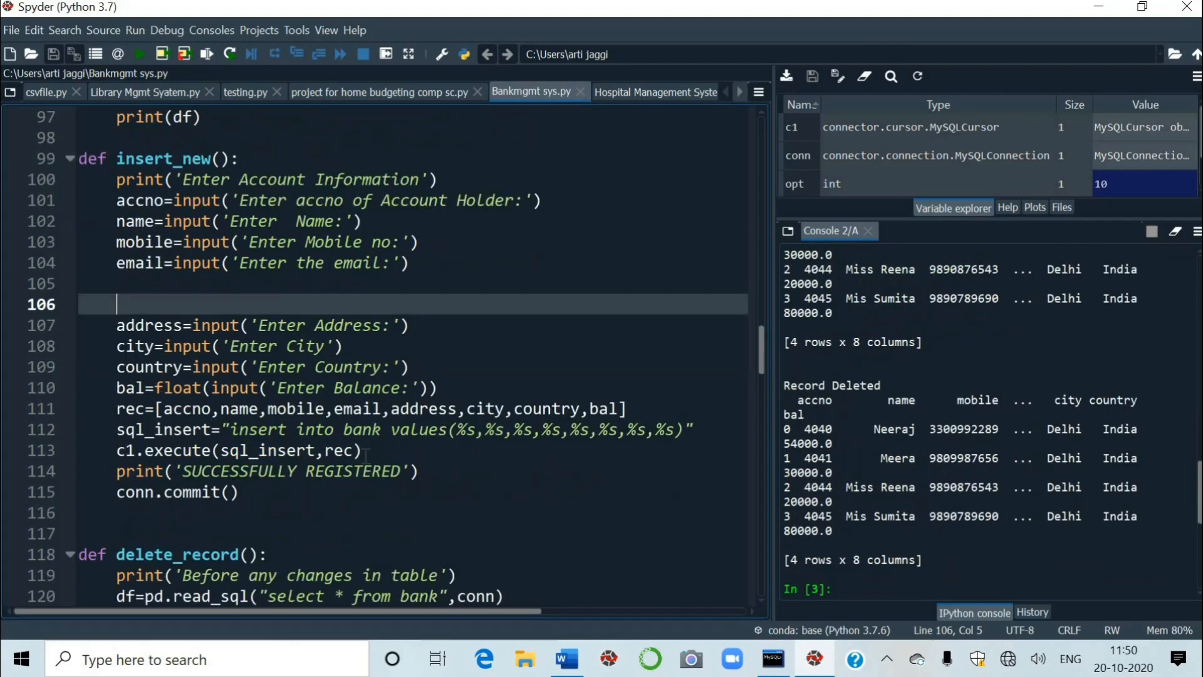
scroll(down, 3)
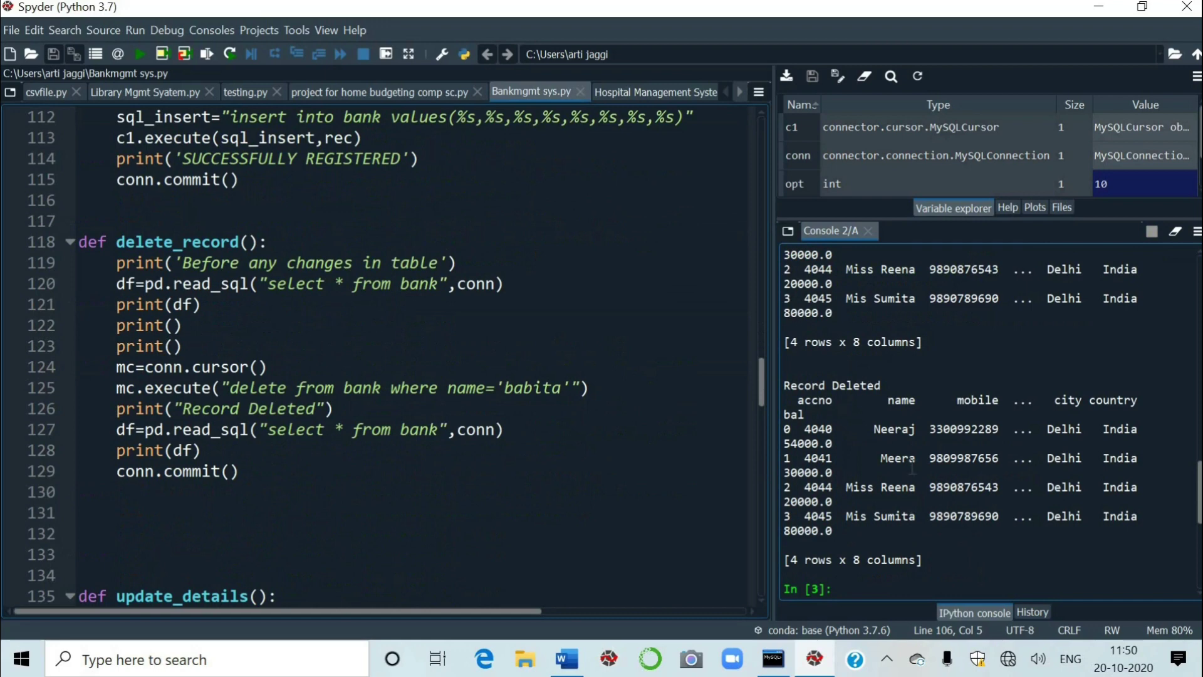
scroll(up, 3)
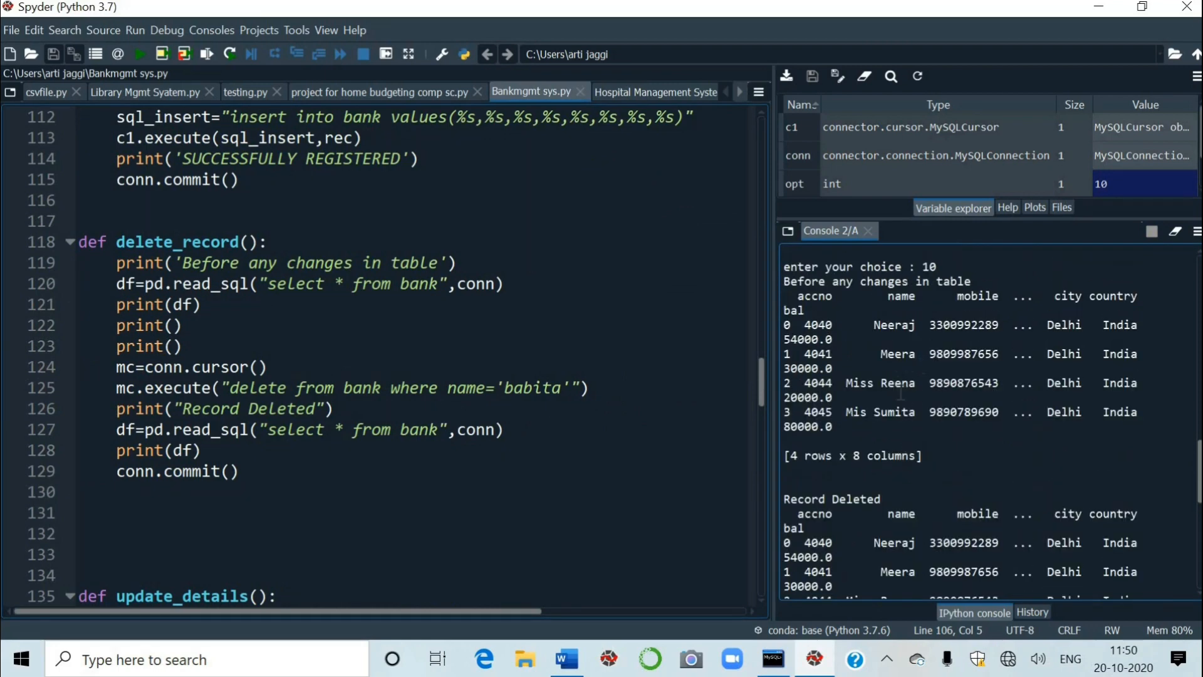
scroll(down, 3)
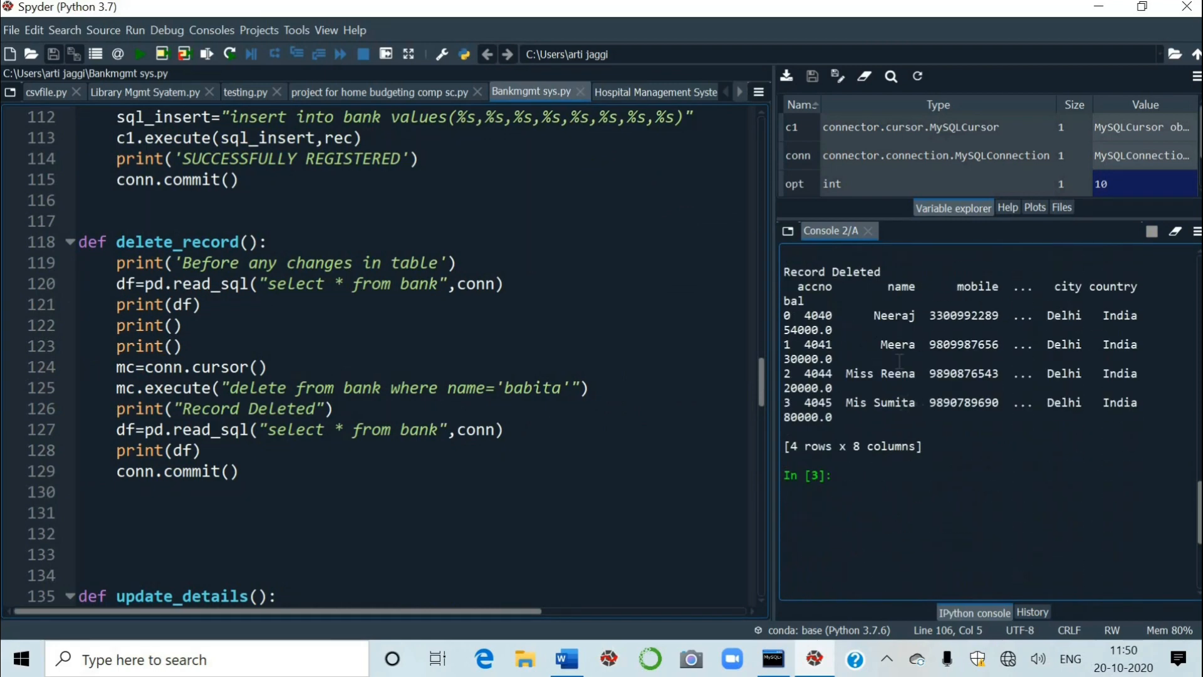
scroll(up, 3)
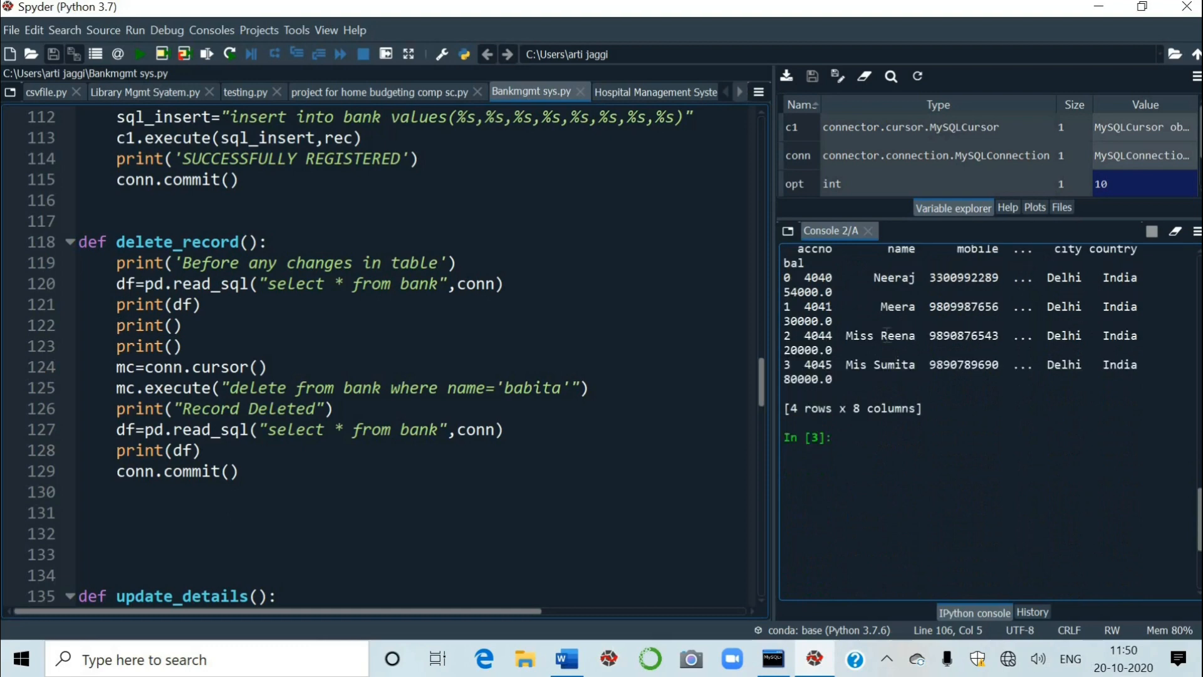
mouse_move(564, 437)
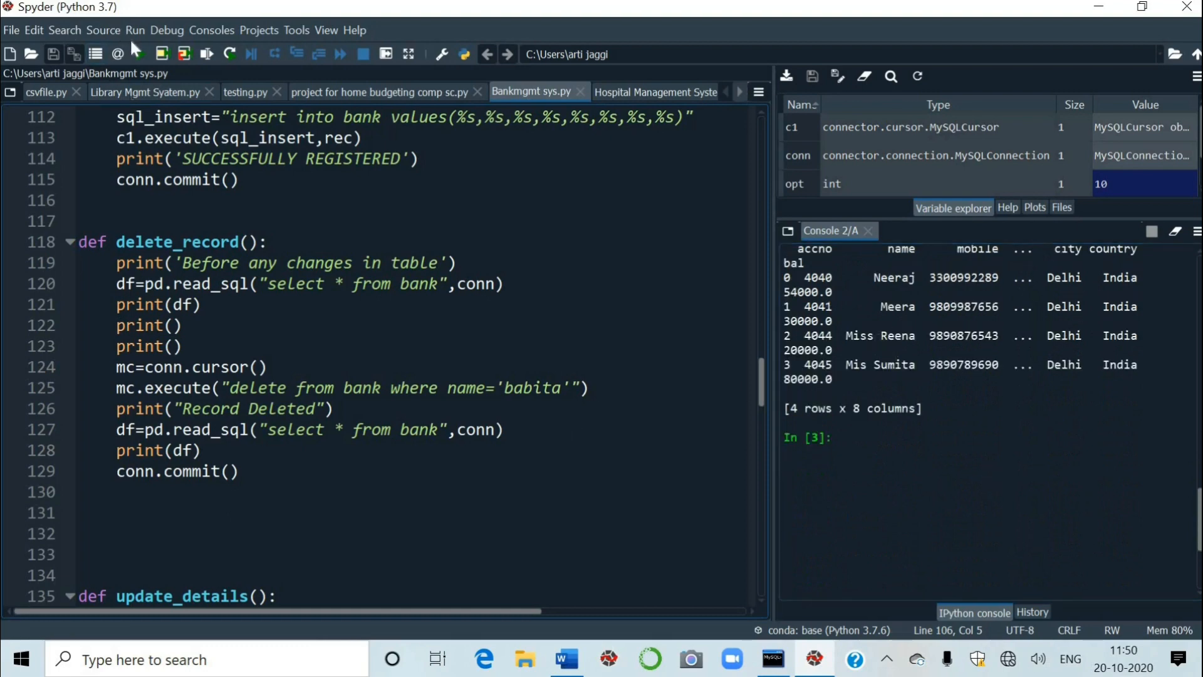
click(140, 53)
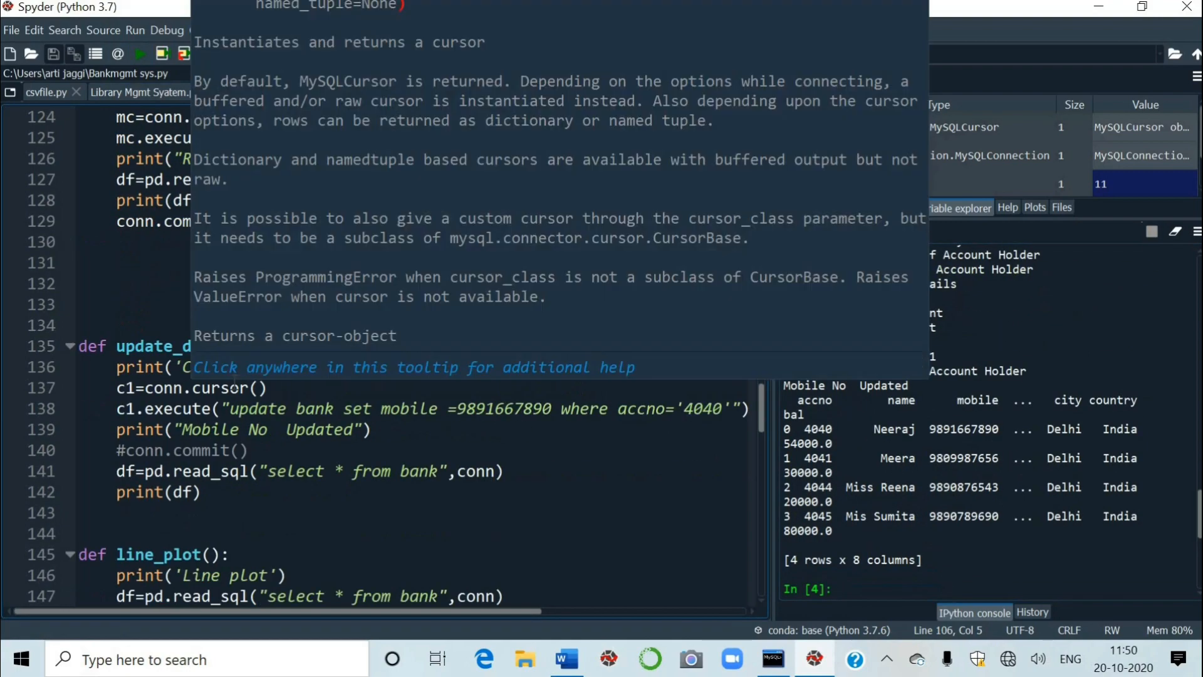
click(419, 304)
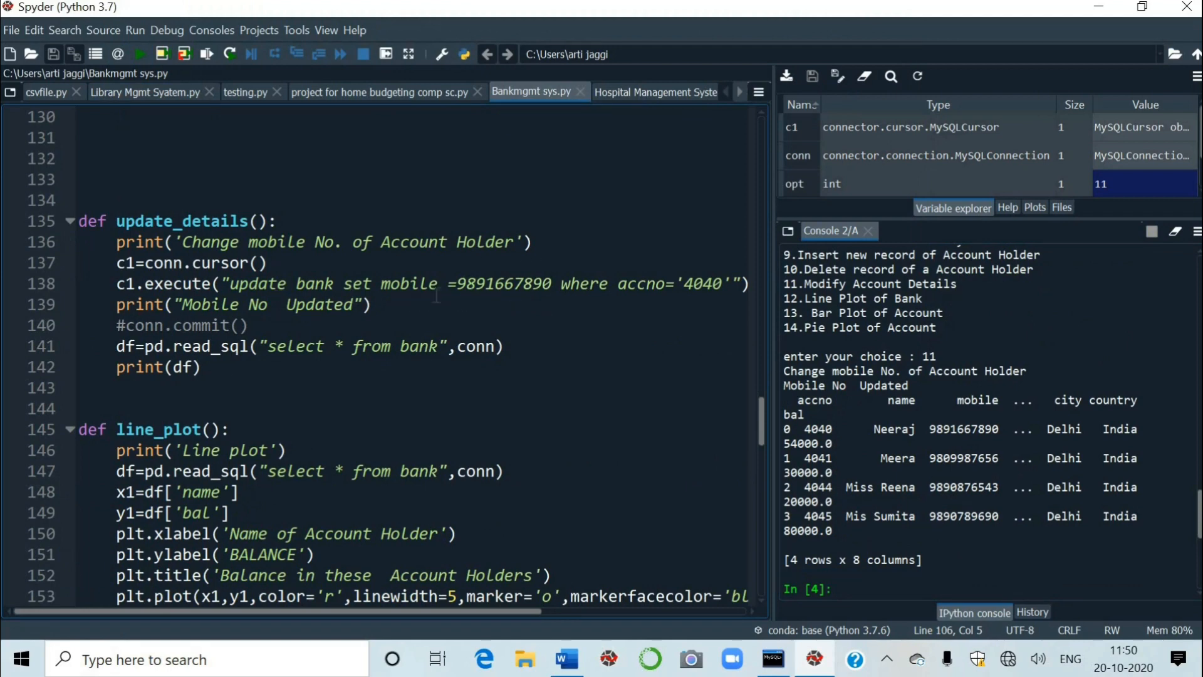
mouse_move(412, 300)
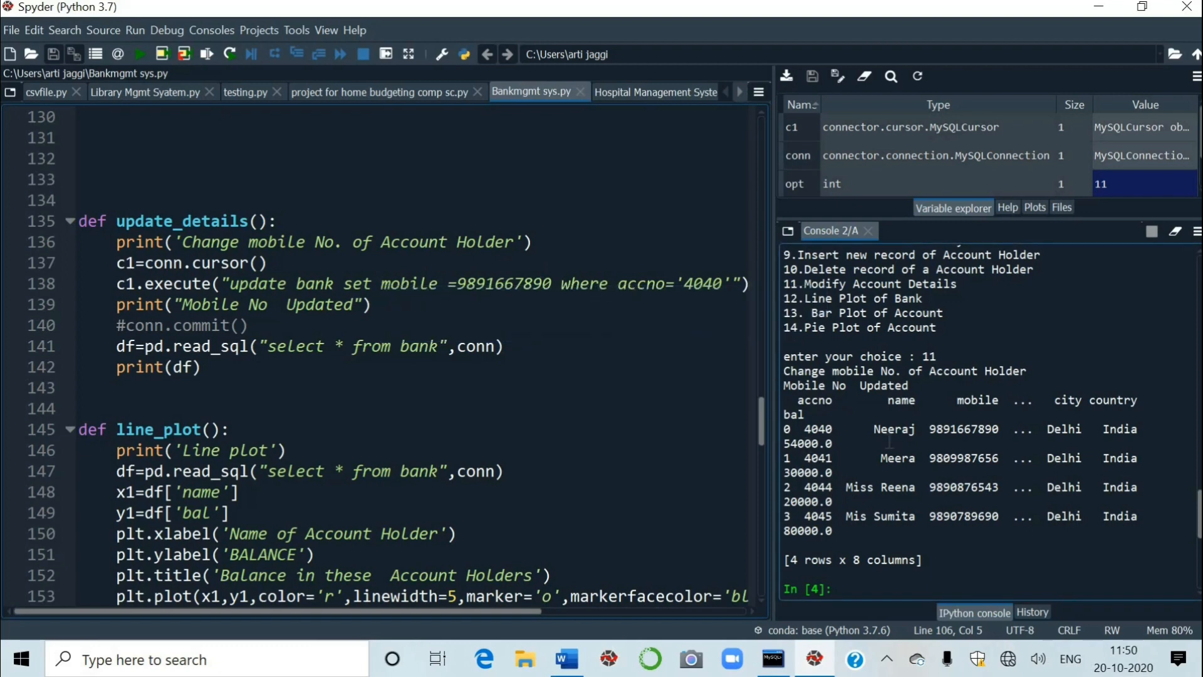
mouse_move(718, 482)
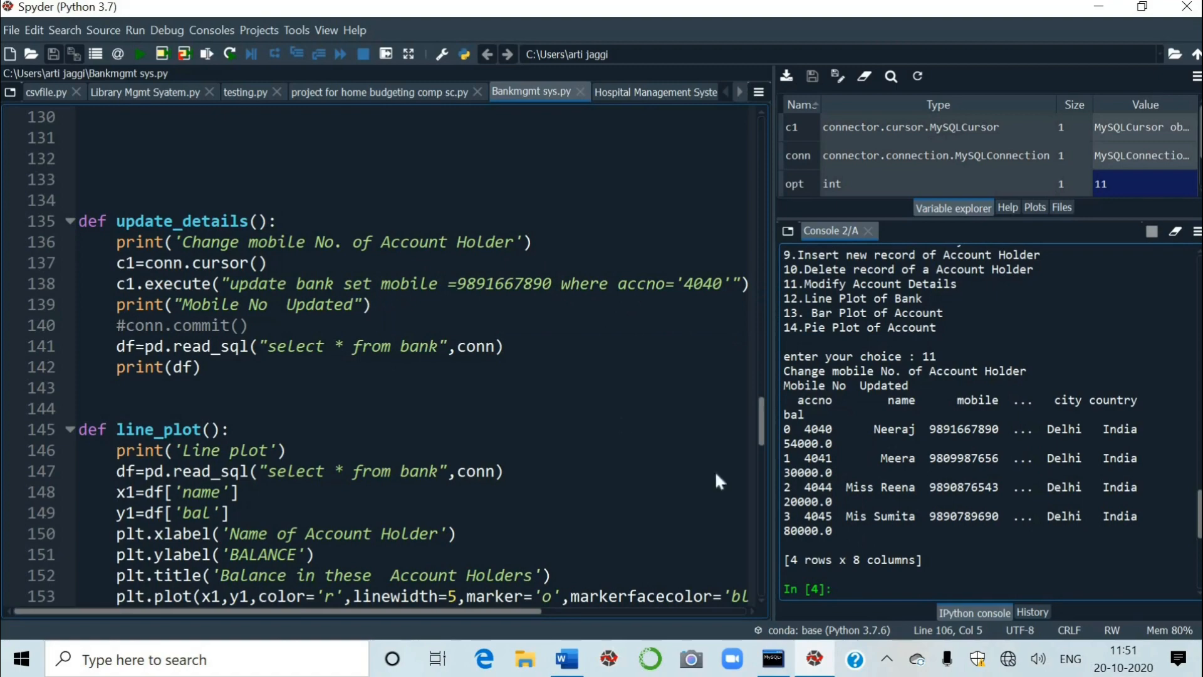
scroll(down, 3)
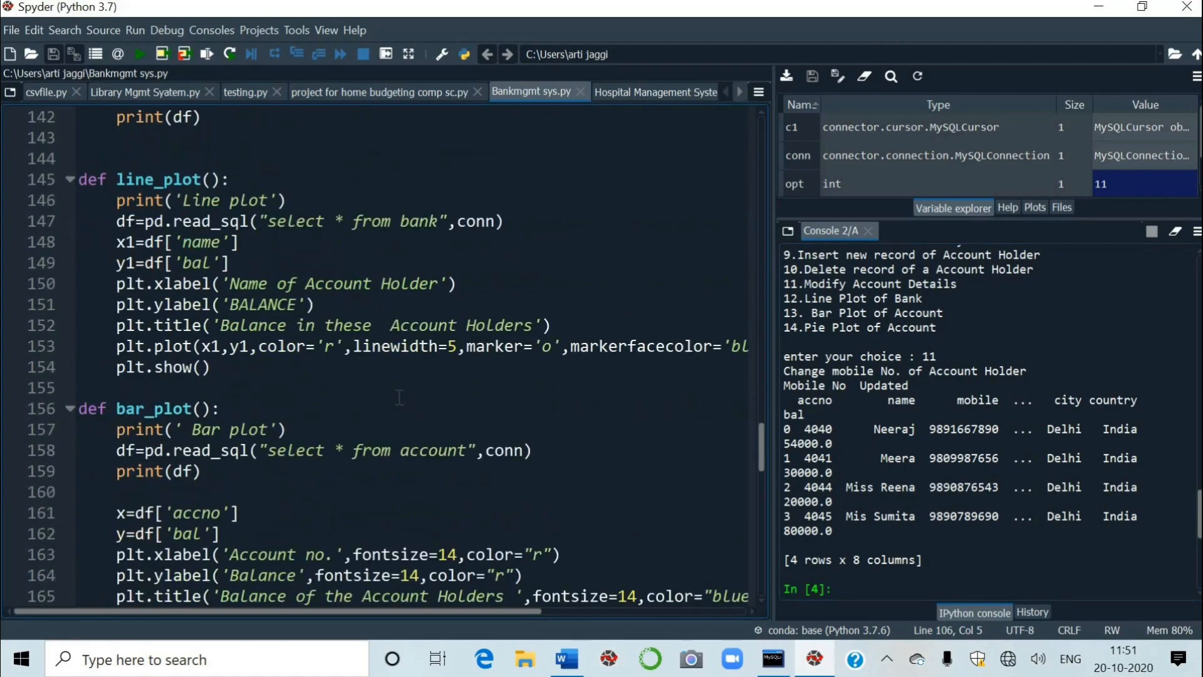
Step: Review the if/elif dispatch for choices 1–14, then return to the Word screenshot report
scroll(down, 3)
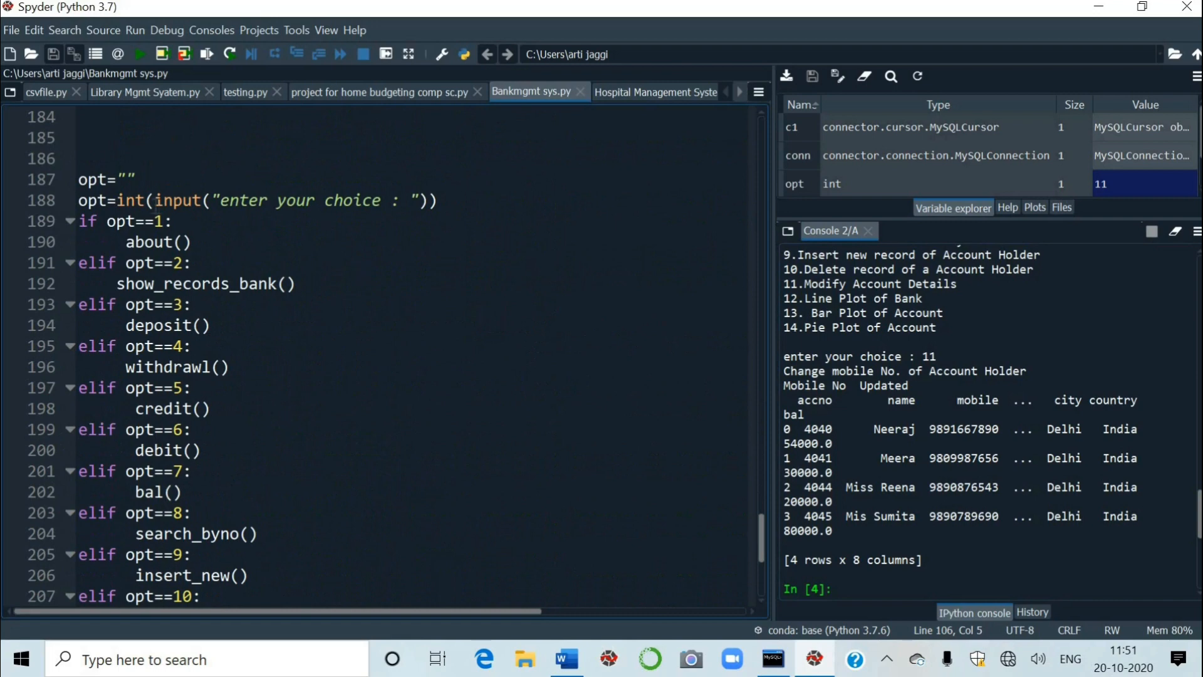
mouse_move(163, 201)
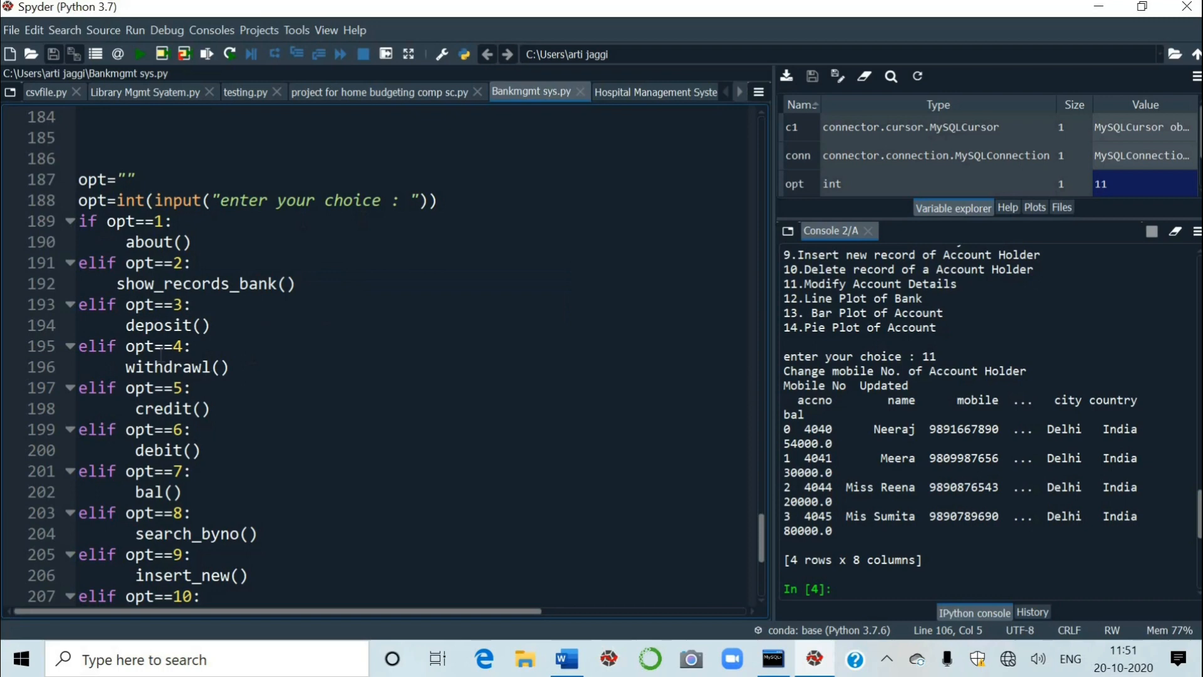
scroll(down, 3)
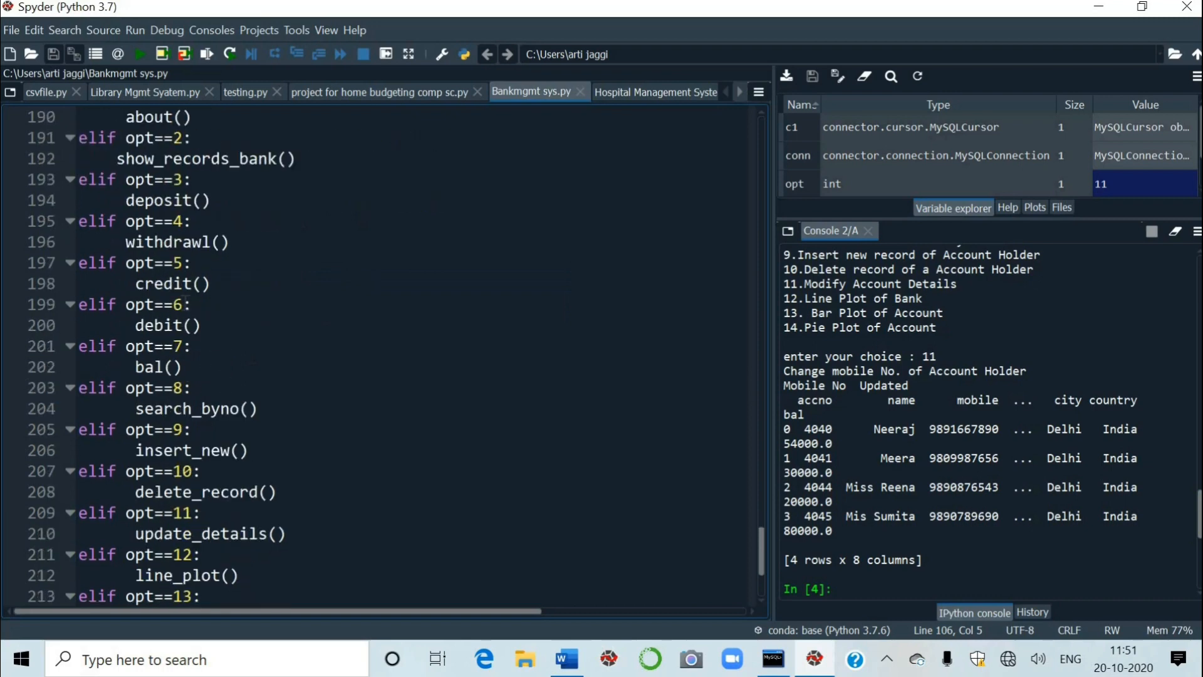
scroll(down, 3)
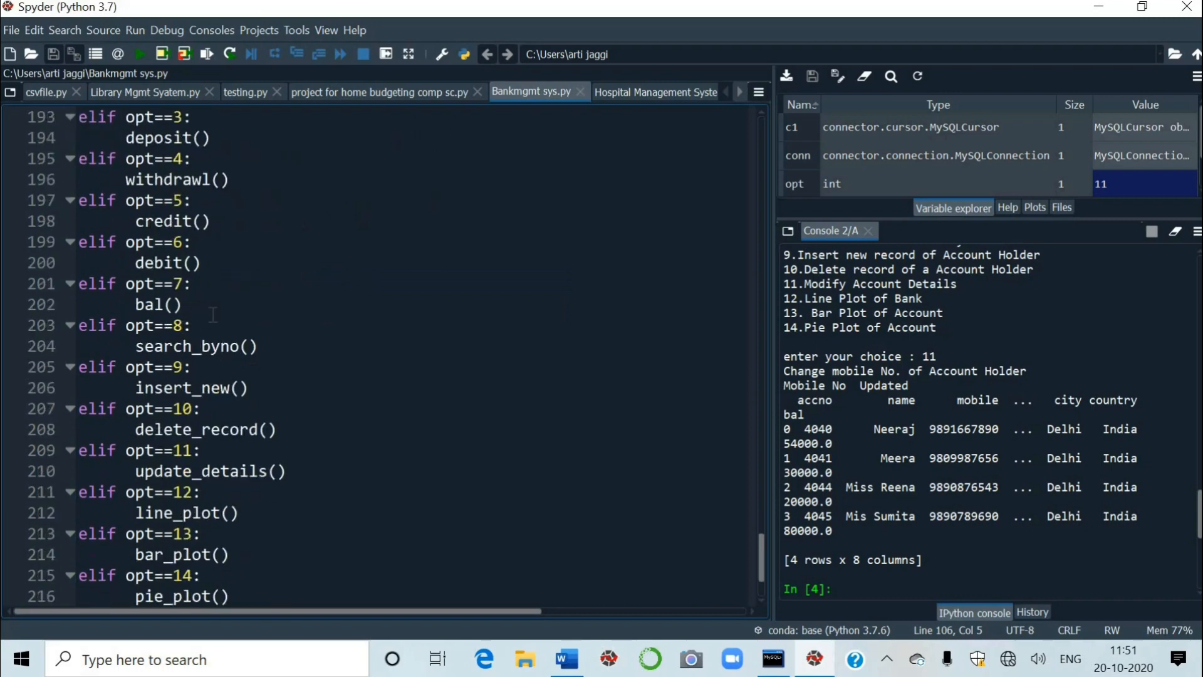
scroll(down, 3)
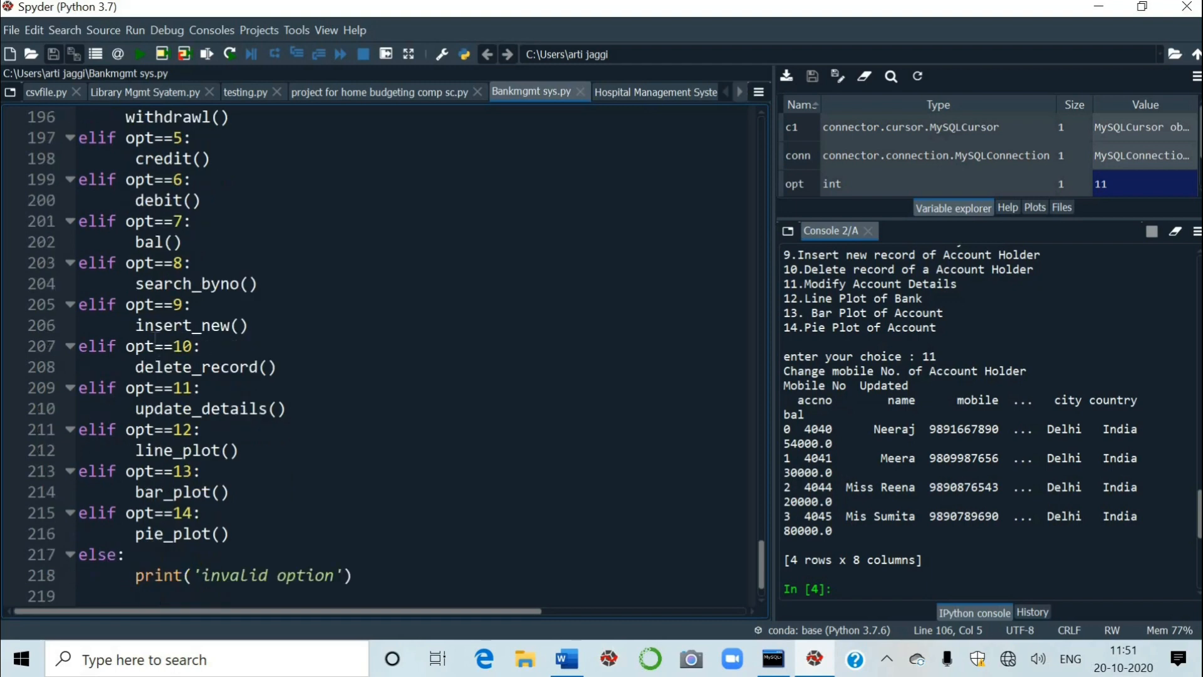
mouse_move(565, 659)
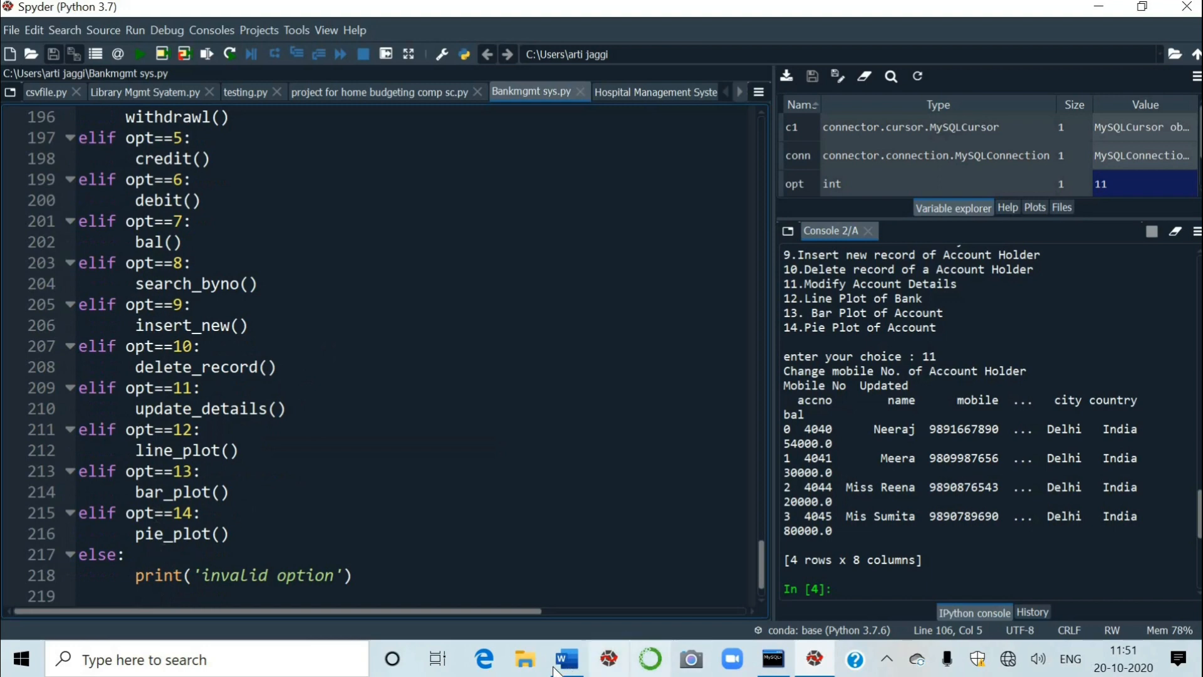
click(565, 659)
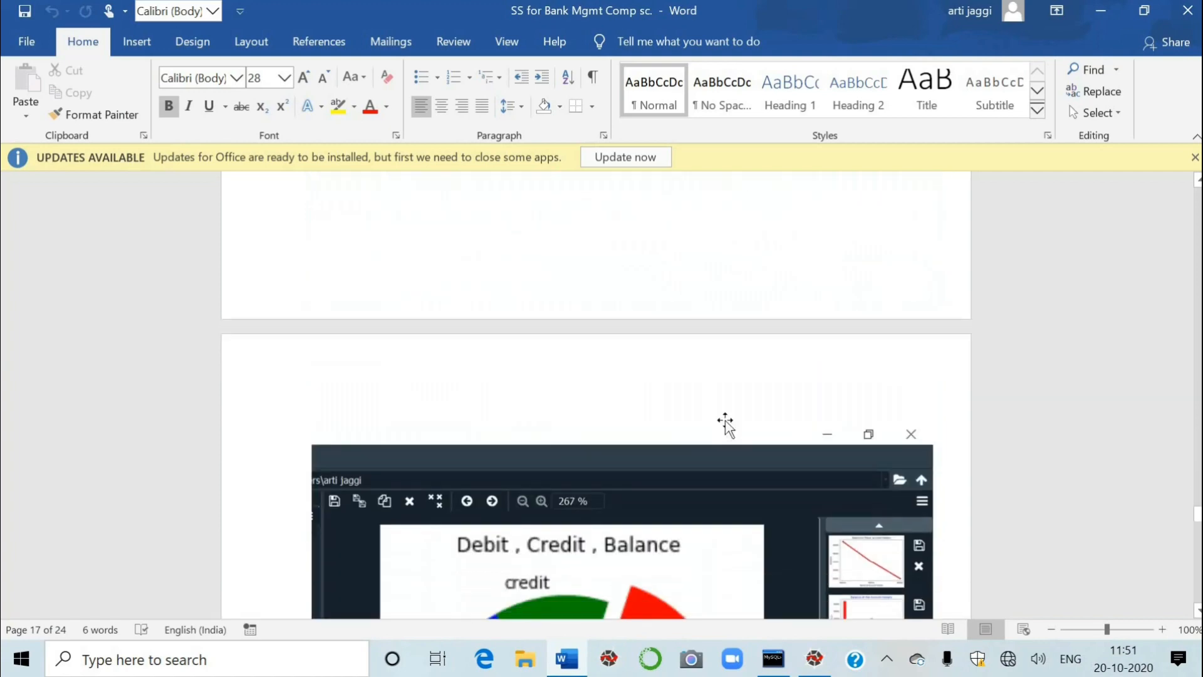
Step: Scroll the Word report down to its last page, 24 of 24, with the thumbs-up image
scroll(down, 3)
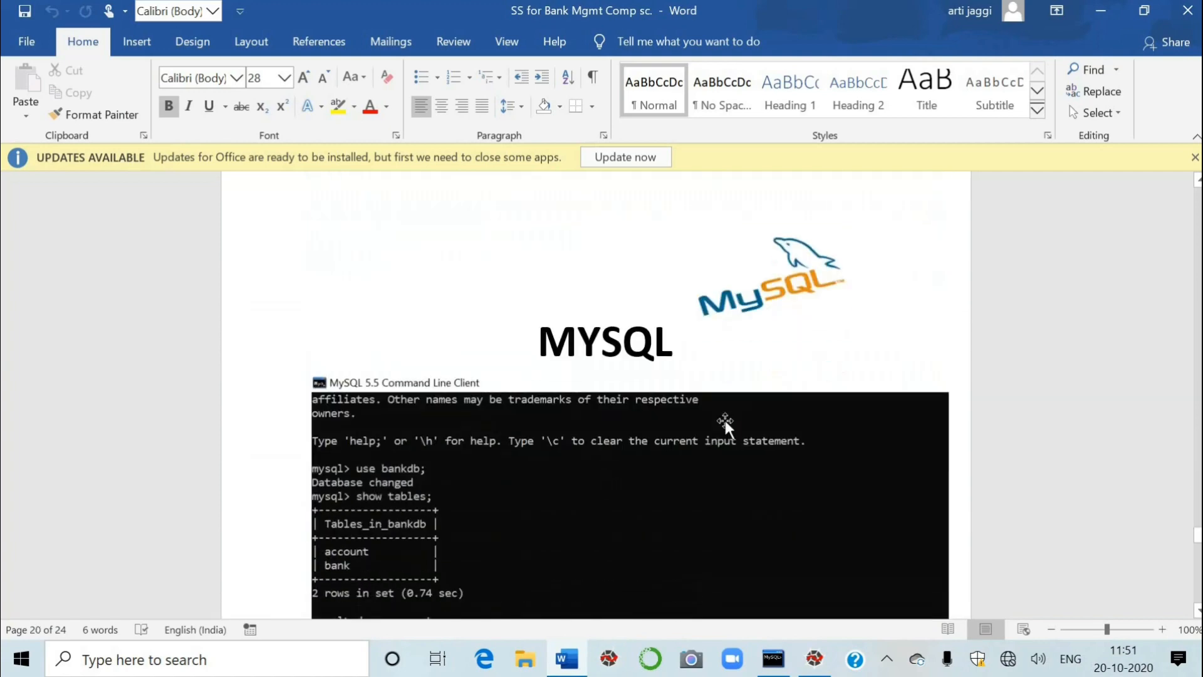
scroll(down, 3)
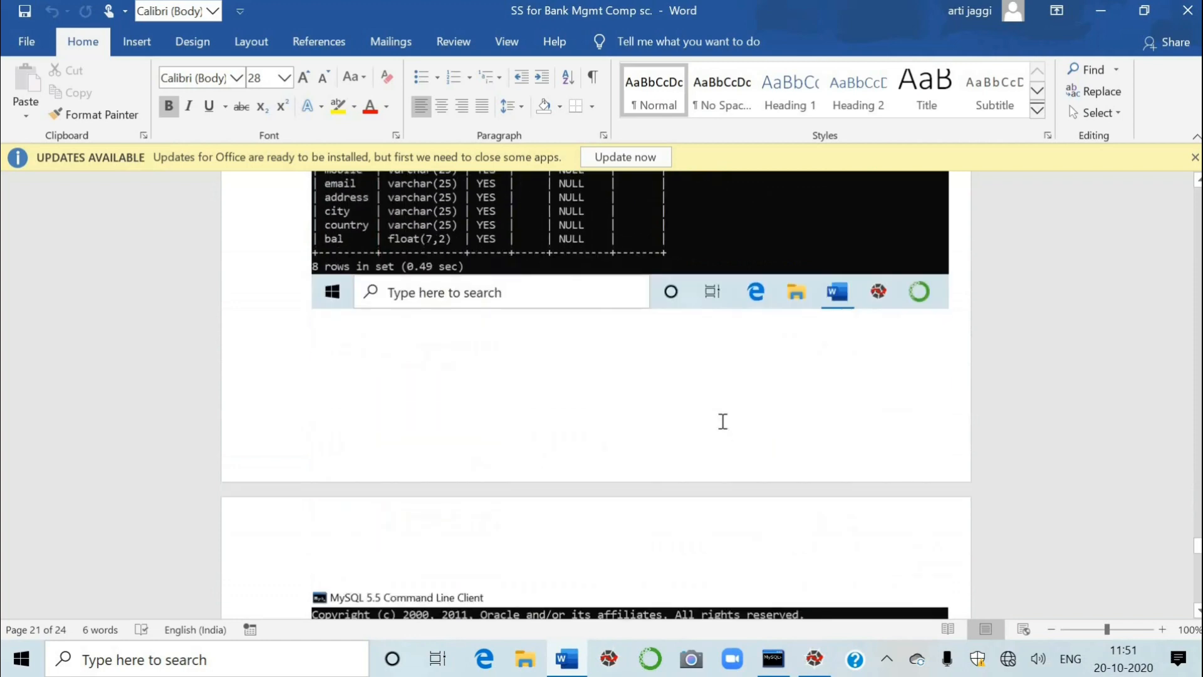
scroll(down, 3)
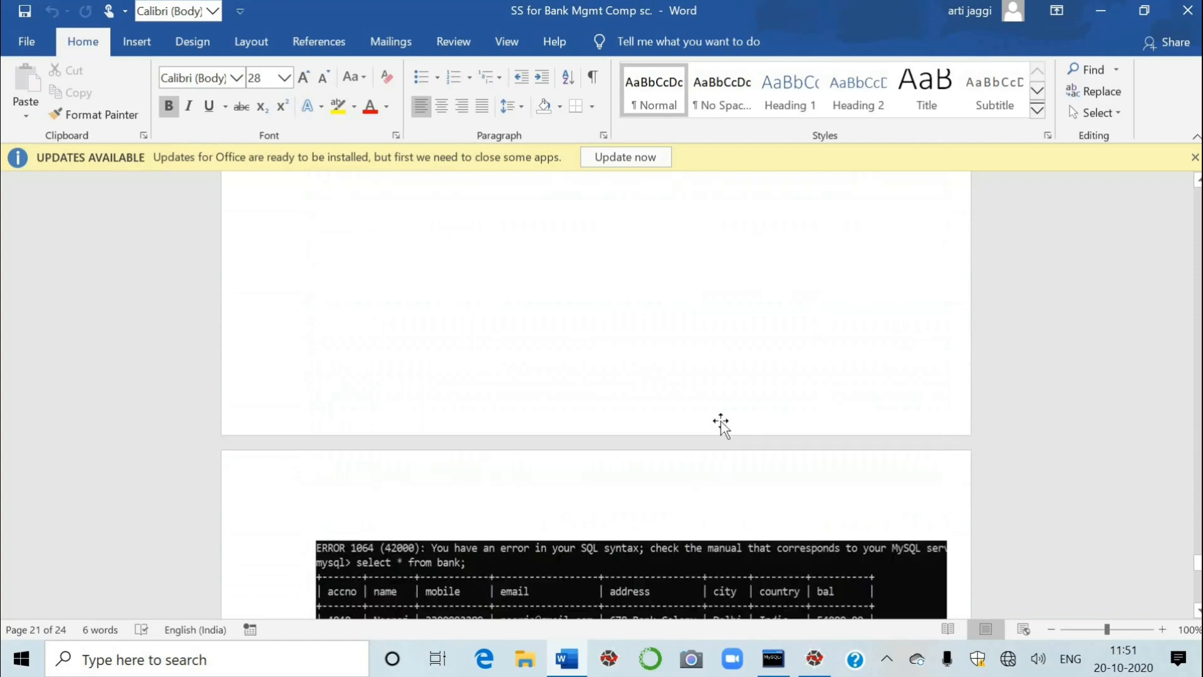
scroll(down, 3)
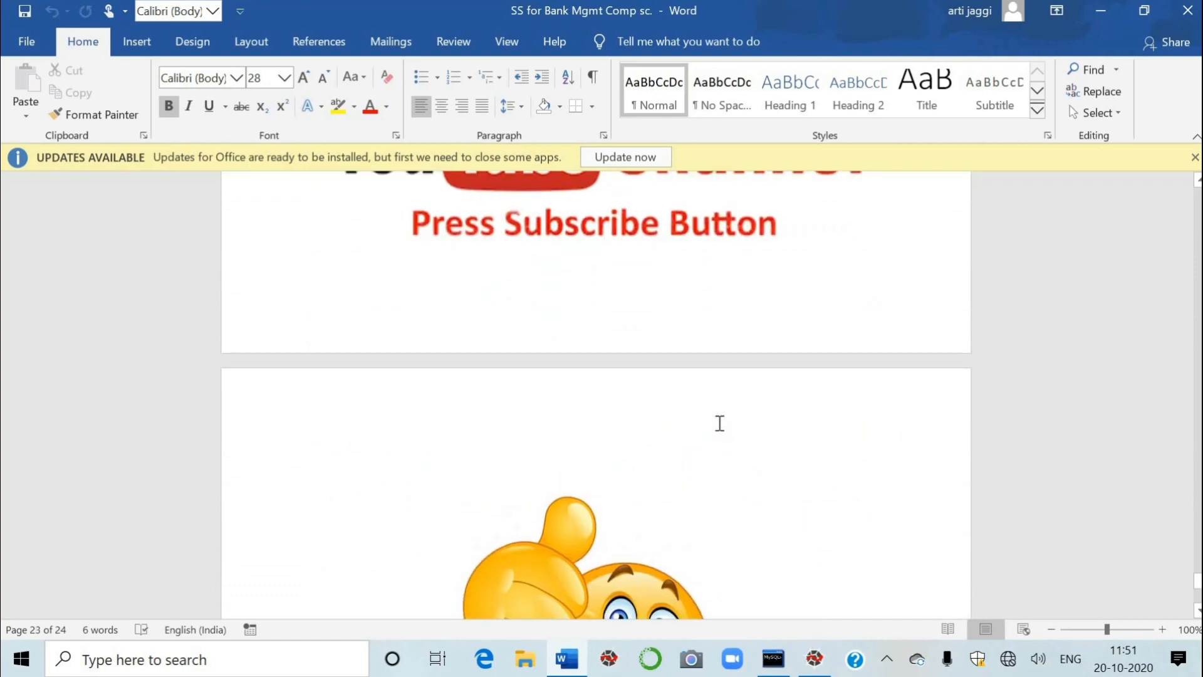
scroll(down, 3)
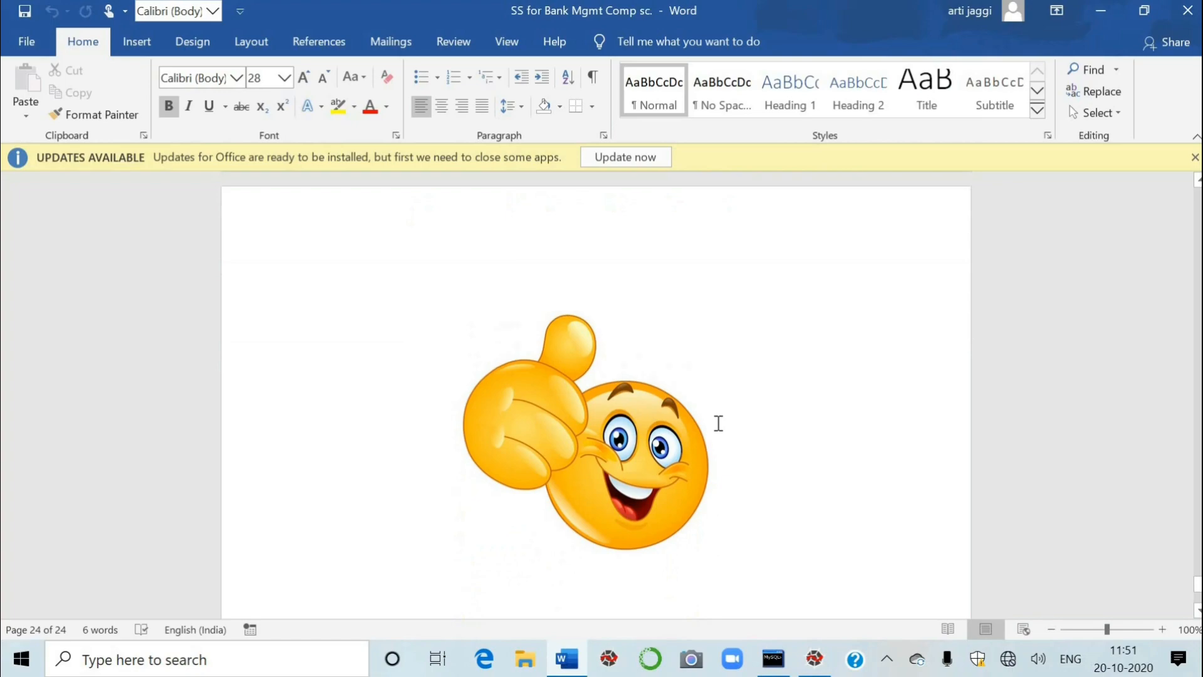